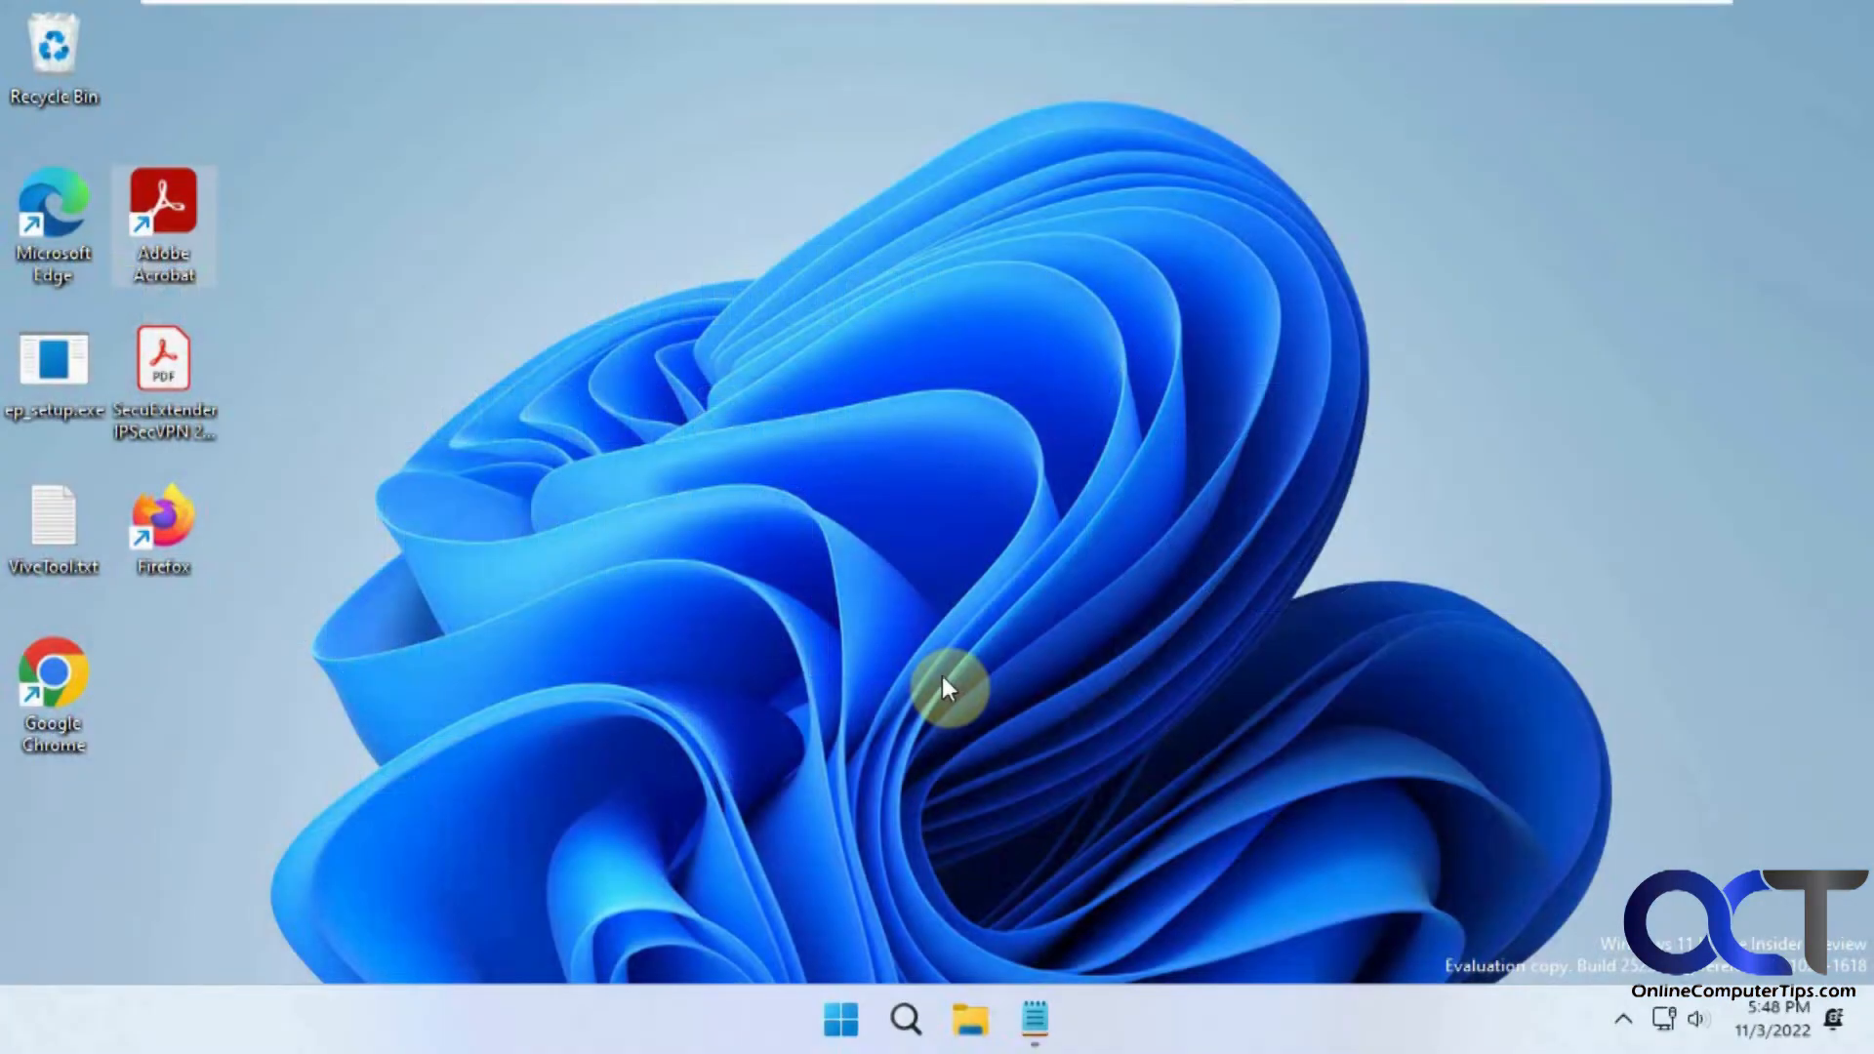
pyautogui.moveTo(944, 944)
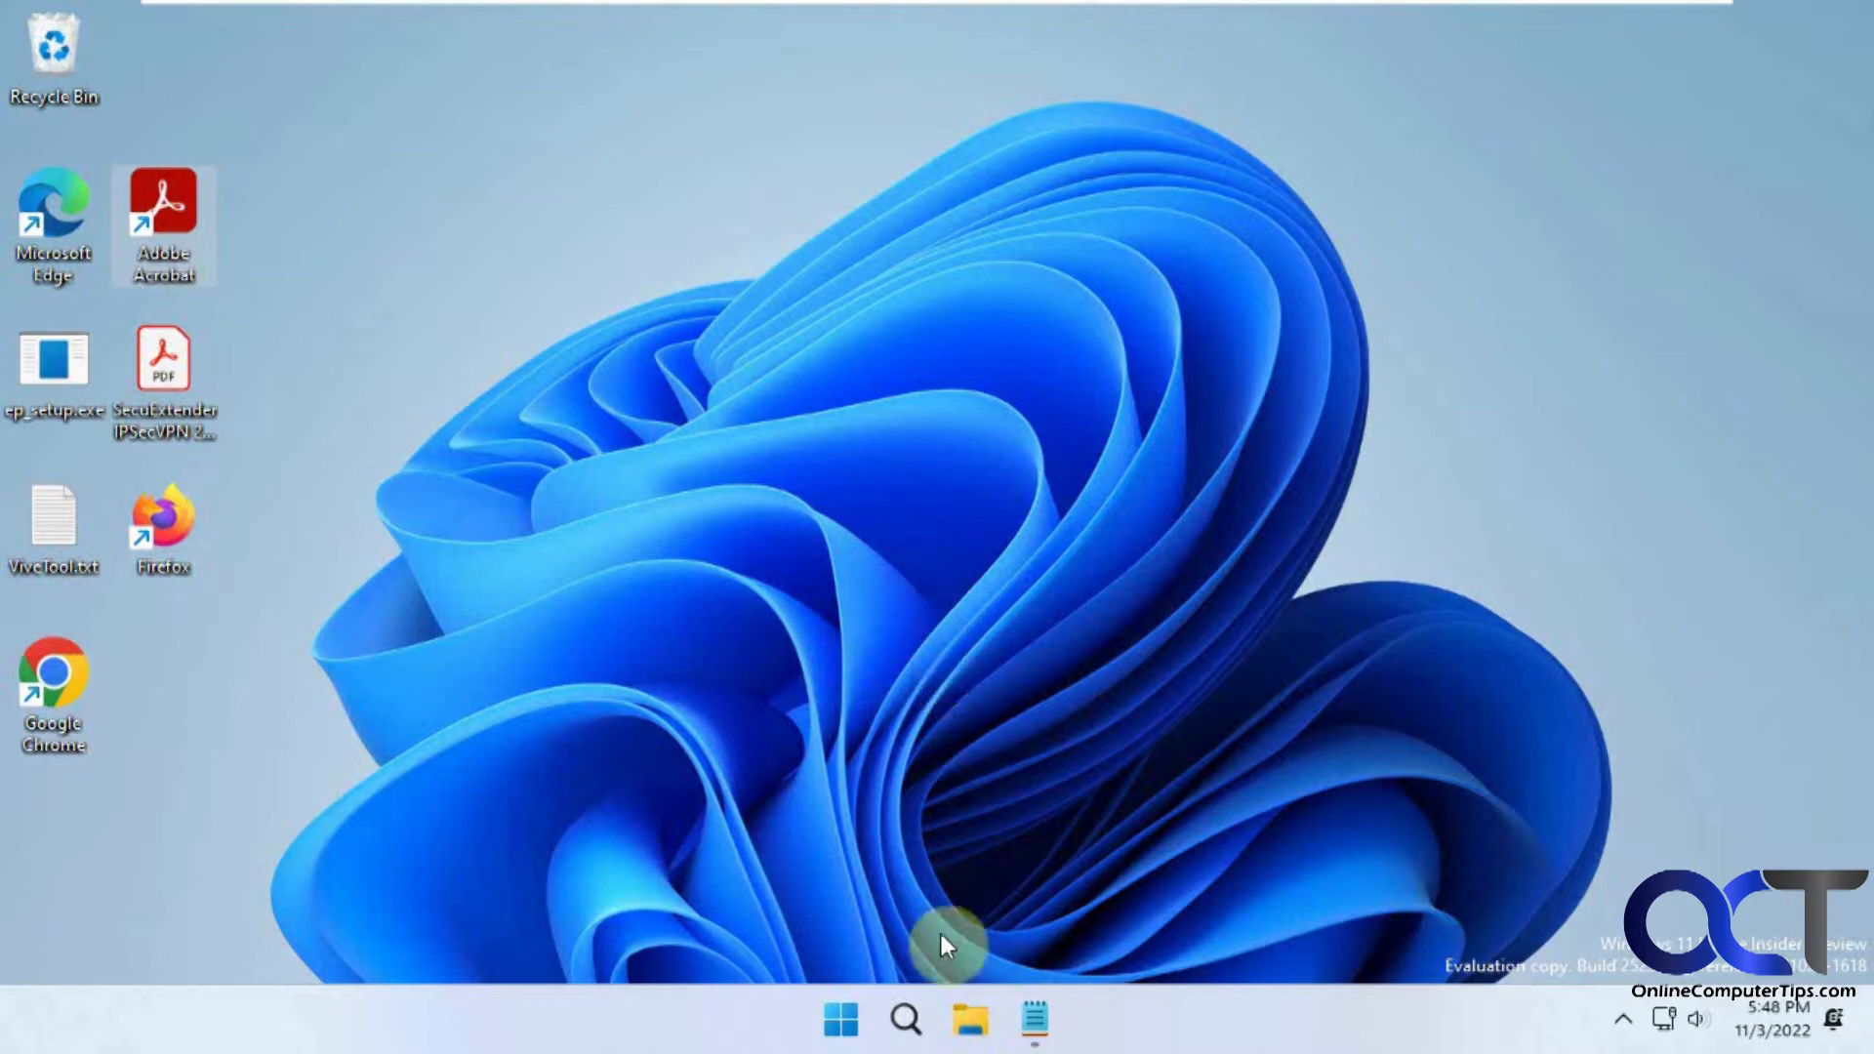
# Step: Launch Windows Terminal from the taskbar to get a Command Prompt session
pyautogui.click(905, 1019)
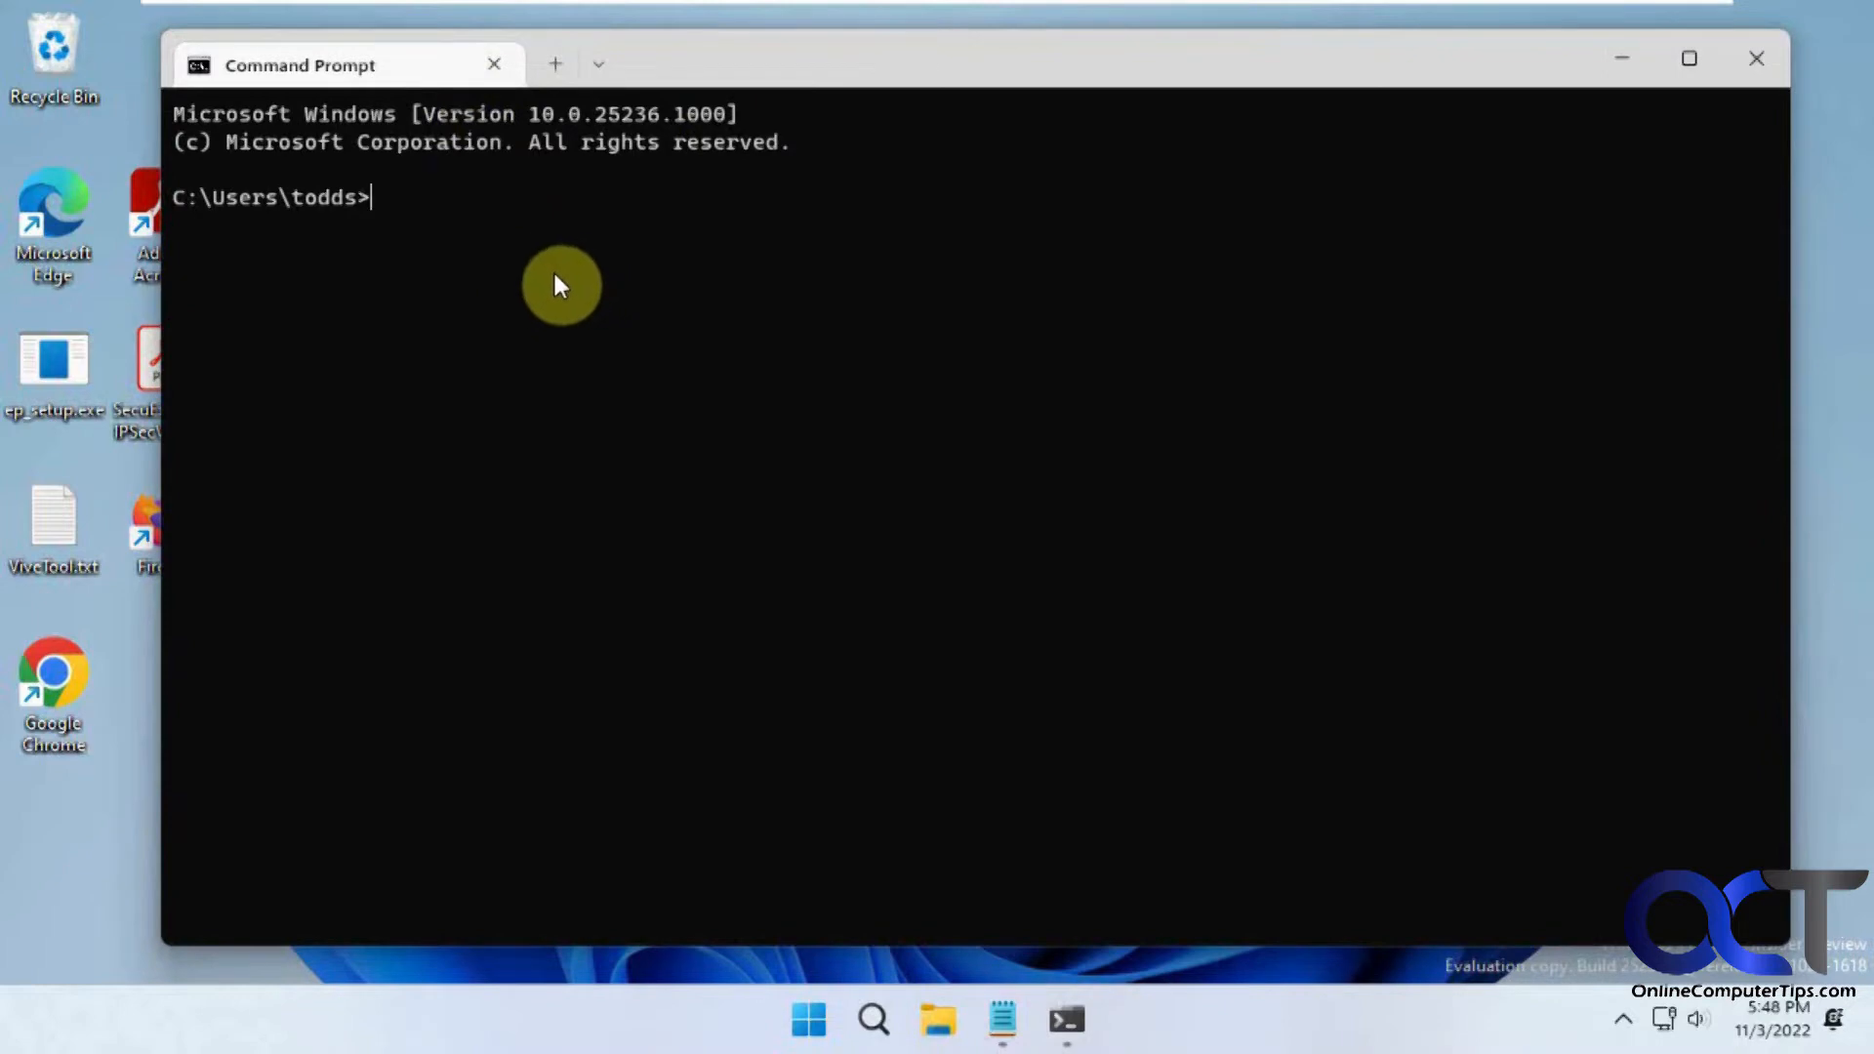
pyautogui.moveTo(618, 195)
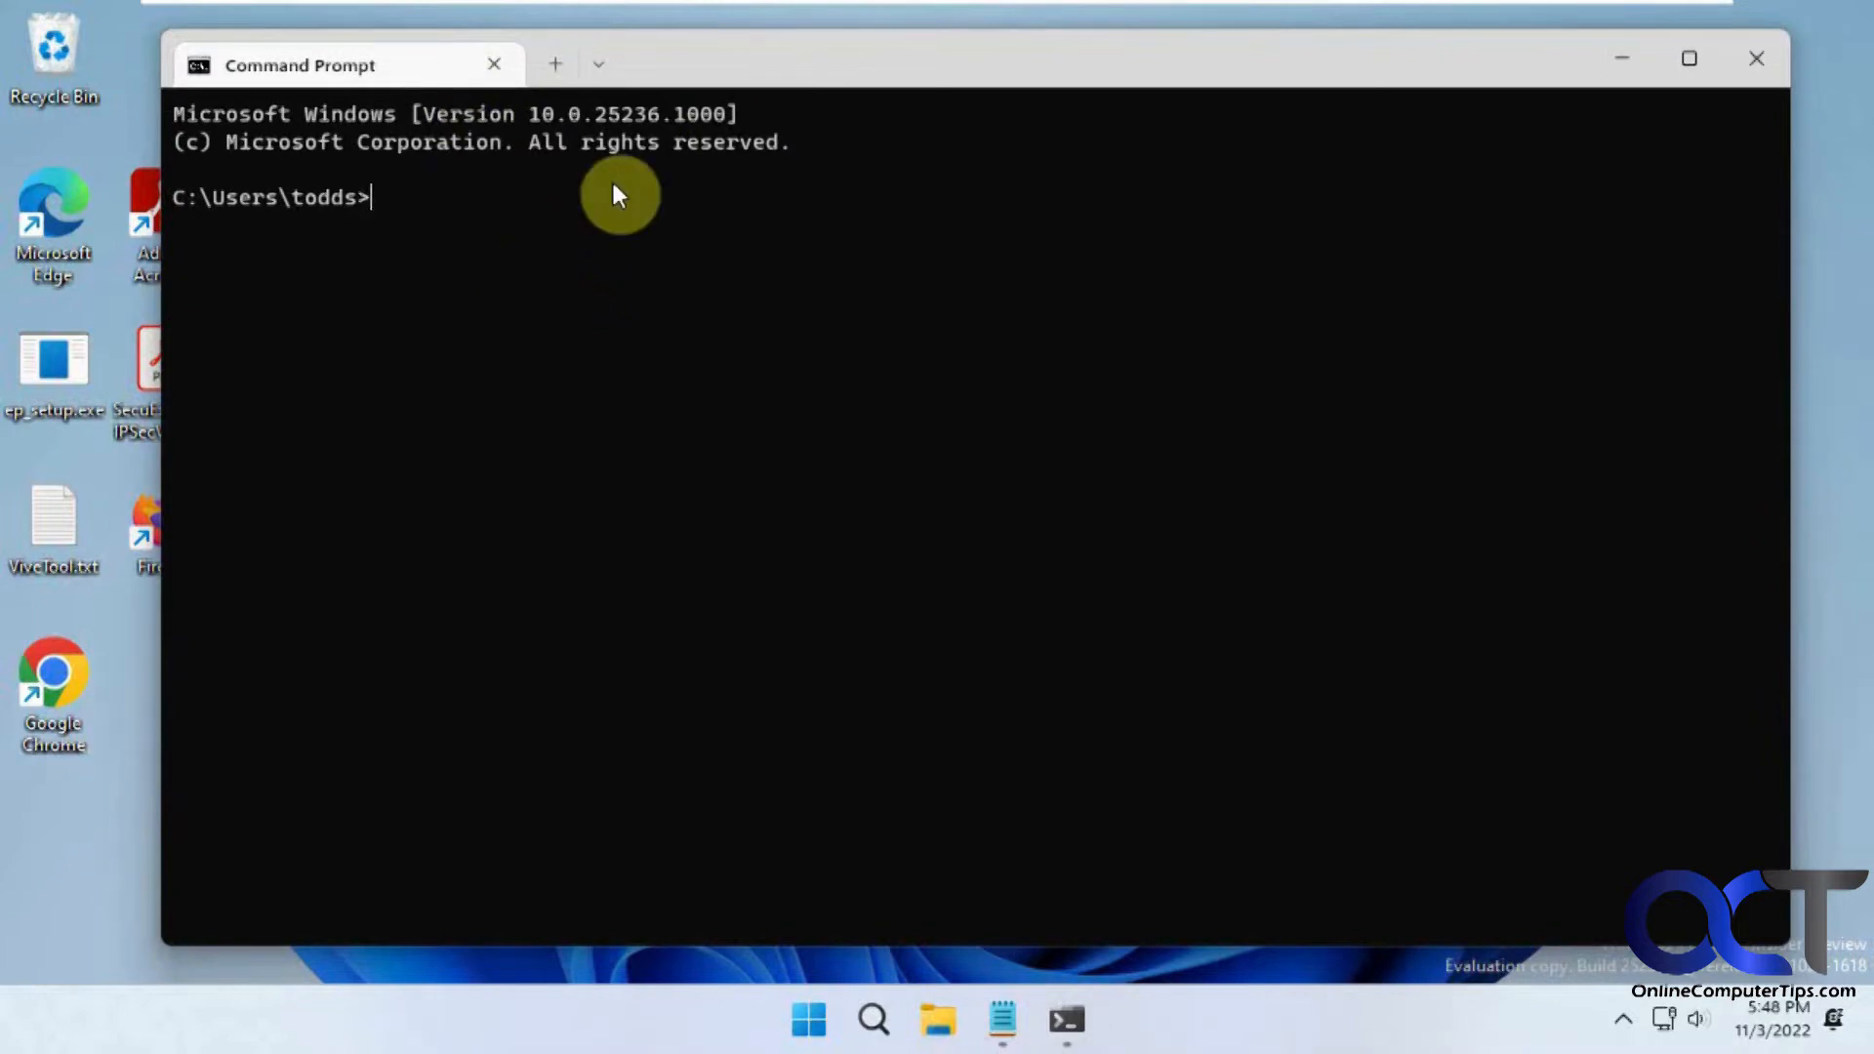
pyautogui.moveTo(550, 75)
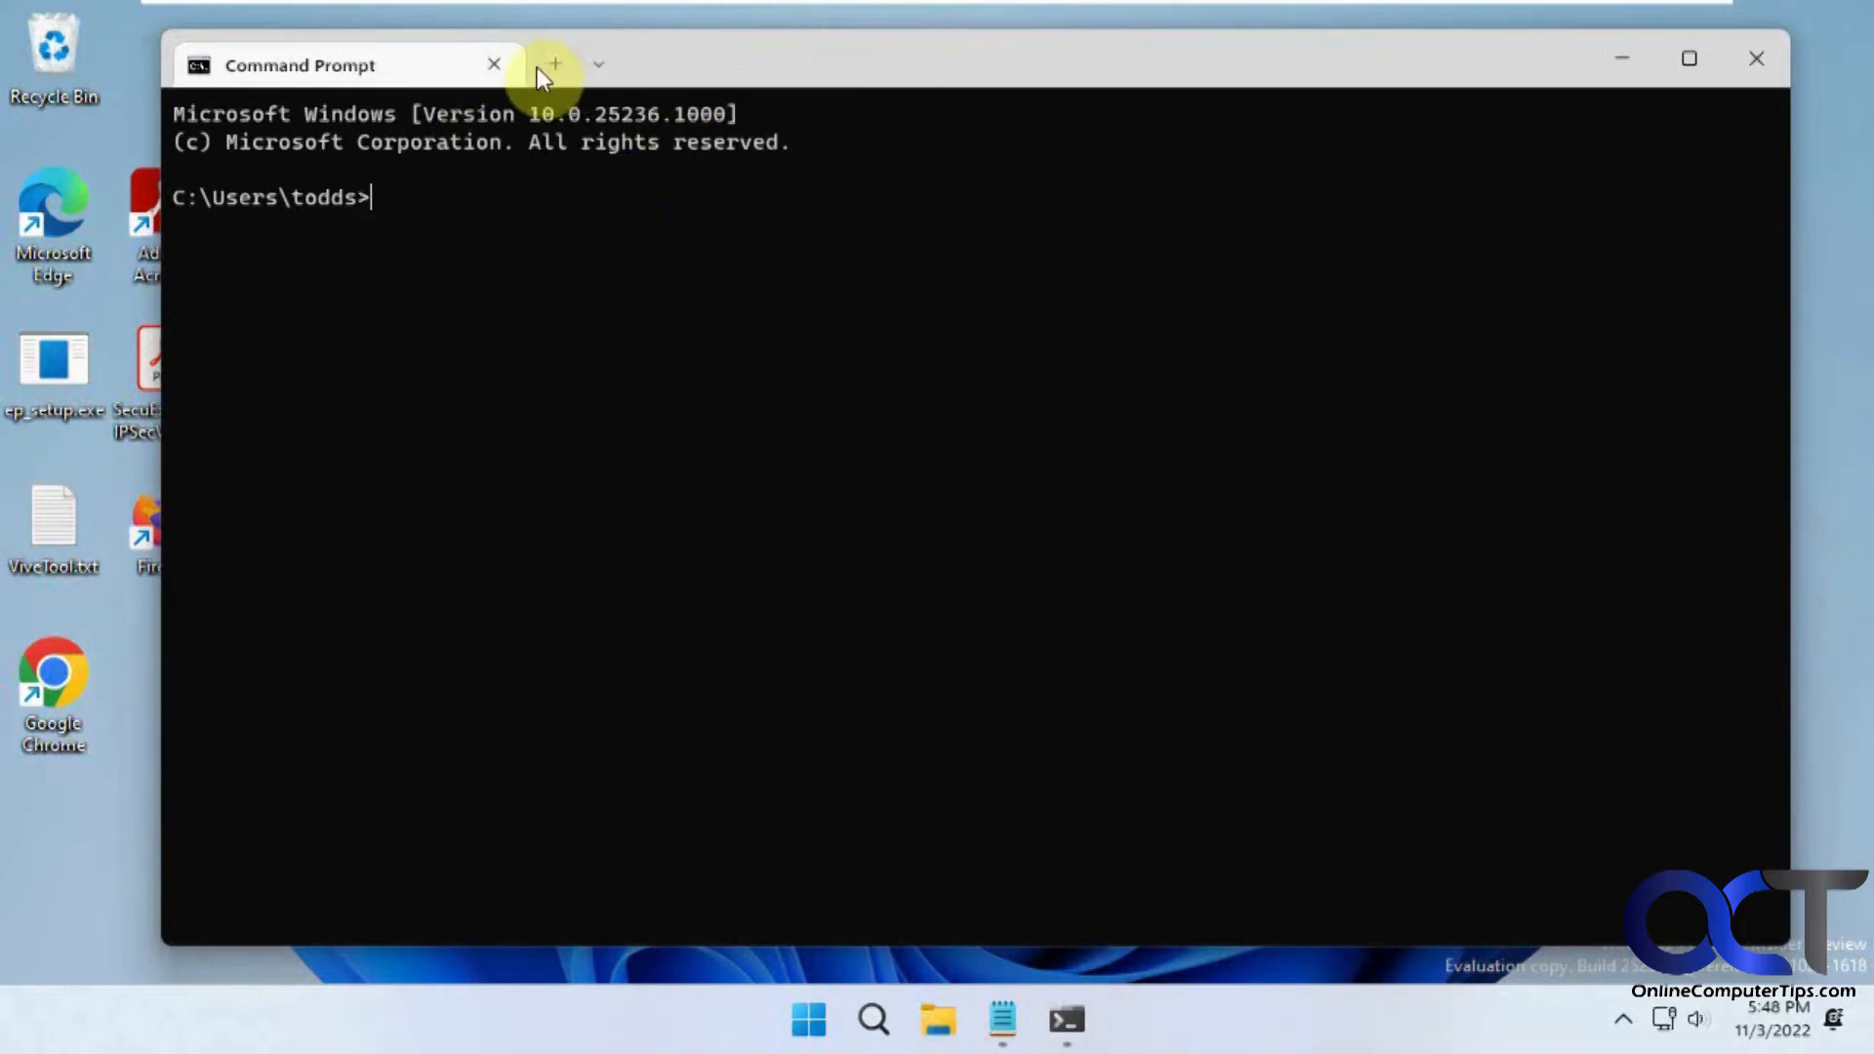
pyautogui.moveTo(553, 66)
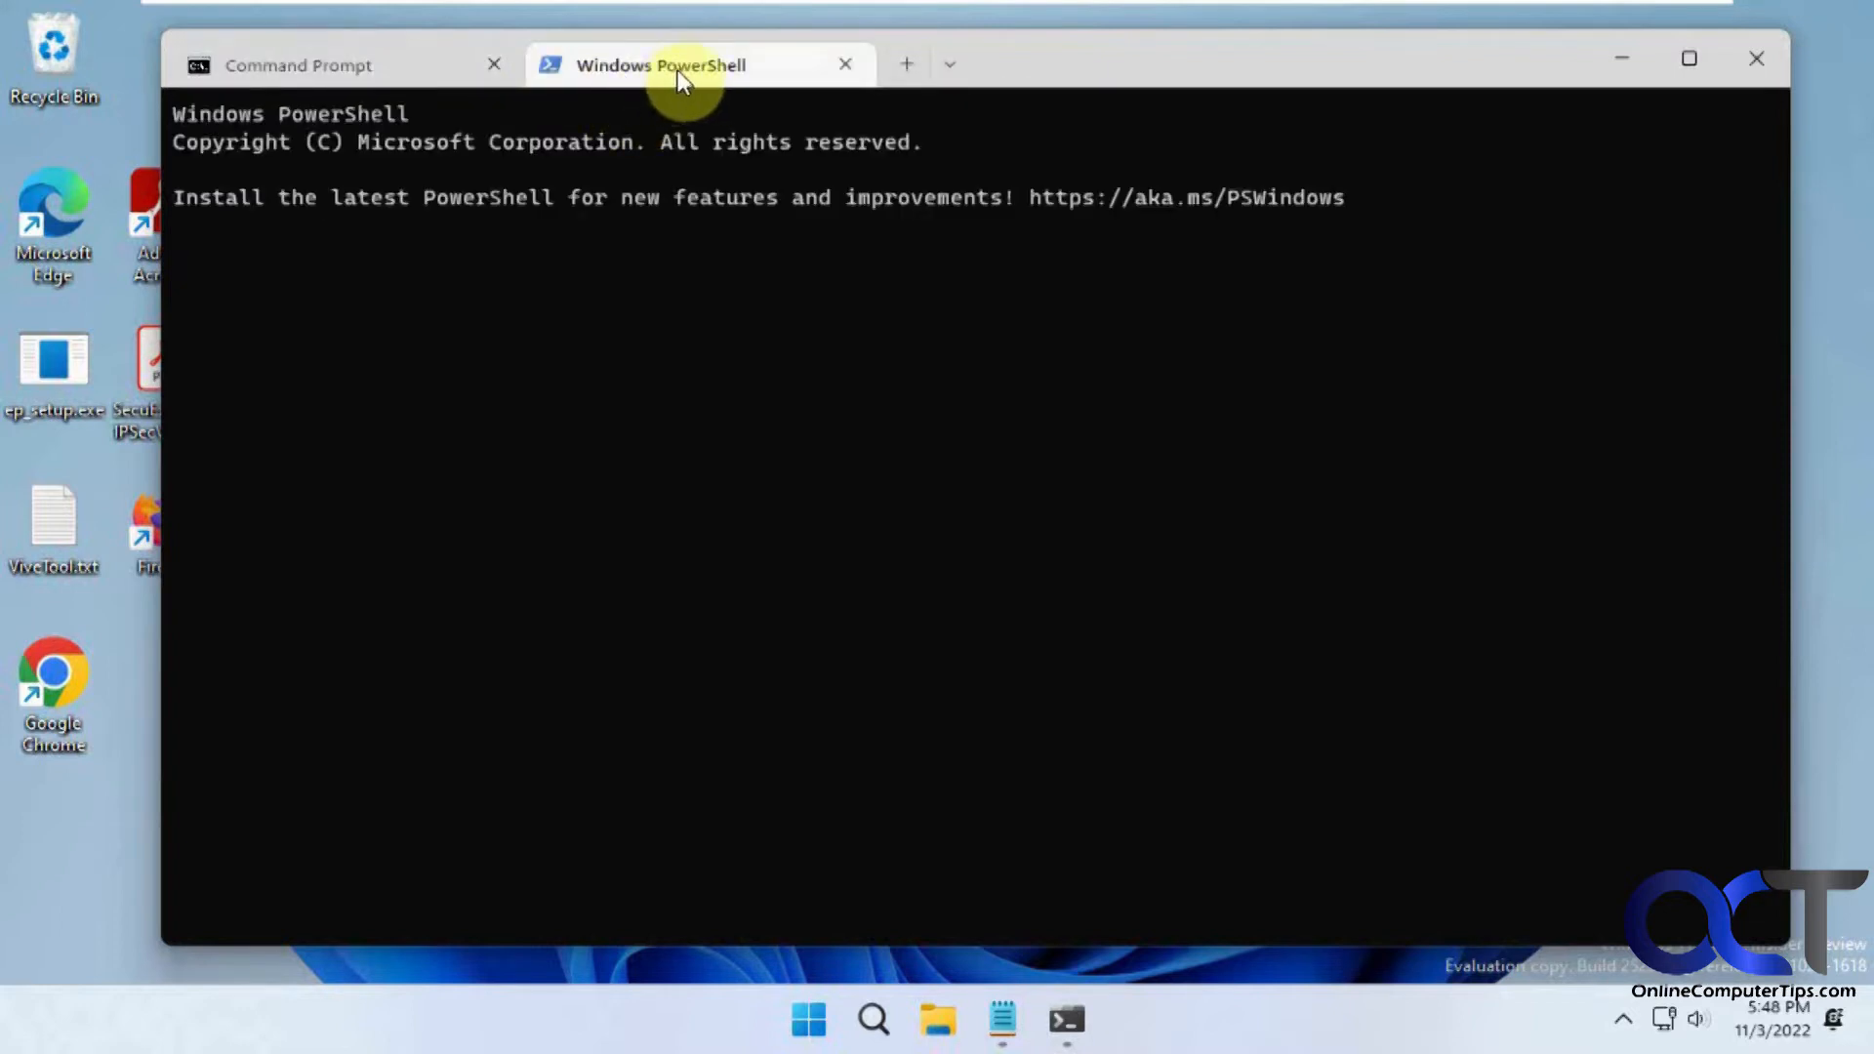
# Step: Open a second Command Prompt tab, close the PowerShell tab, and reopen the new-tab list
pyautogui.click(948, 63)
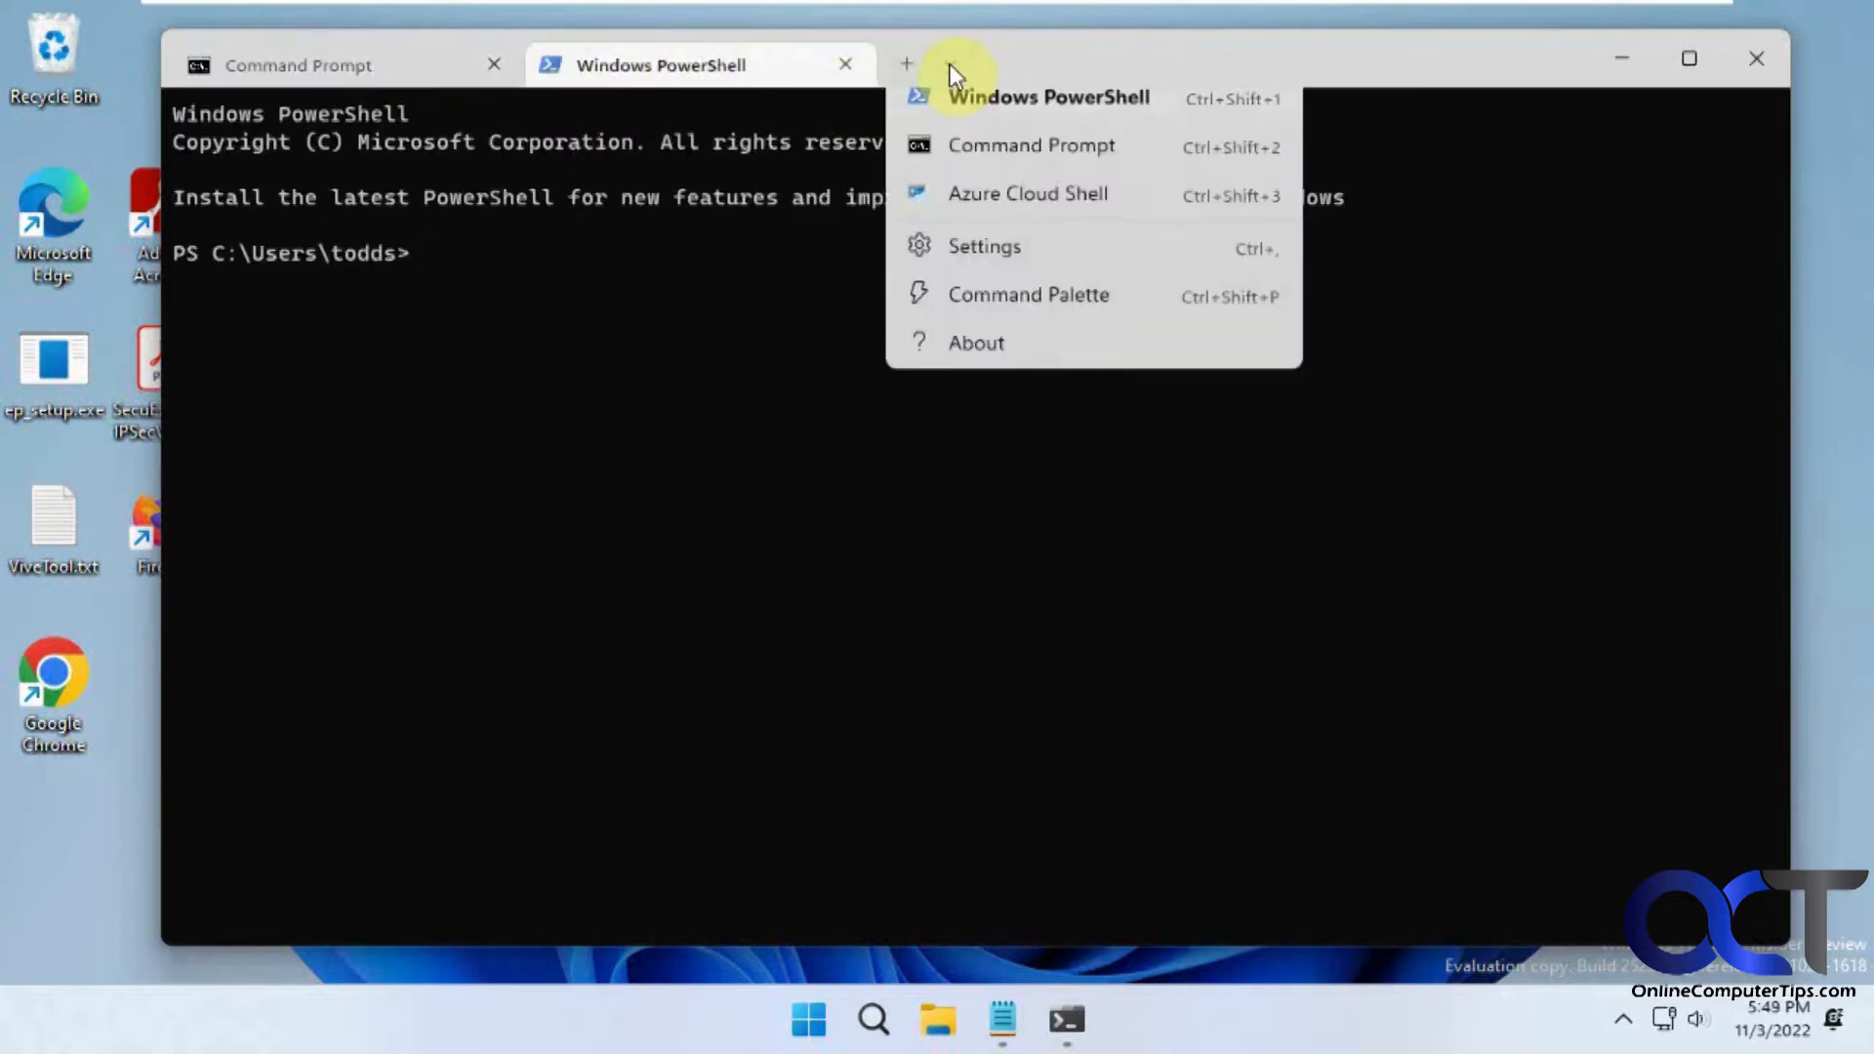
pyautogui.moveTo(985, 165)
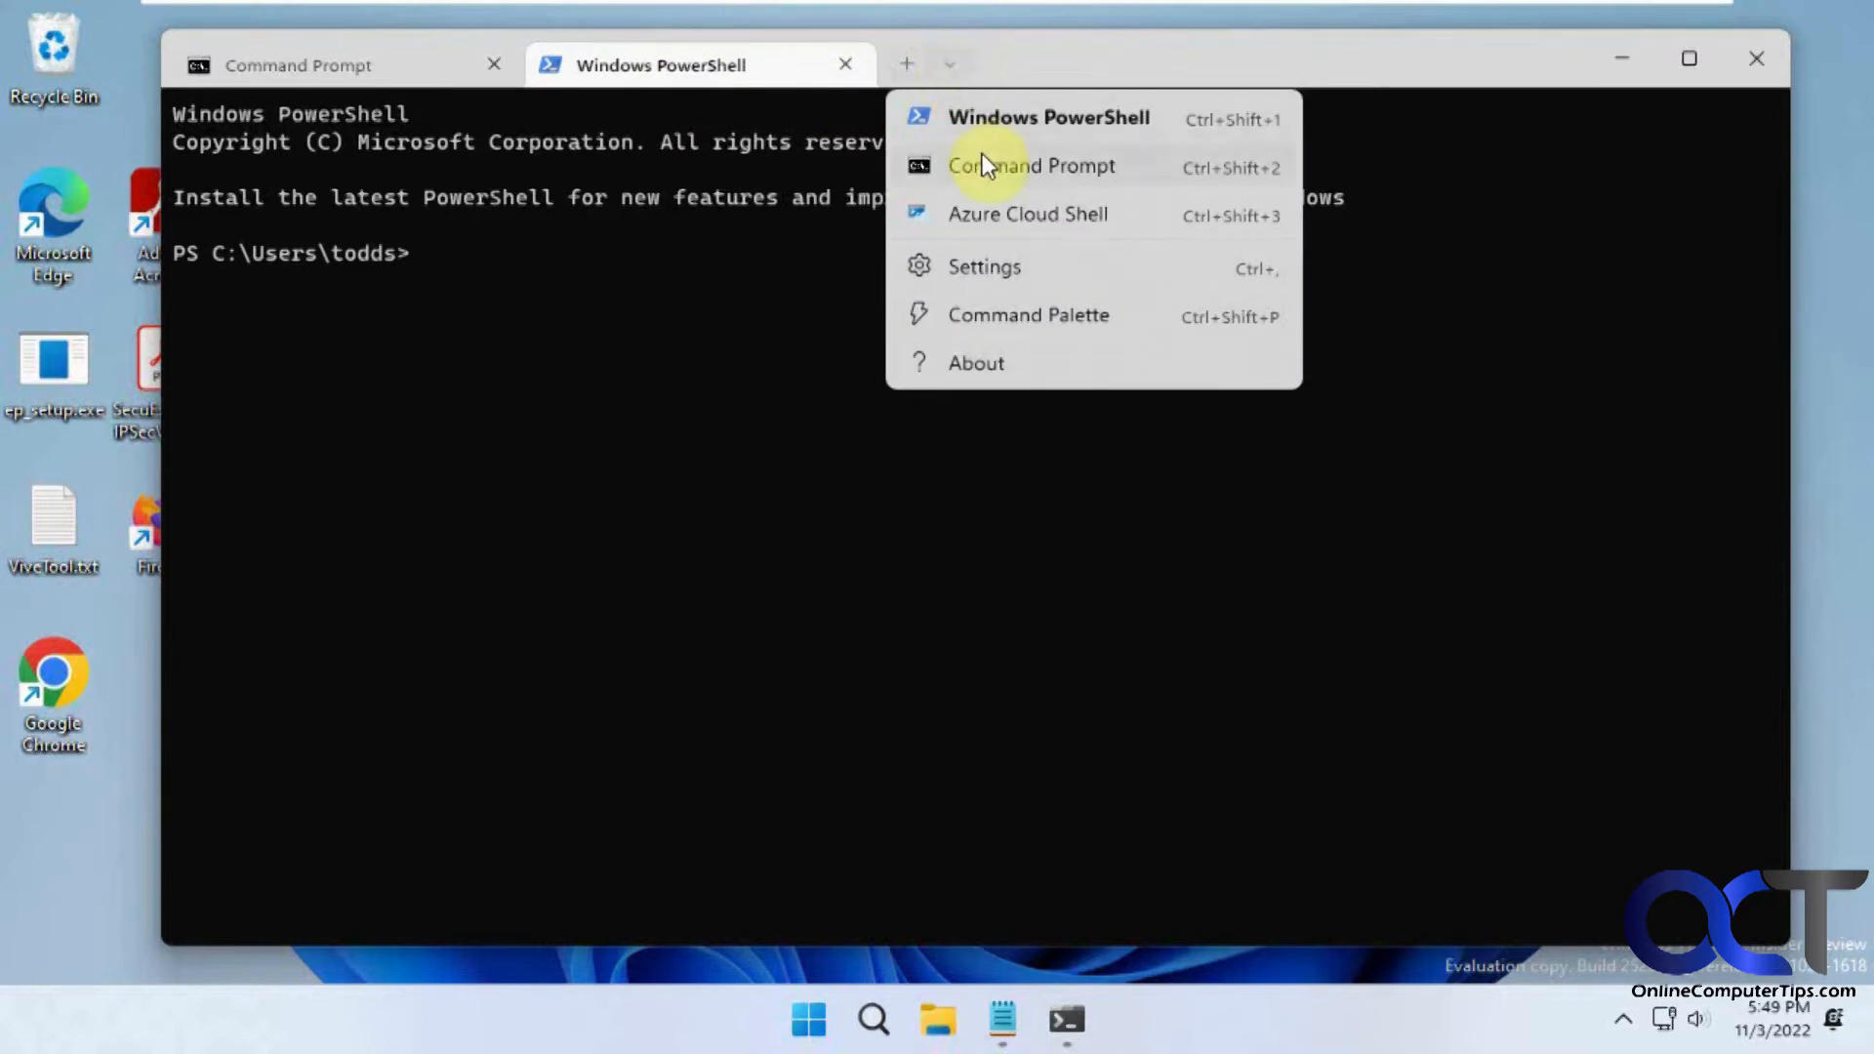
pyautogui.click(1031, 165)
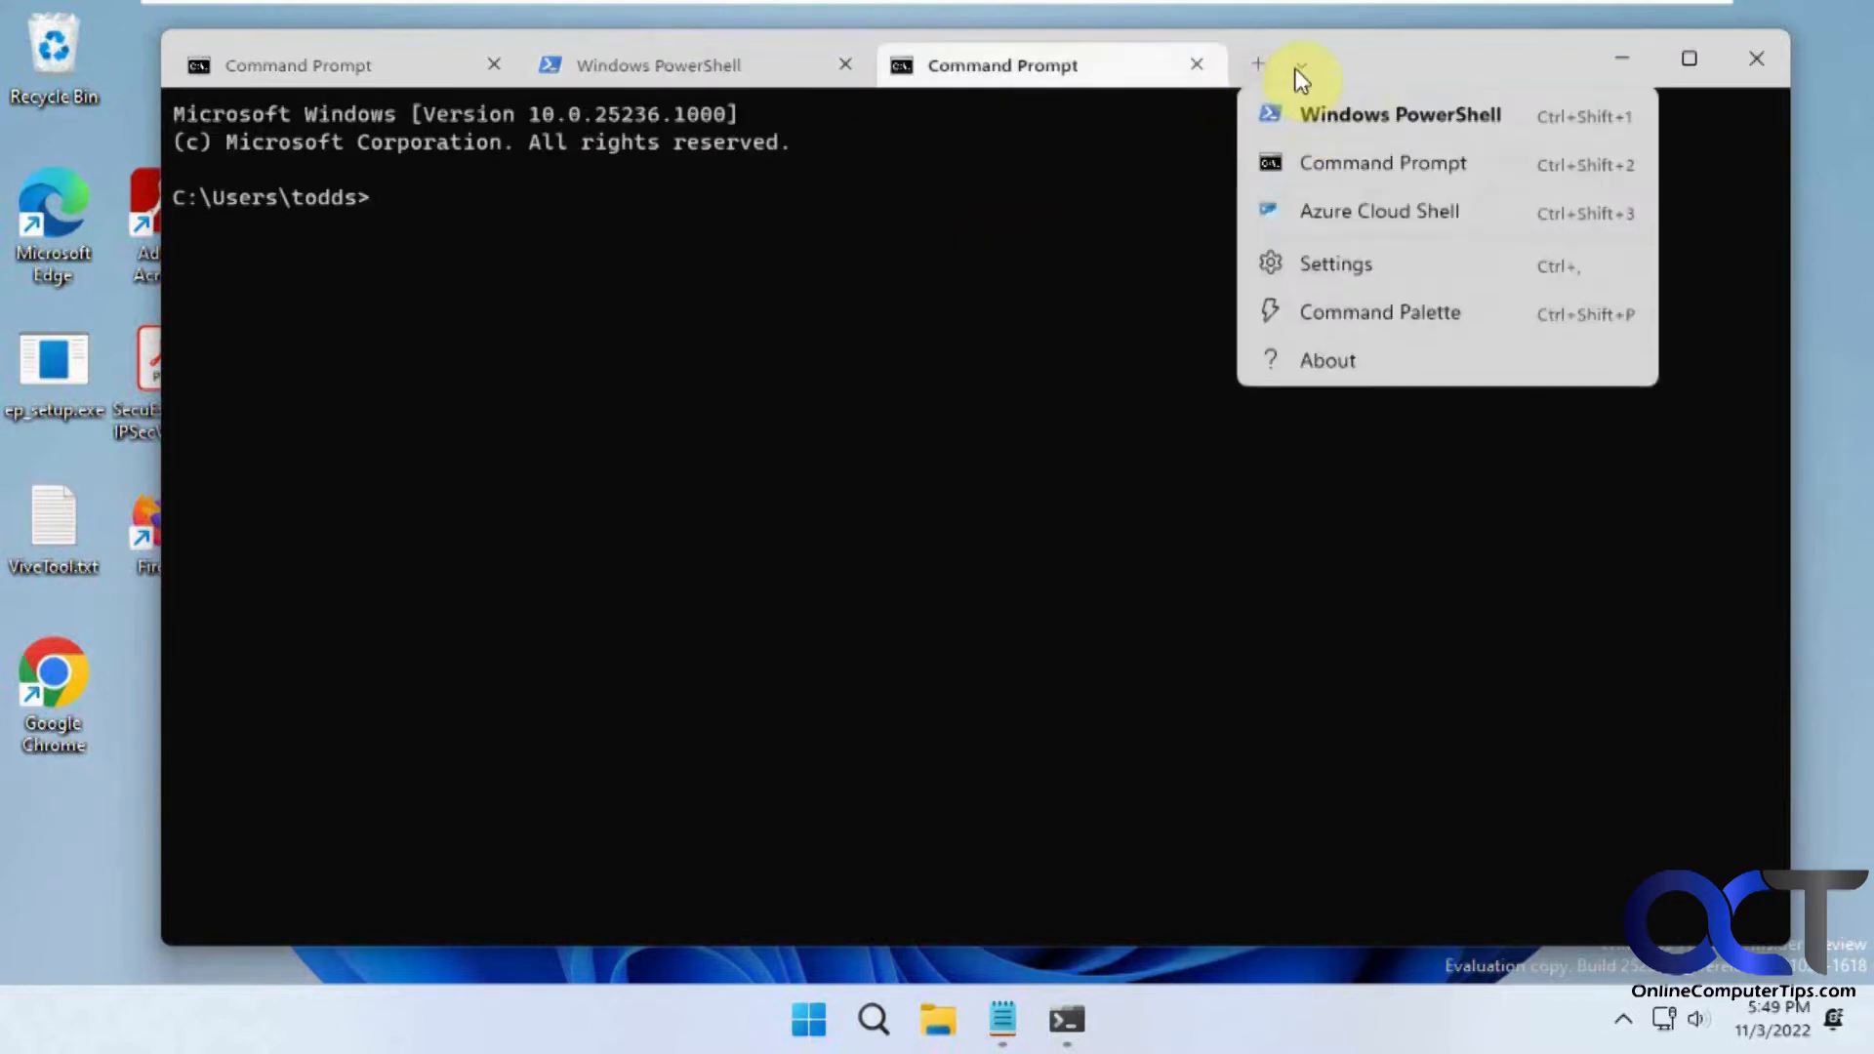
pyautogui.moveTo(1404, 227)
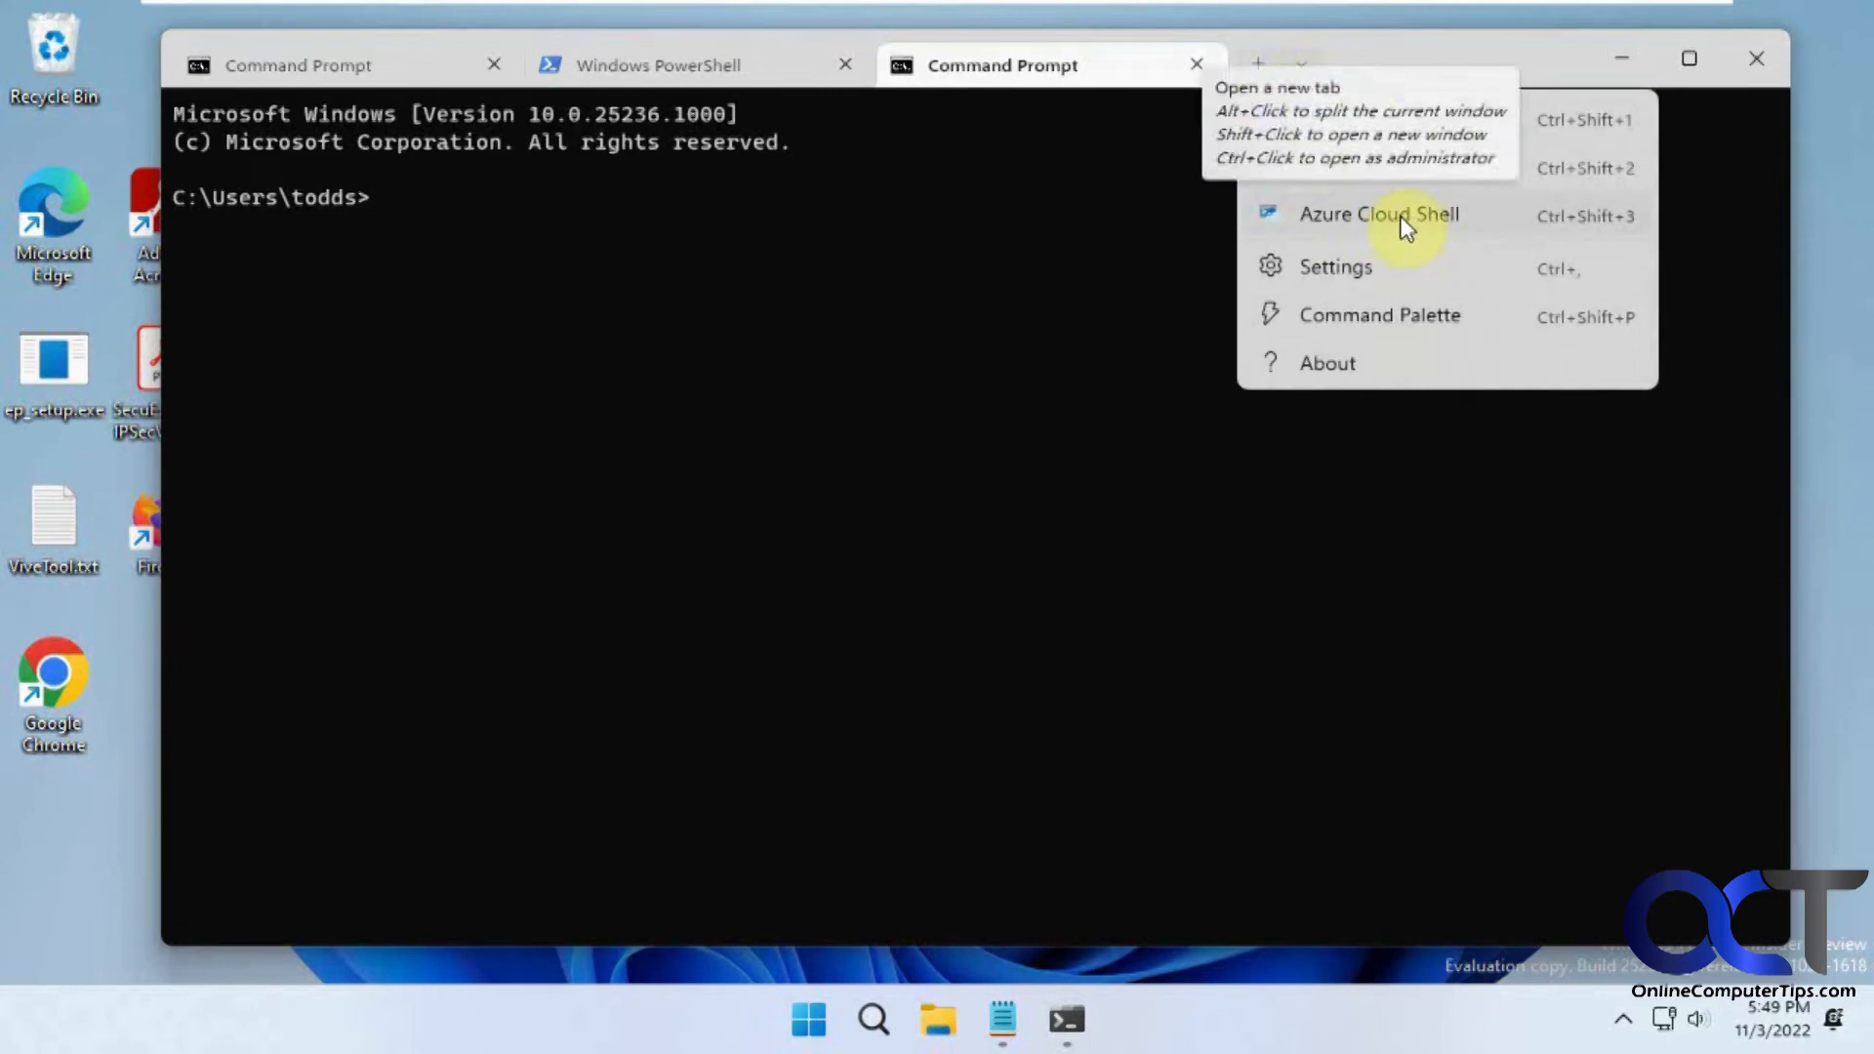
pyautogui.moveTo(1058, 123)
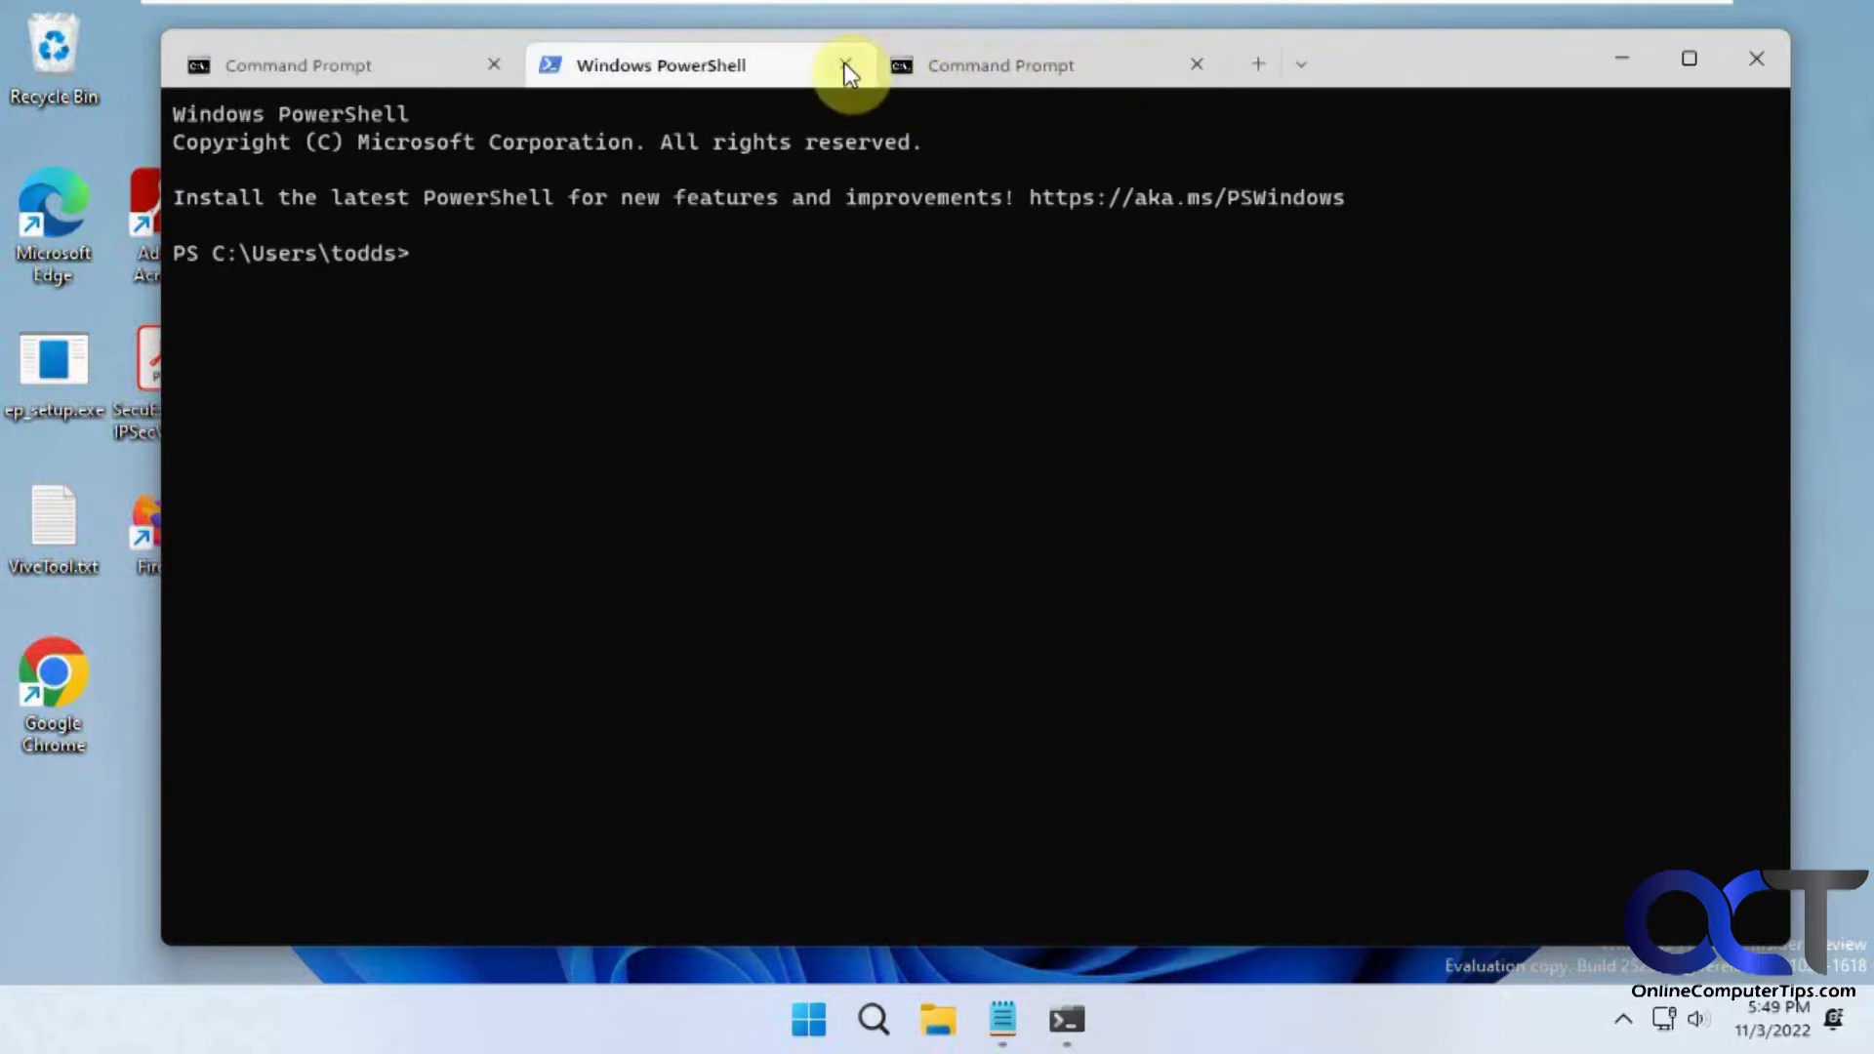
pyautogui.click(847, 64)
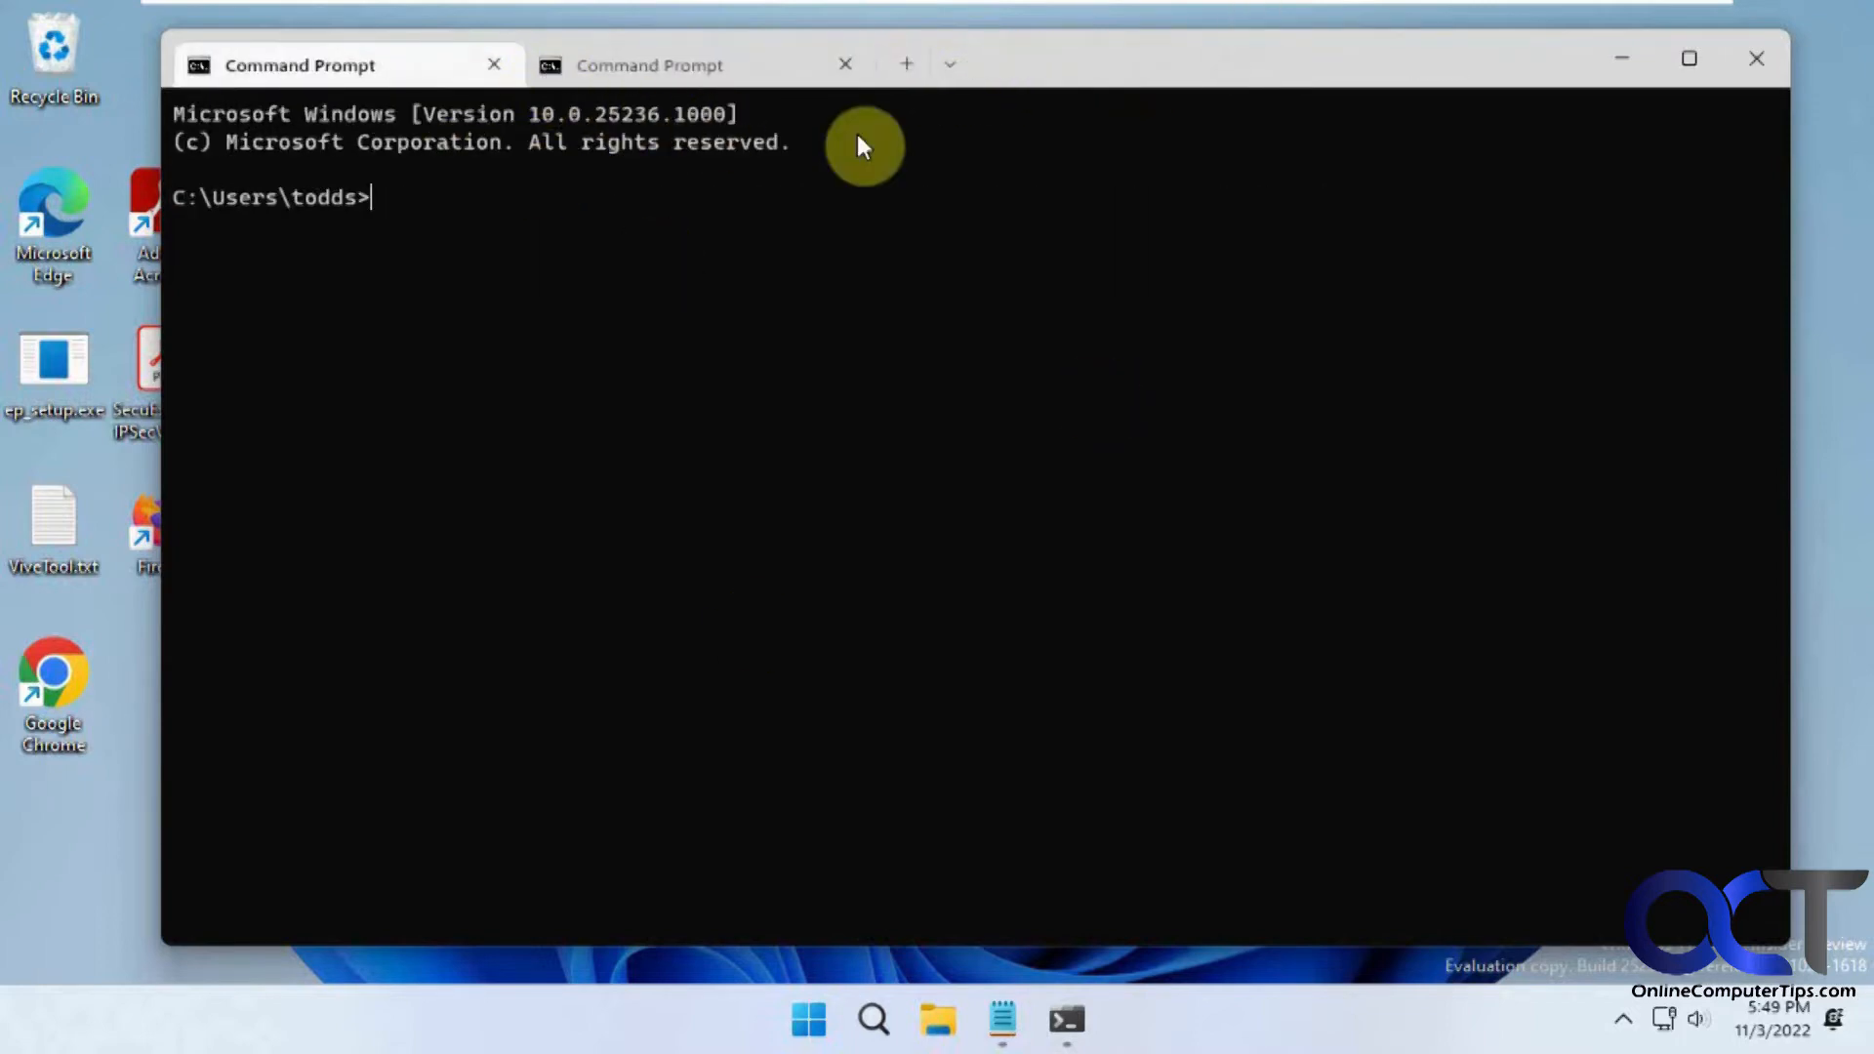
pyautogui.moveTo(664, 126)
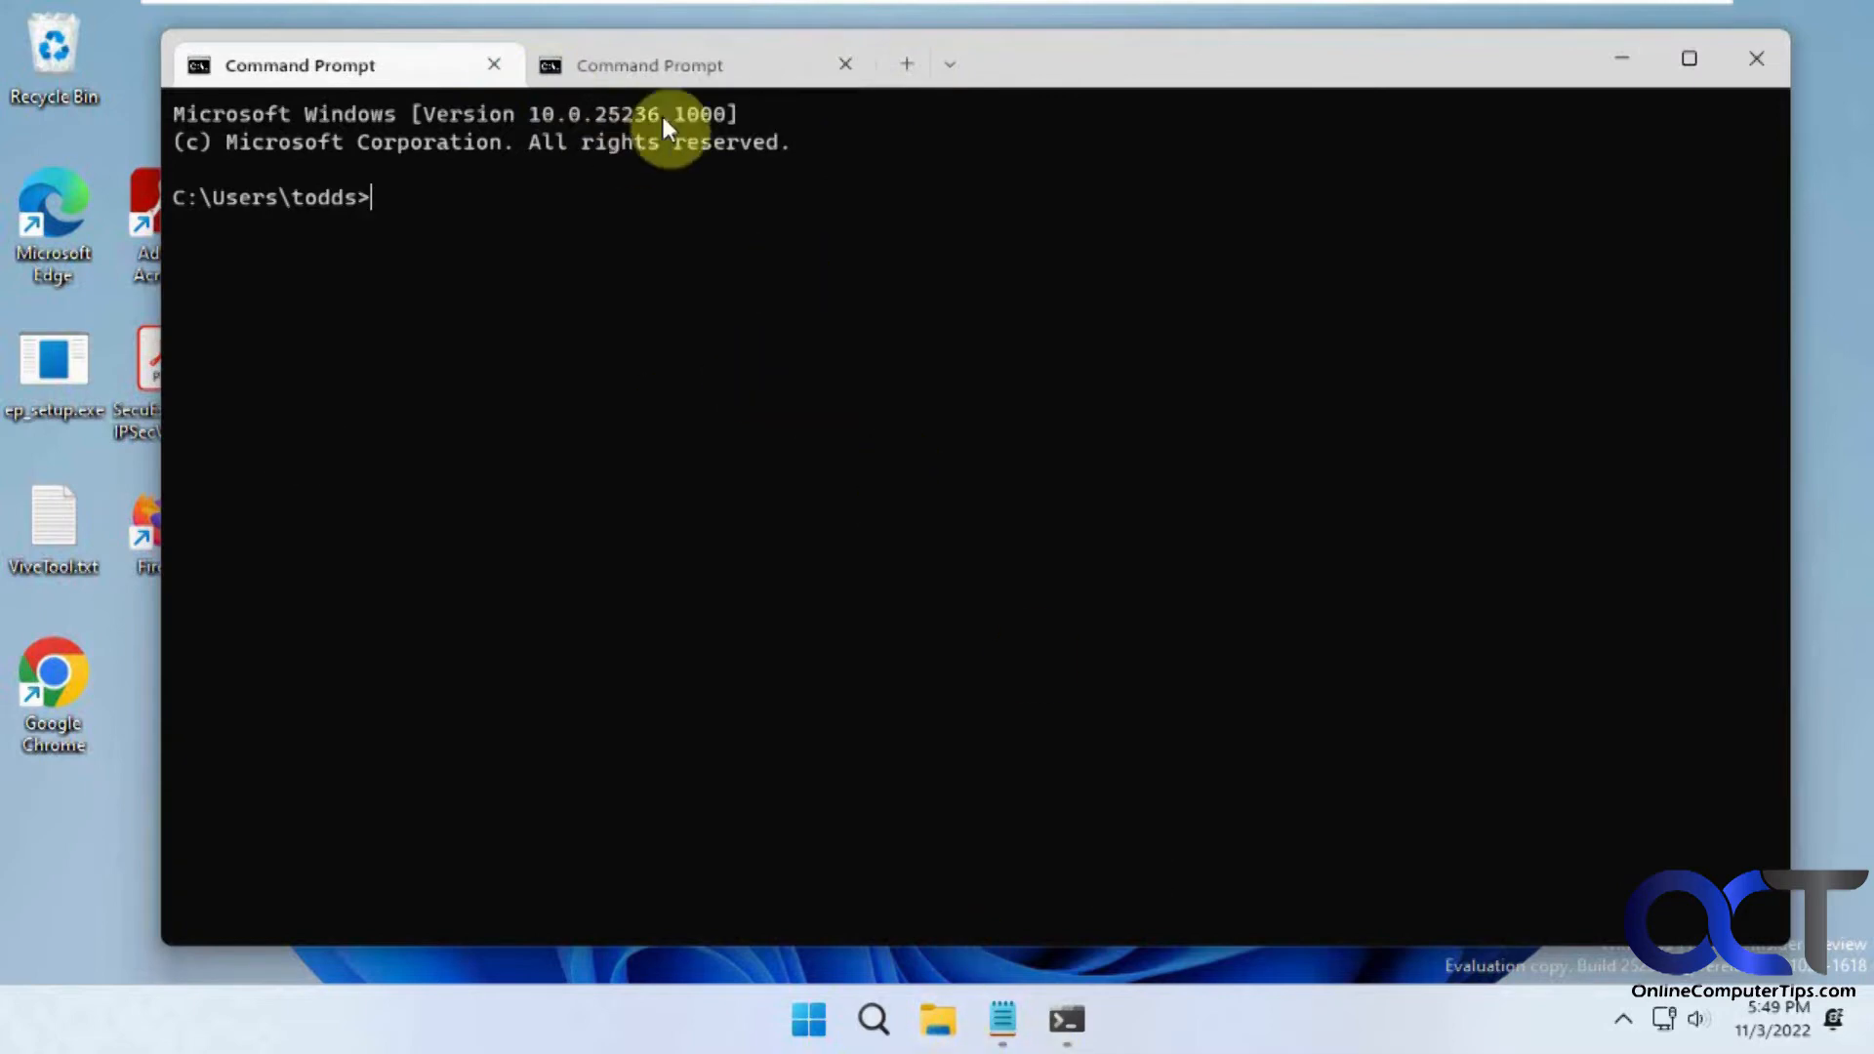
pyautogui.moveTo(911, 198)
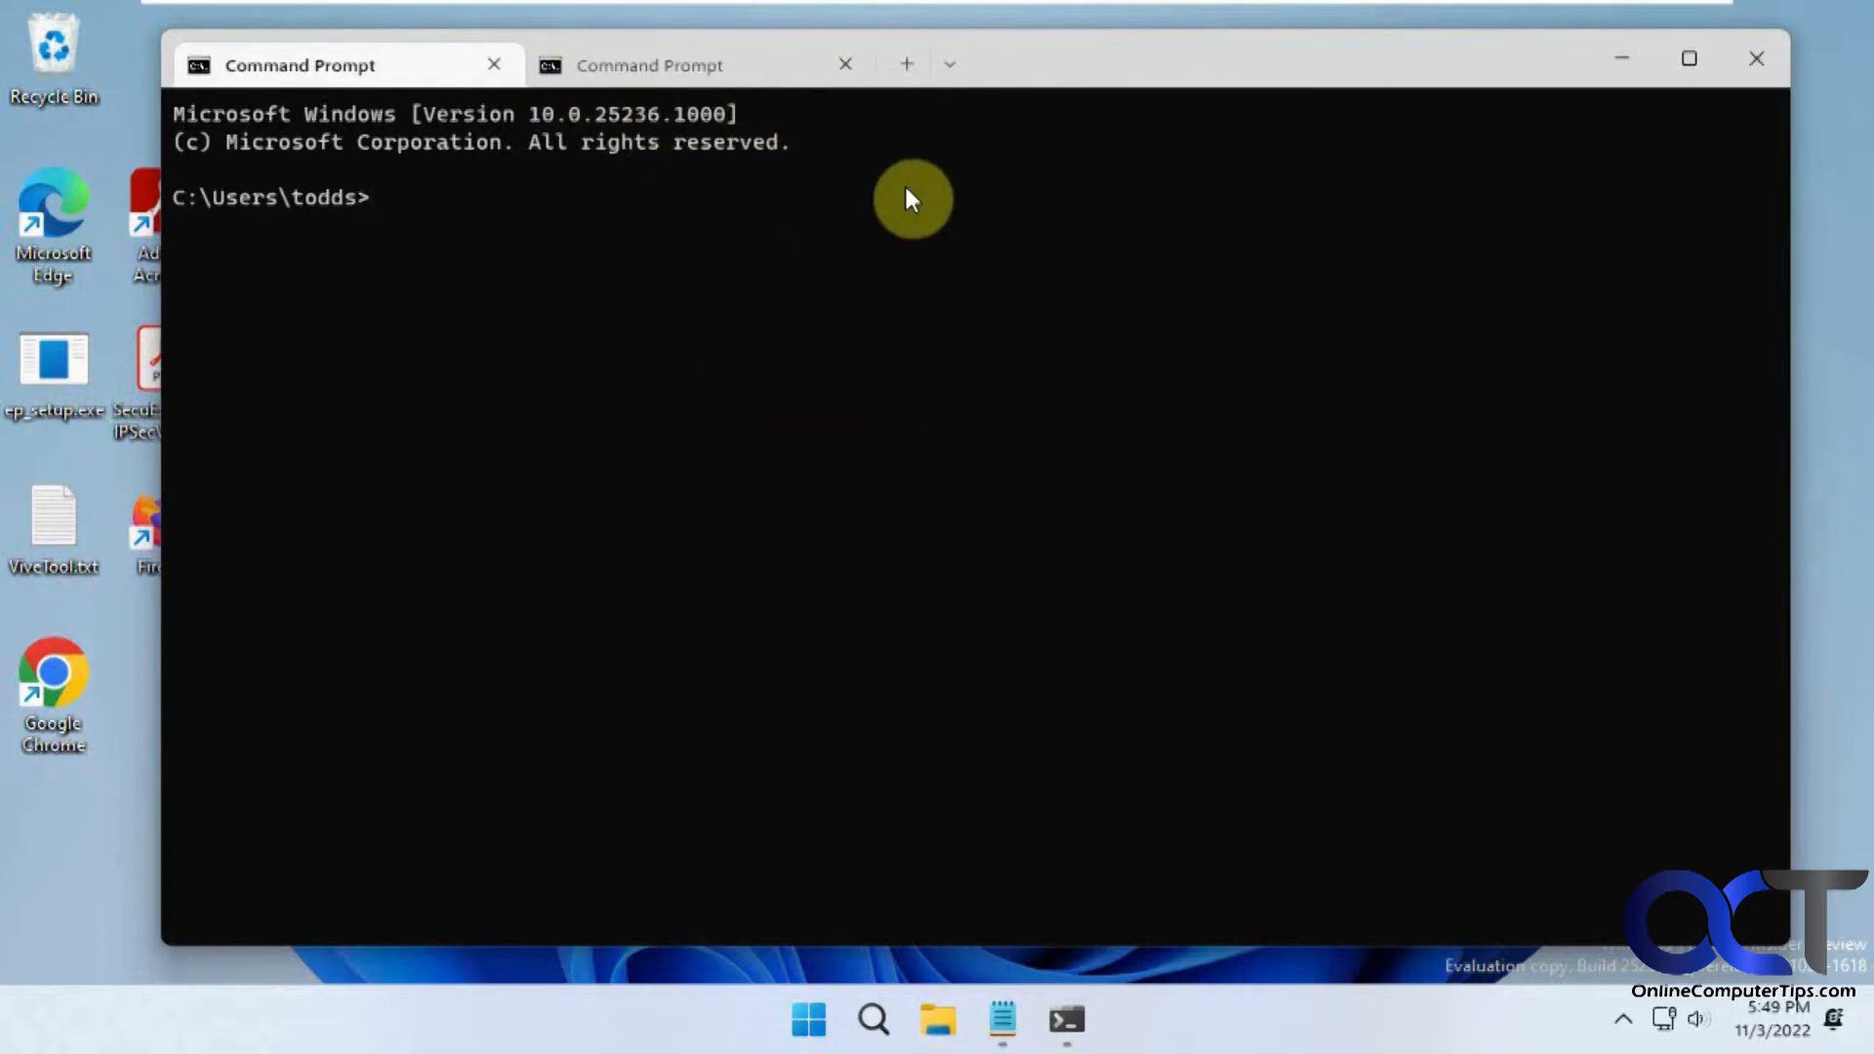
pyautogui.click(948, 64)
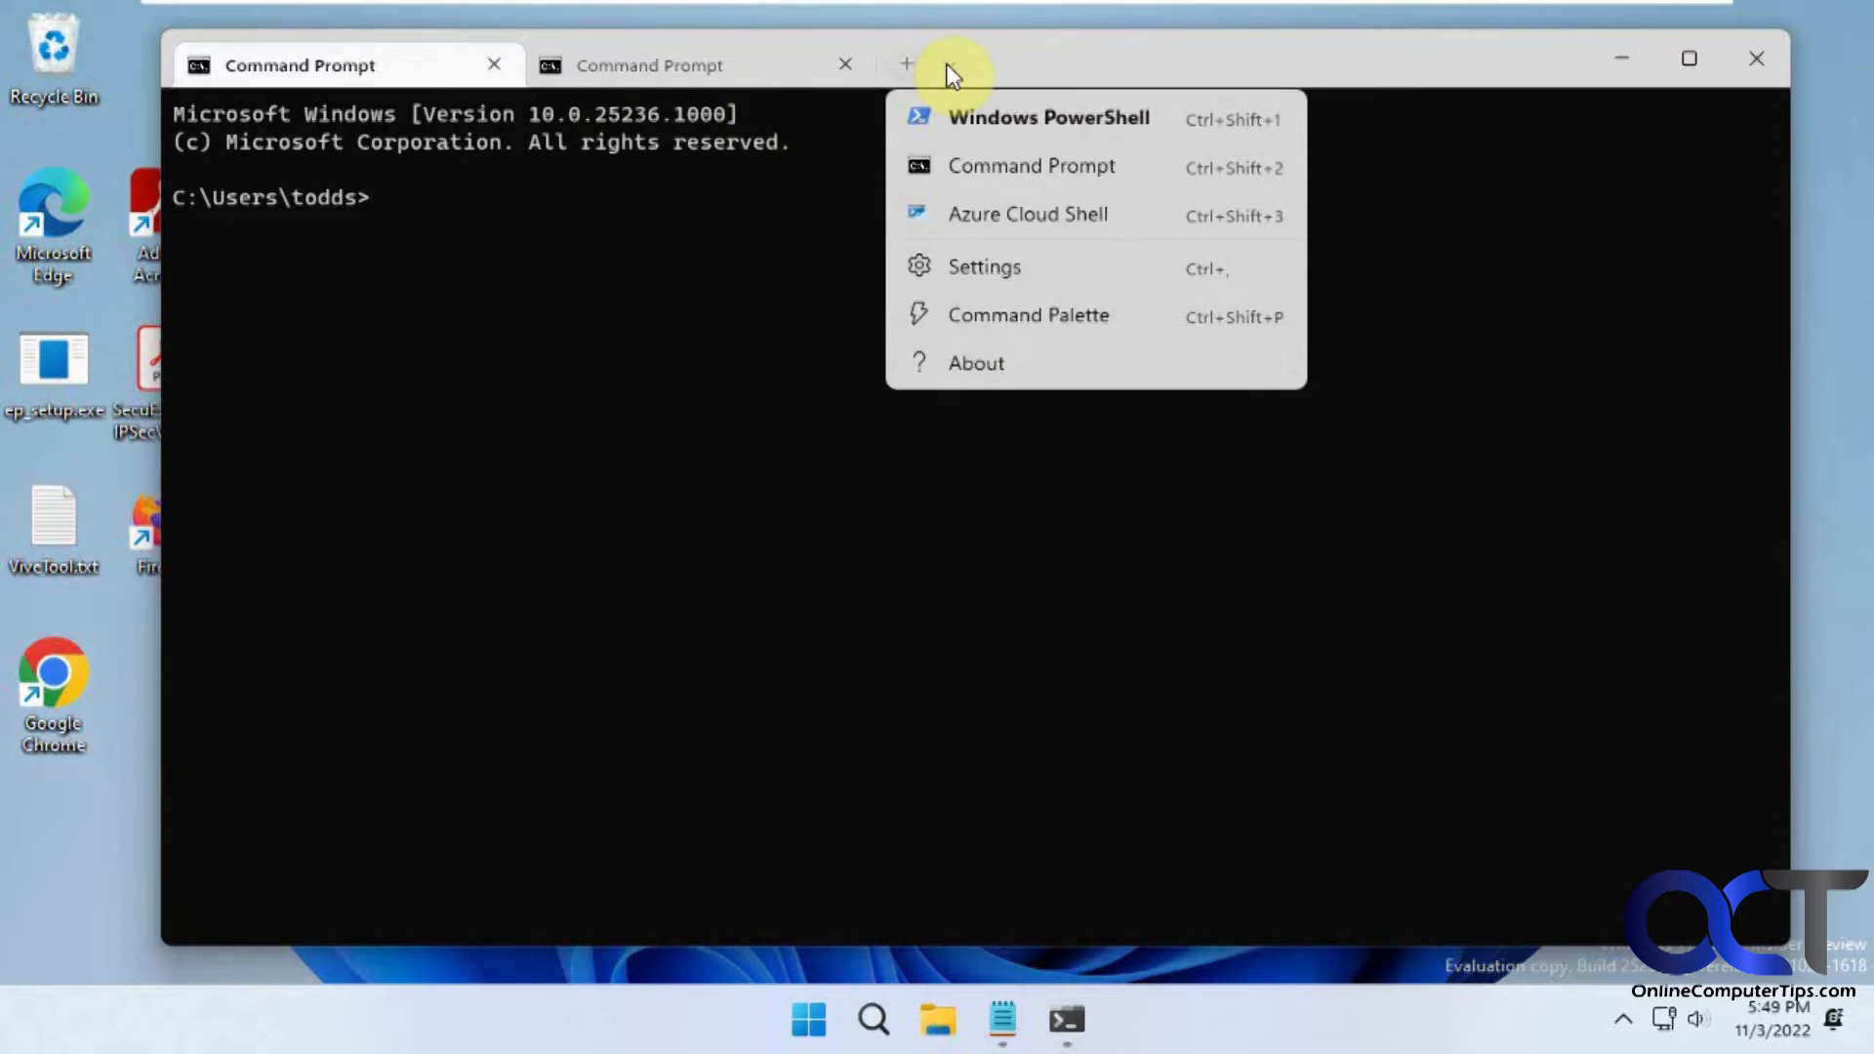
pyautogui.click(1027, 314)
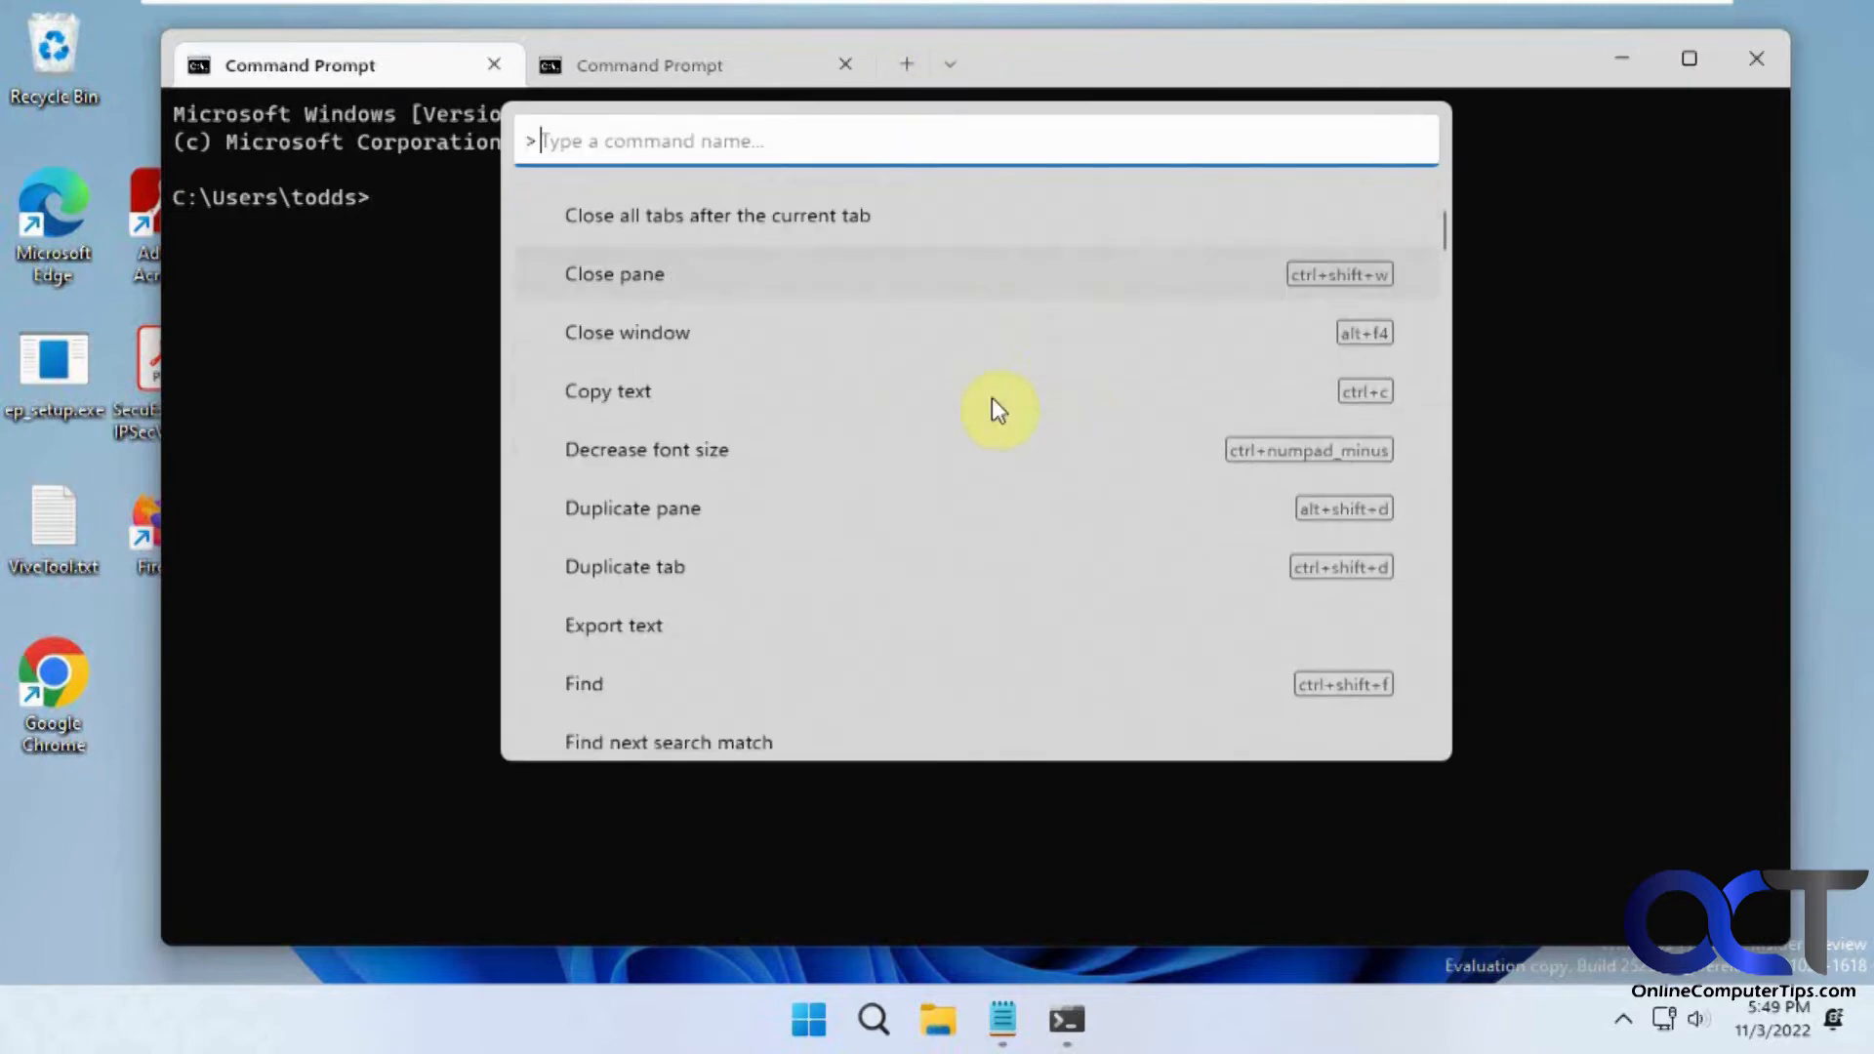
pyautogui.scroll(-3)
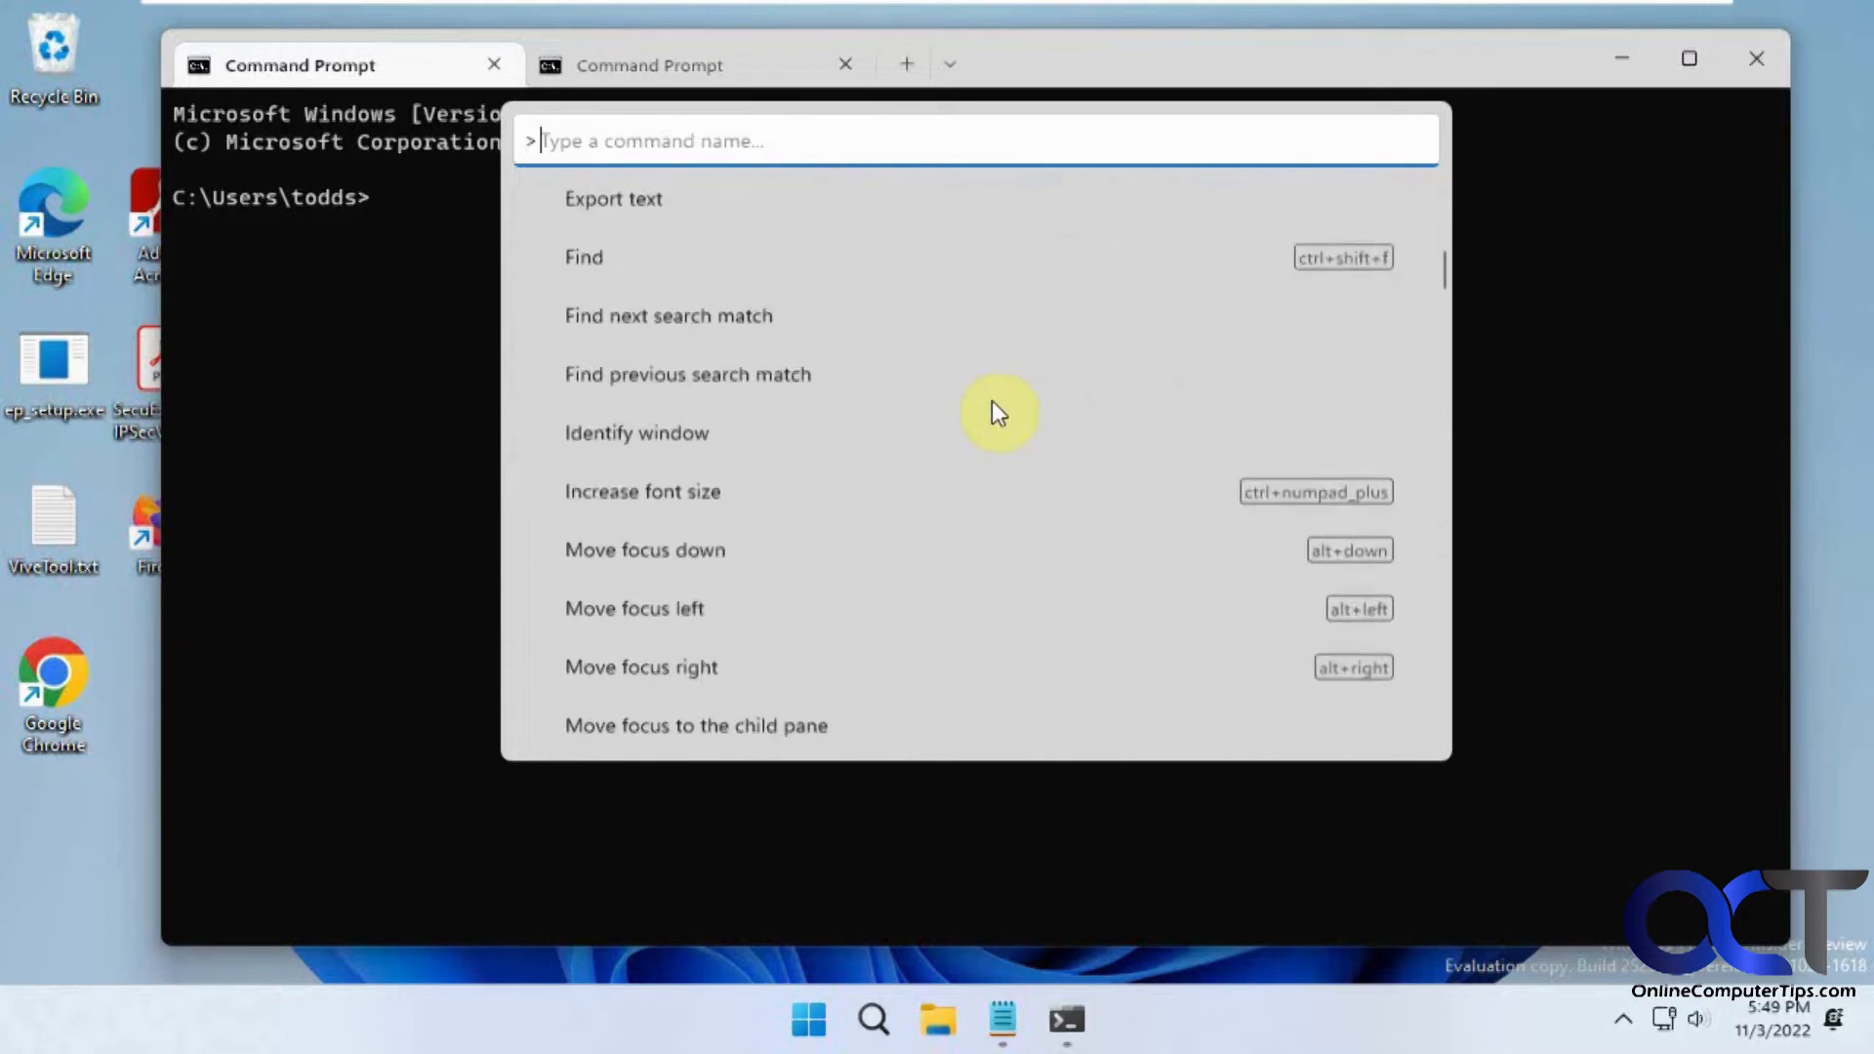
pyautogui.scroll(3)
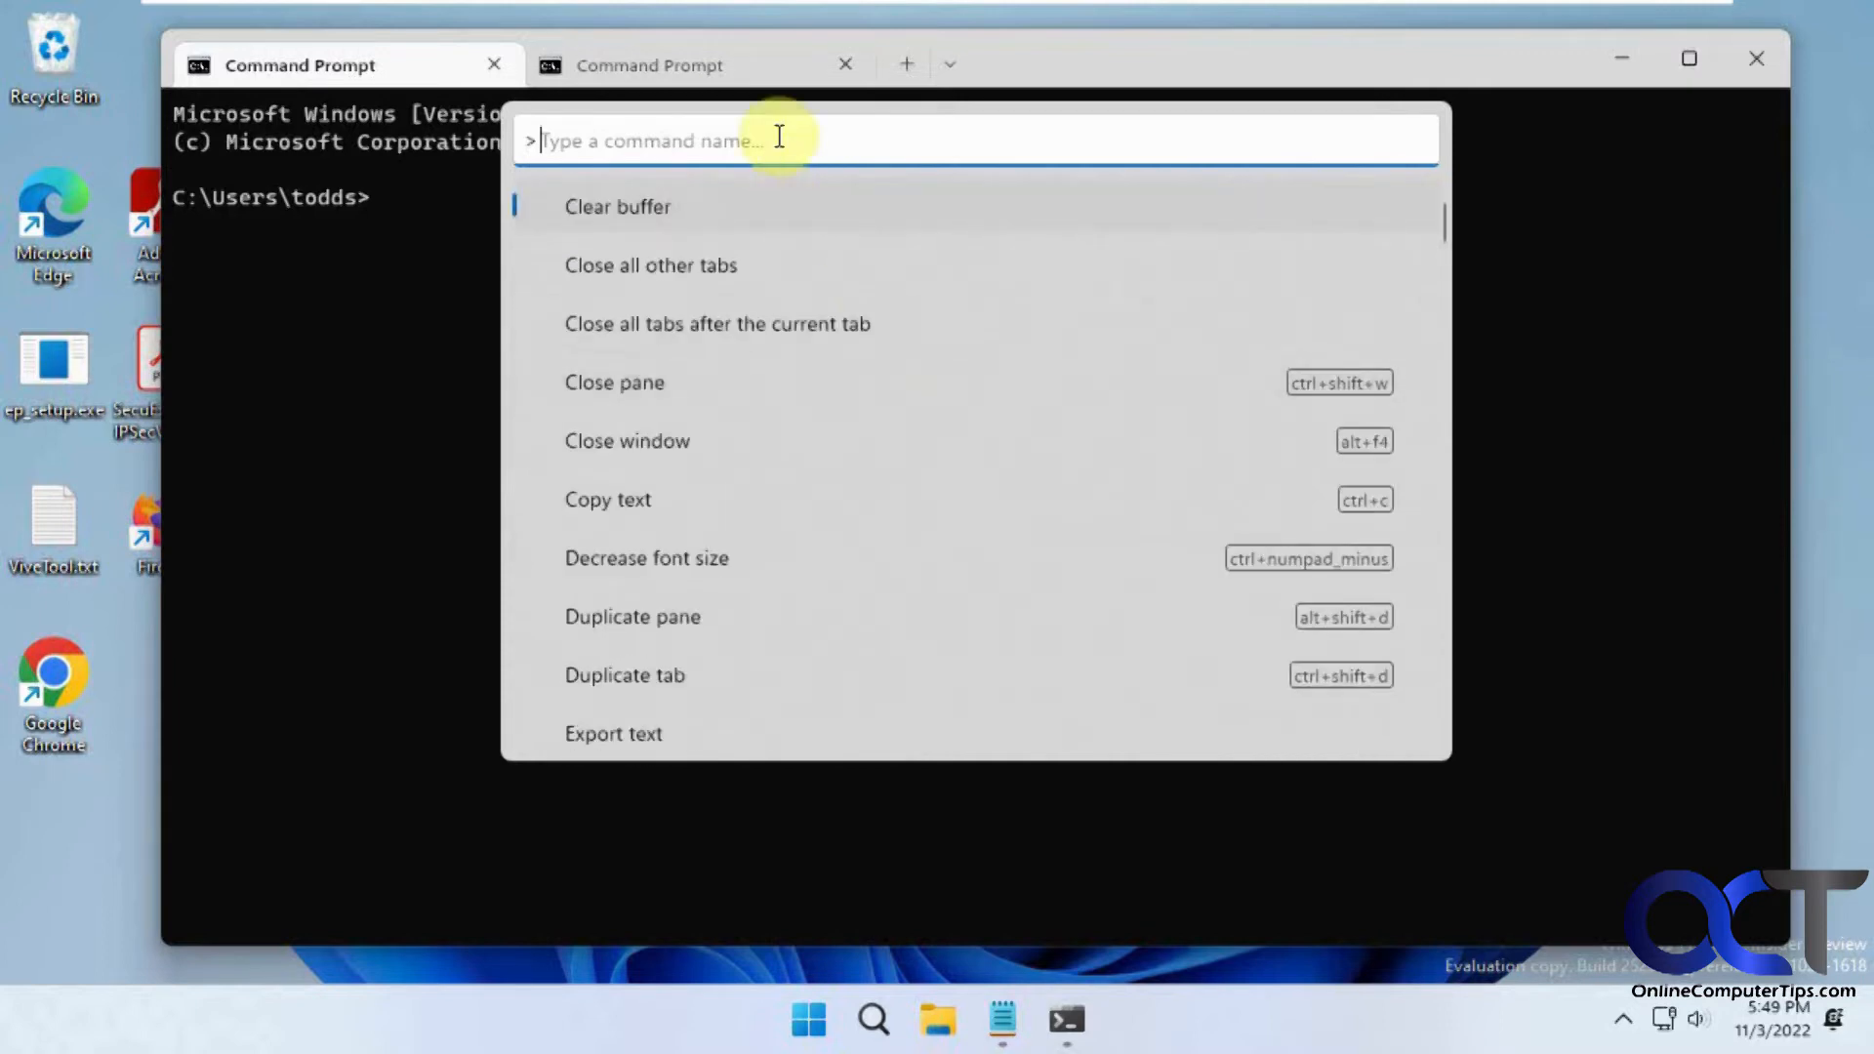
pyautogui.write('copy')
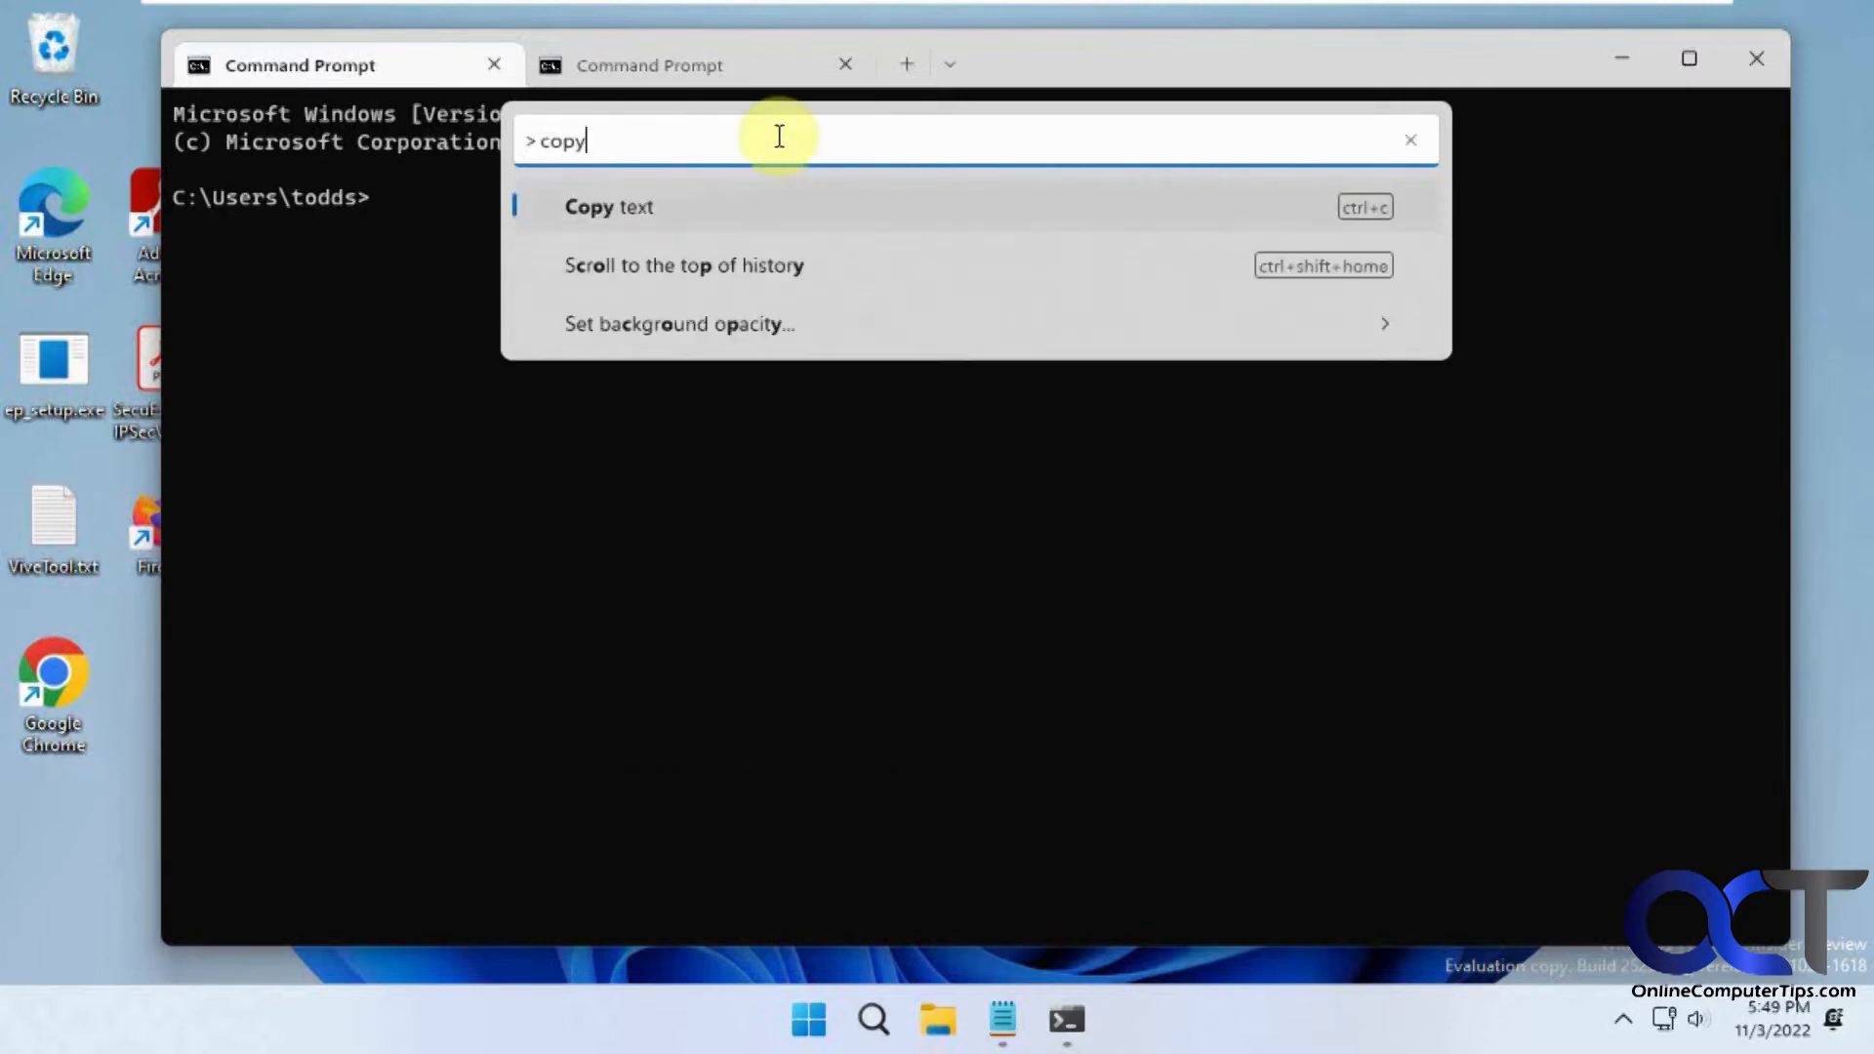
pyautogui.moveTo(983, 258)
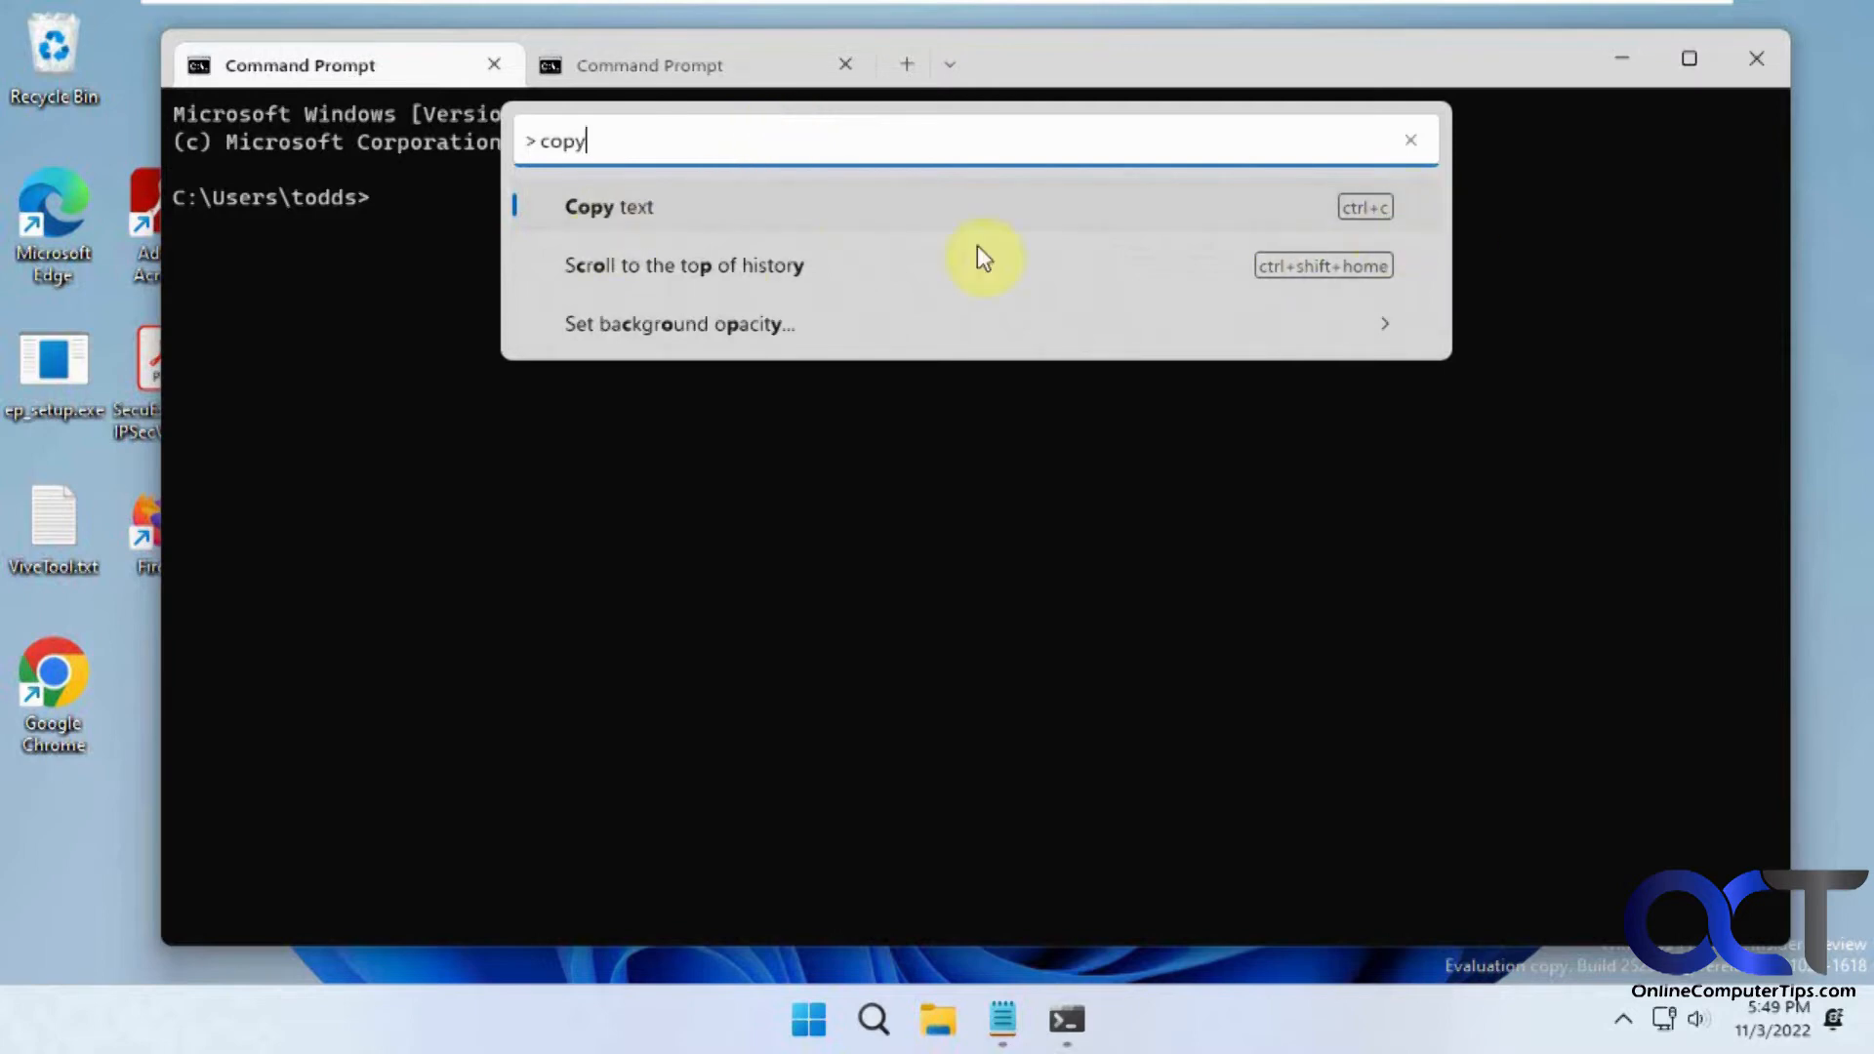
pyautogui.moveTo(1363, 317)
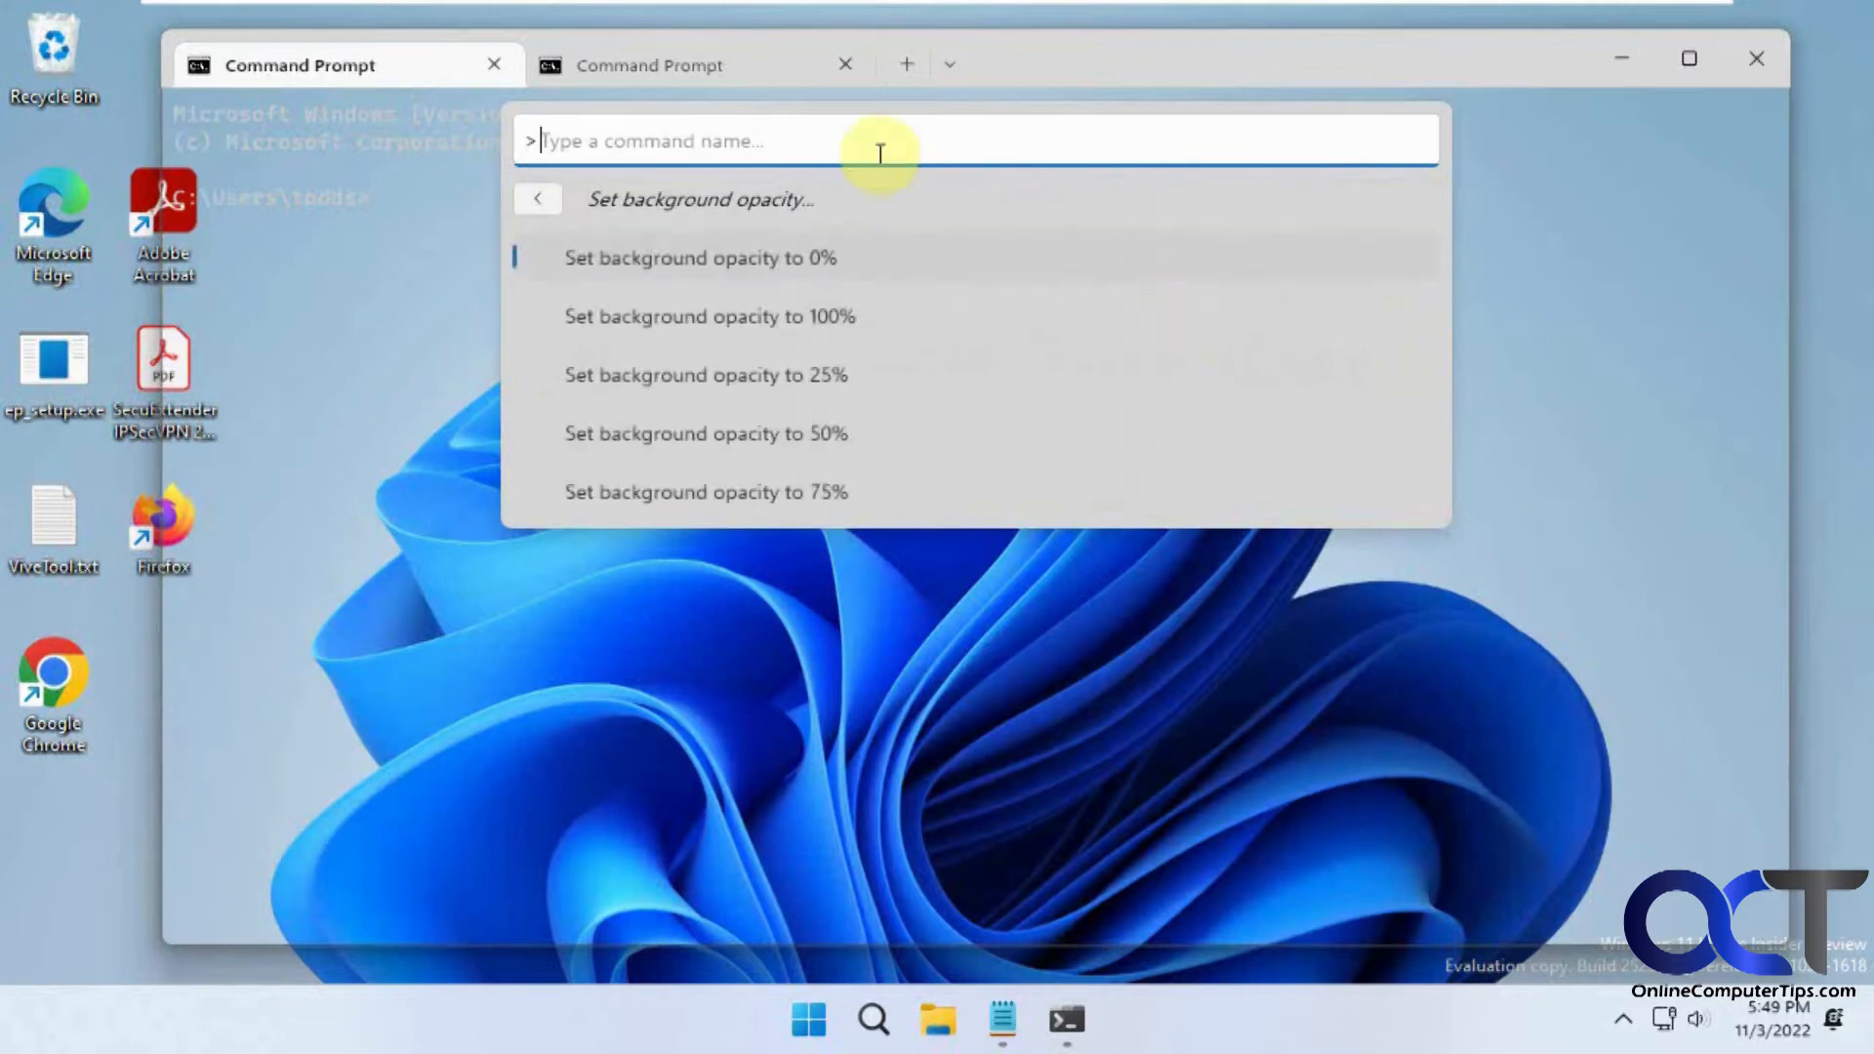
pyautogui.moveTo(807, 143)
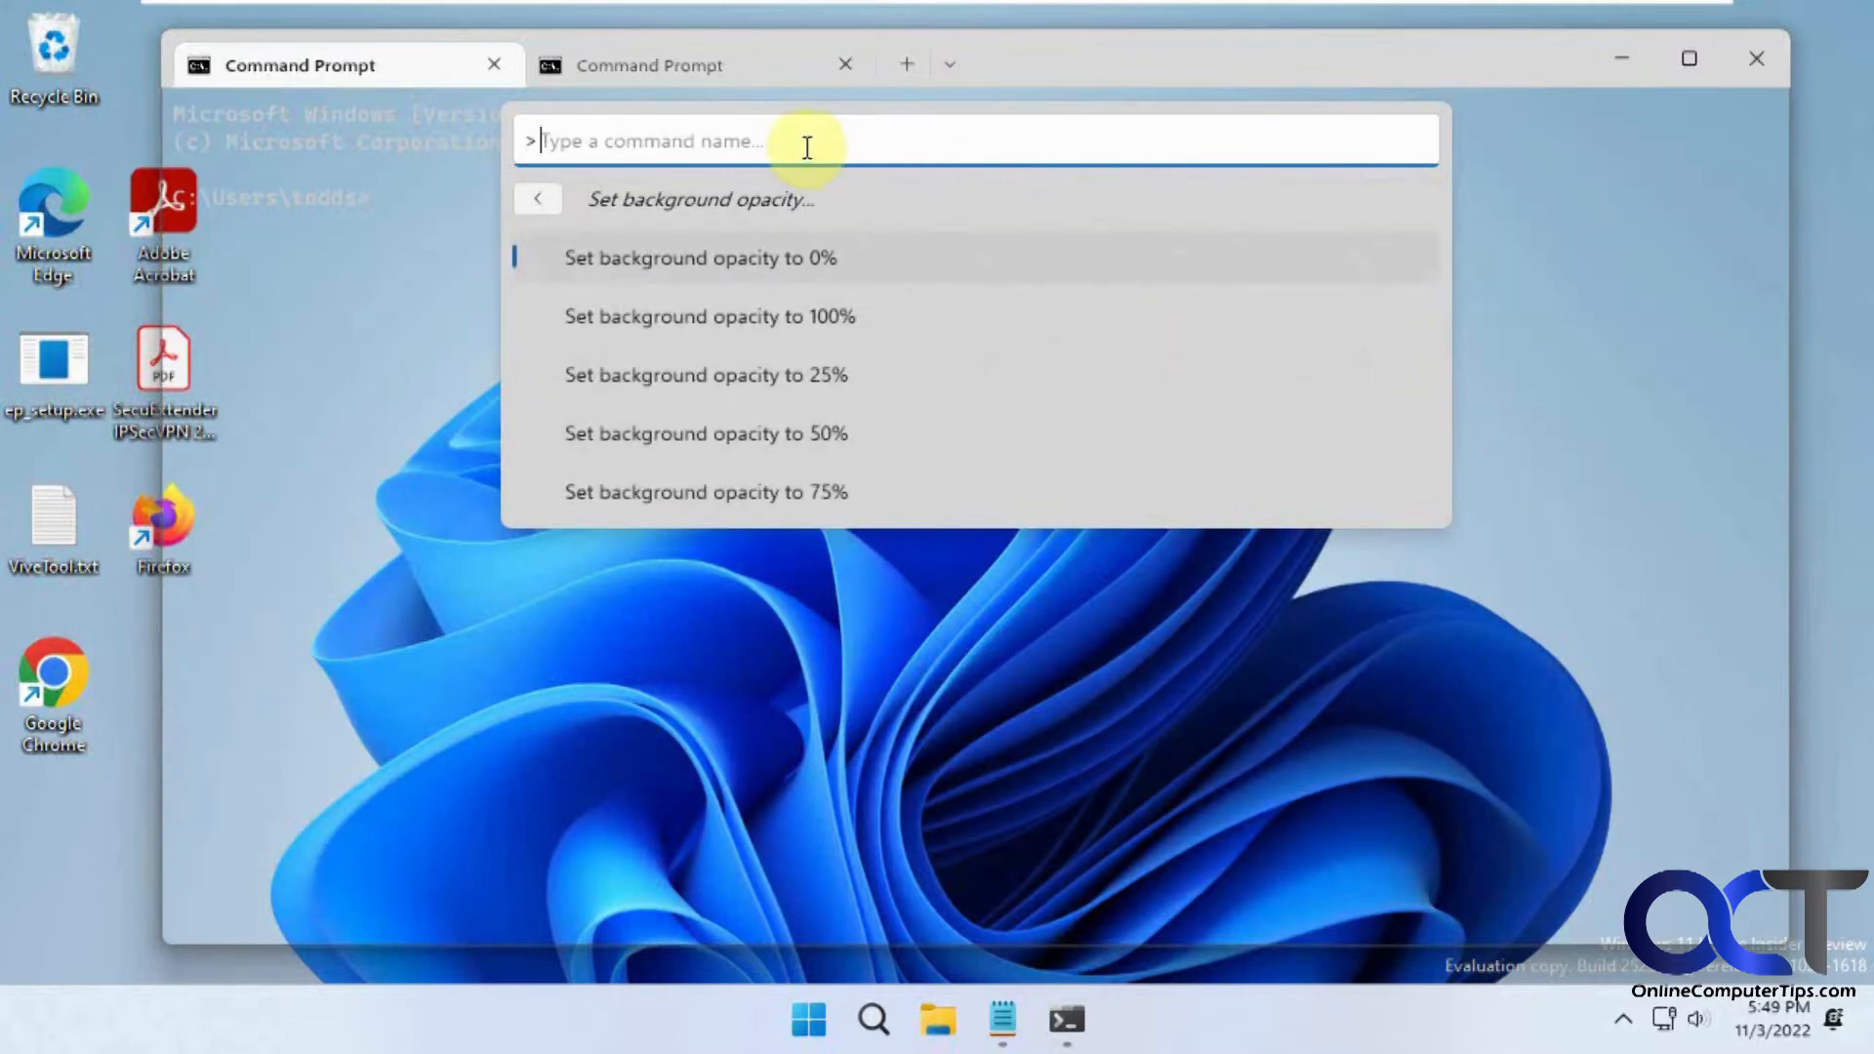
pyautogui.write('paste')
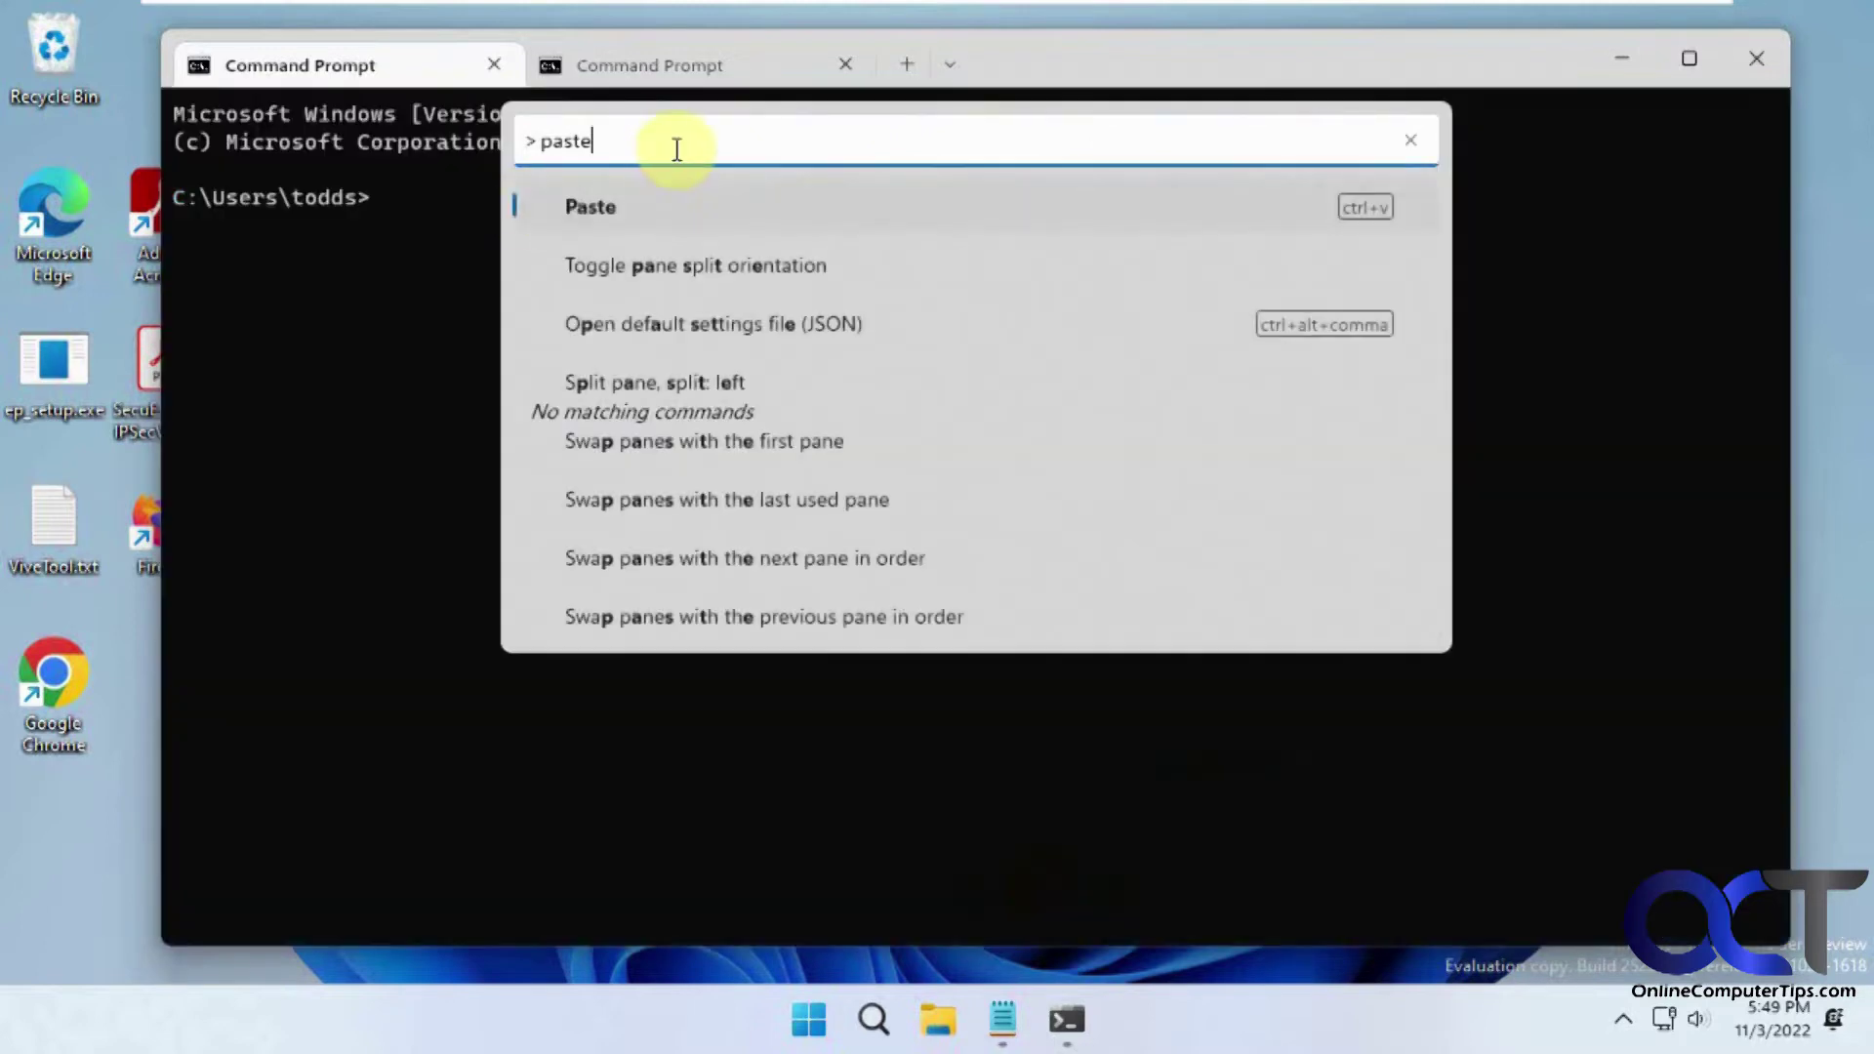
pyautogui.moveTo(1417, 146)
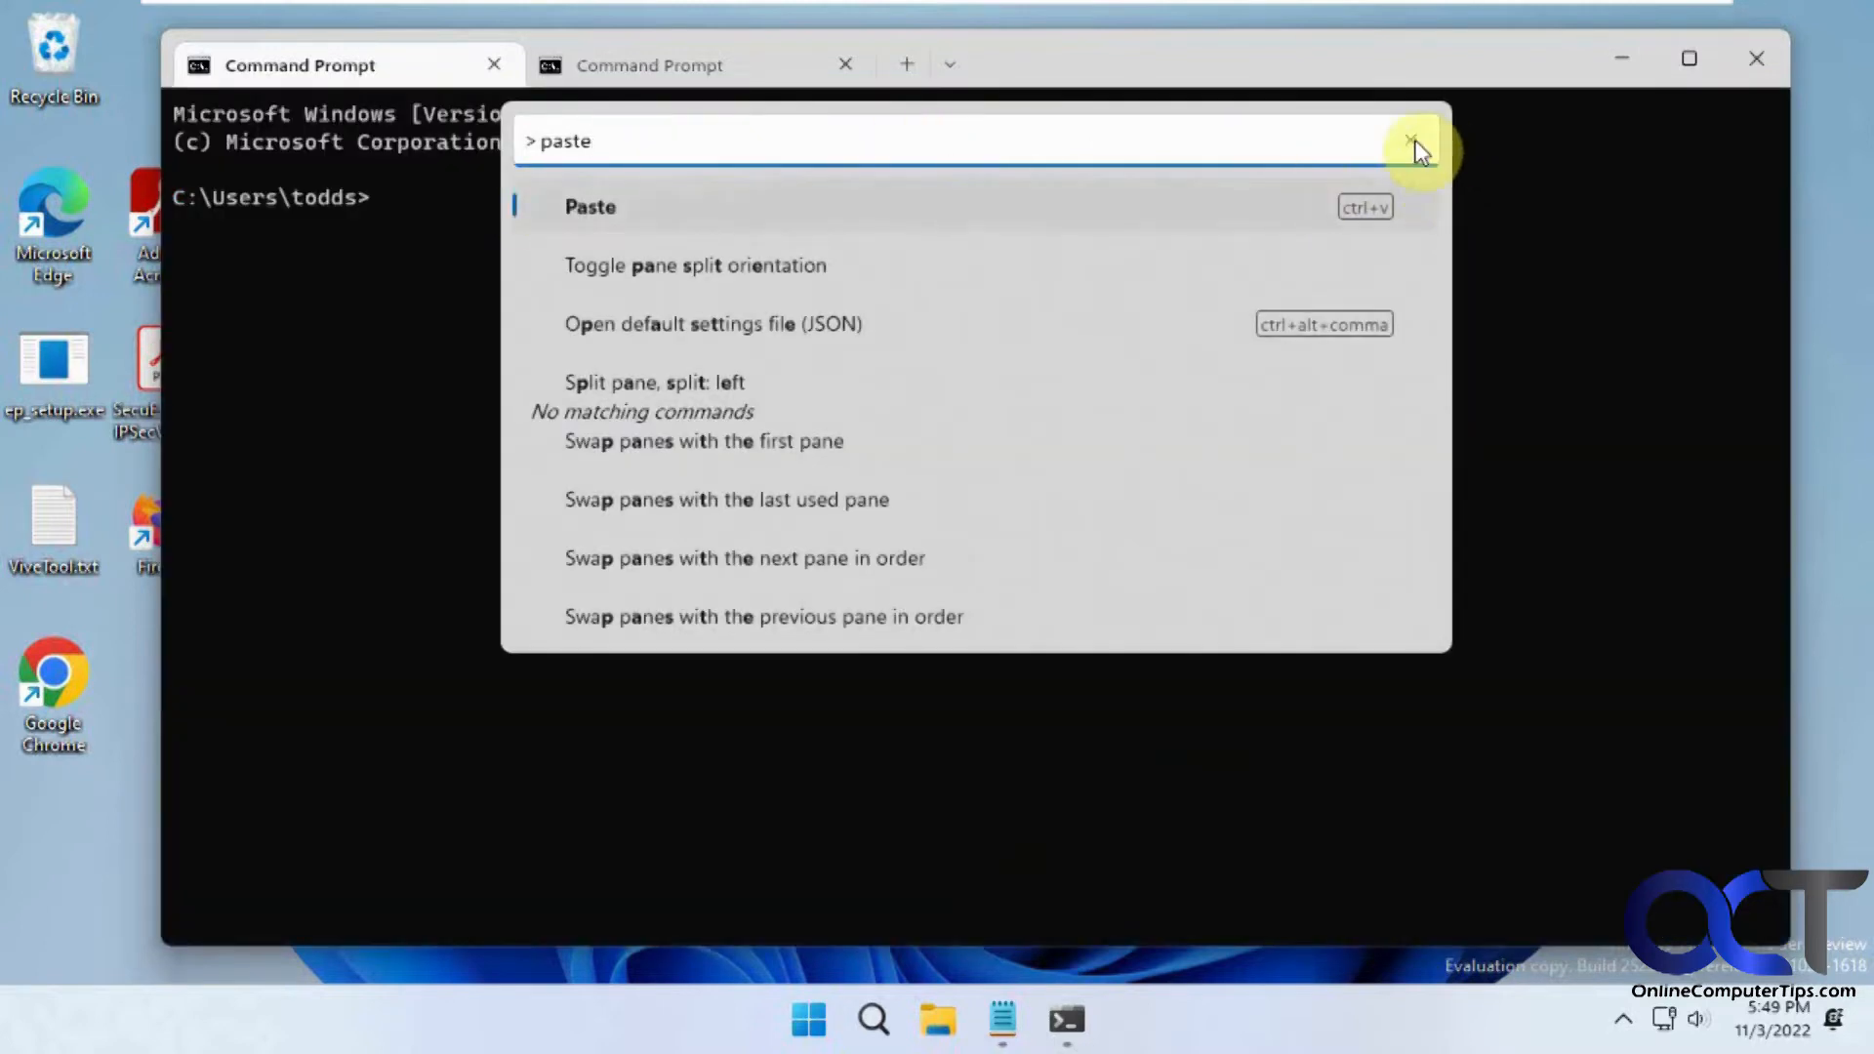
pyautogui.click(948, 63)
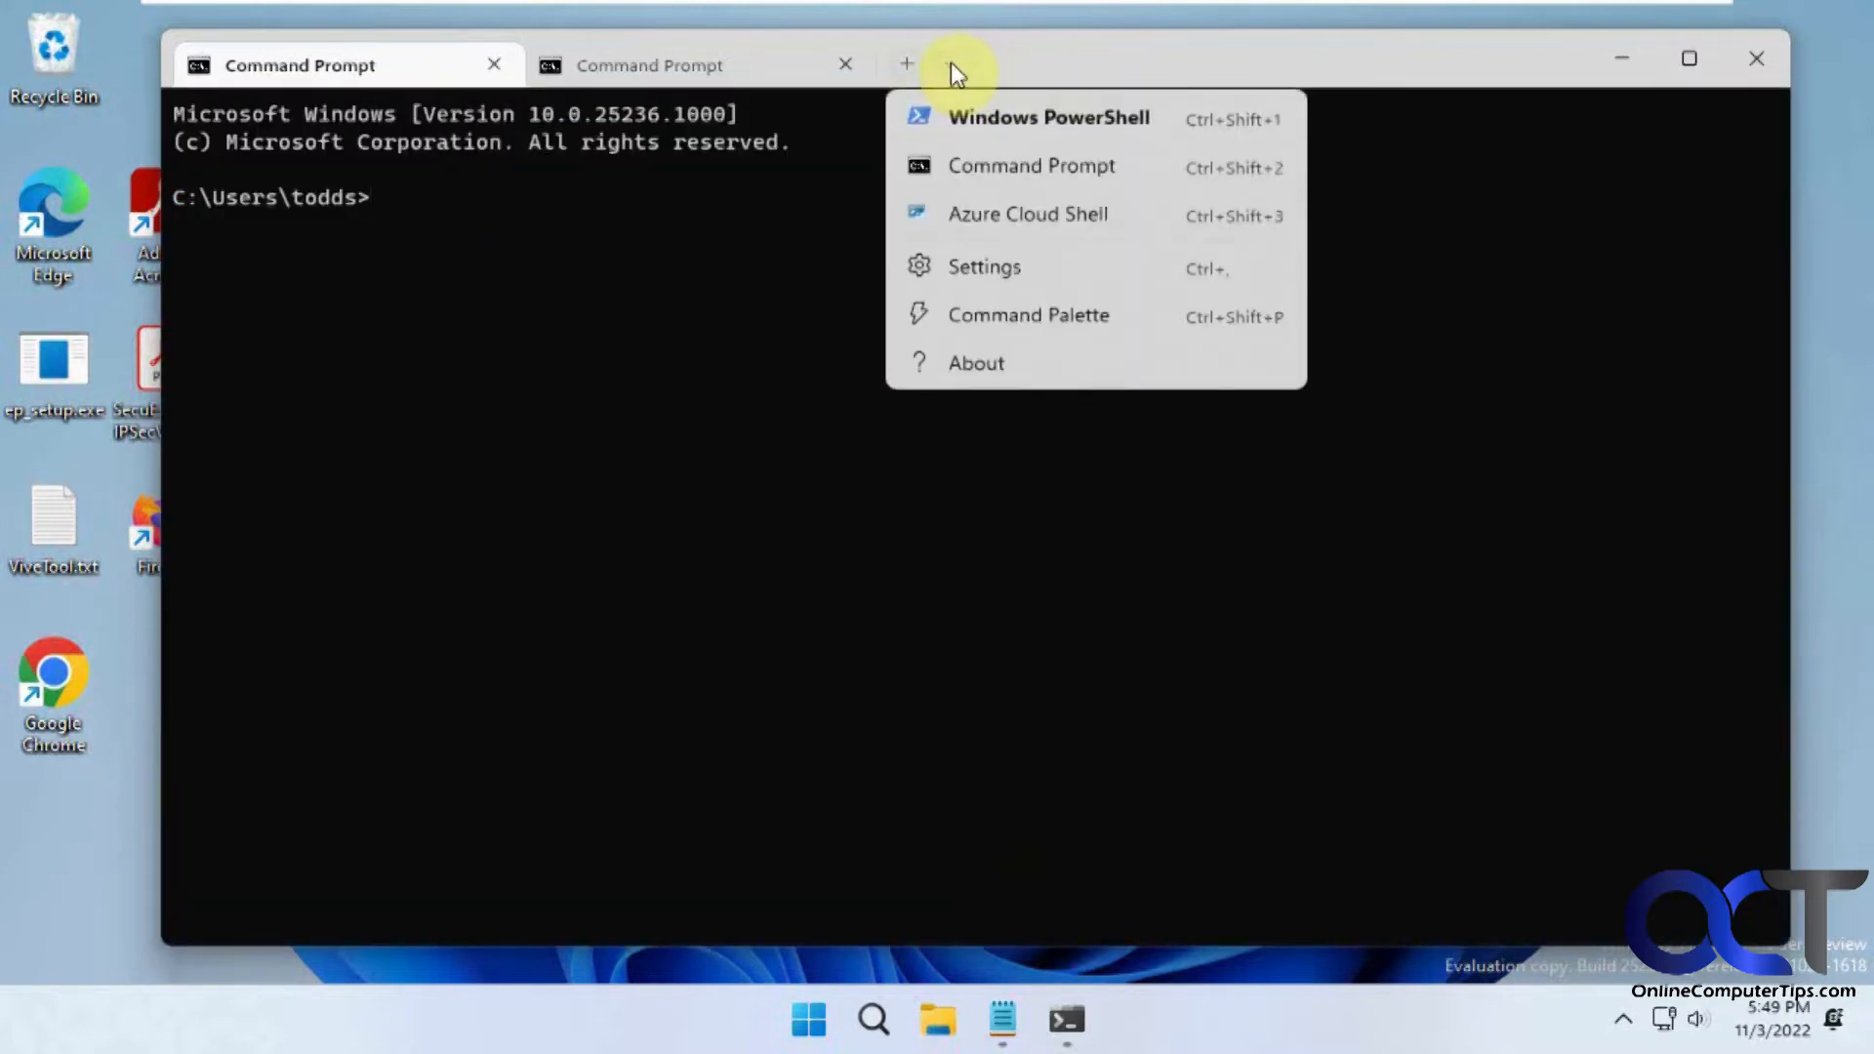
# Step: Open Settings and dismiss the Default profile choices unchanged
pyautogui.click(984, 267)
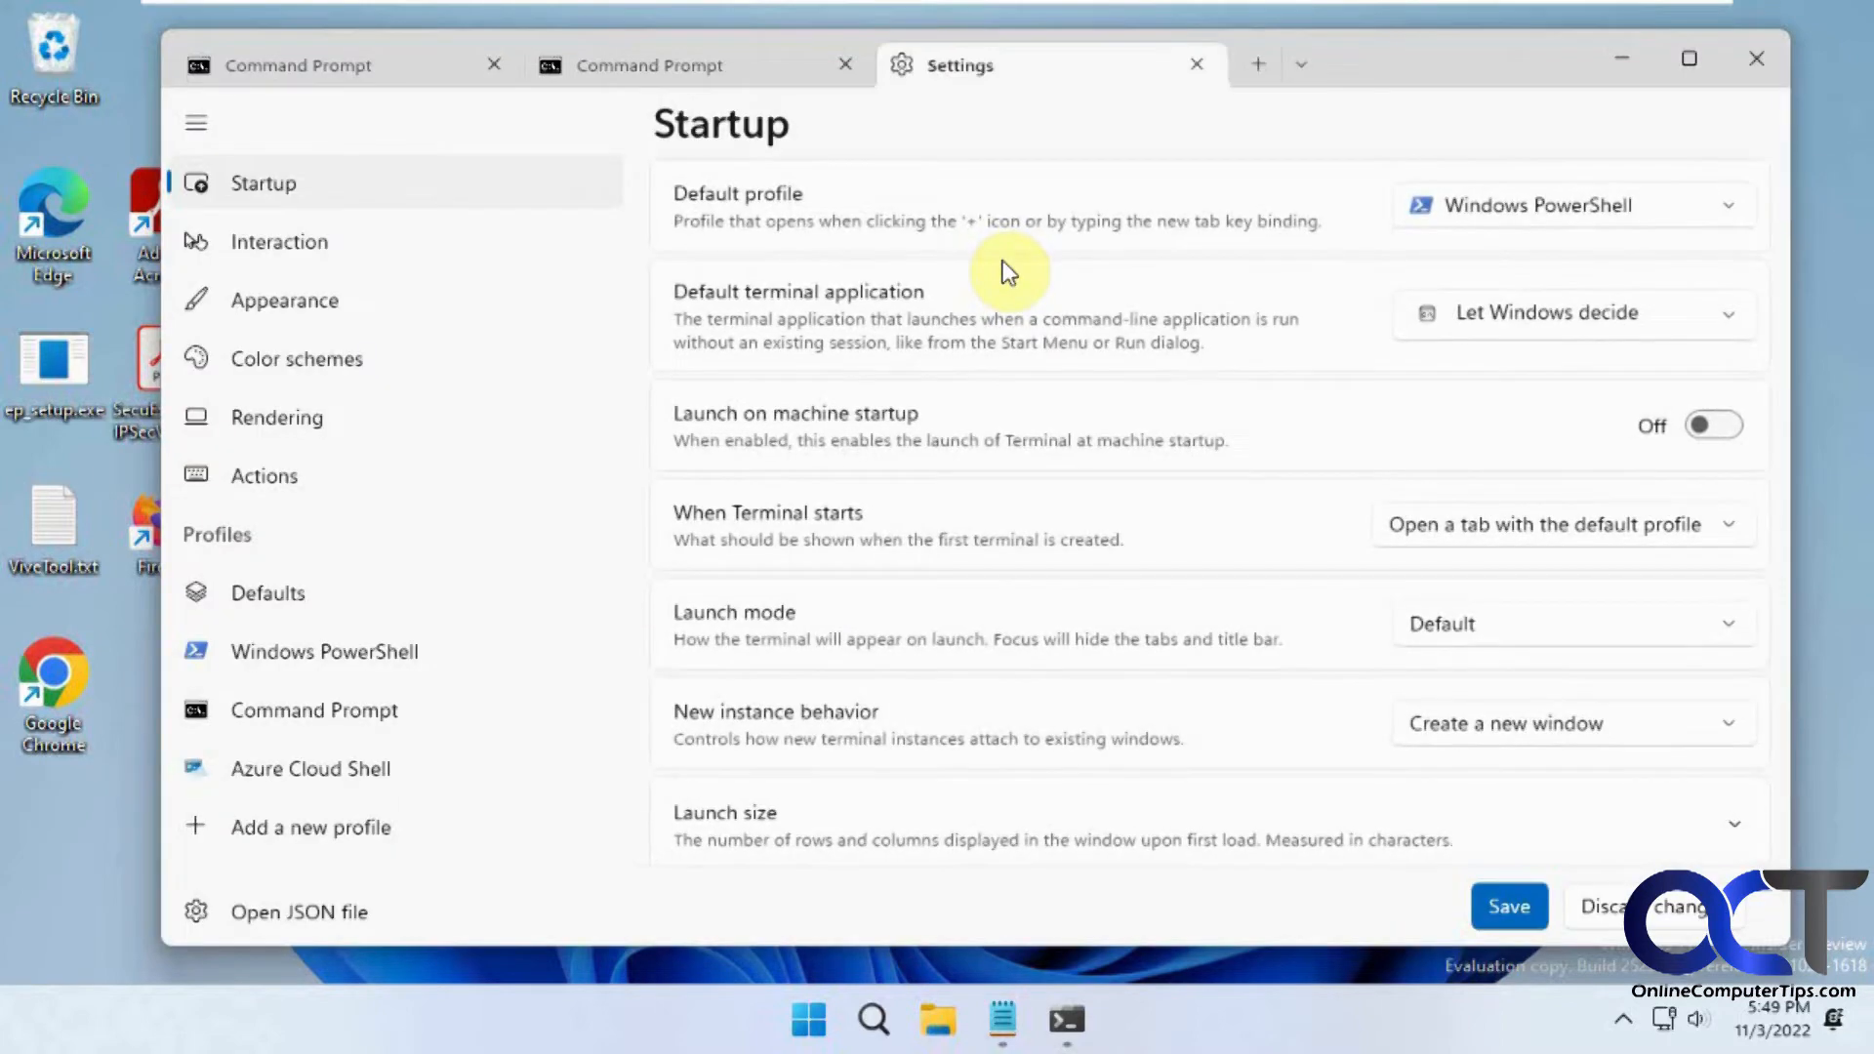
pyautogui.moveTo(334, 201)
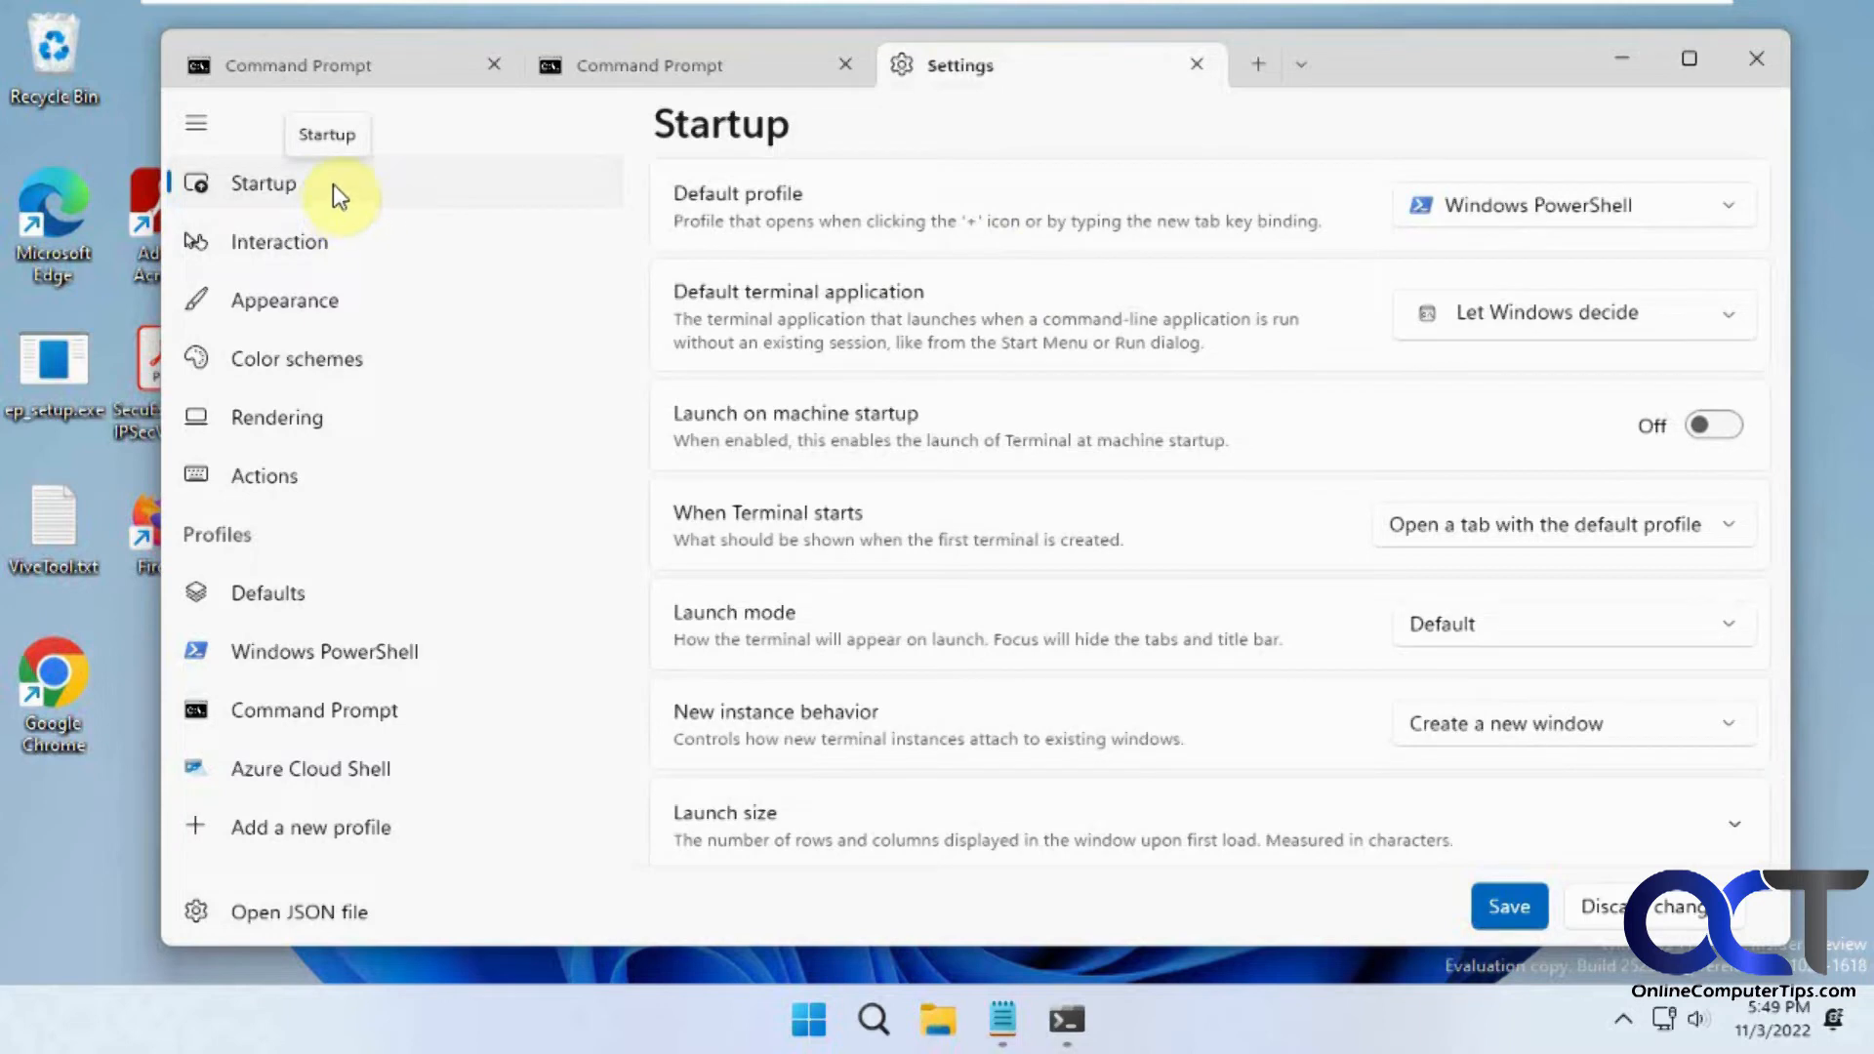
pyautogui.moveTo(1309, 227)
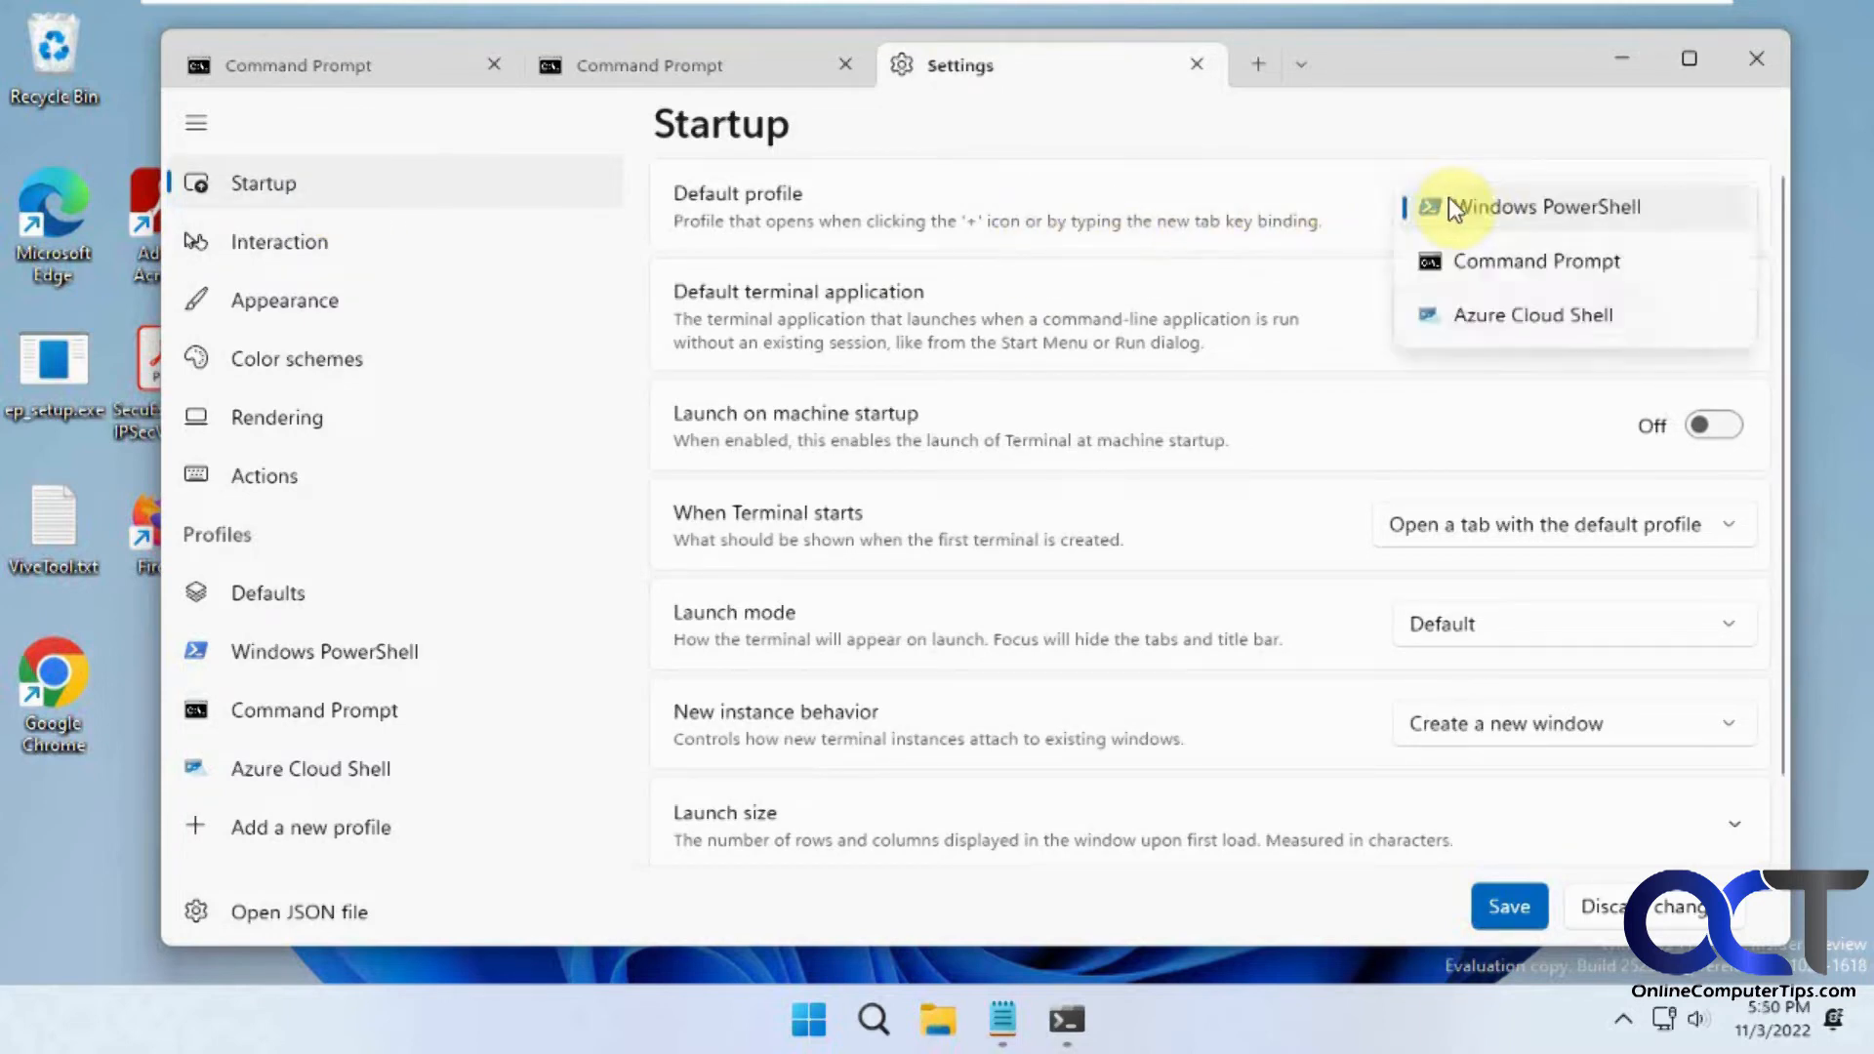
pyautogui.moveTo(1281, 164)
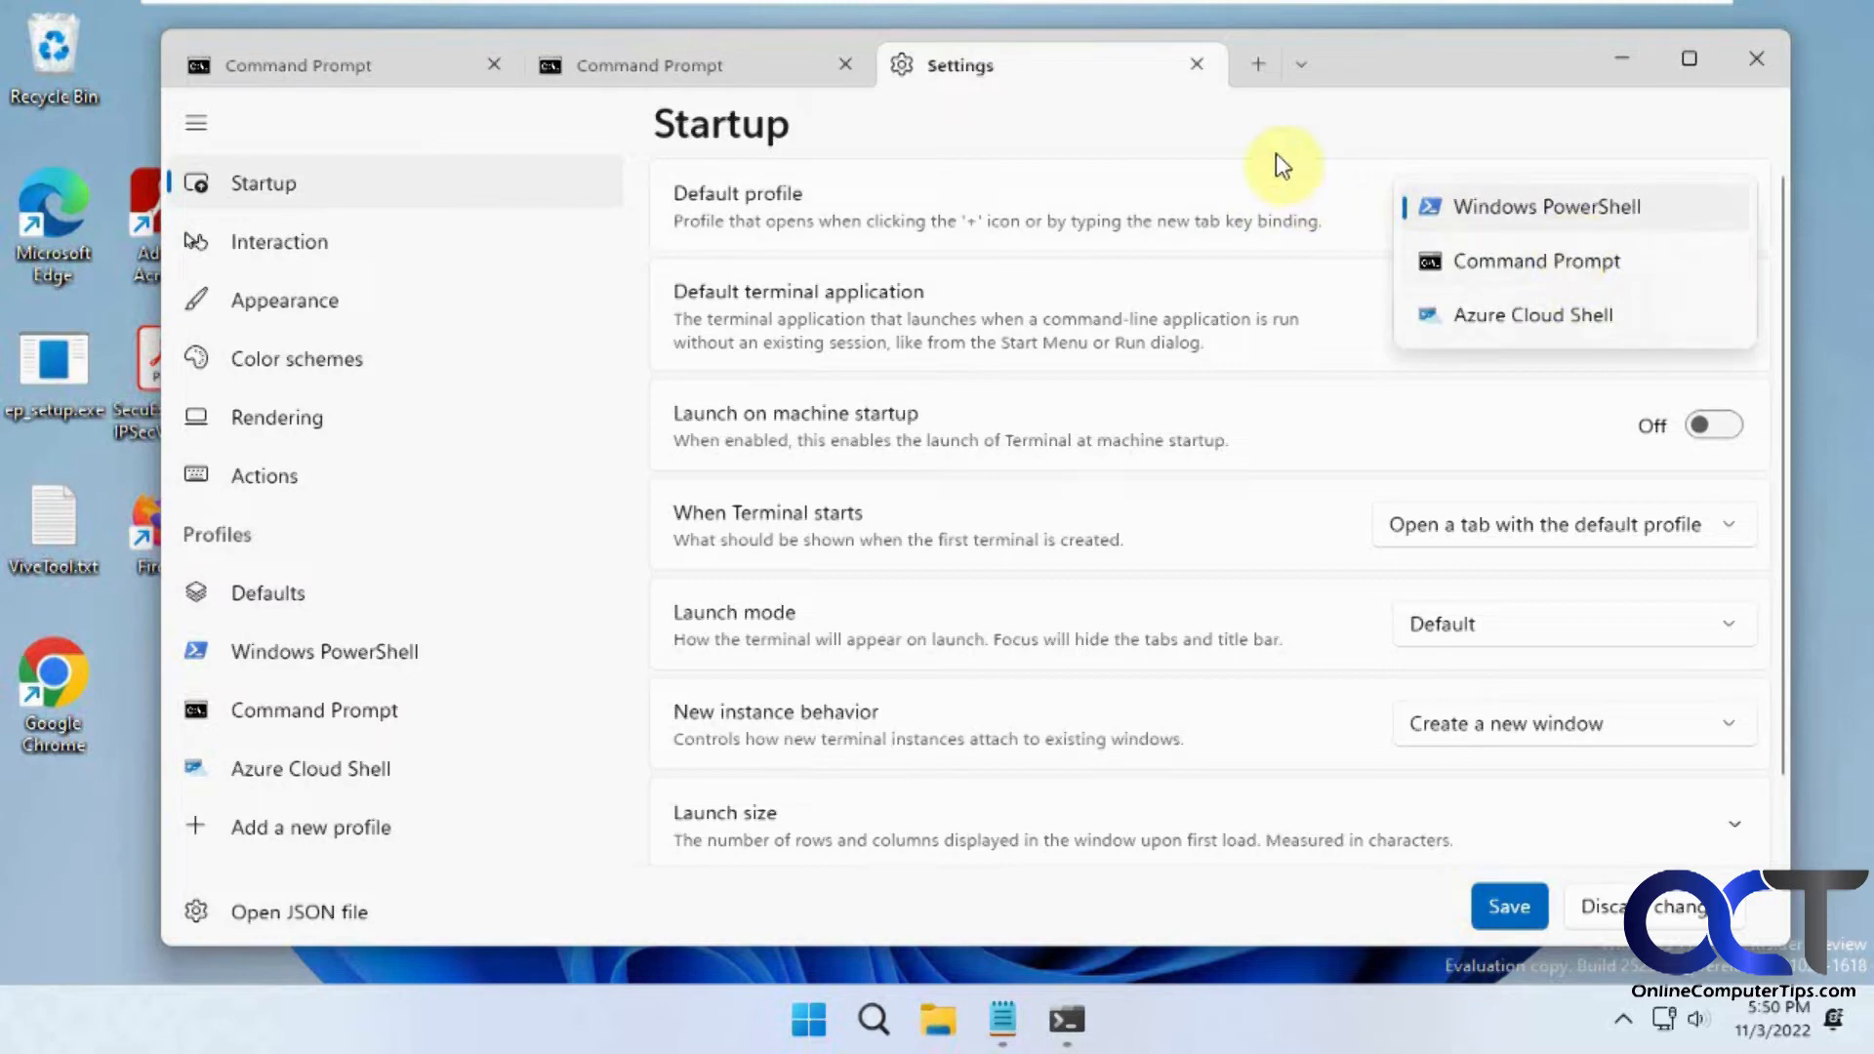
pyautogui.click(295, 358)
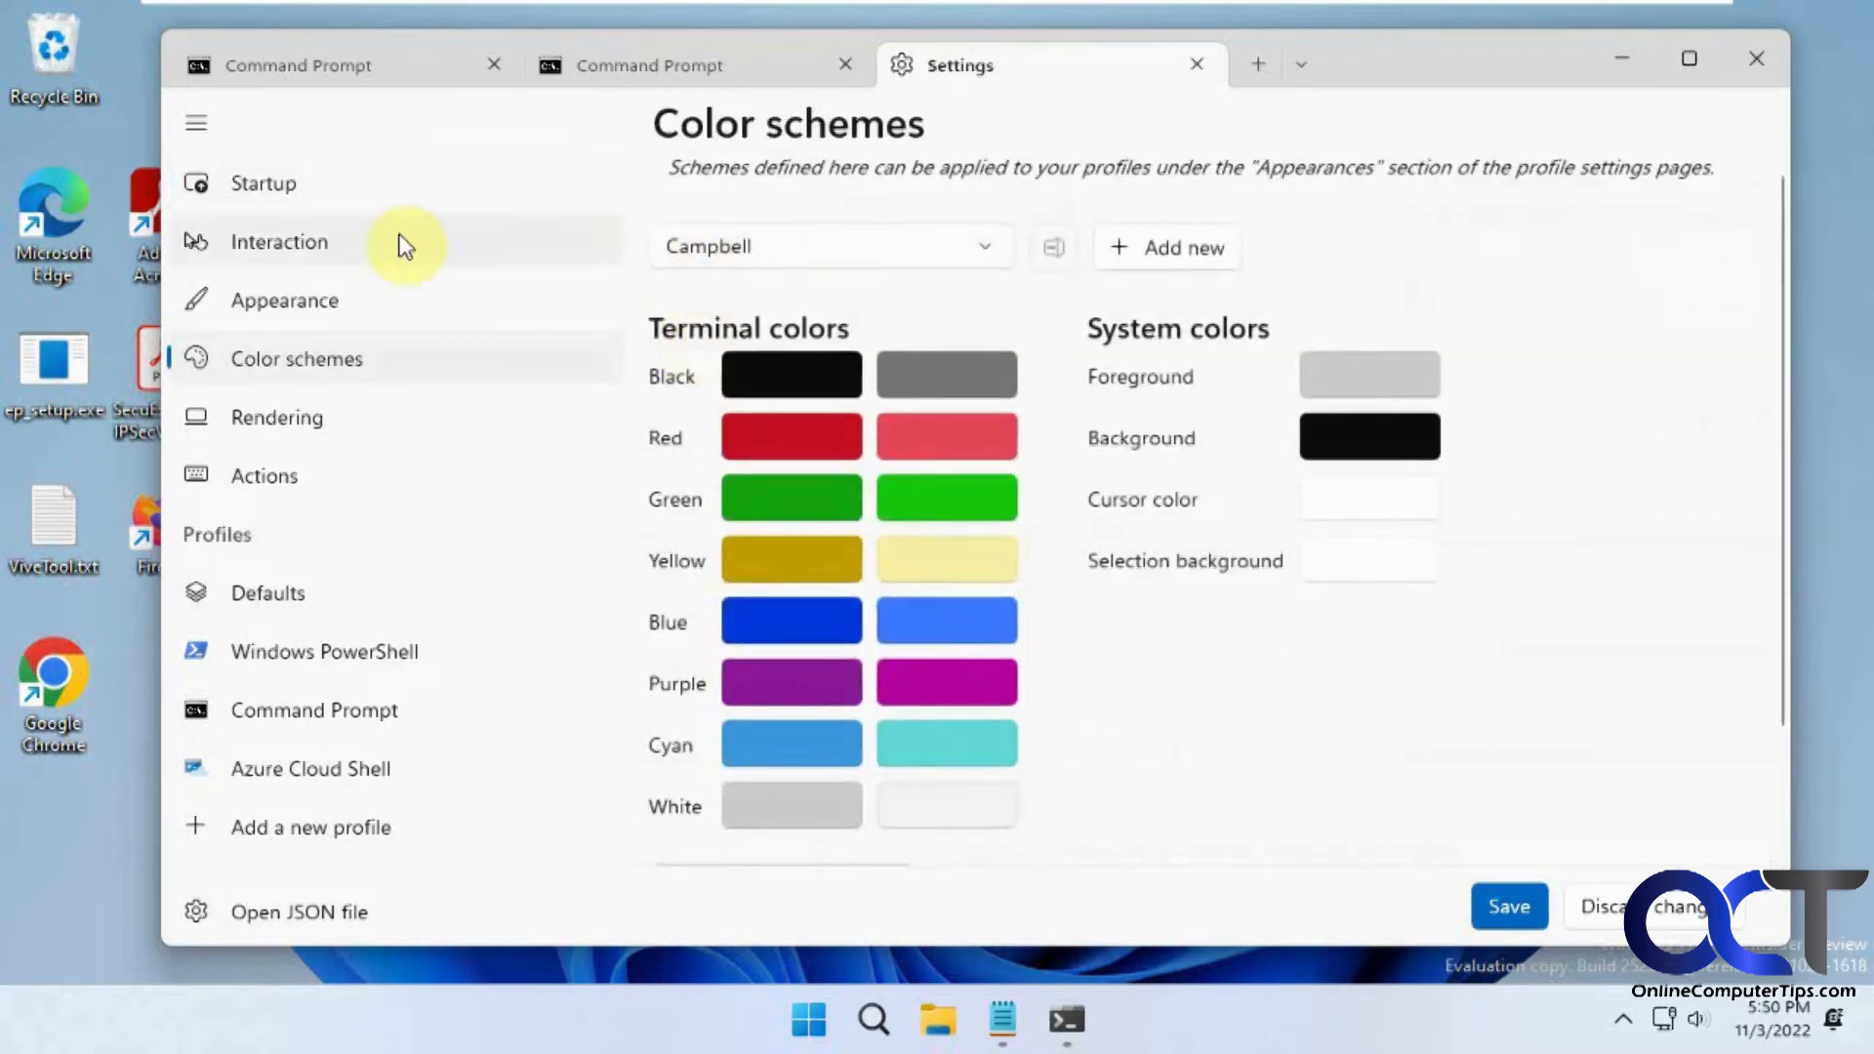
pyautogui.click(262, 182)
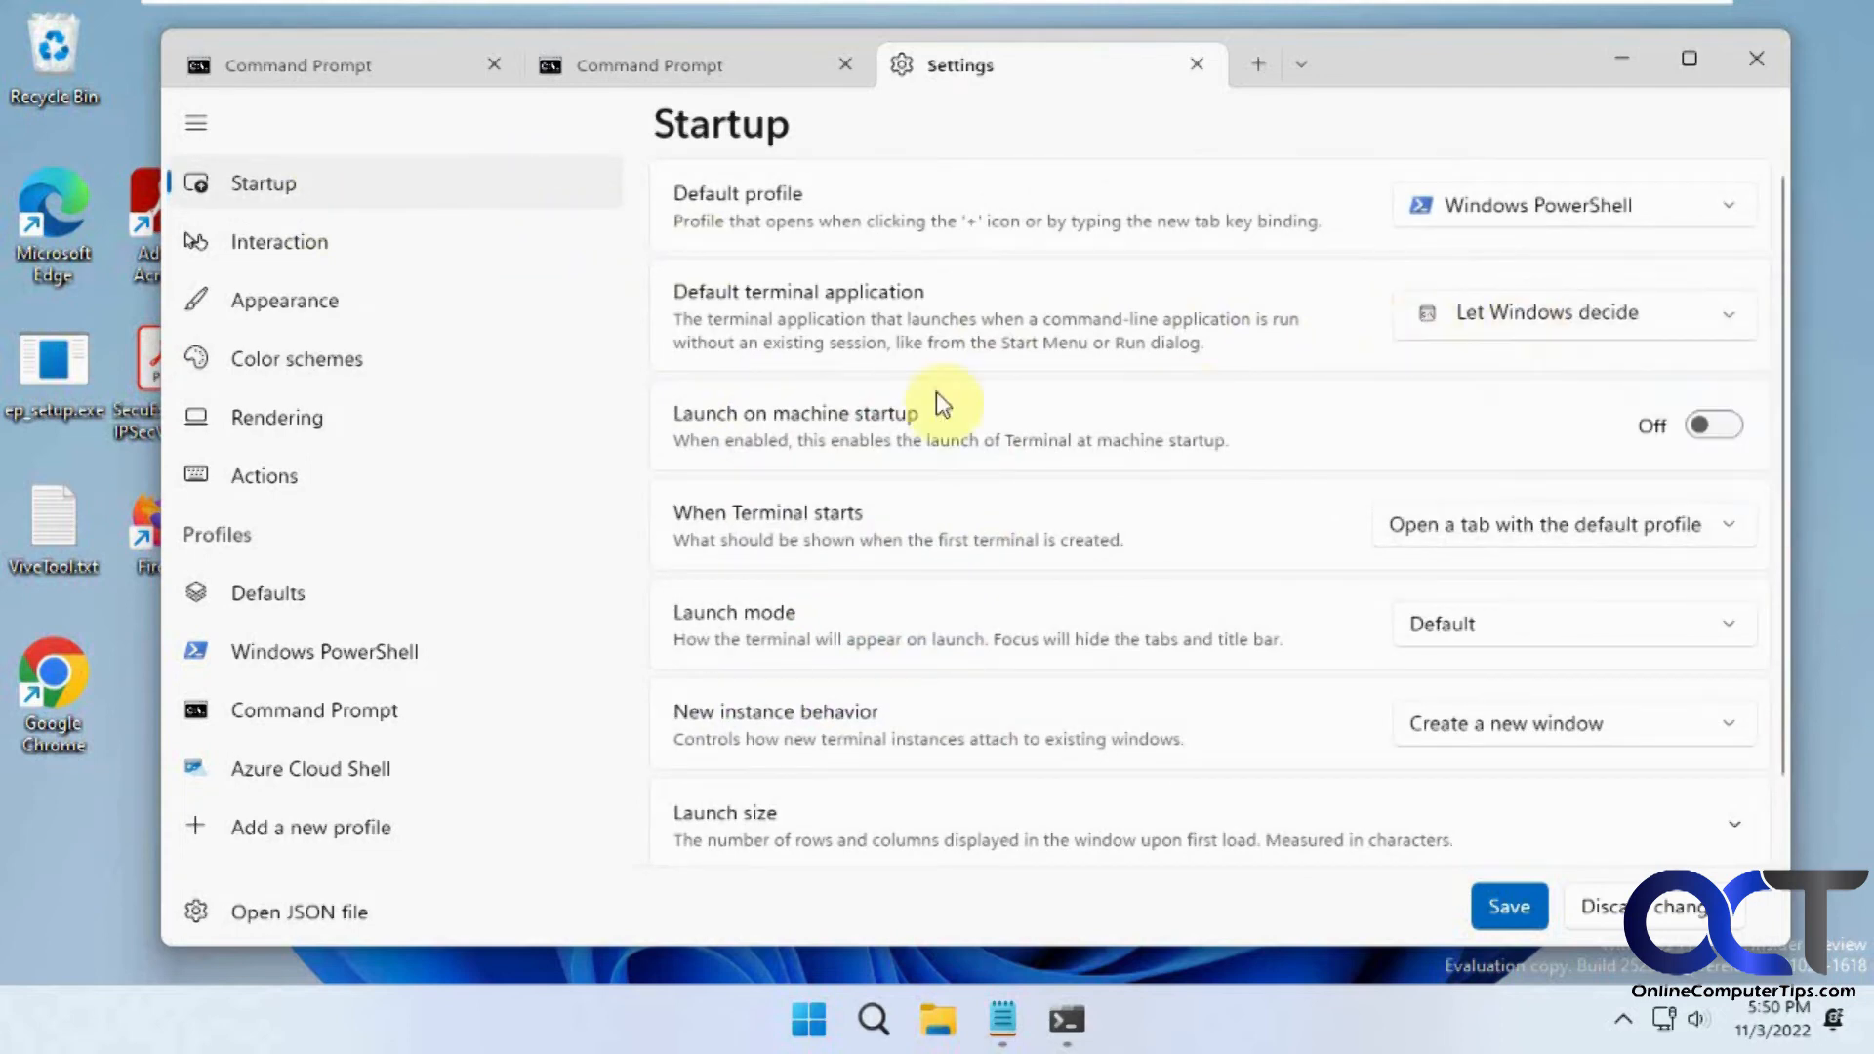
pyautogui.moveTo(1487, 540)
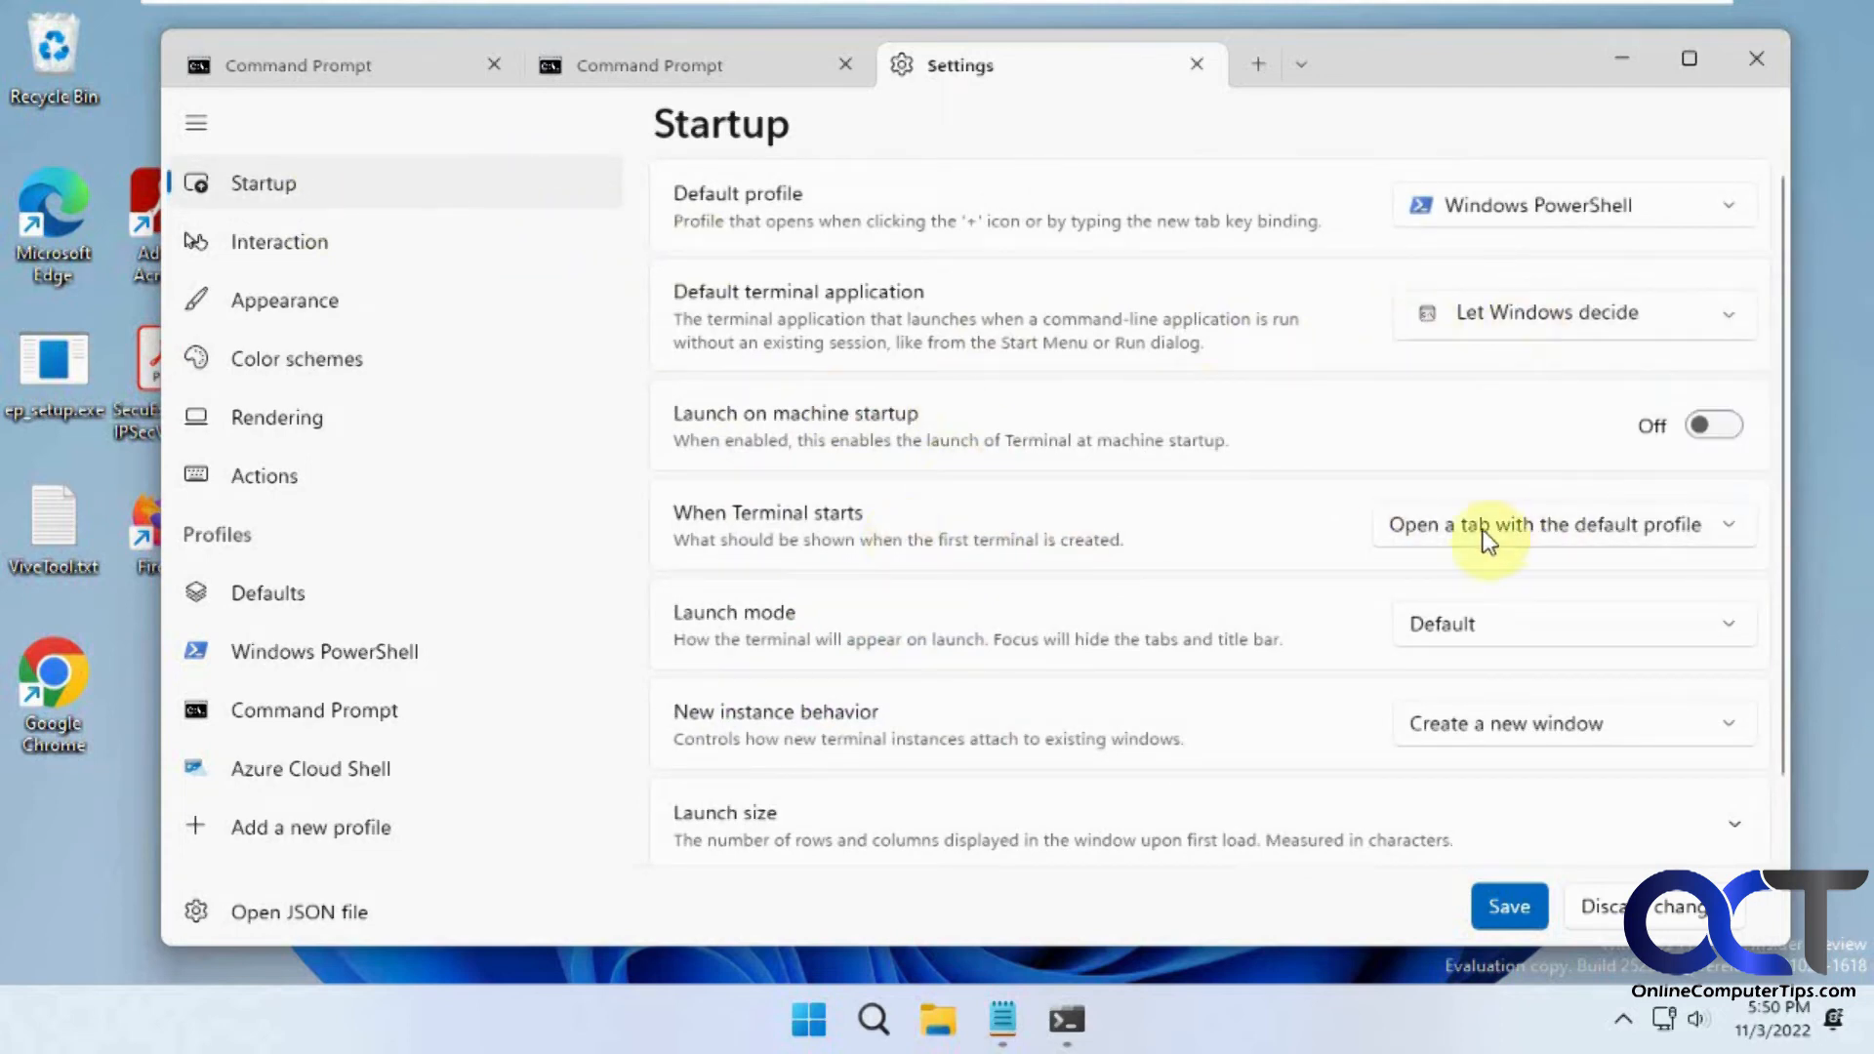
# Step: Keep launch mode at Default and expand Launch size showing 120 columns
pyautogui.click(1572, 622)
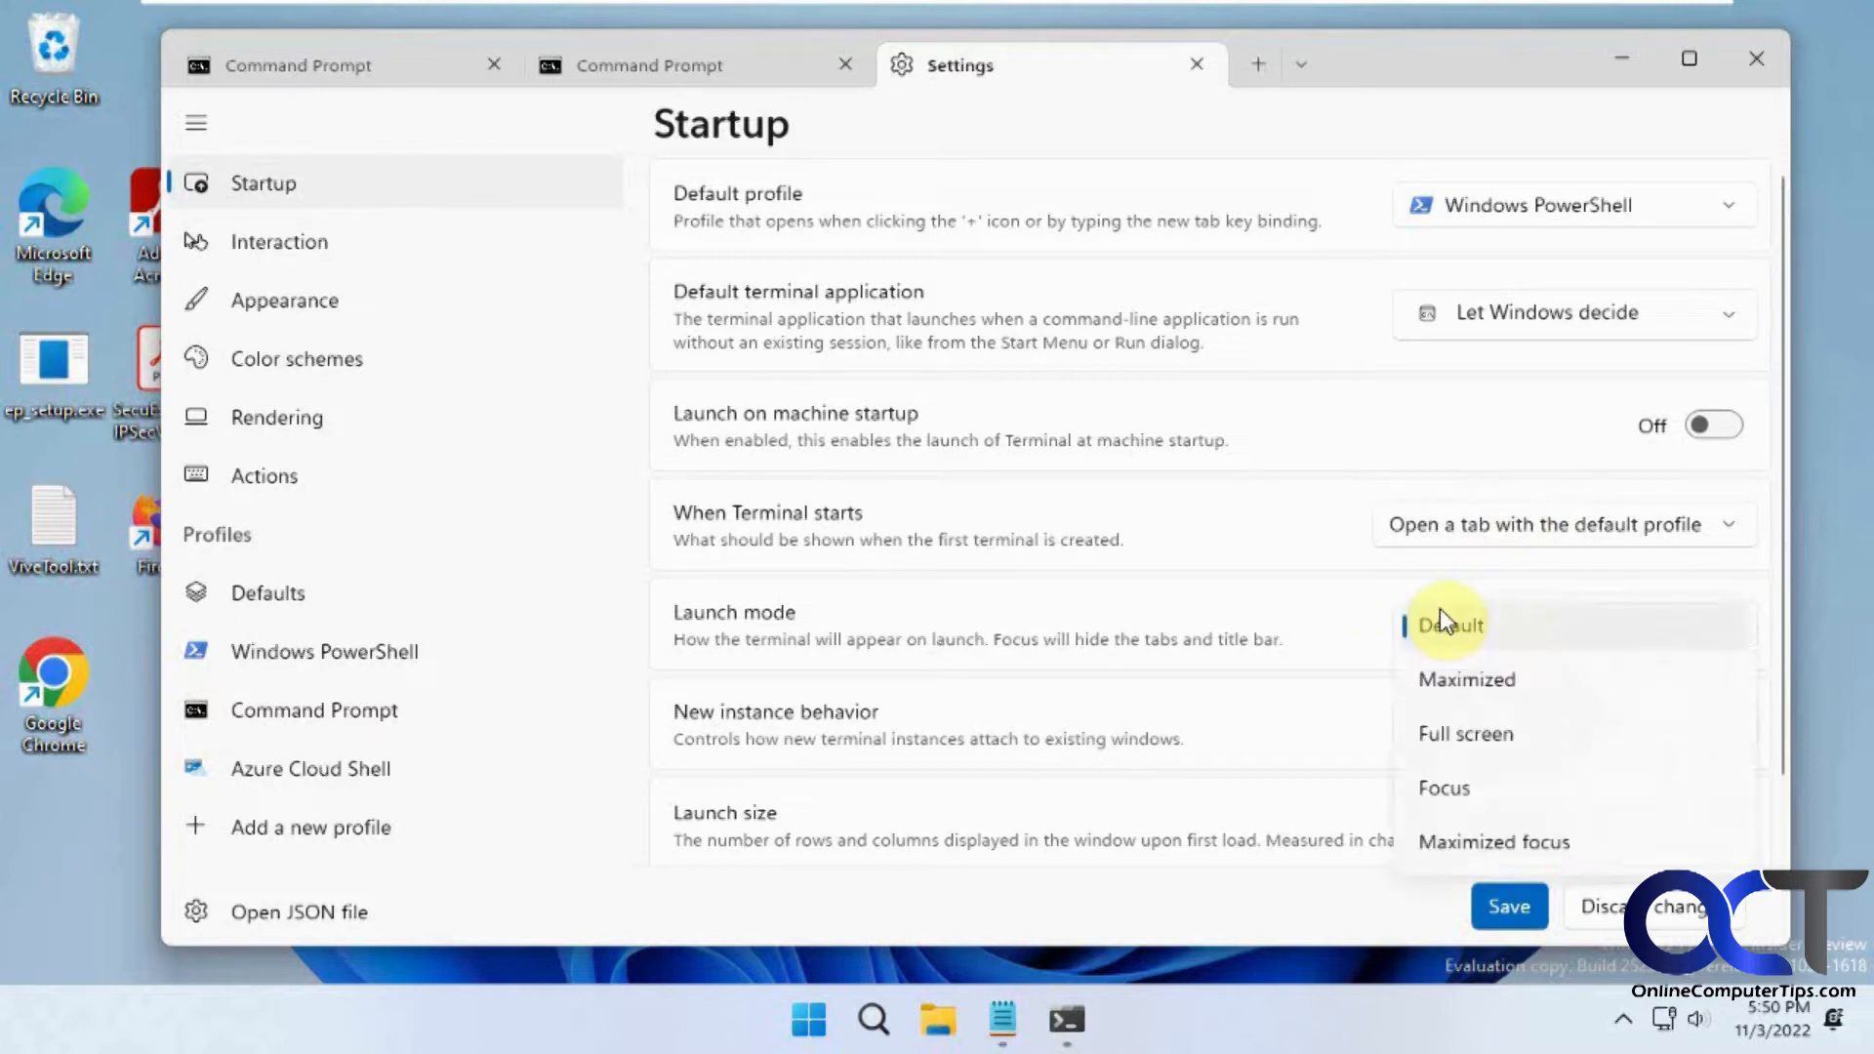
pyautogui.click(1448, 623)
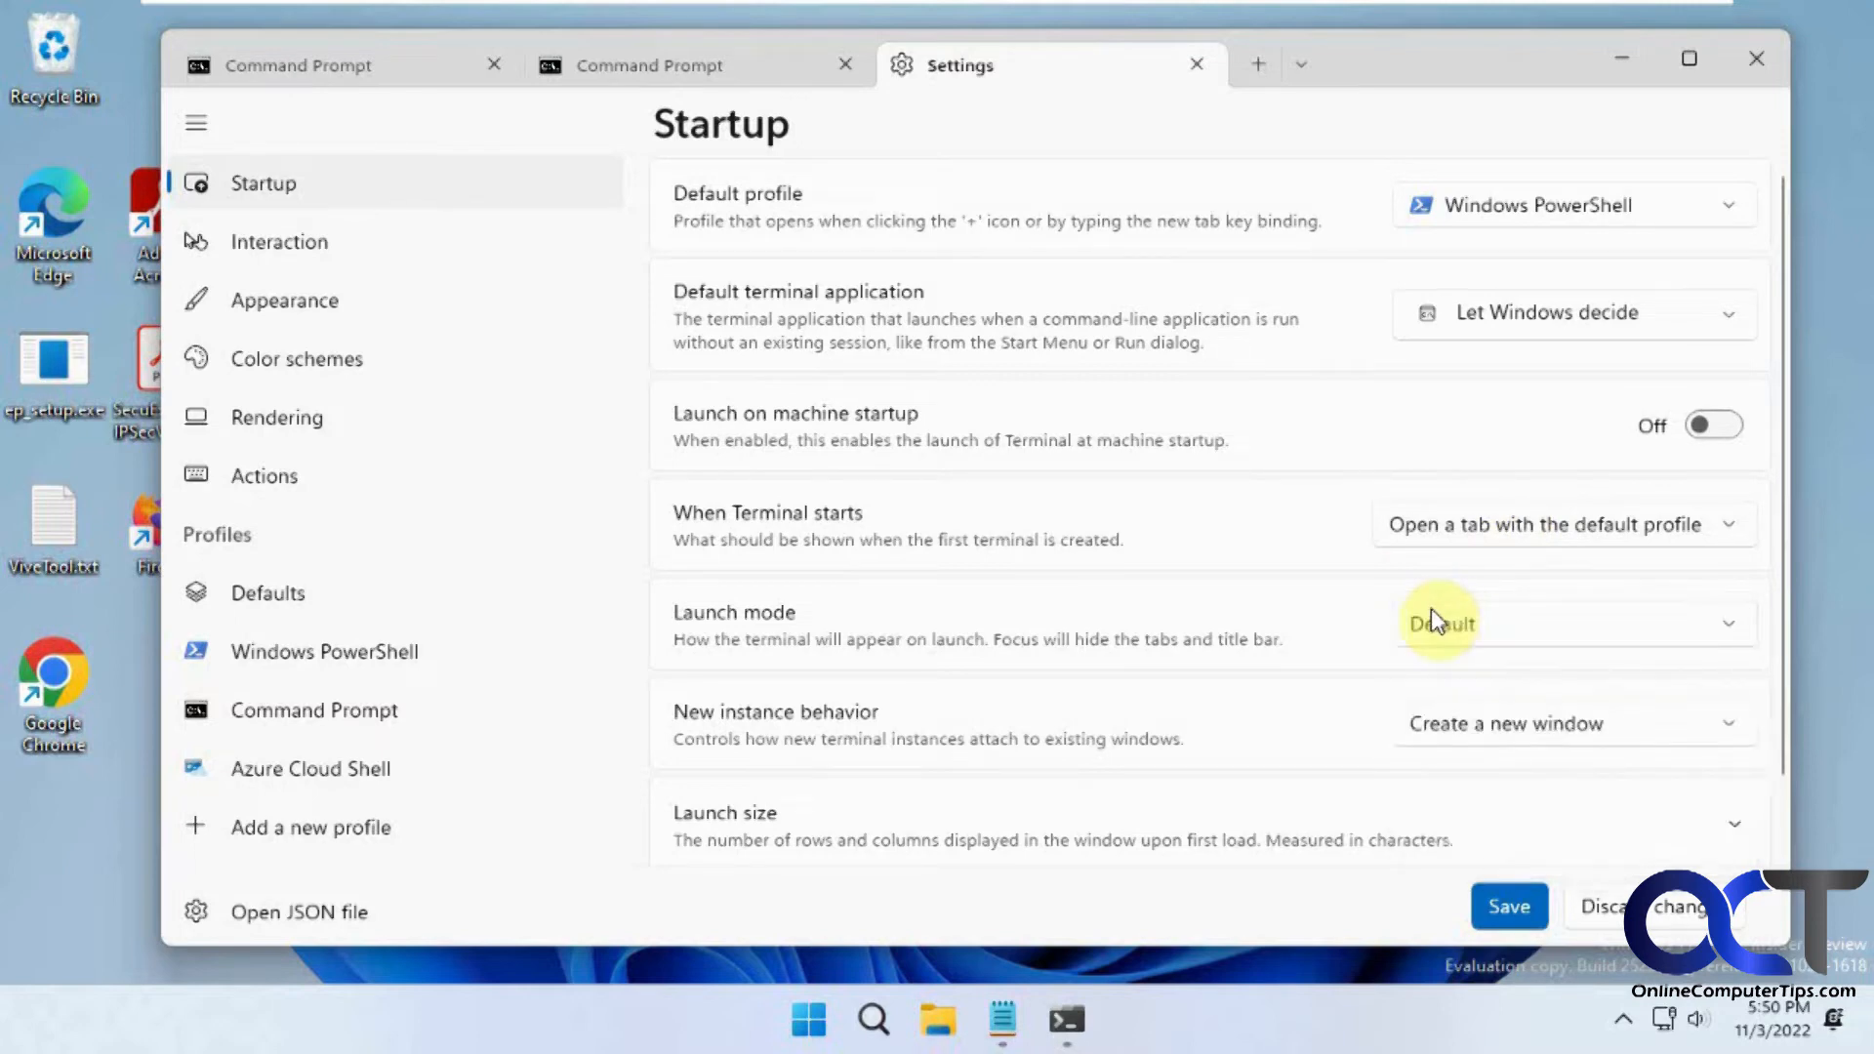
pyautogui.scroll(-3)
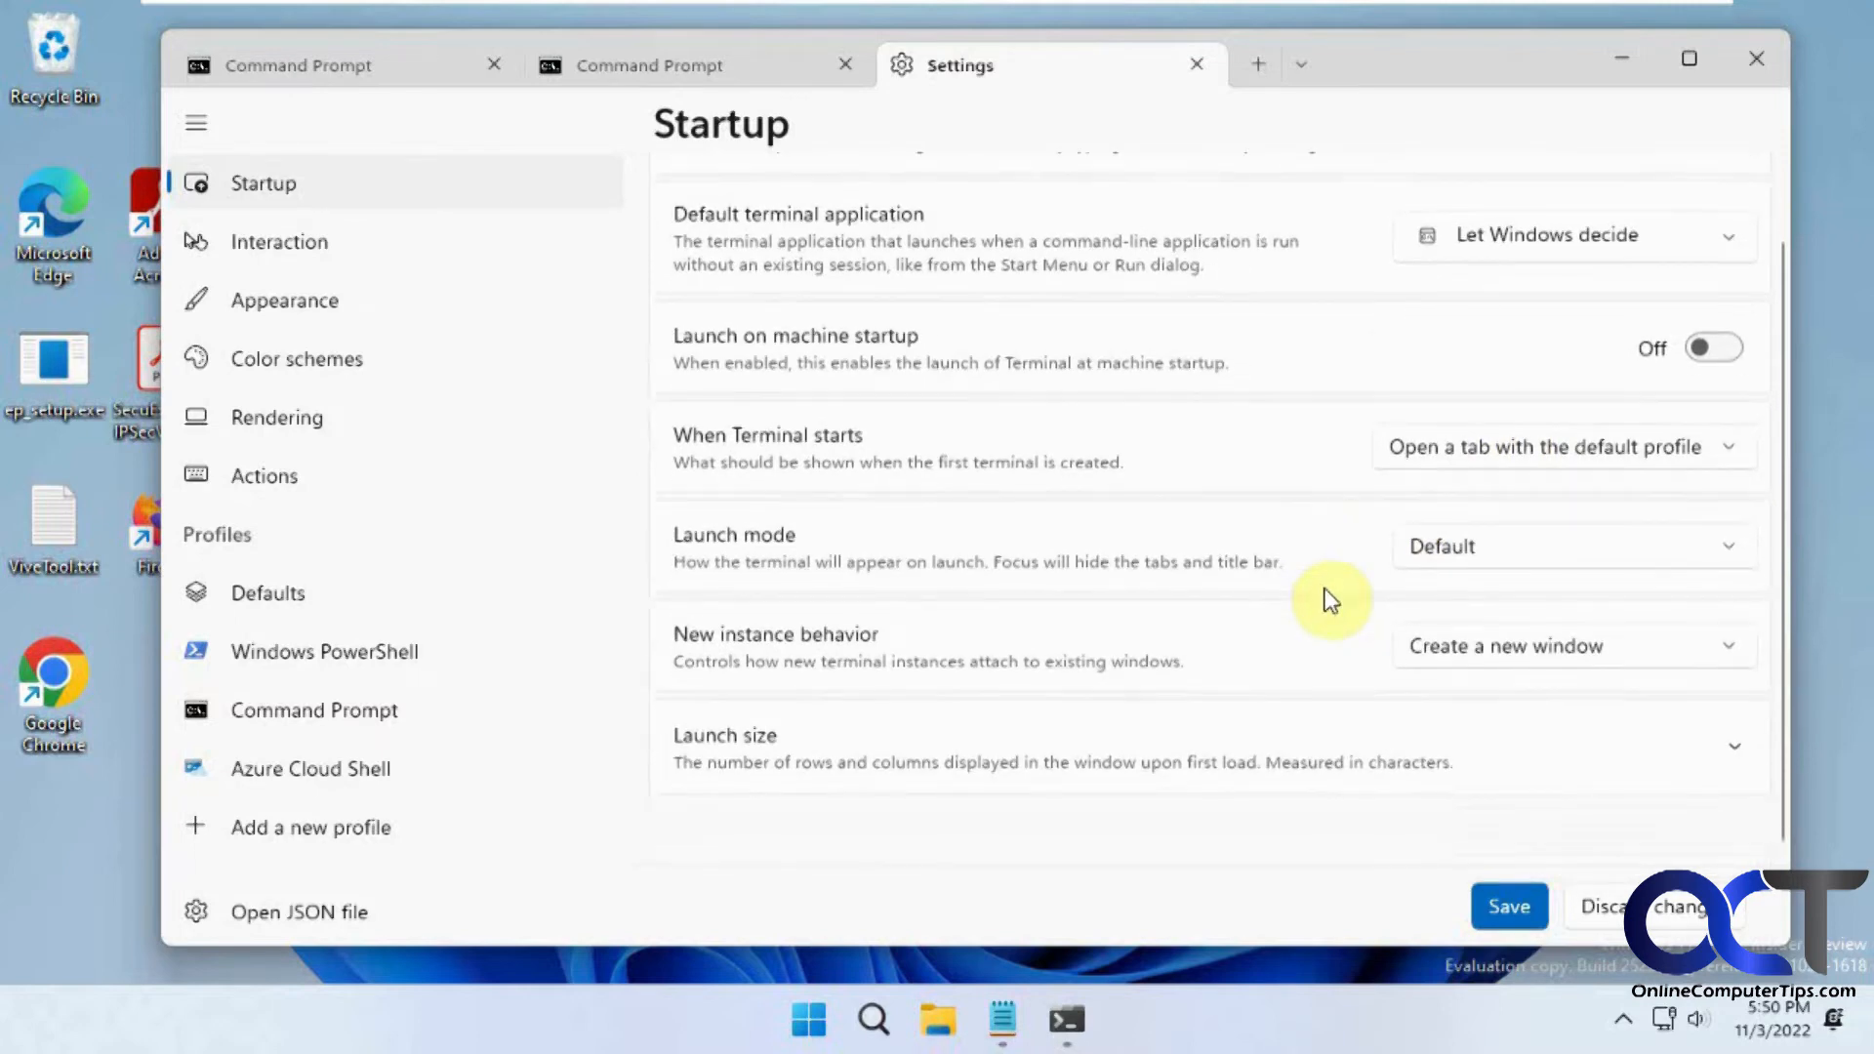
pyautogui.moveTo(1183, 753)
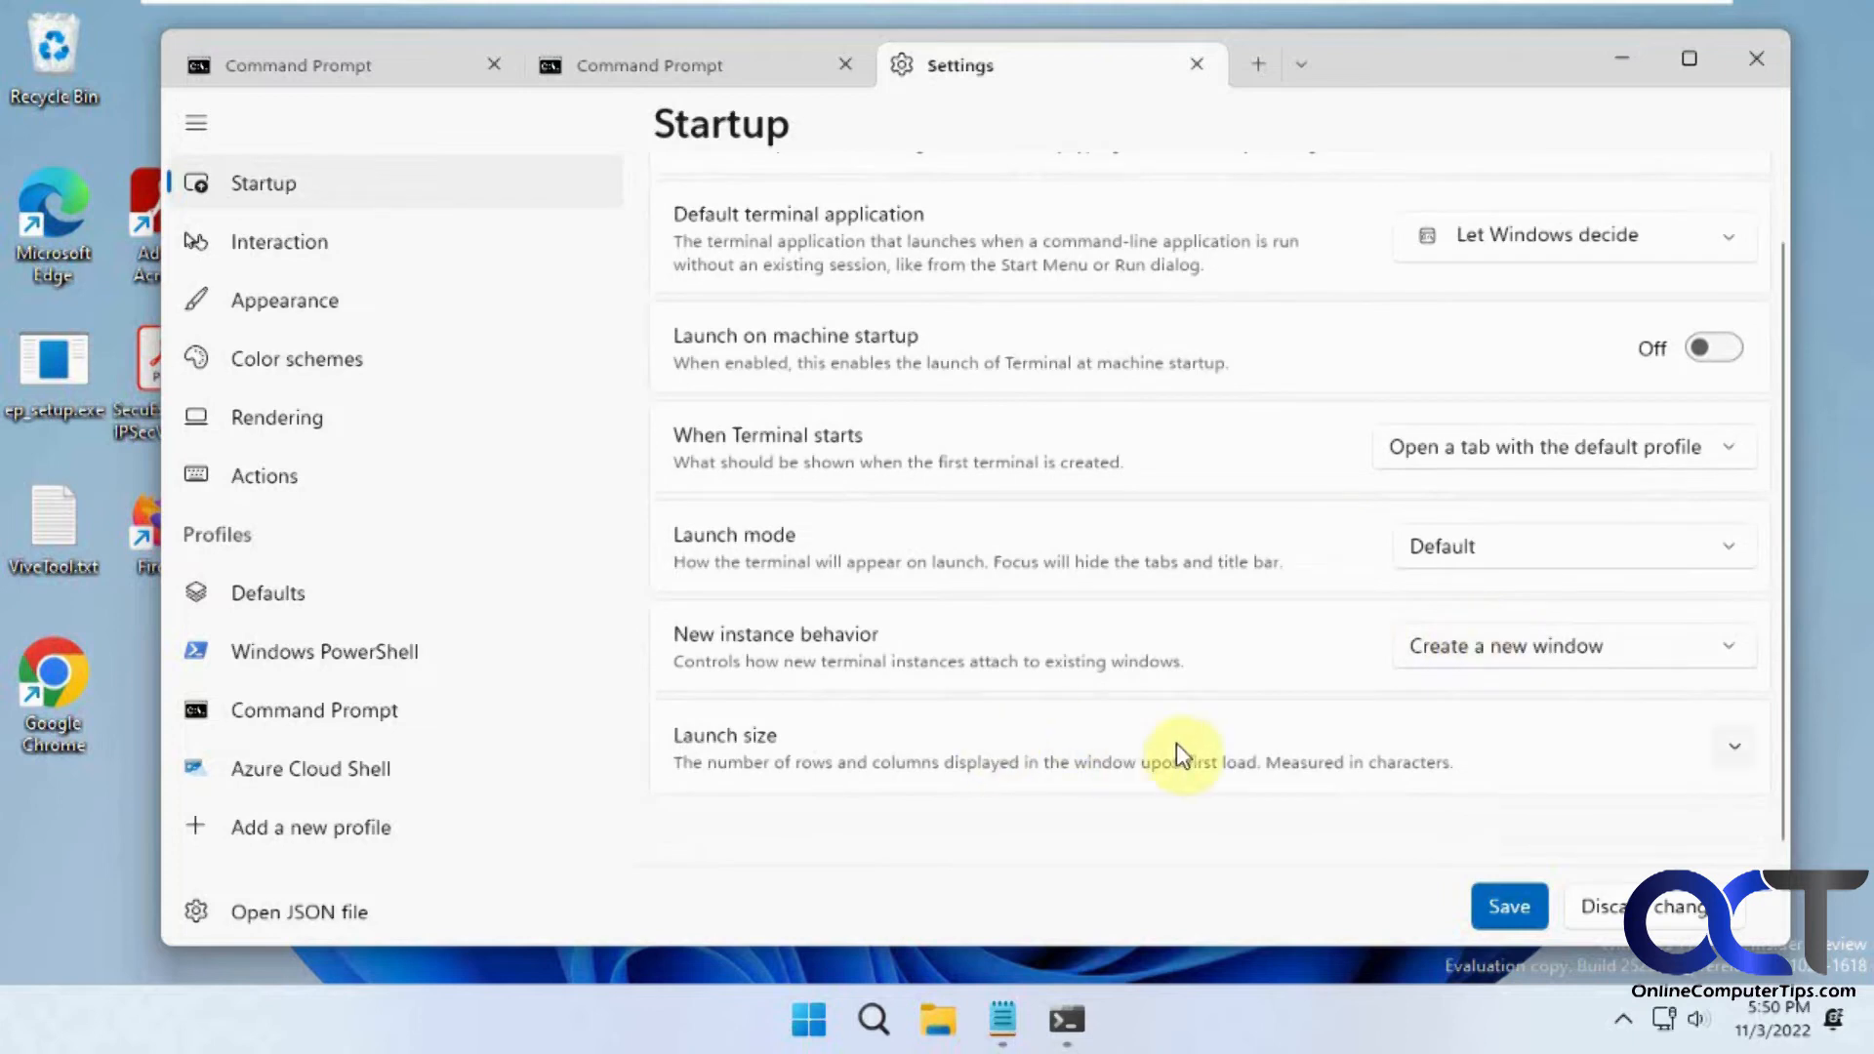
pyautogui.click(1735, 745)
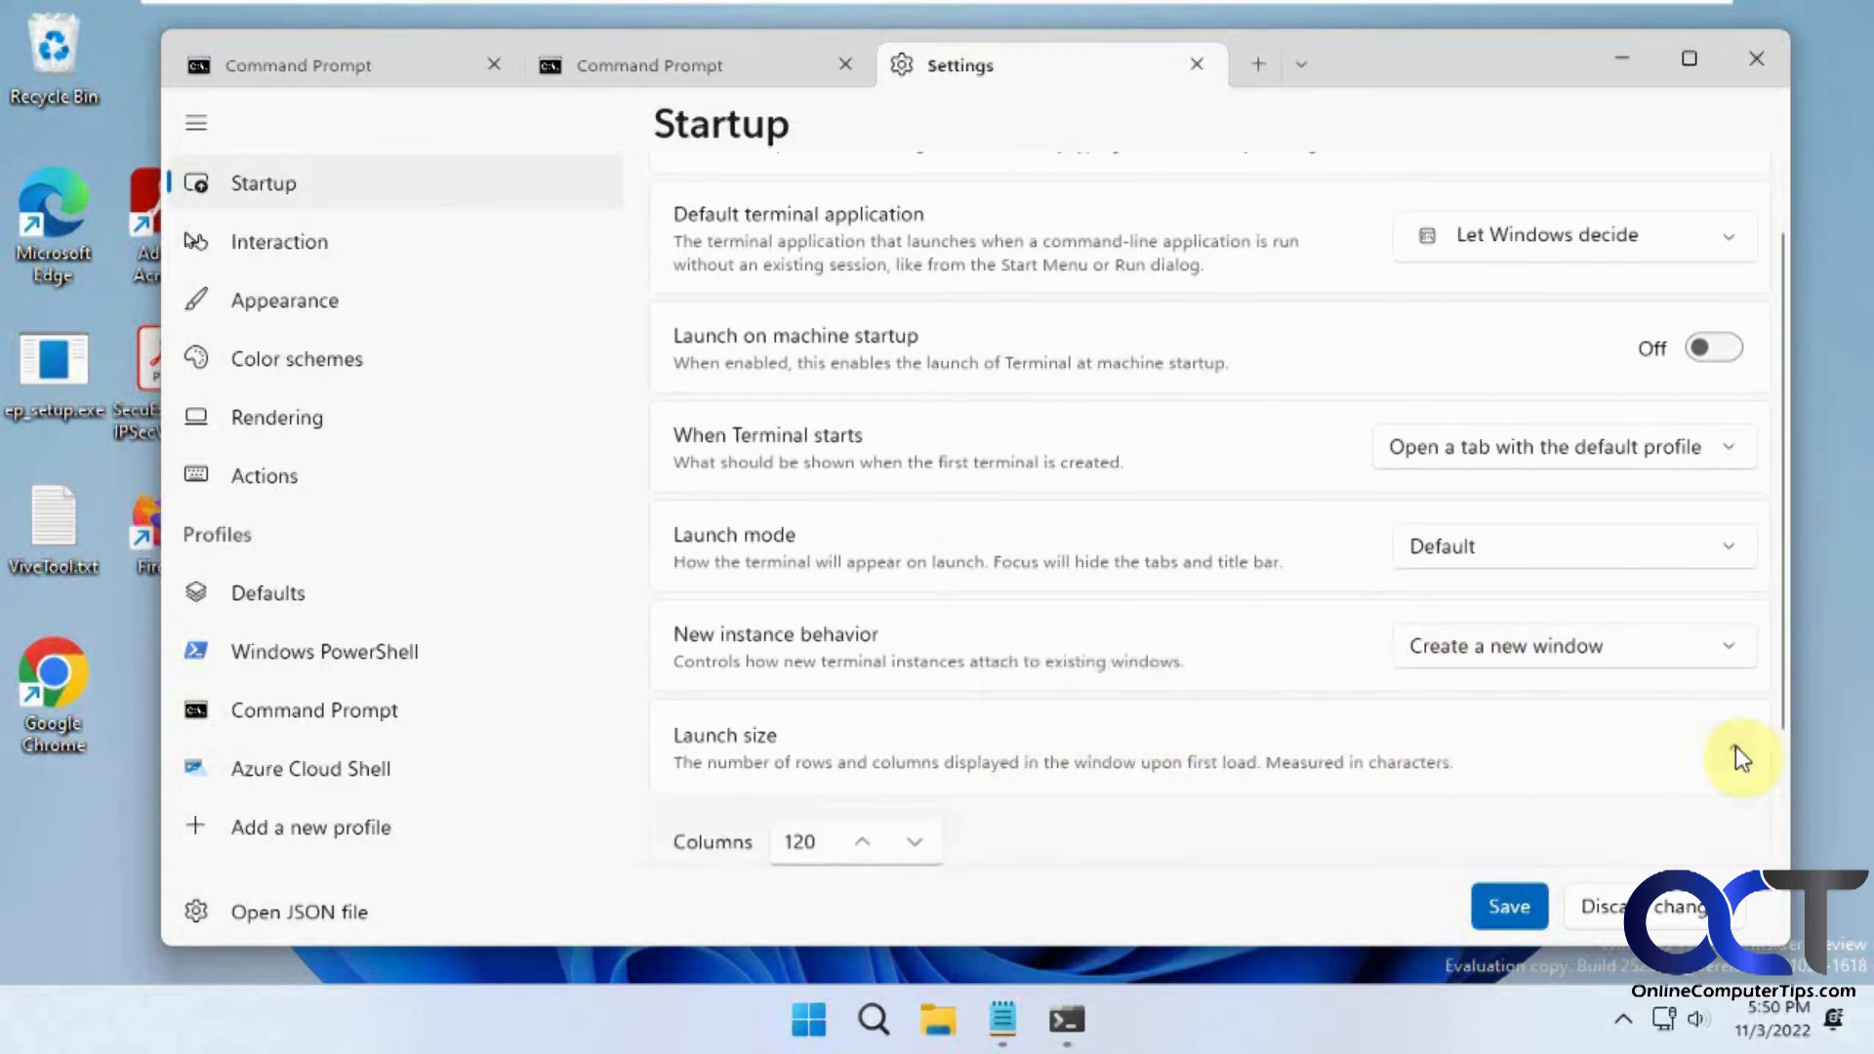
# Step: Browse the Interaction copy, paste and tab-switching options, then switch to Appearance
pyautogui.click(280, 241)
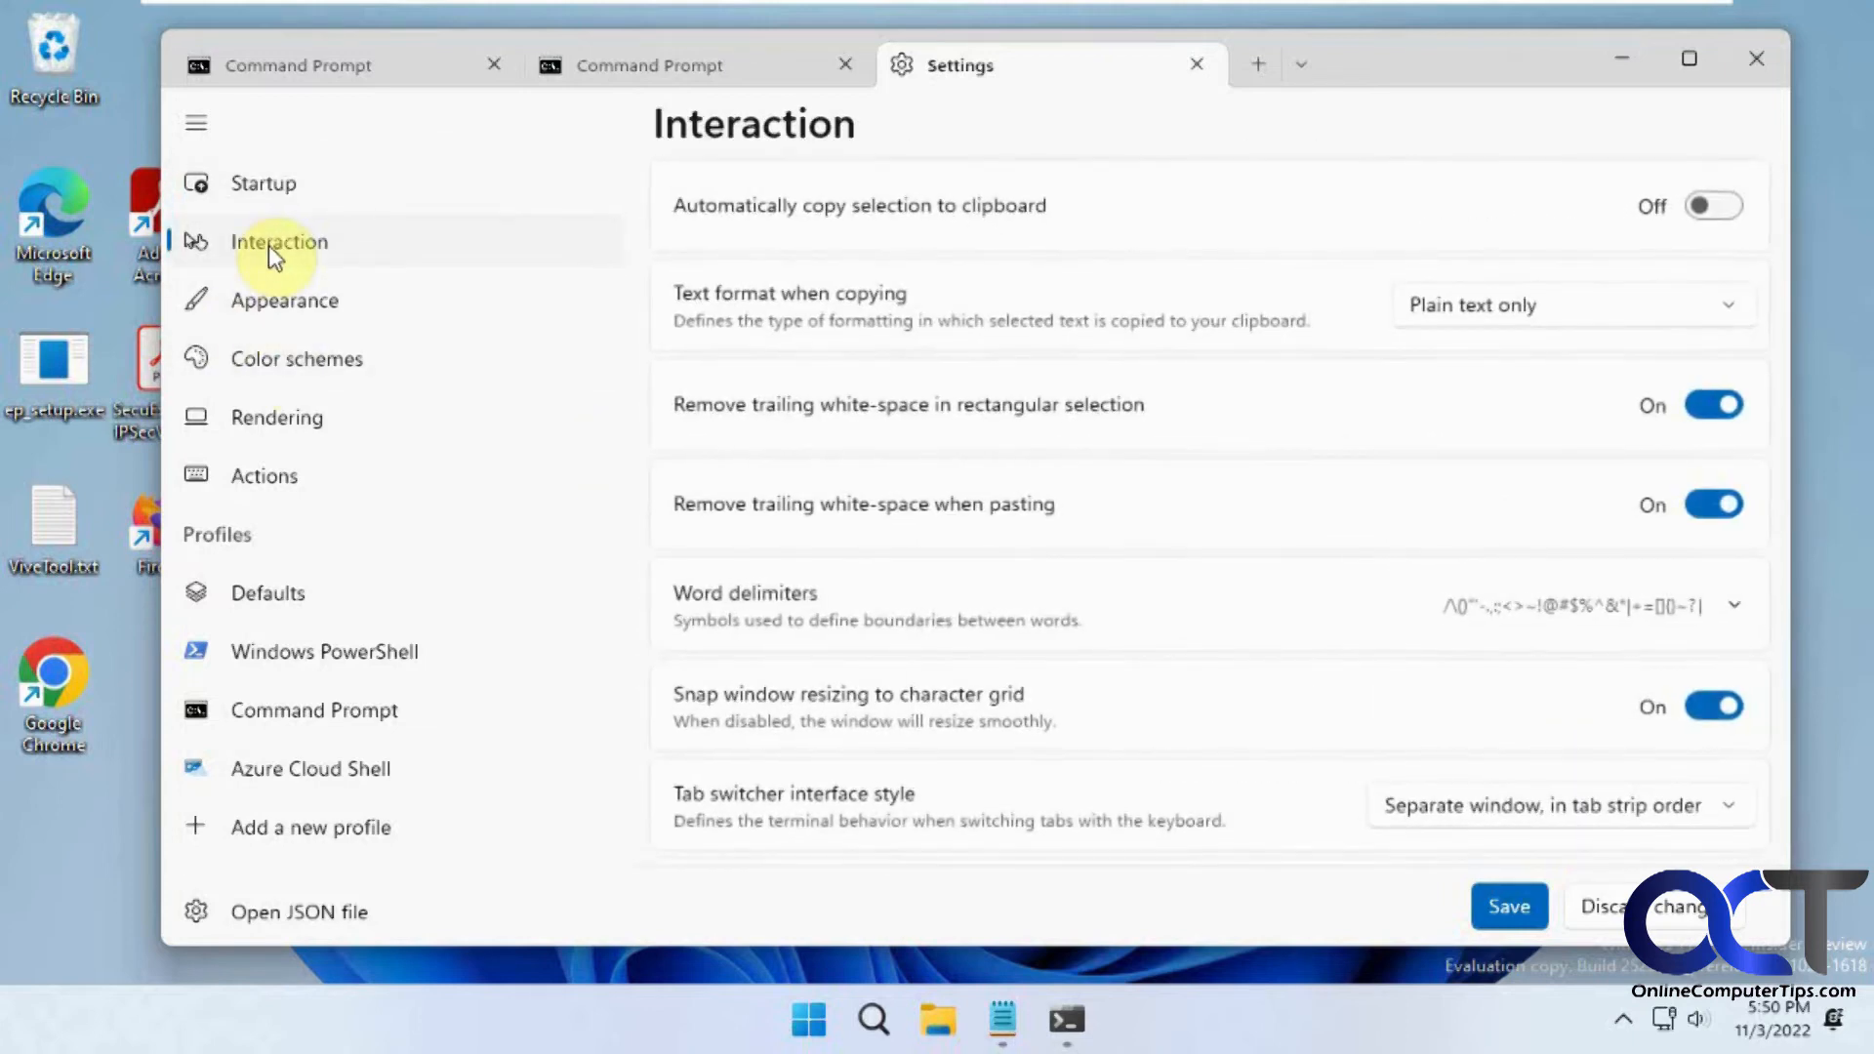
pyautogui.moveTo(1638, 228)
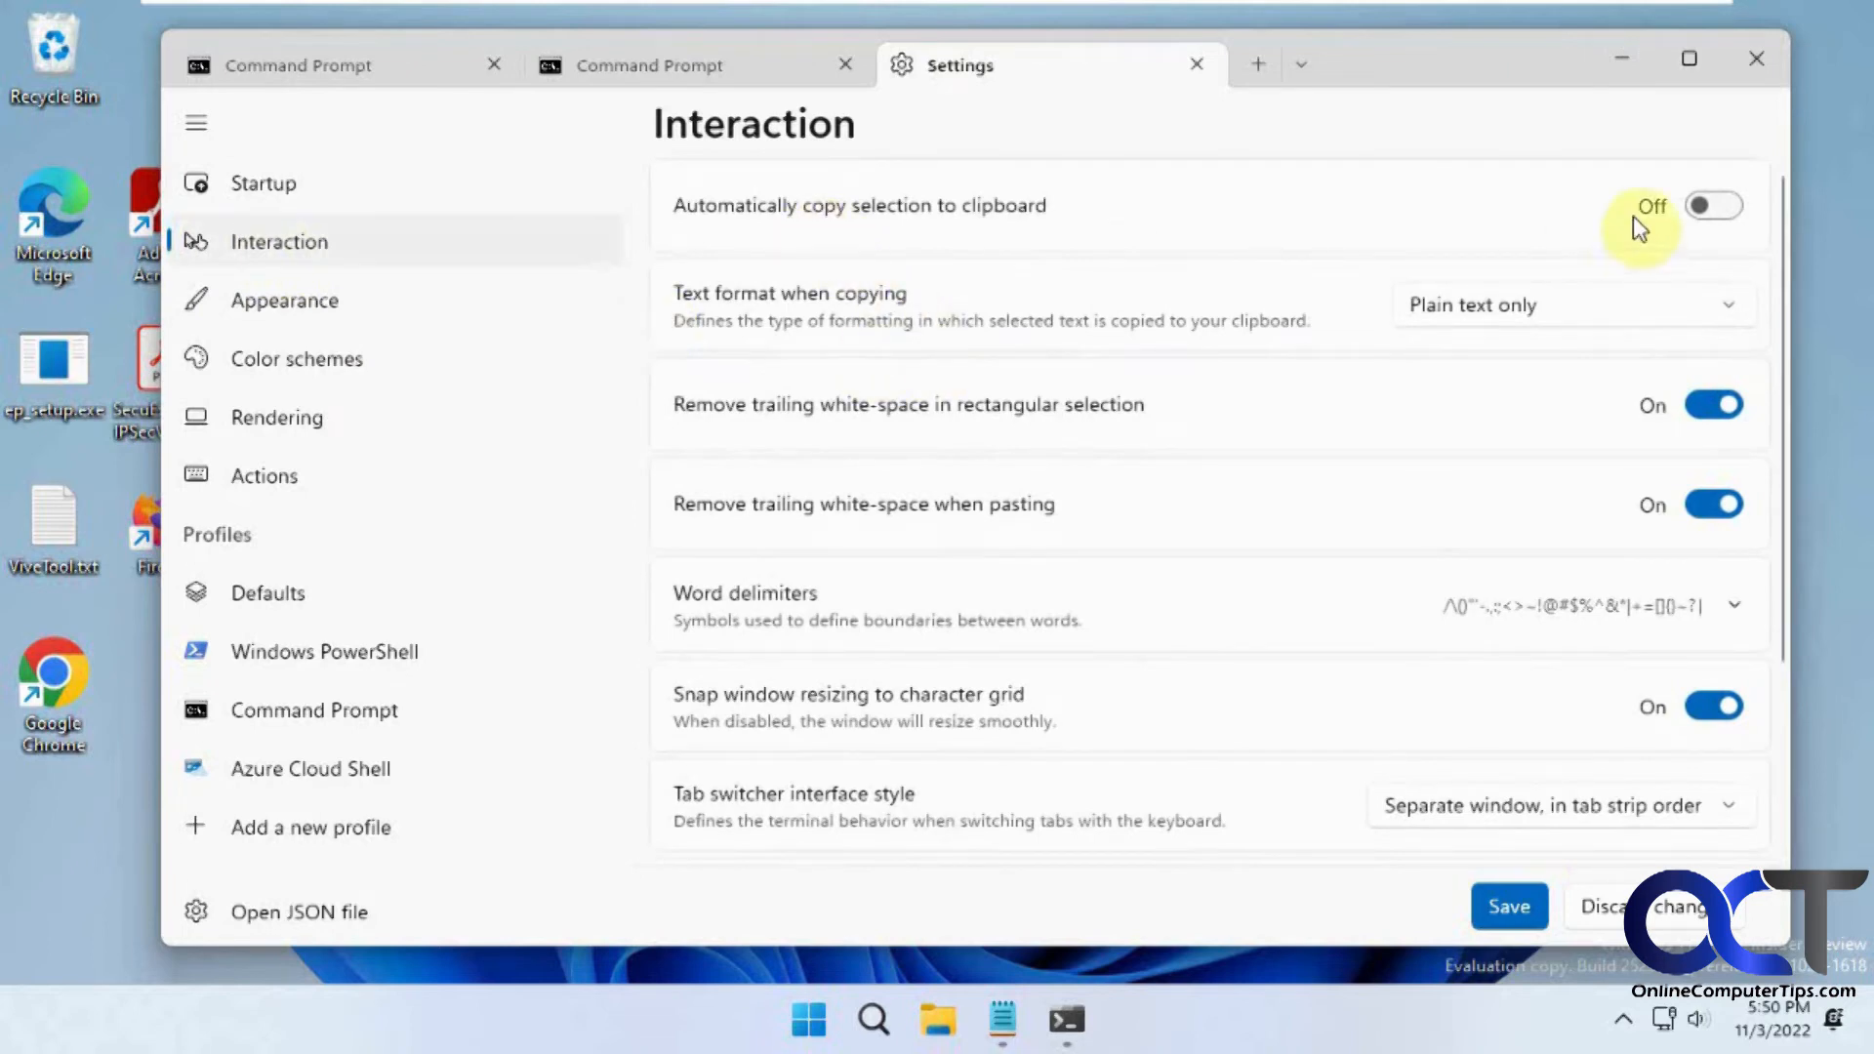
pyautogui.moveTo(1002, 227)
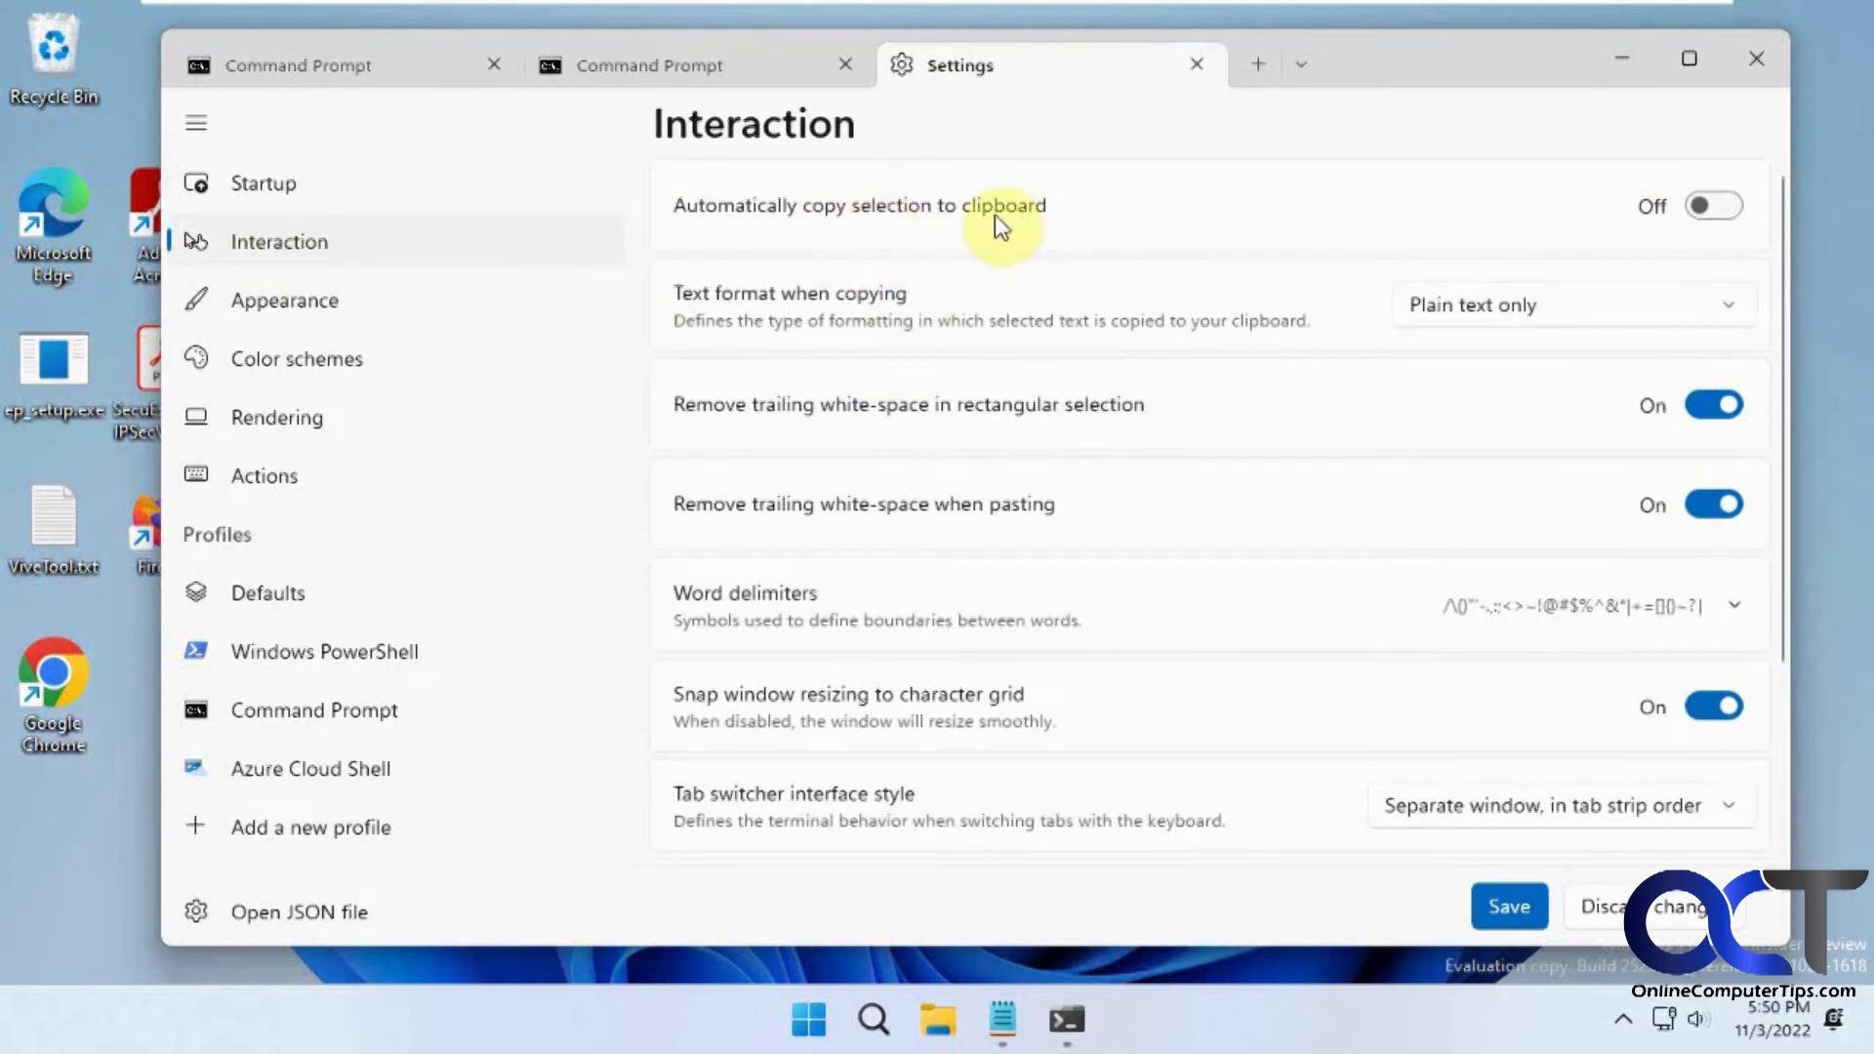
pyautogui.moveTo(1121, 362)
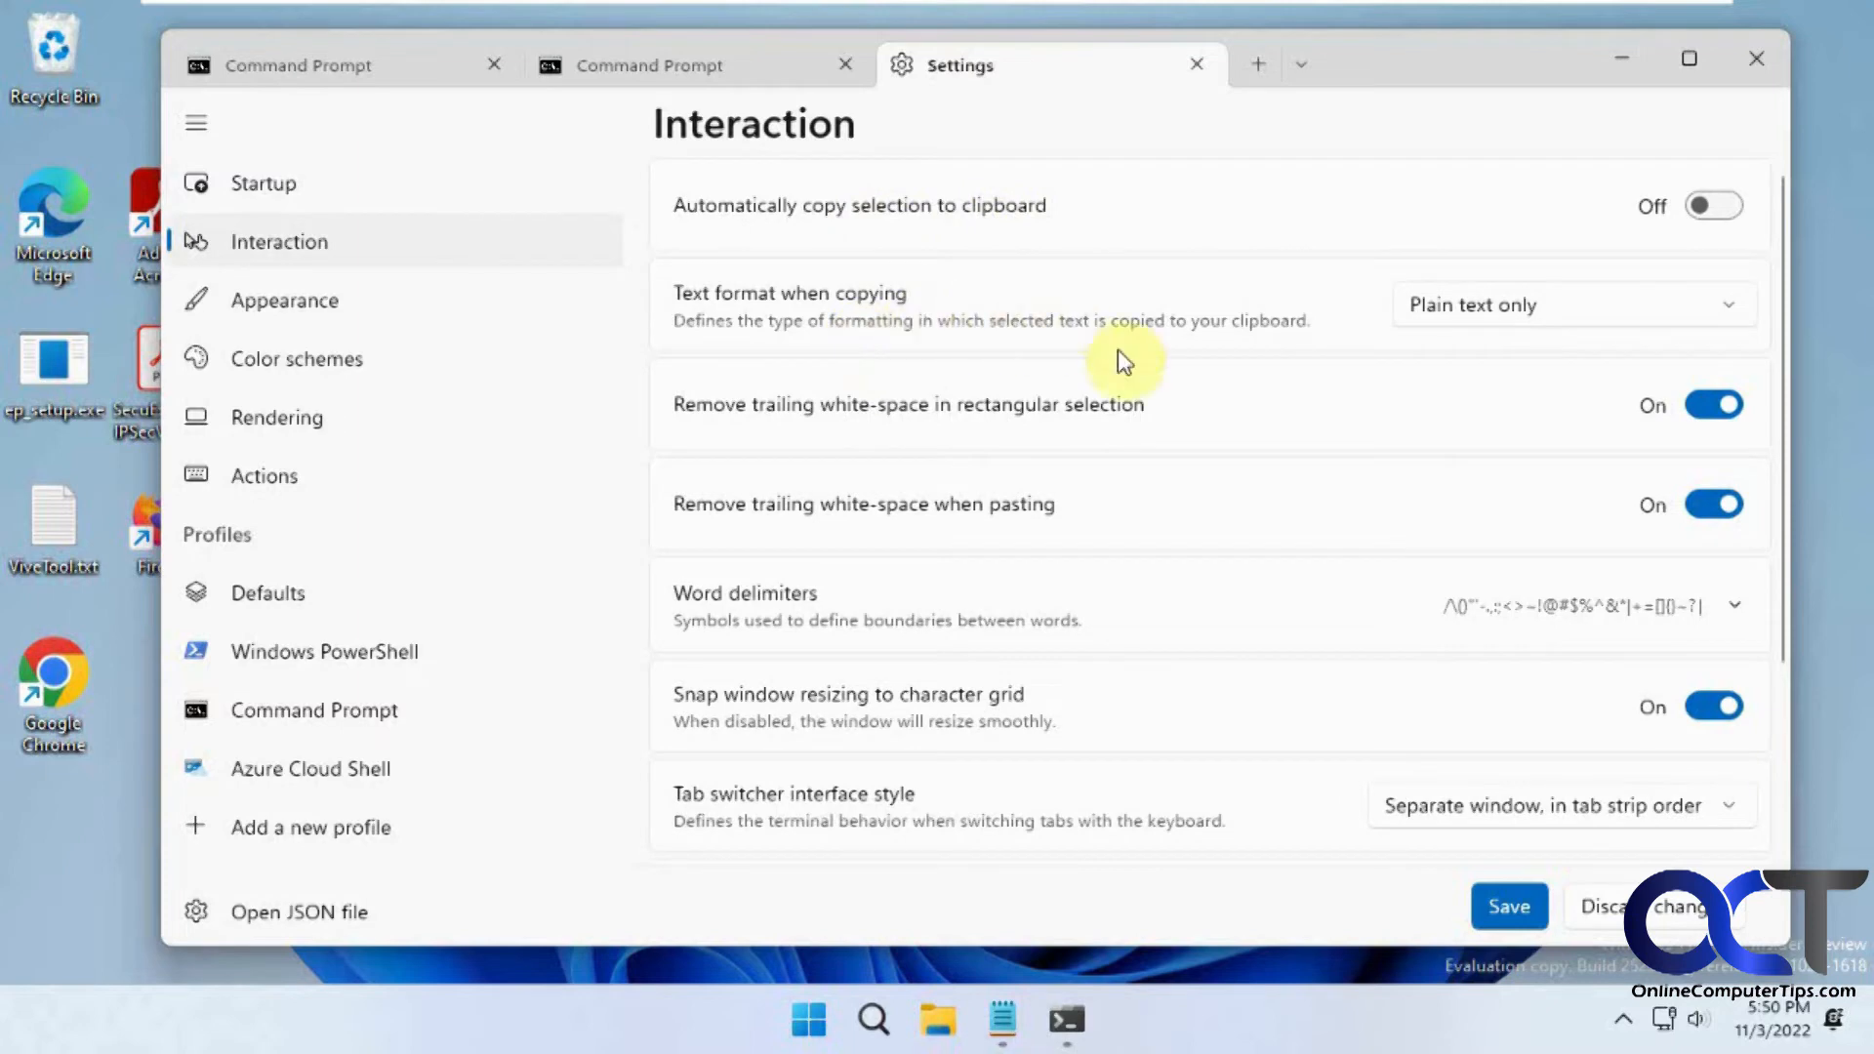
pyautogui.moveTo(1031, 672)
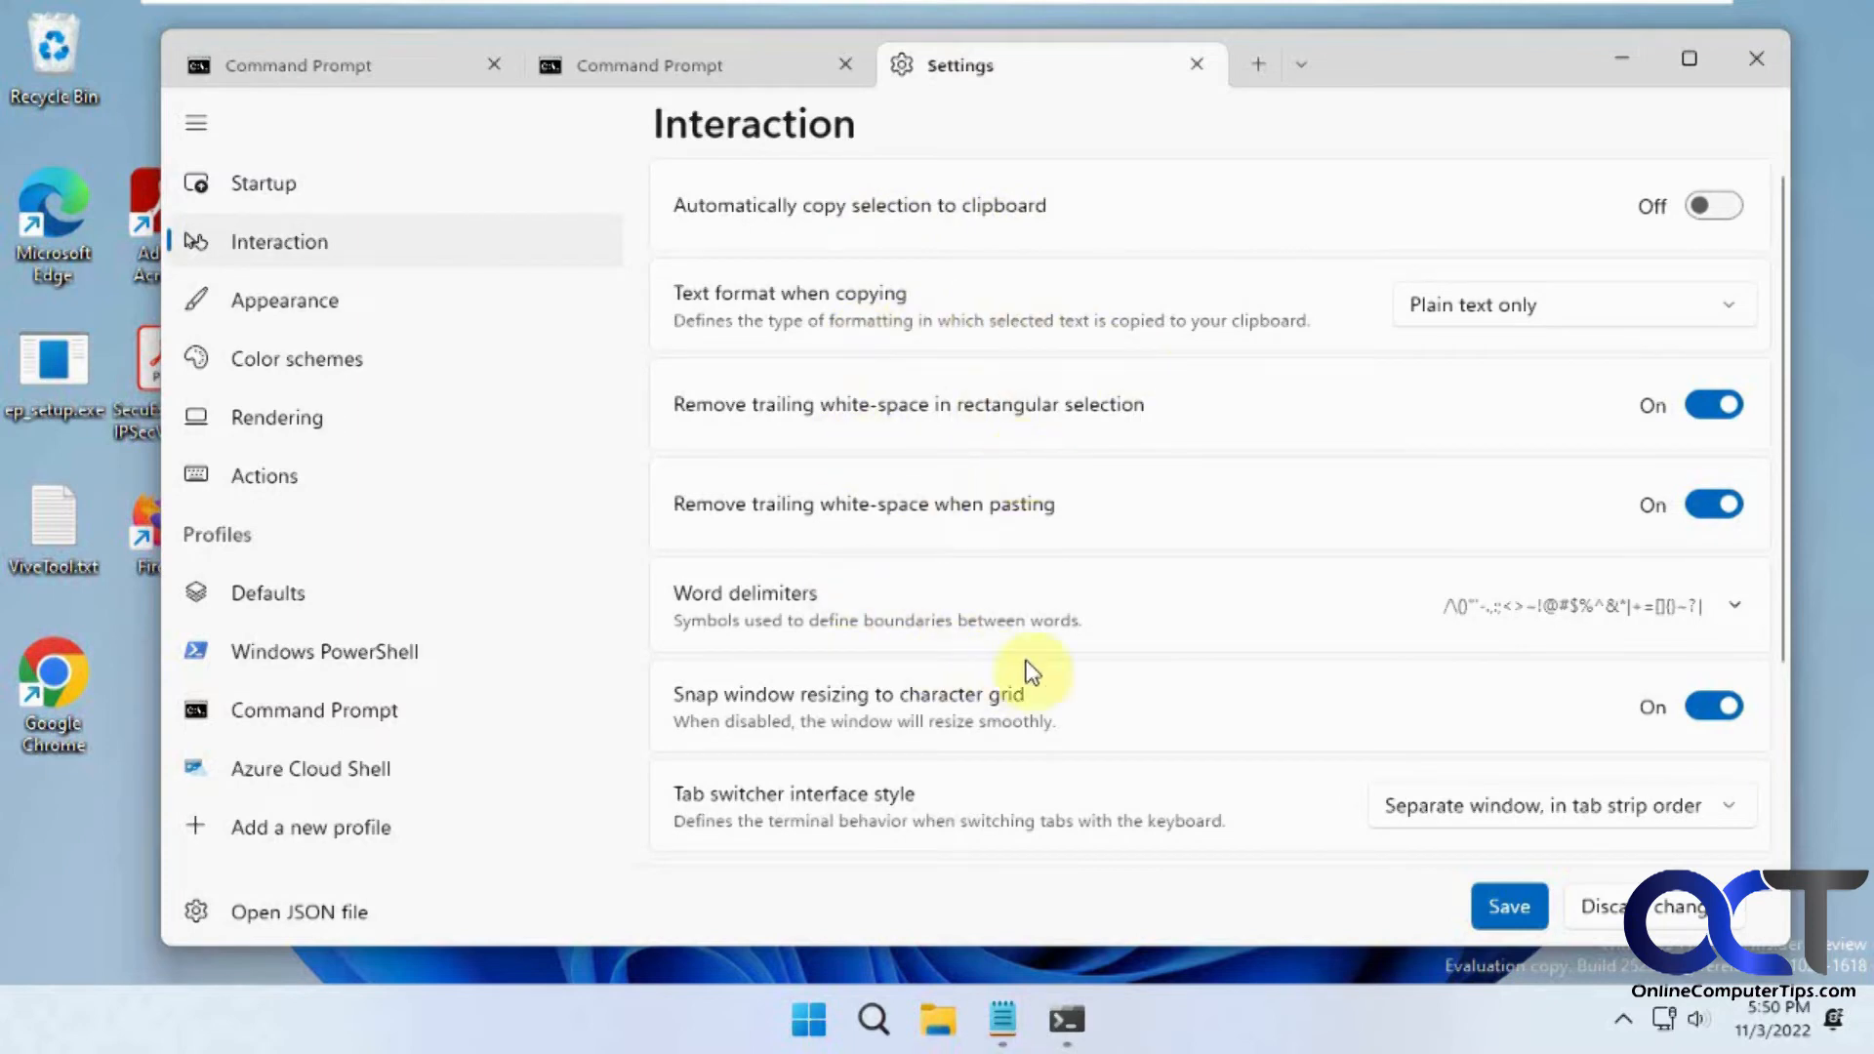
pyautogui.scroll(-3)
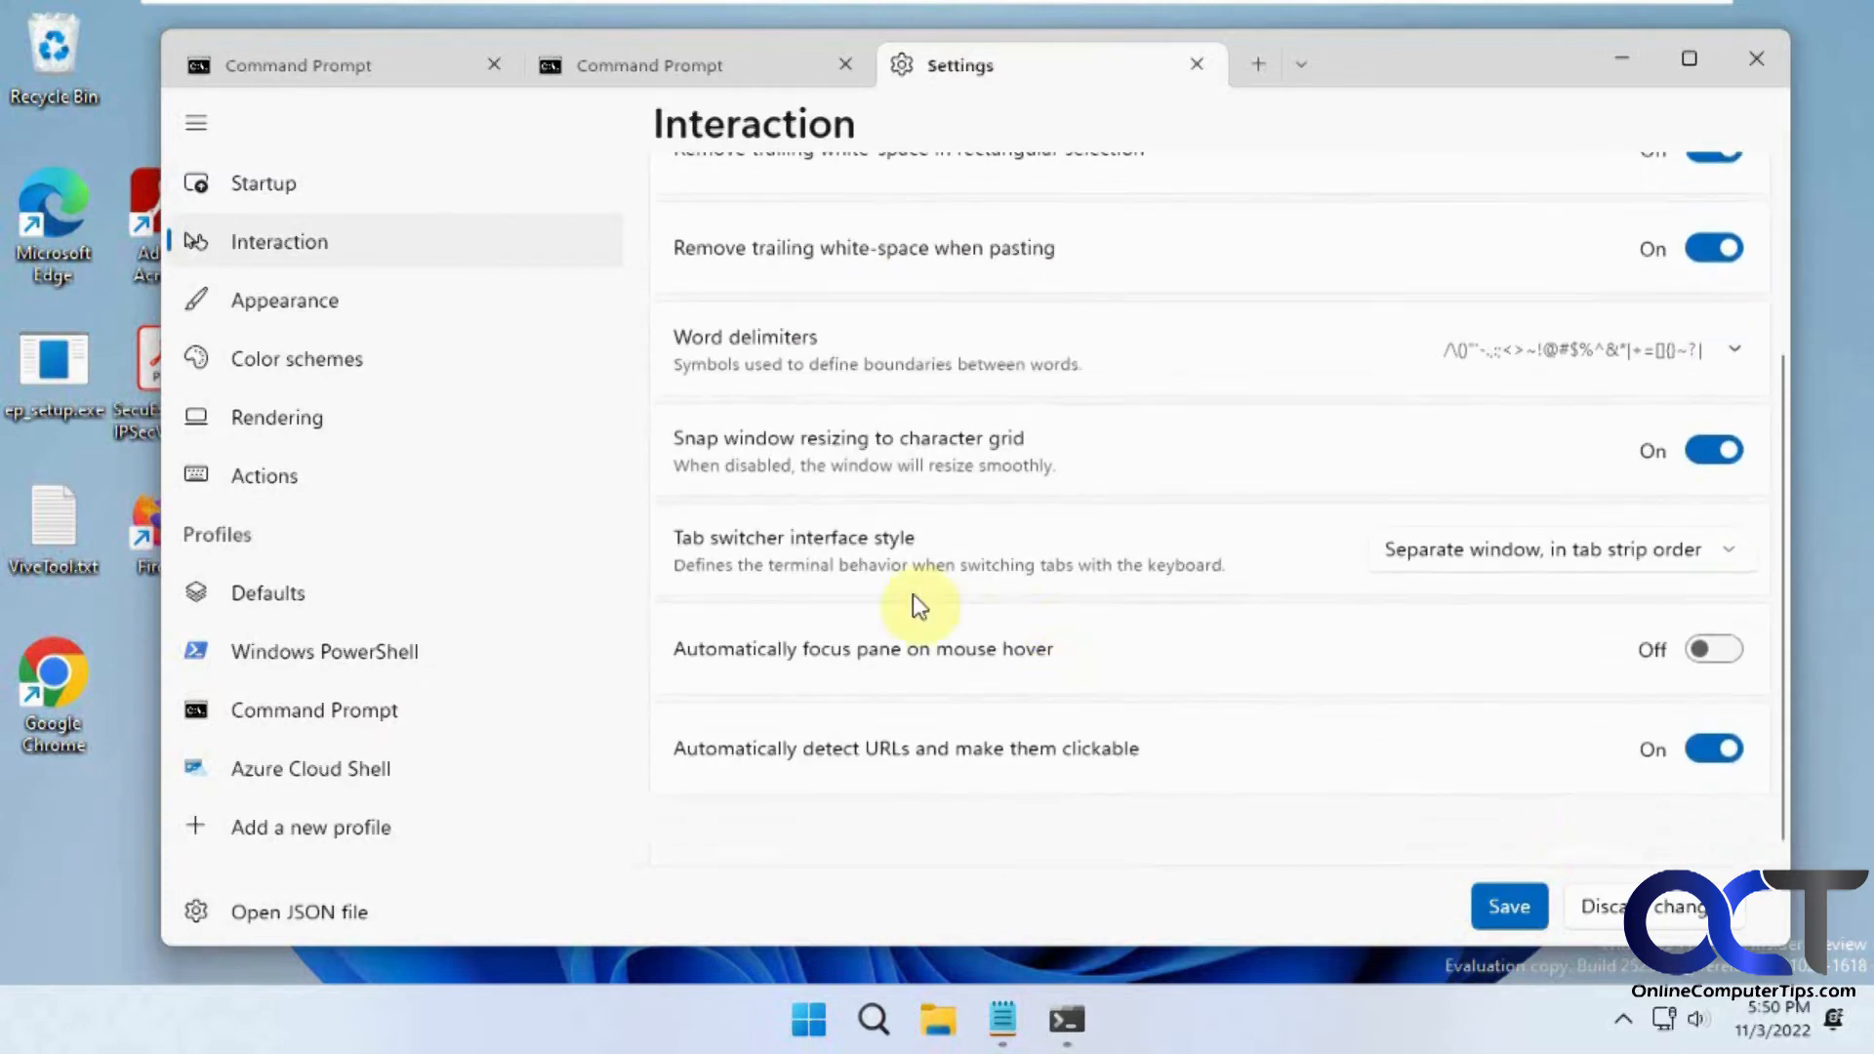
pyautogui.click(284, 299)
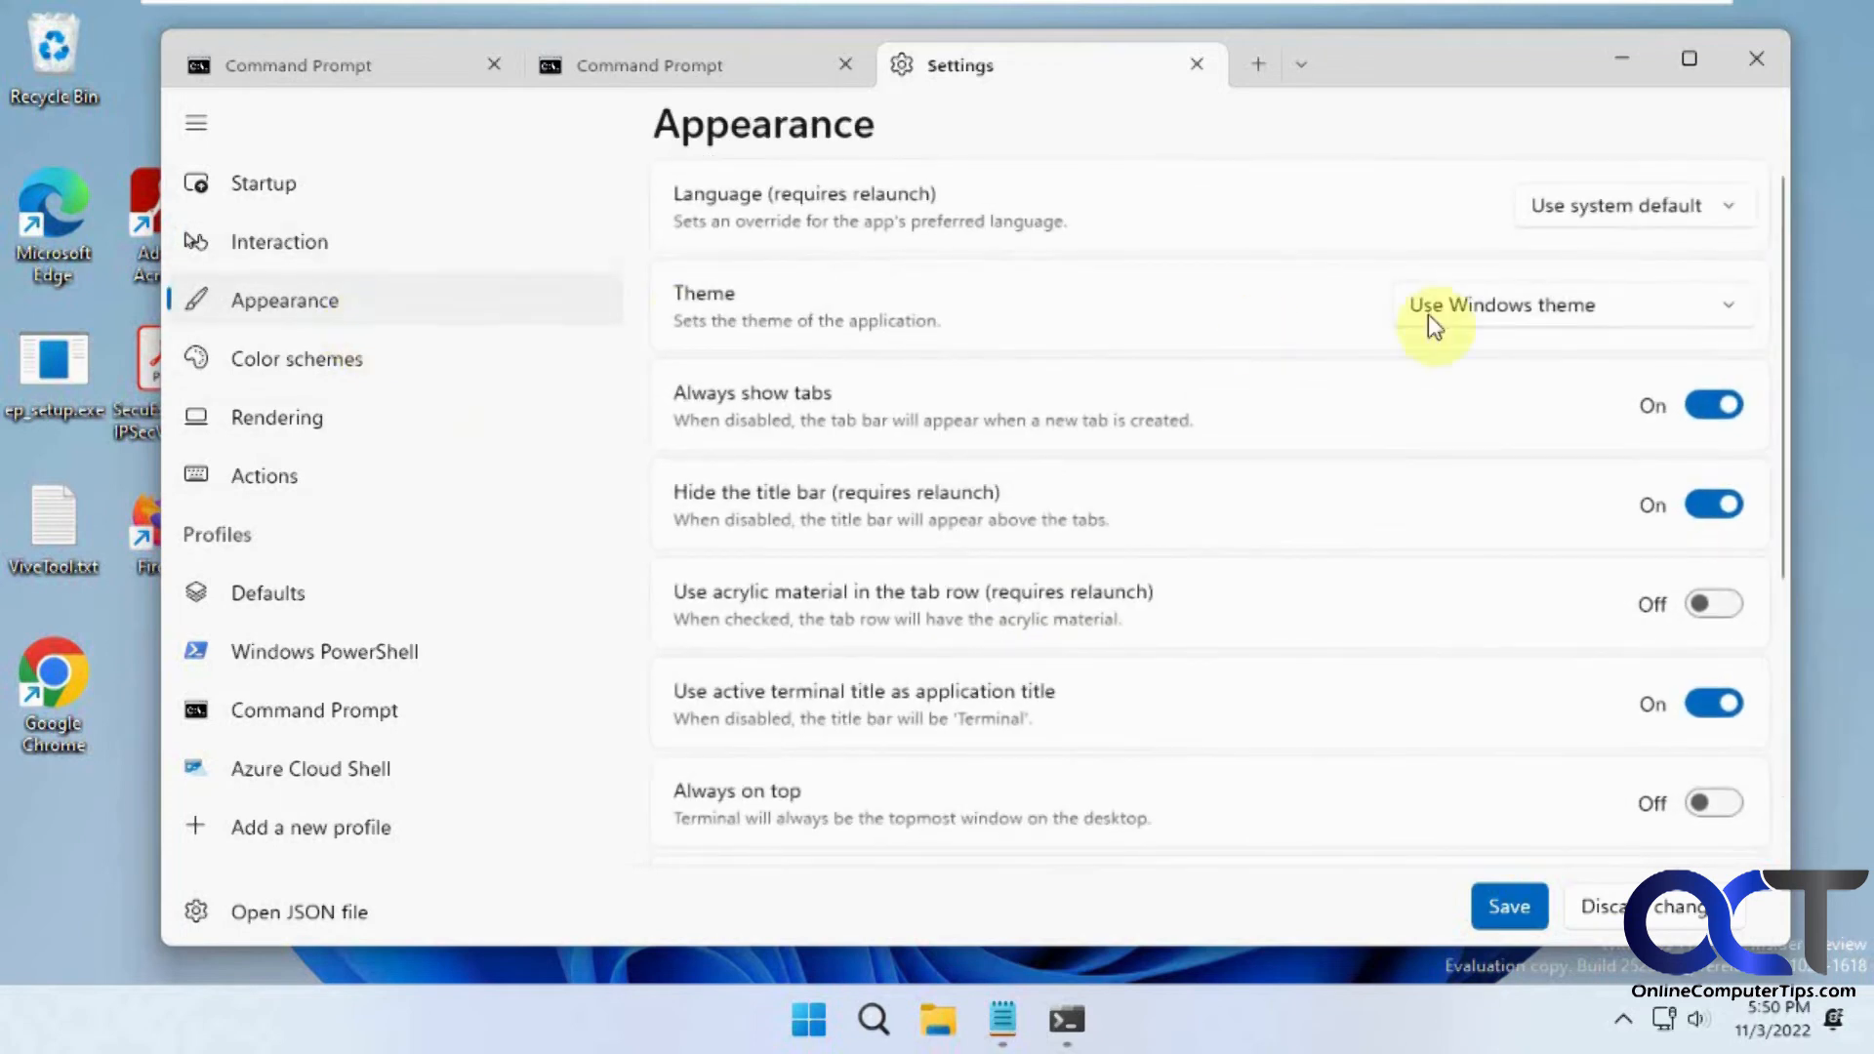
pyautogui.moveTo(1285, 323)
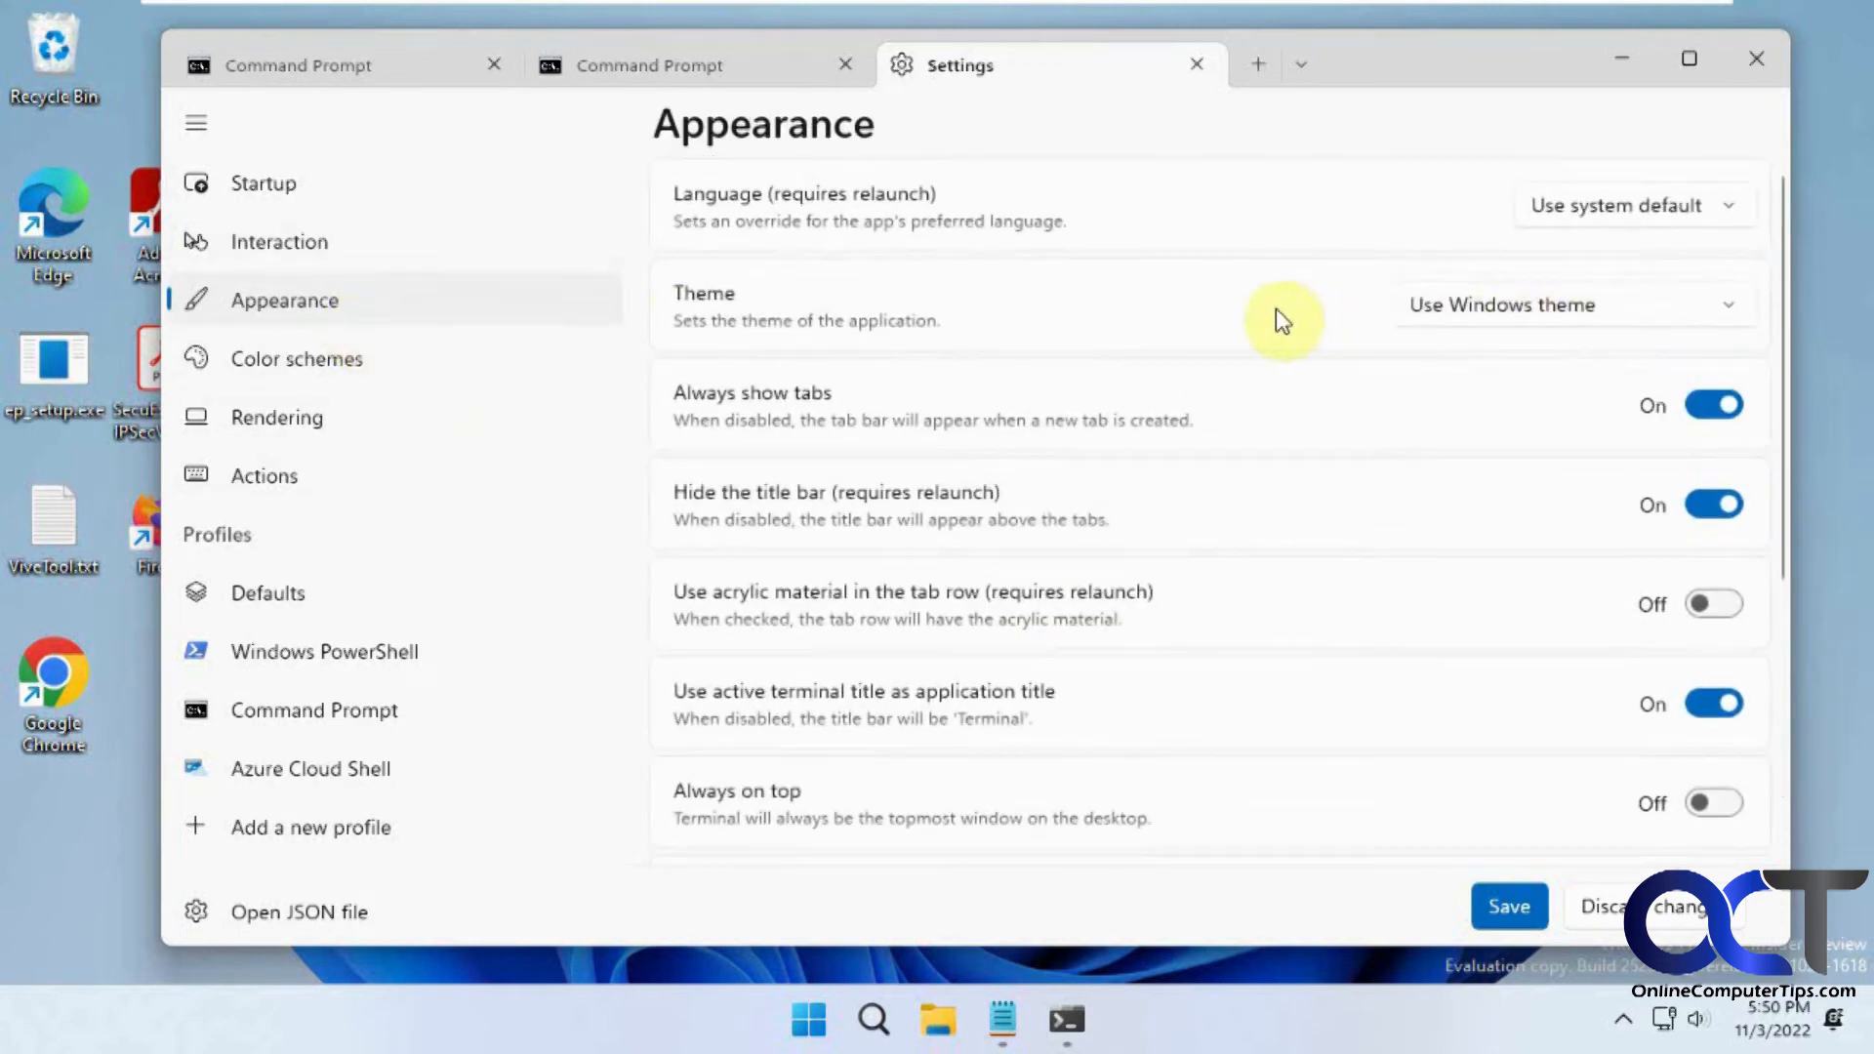
pyautogui.moveTo(1534, 361)
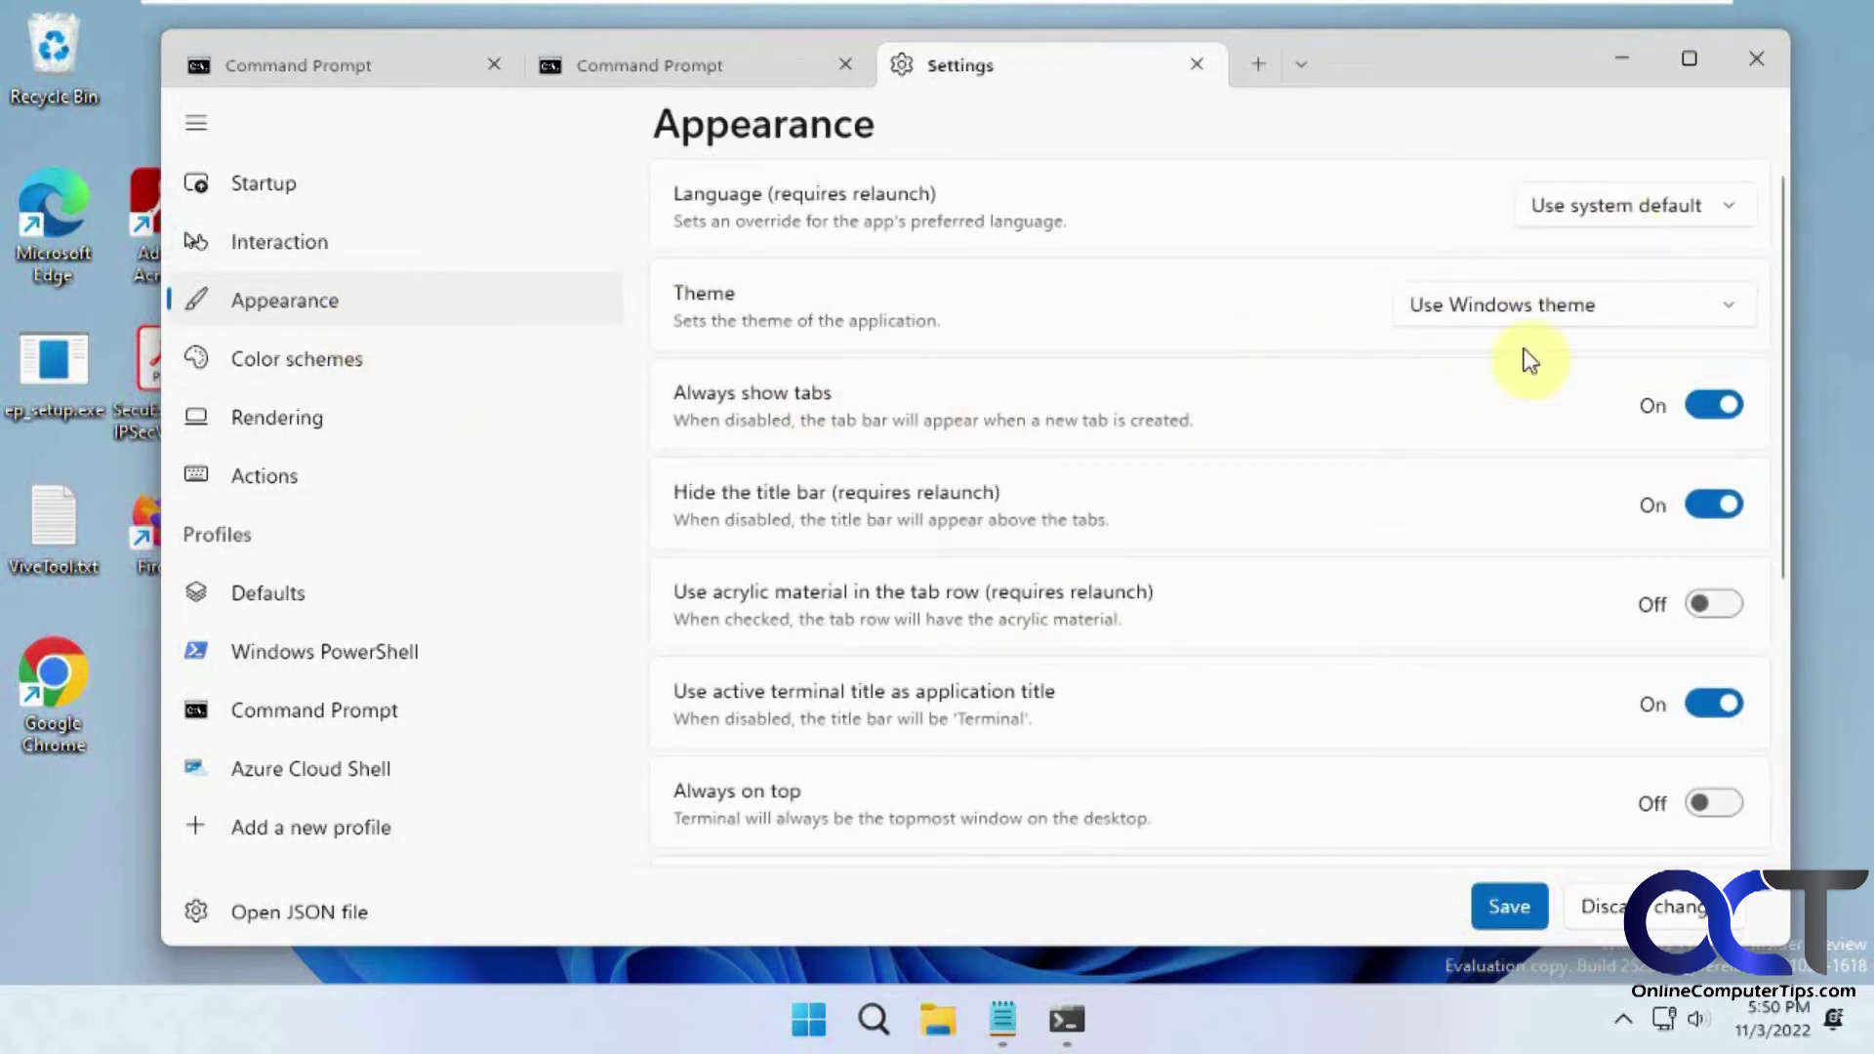
pyautogui.moveTo(1315, 544)
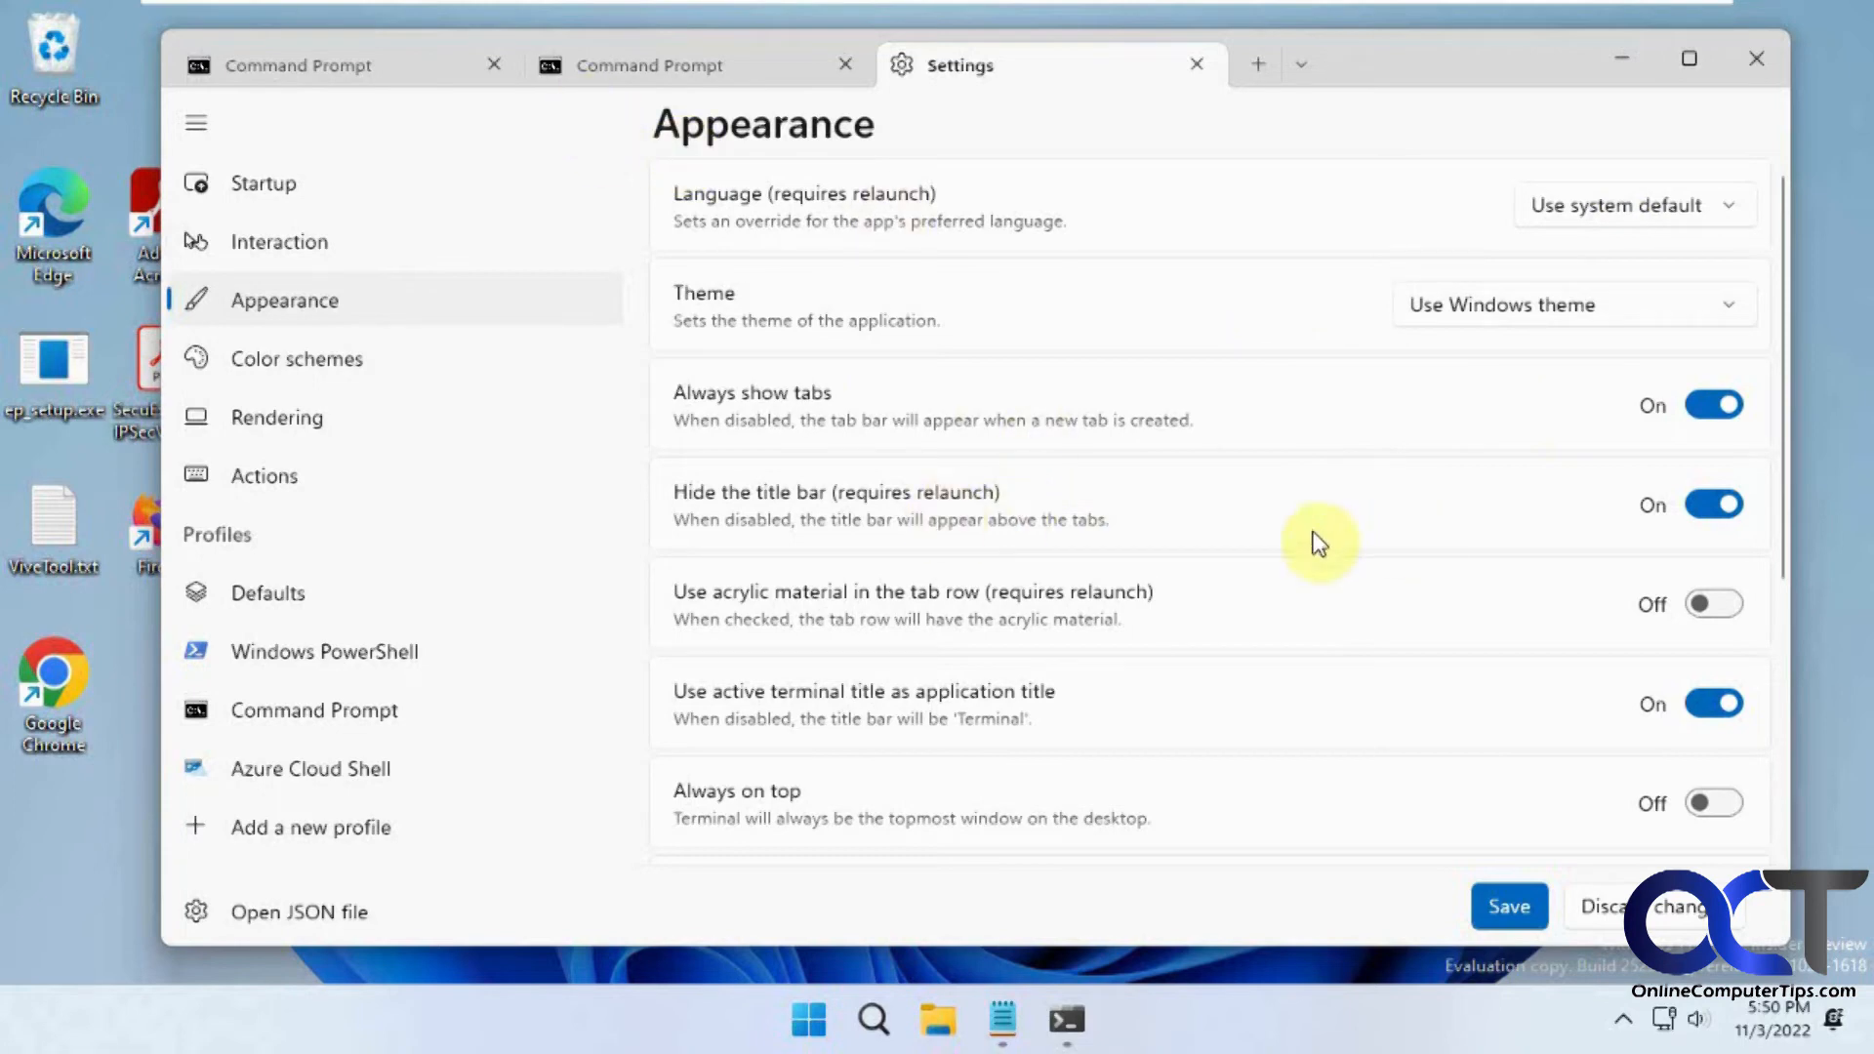
pyautogui.moveTo(963, 627)
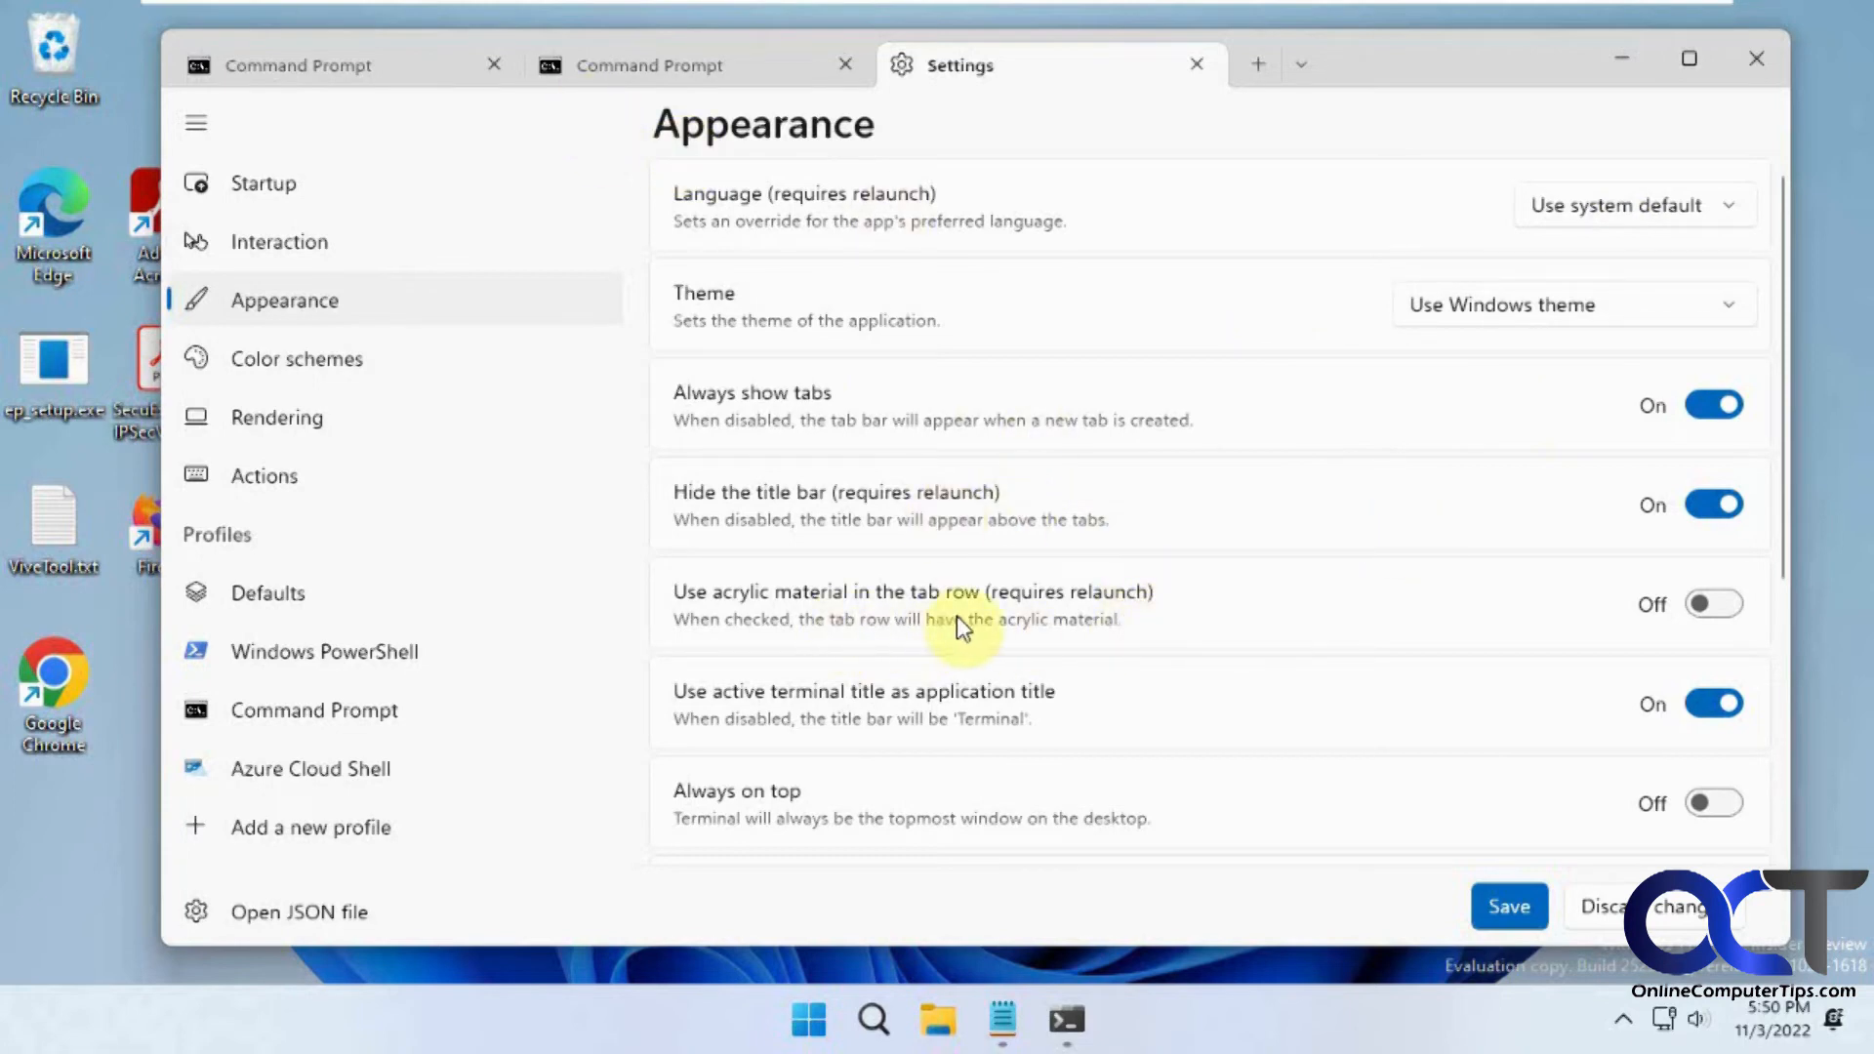
# Step: Scroll down to the notification area options, then switch to Color schemes
pyautogui.scroll(-3)
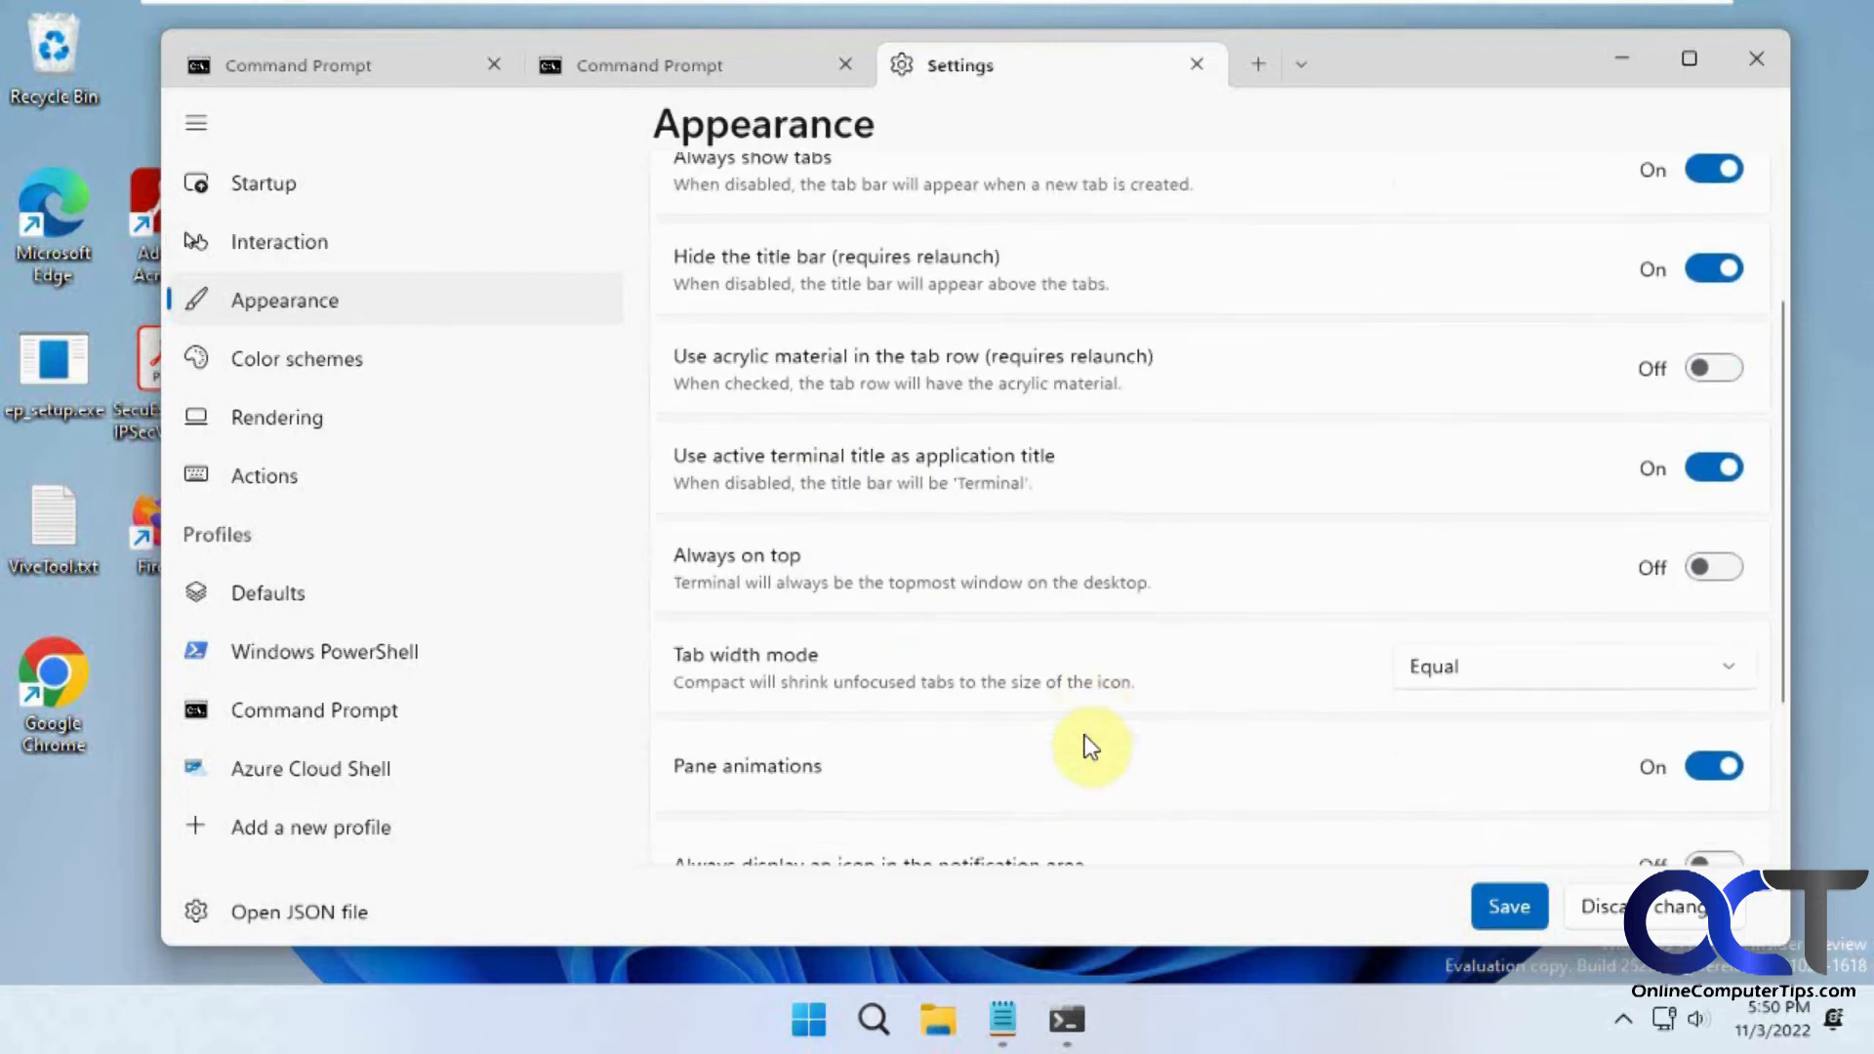
pyautogui.scroll(-3)
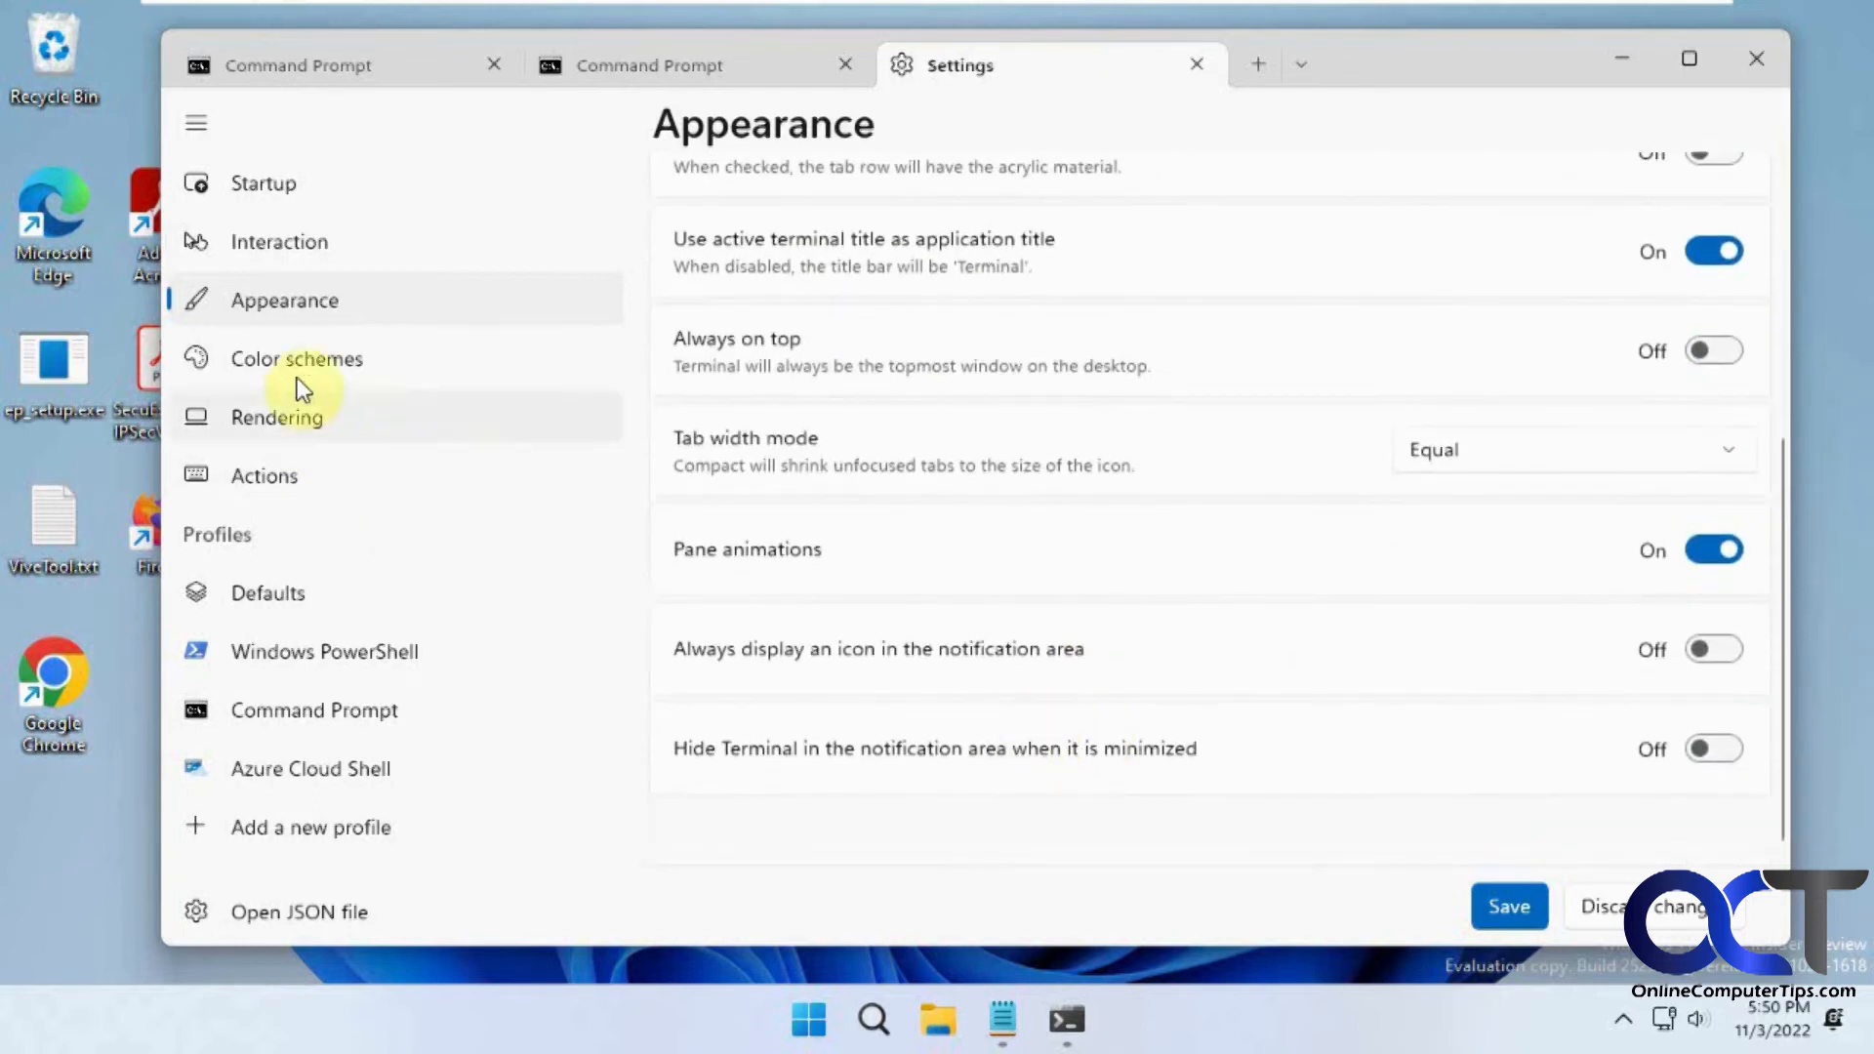
pyautogui.click(297, 358)
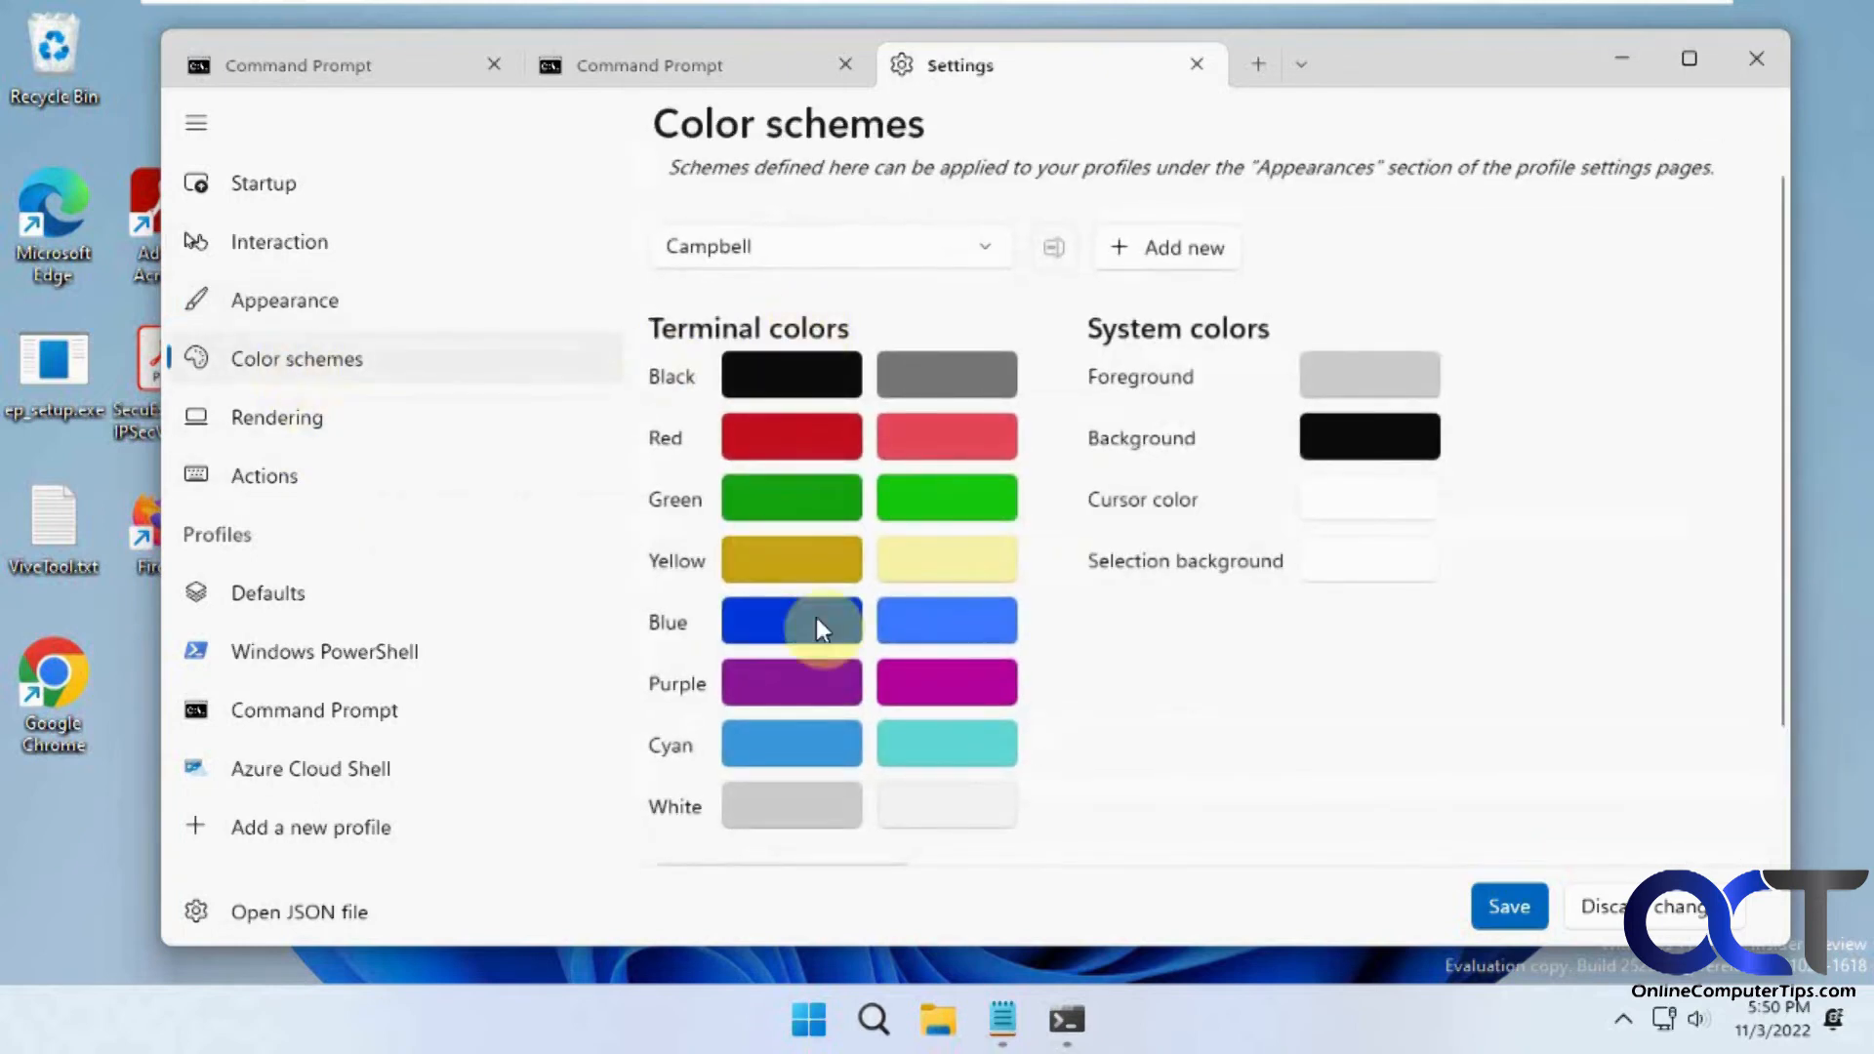
pyautogui.moveTo(1016, 278)
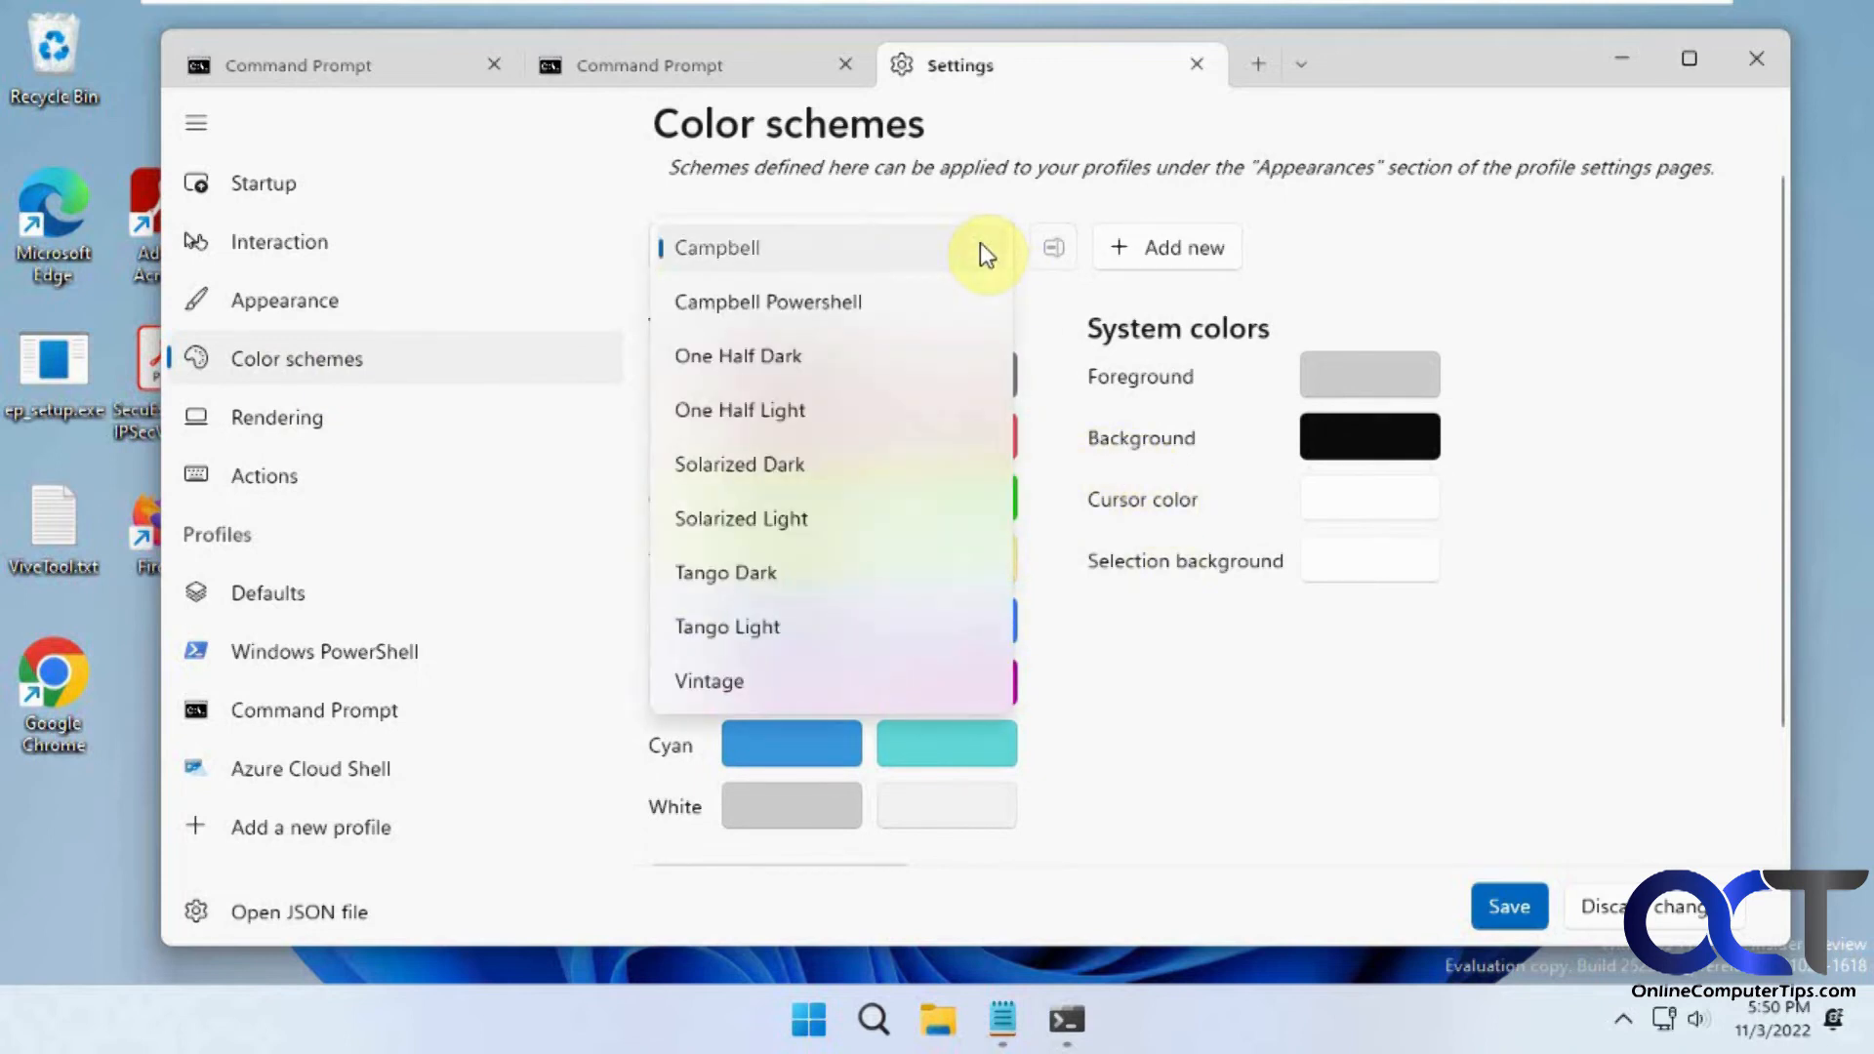
# Step: View the Campbell color scheme, then switch to the Rendering page
pyautogui.click(717, 247)
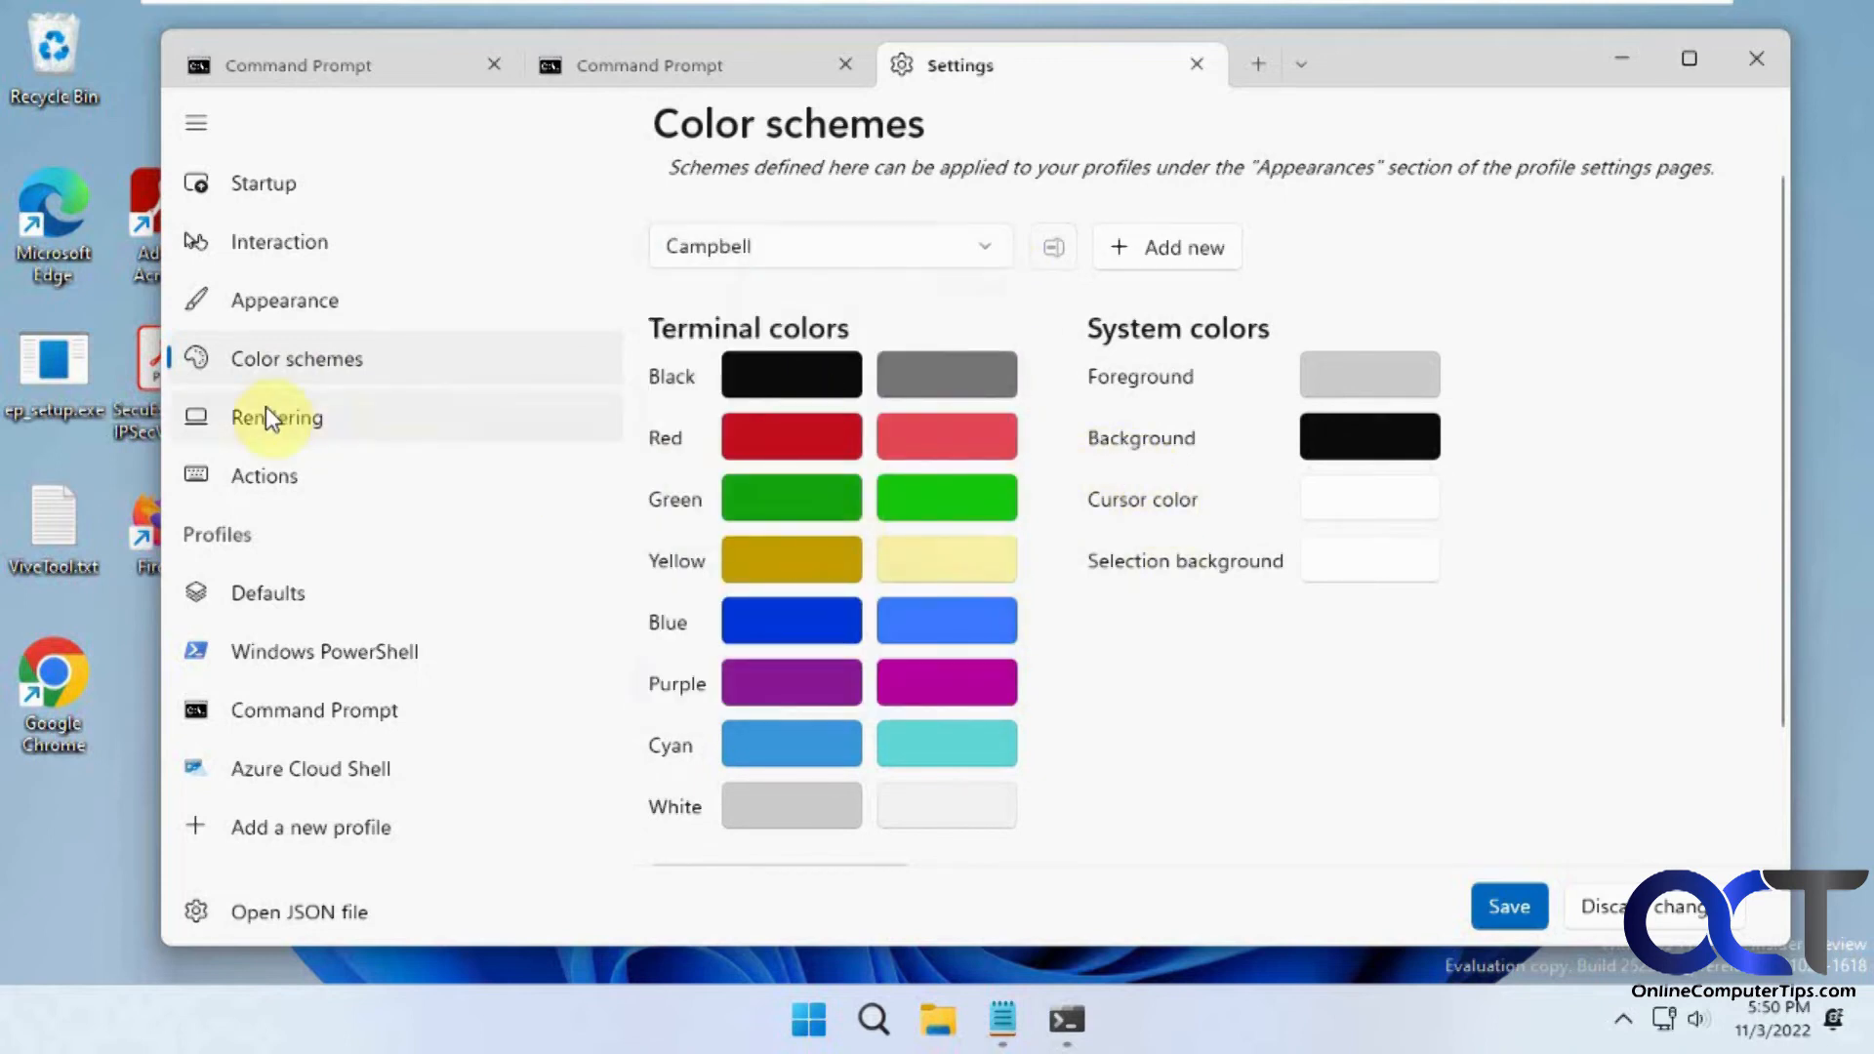
pyautogui.click(276, 416)
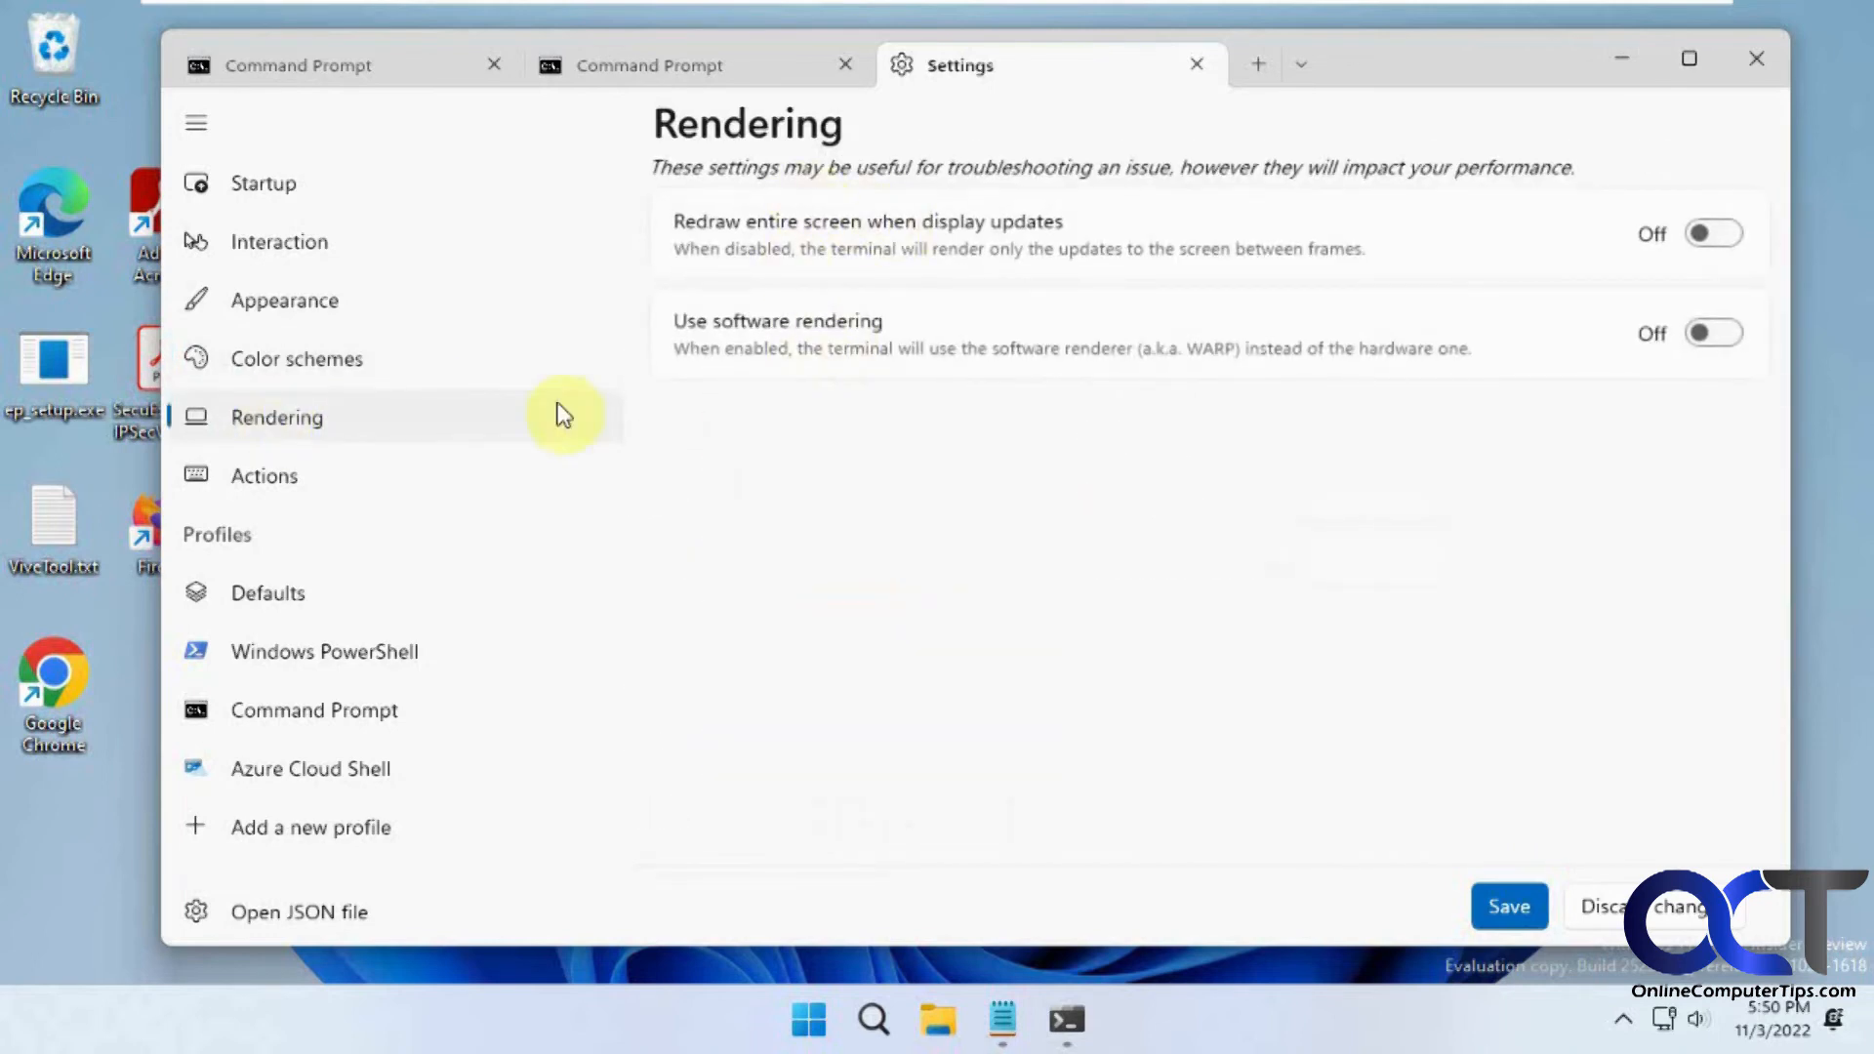
# Step: Browse the Actions shortcut list, then switch to the Defaults profile page
pyautogui.click(264, 475)
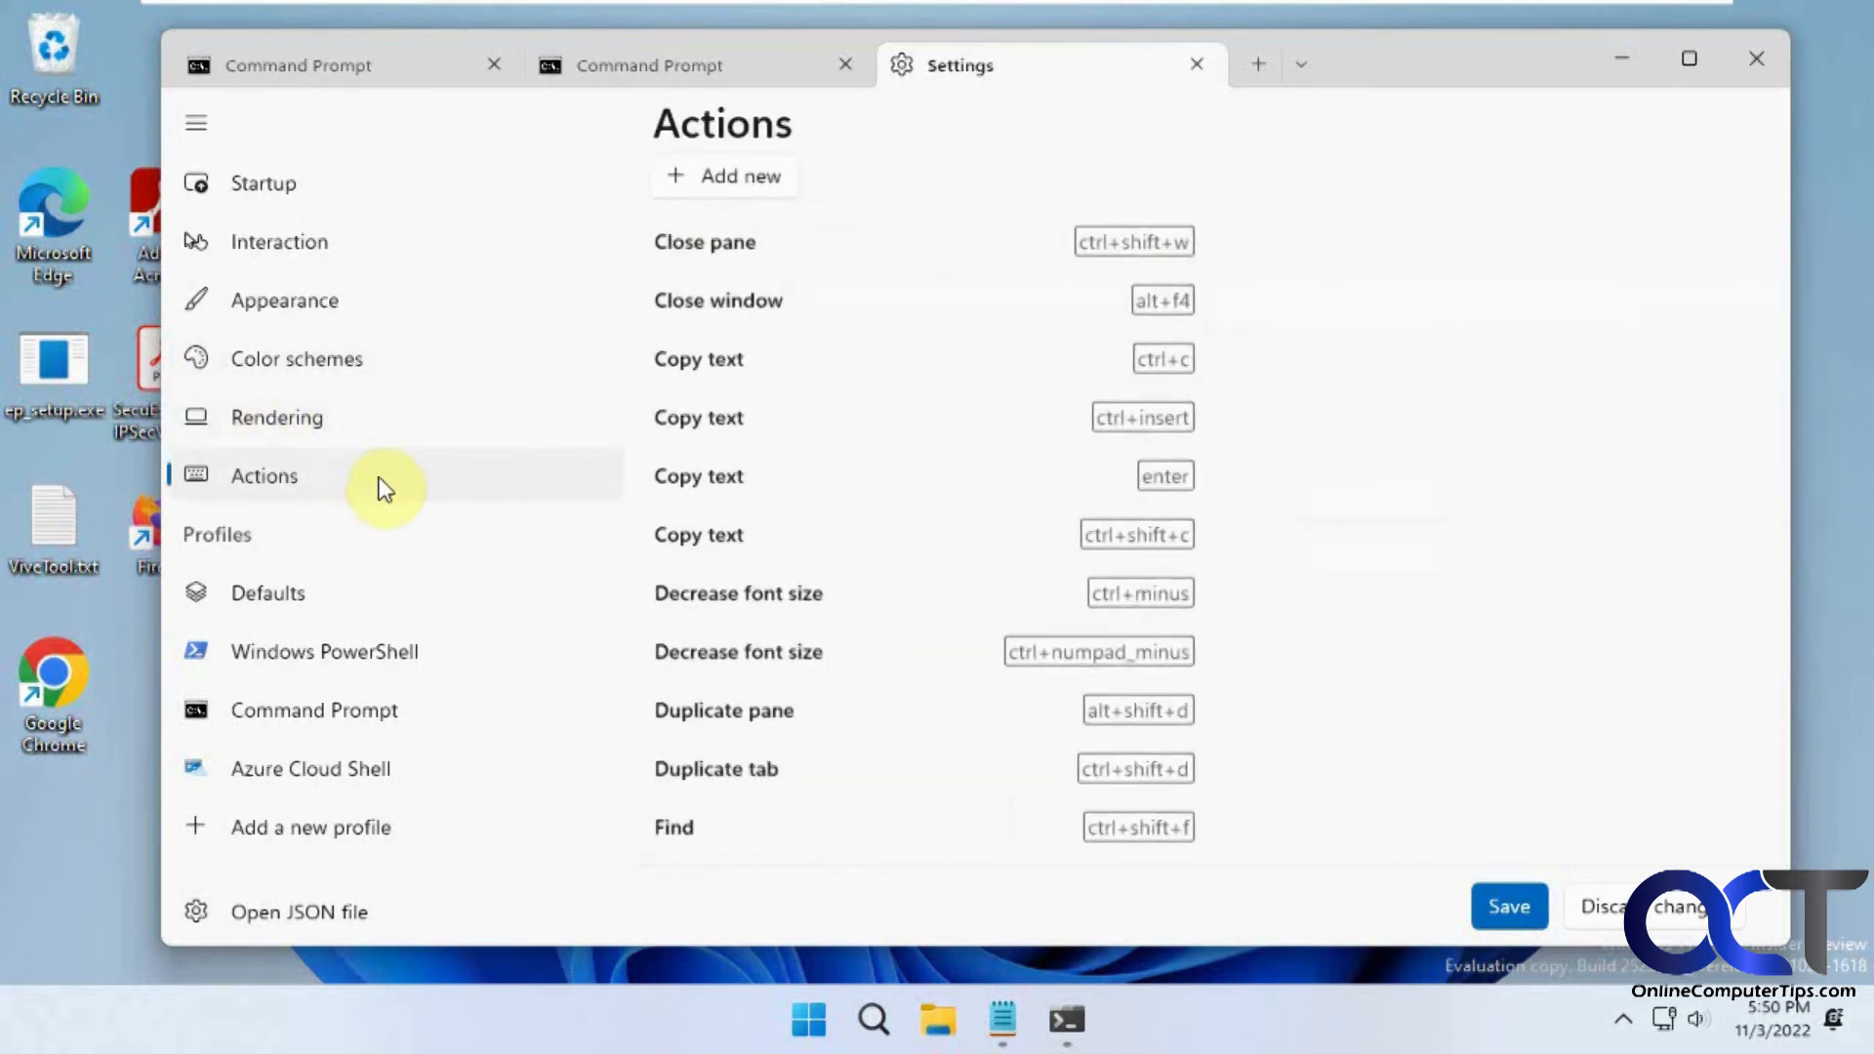
pyautogui.moveTo(987, 420)
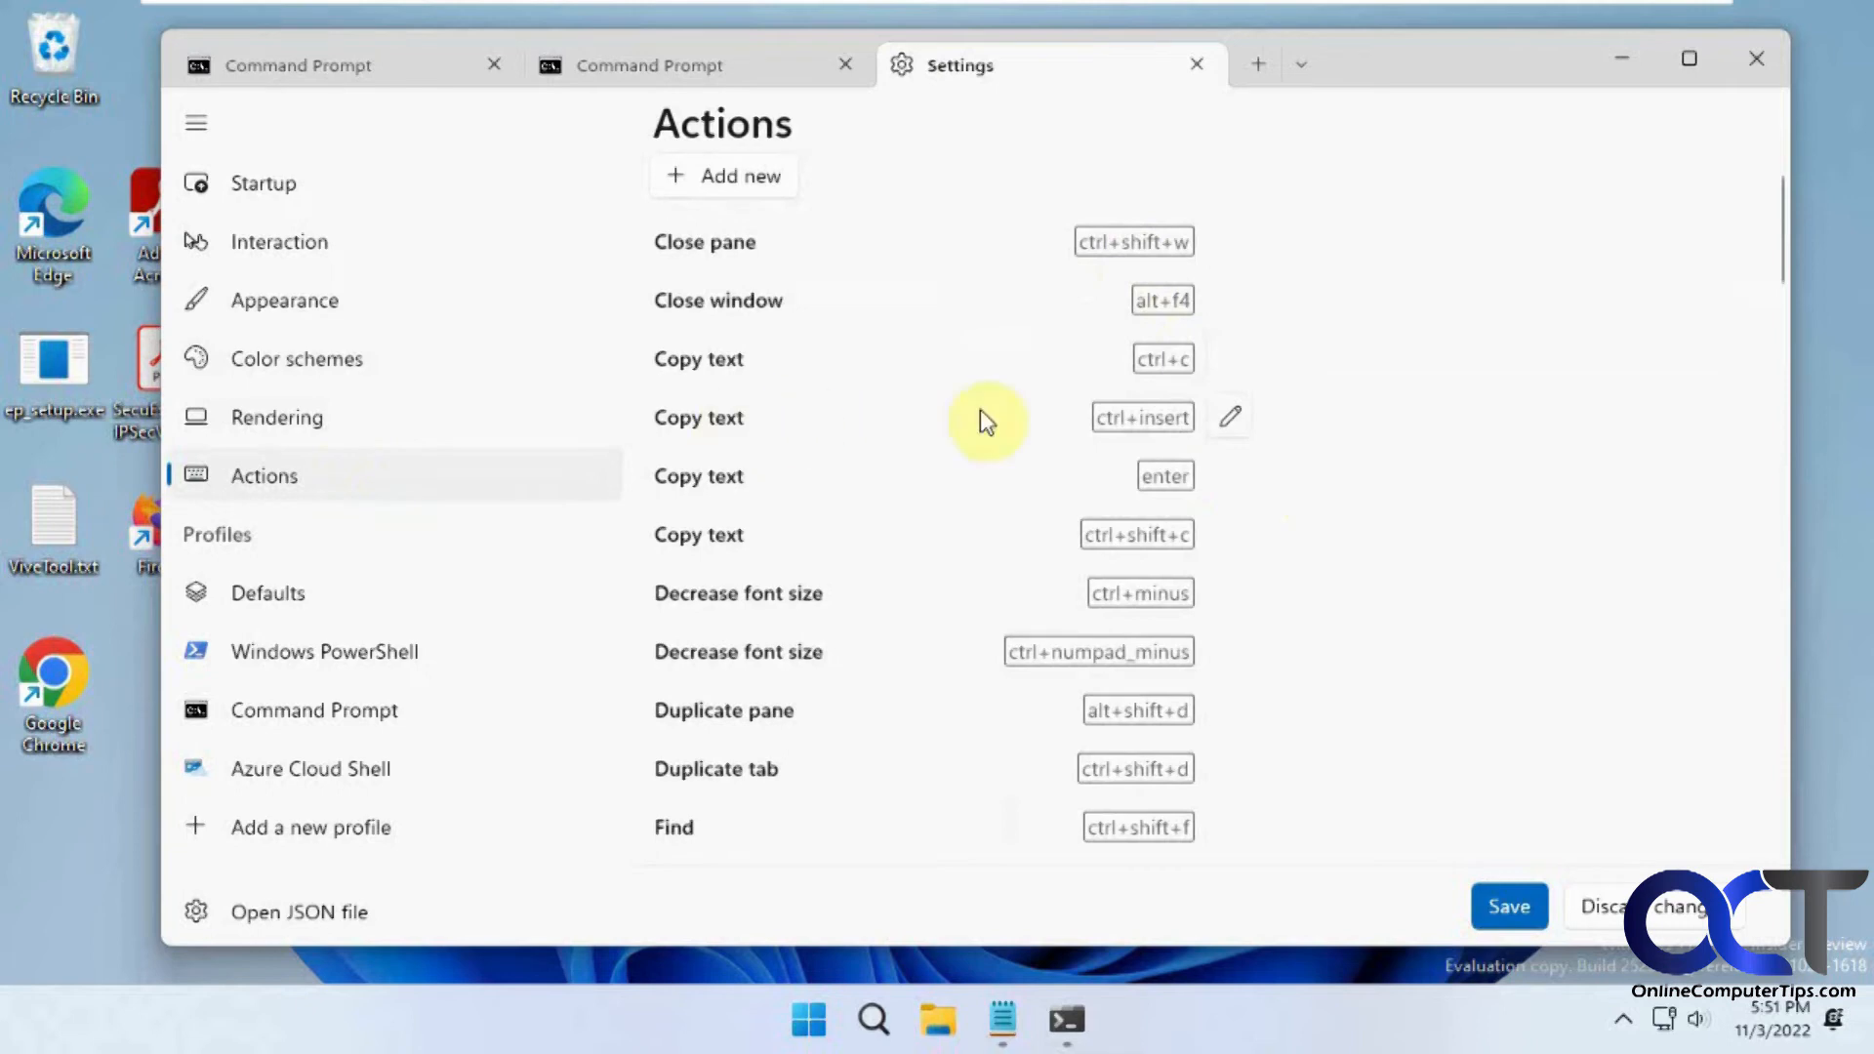
pyautogui.moveTo(1231, 367)
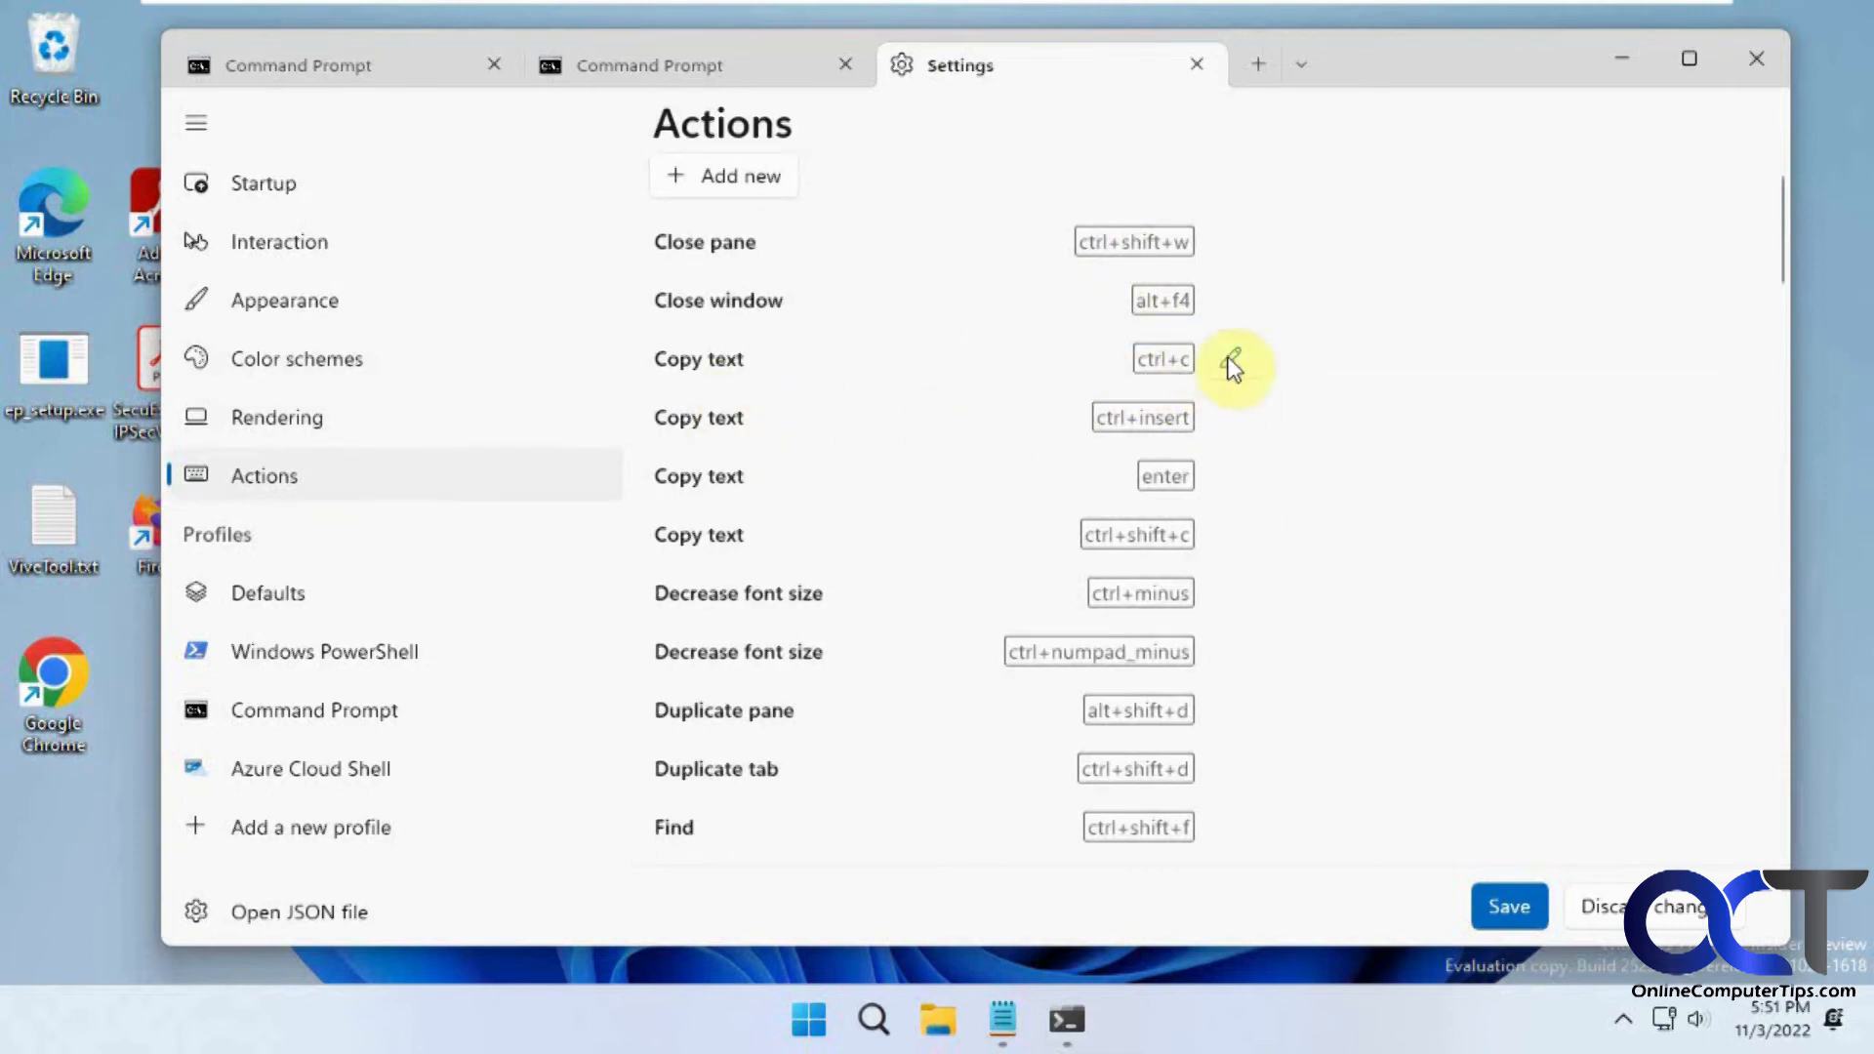
pyautogui.click(1232, 364)
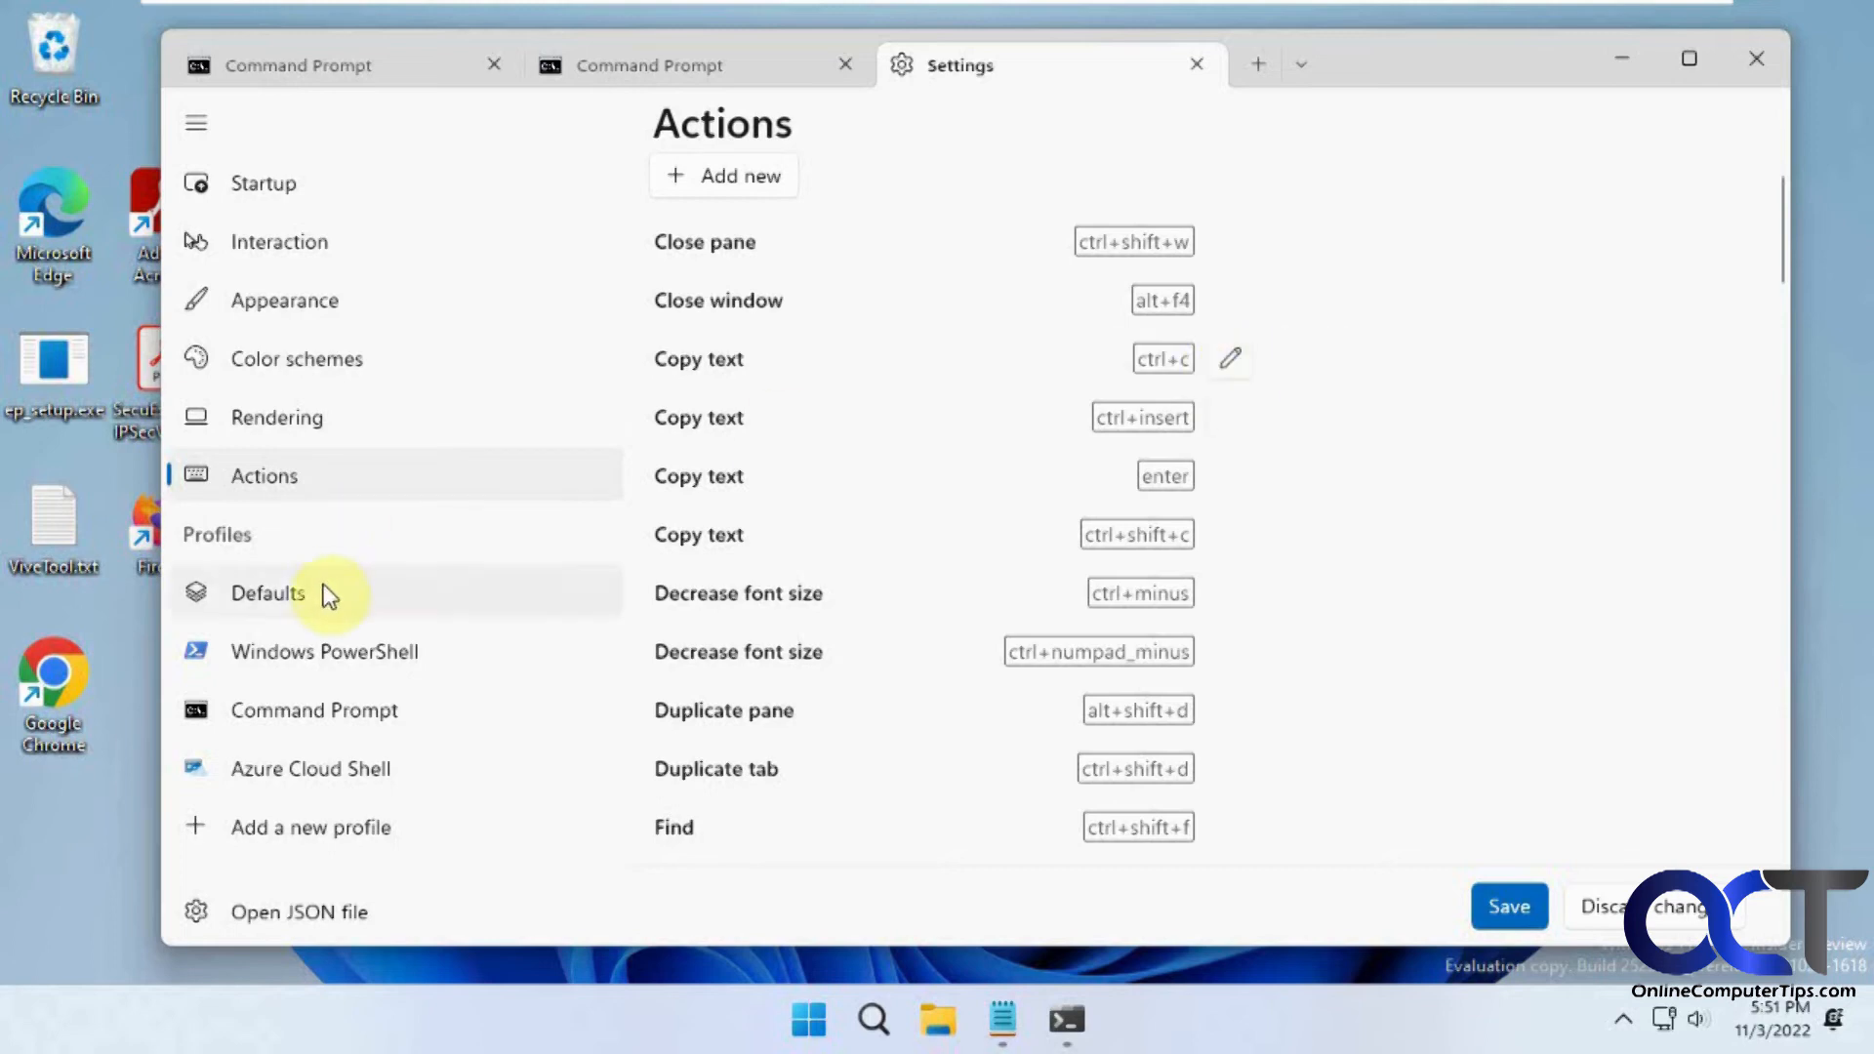
pyautogui.click(268, 592)
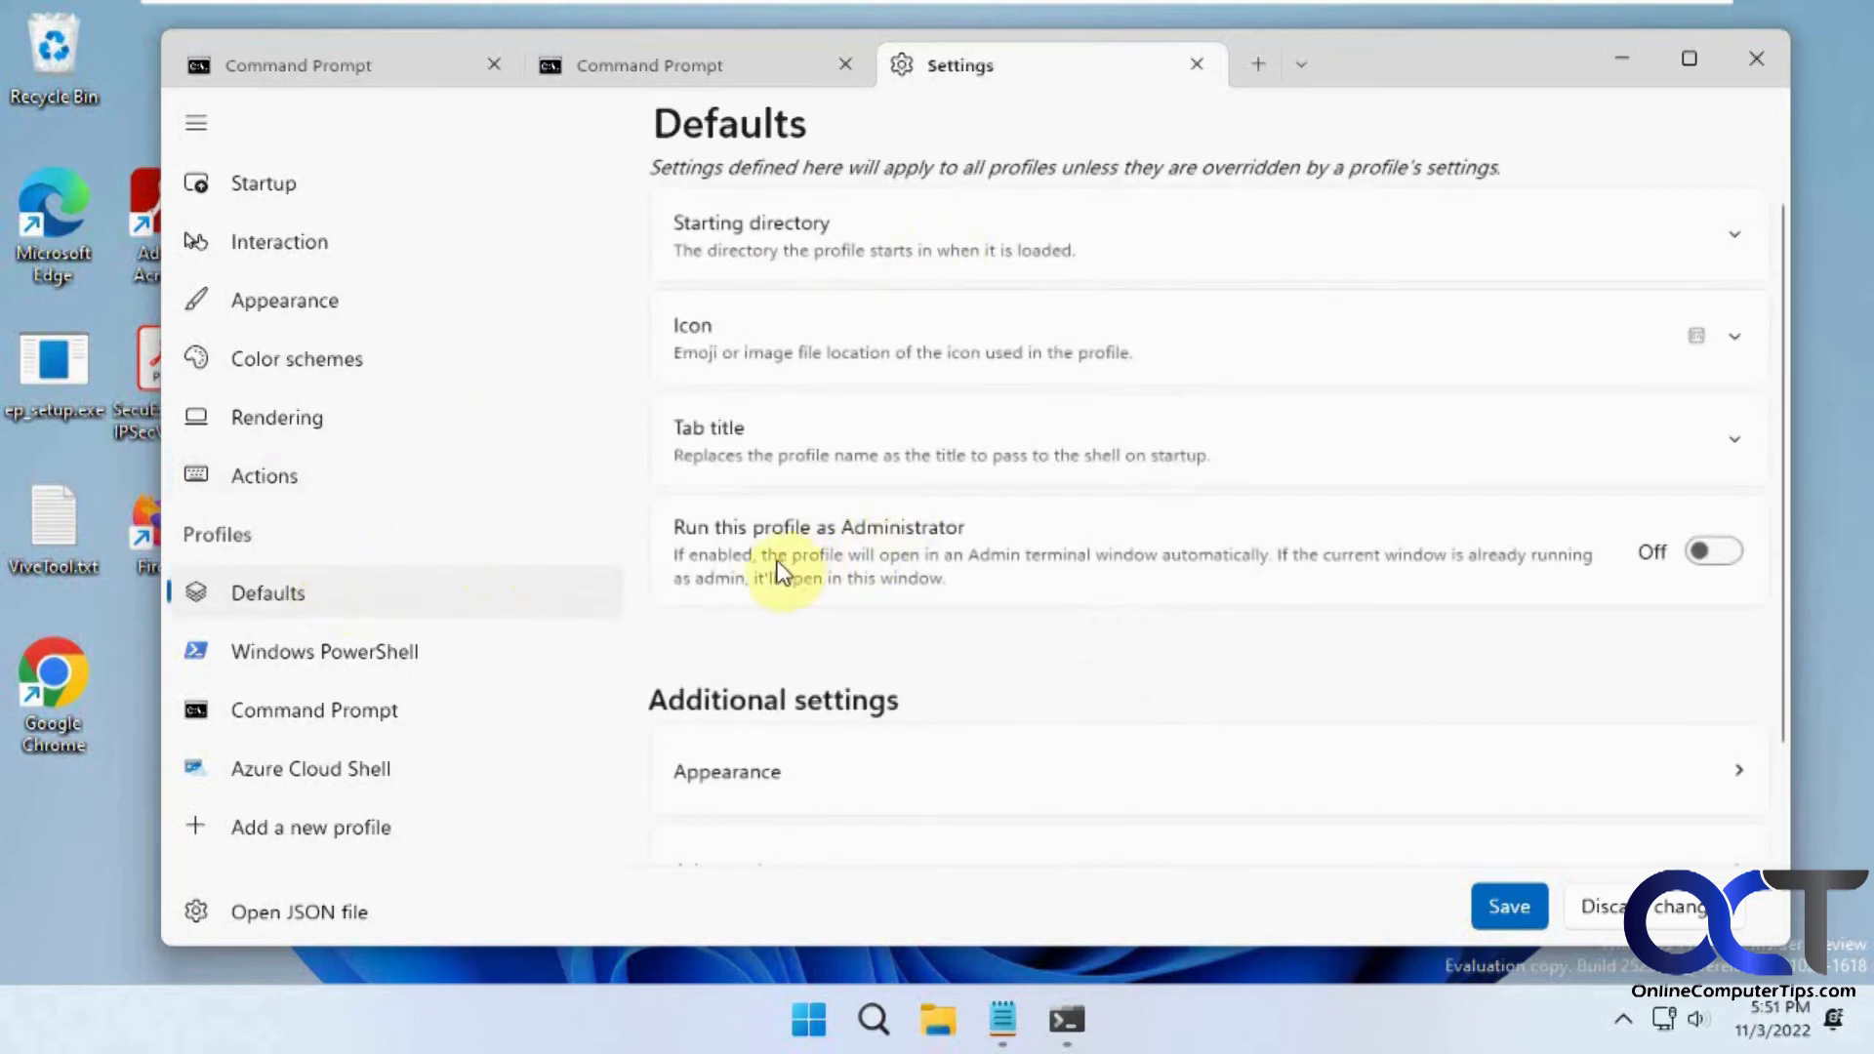
pyautogui.moveTo(400, 657)
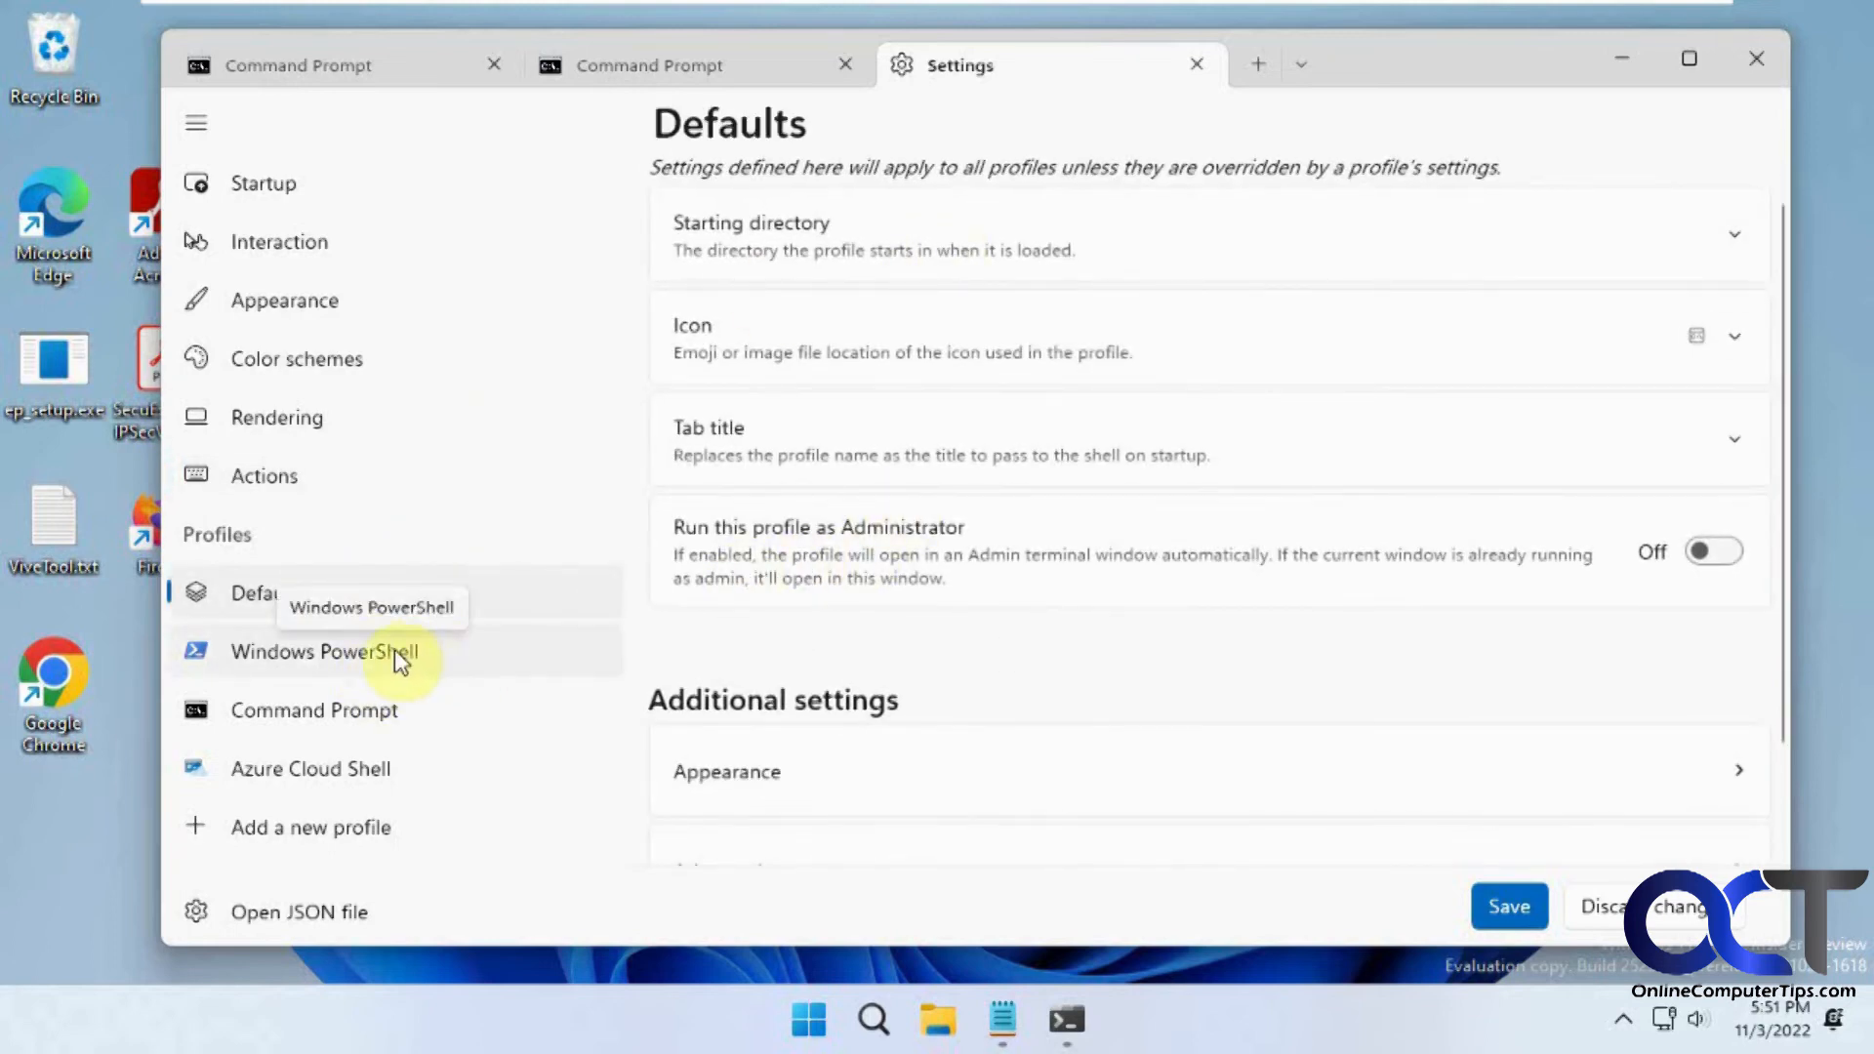
# Step: View the Windows PowerShell profile, then discard changes and close Settings
pyautogui.click(325, 651)
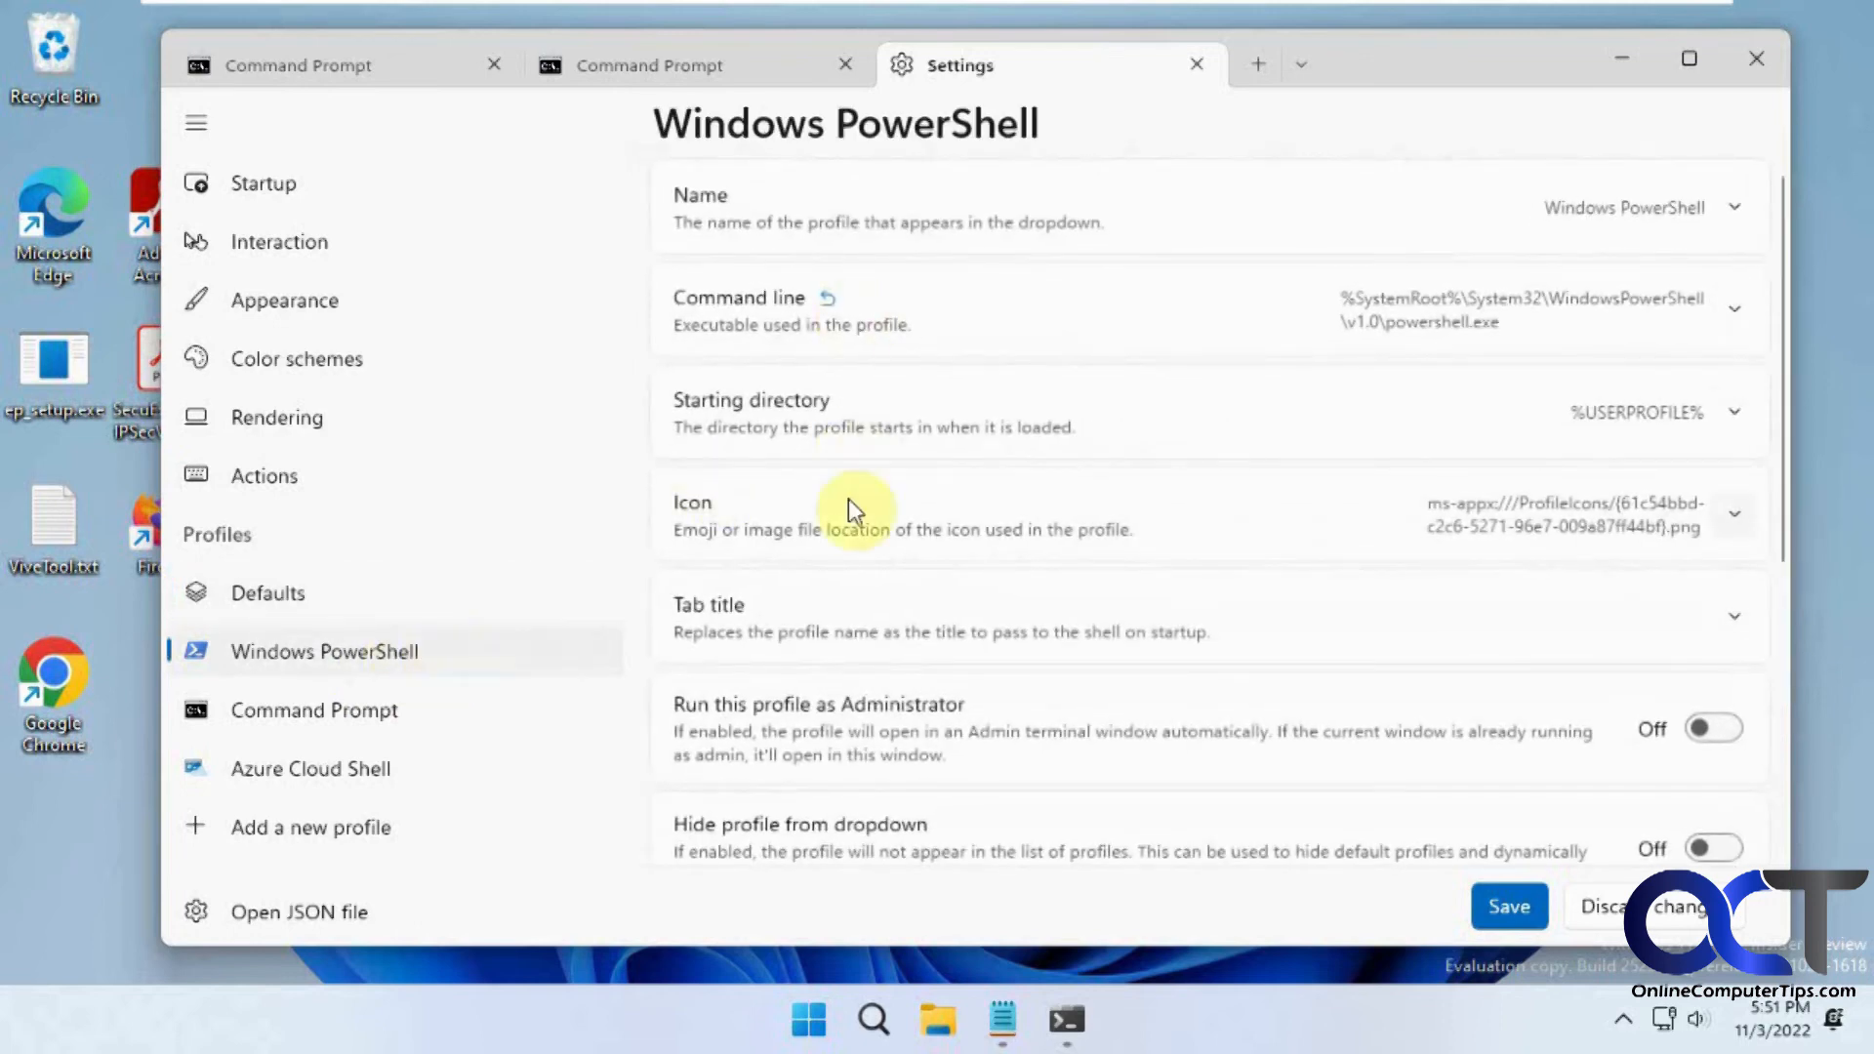
pyautogui.moveTo(440, 870)
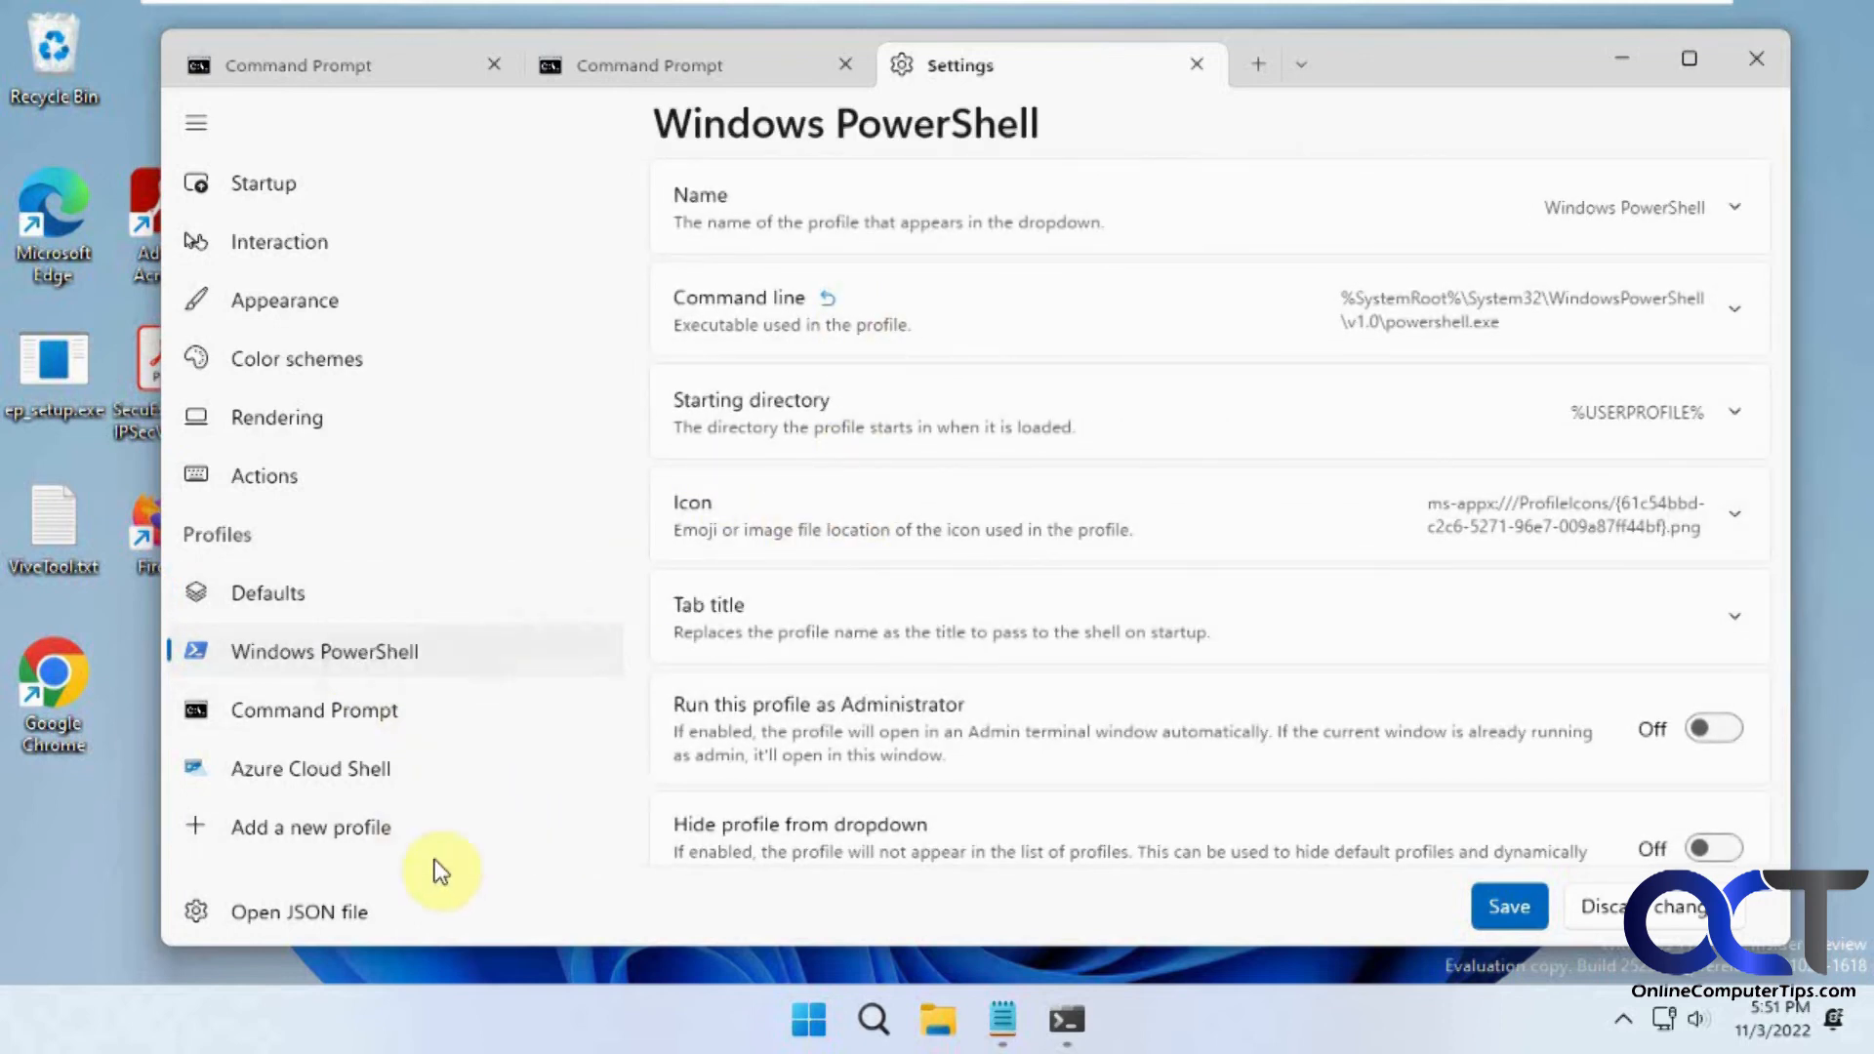
pyautogui.moveTo(1393, 807)
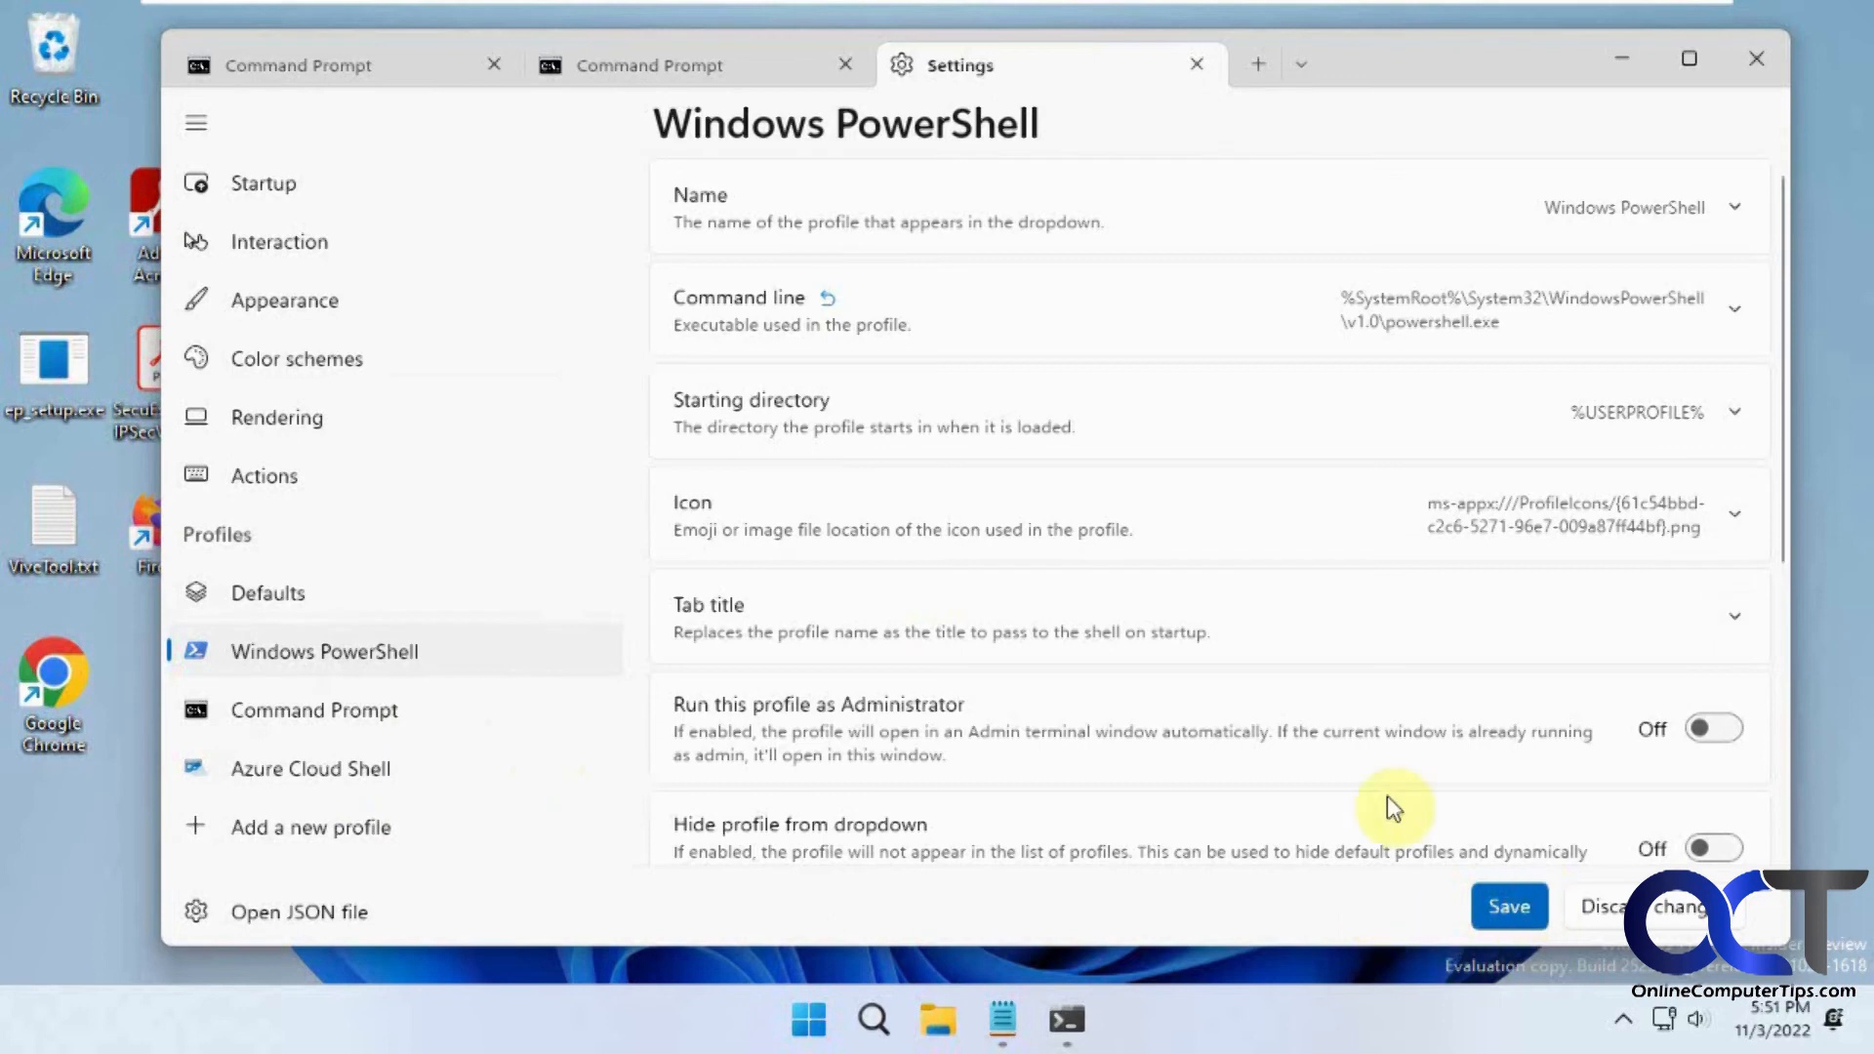
pyautogui.moveTo(1666, 917)
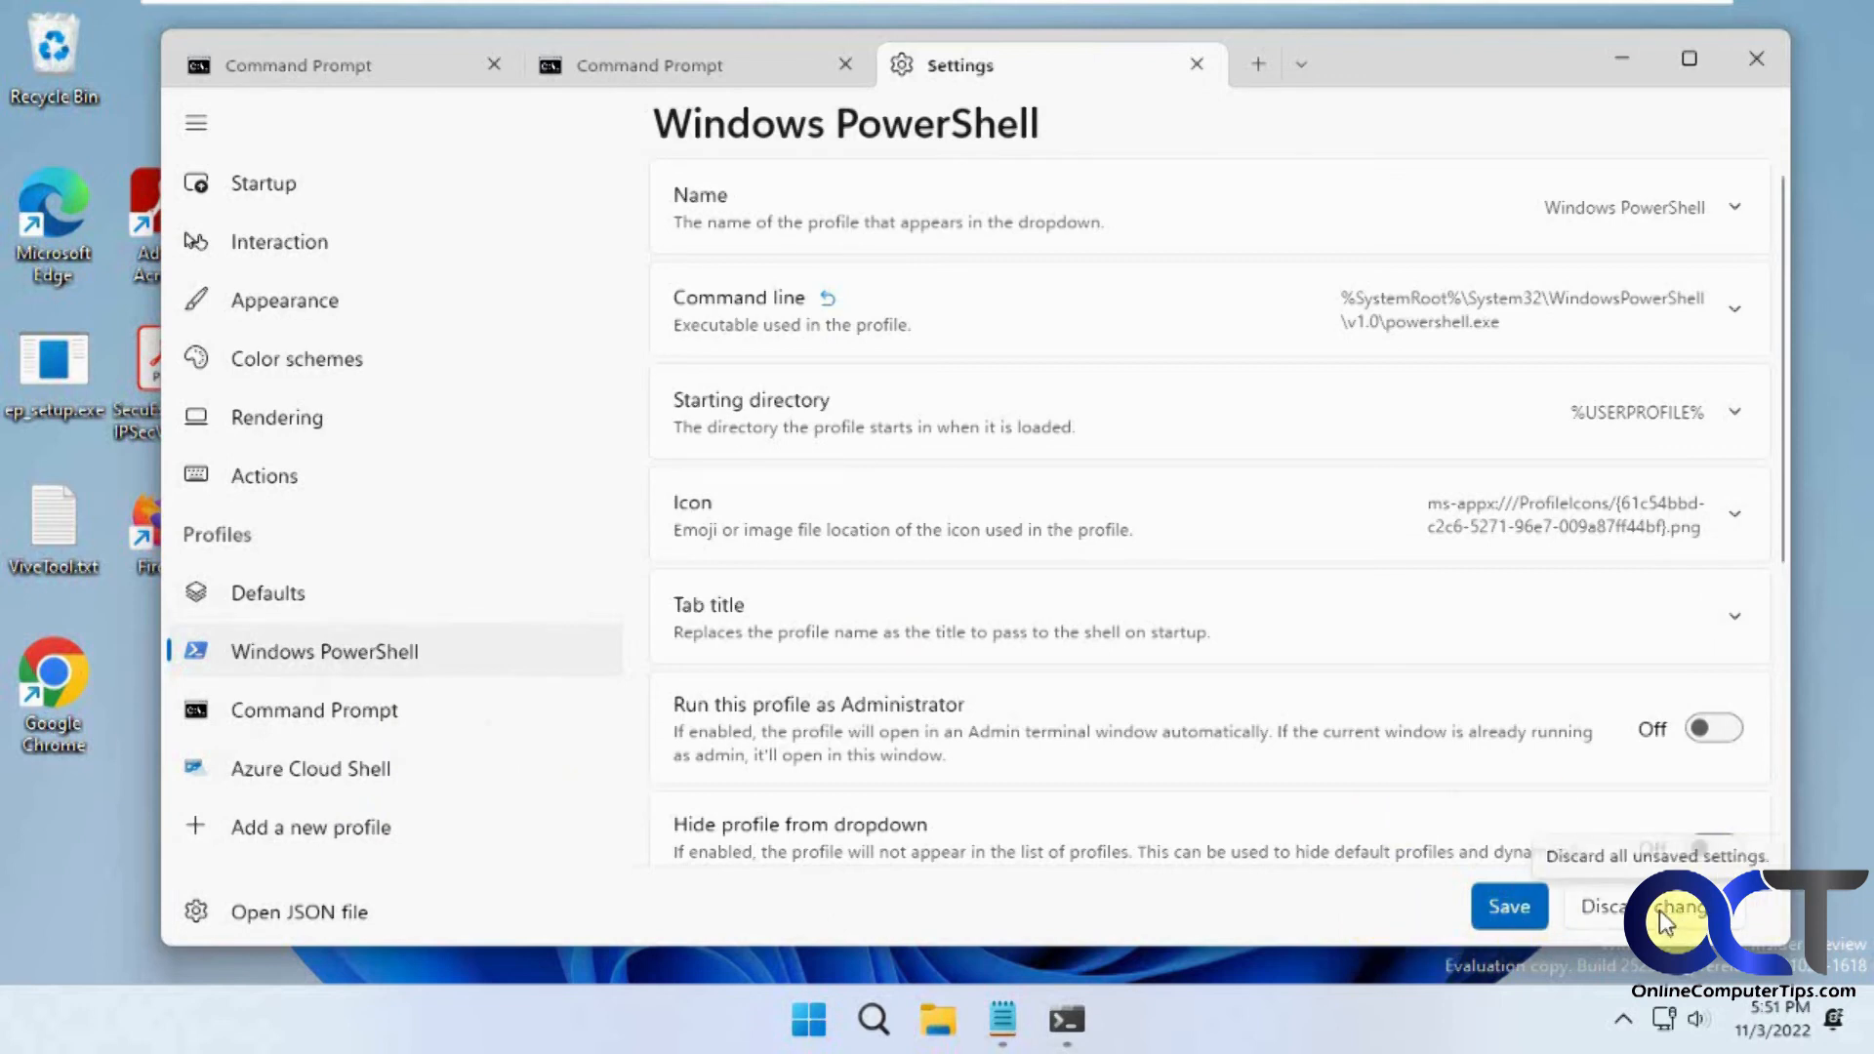
pyautogui.click(1195, 64)
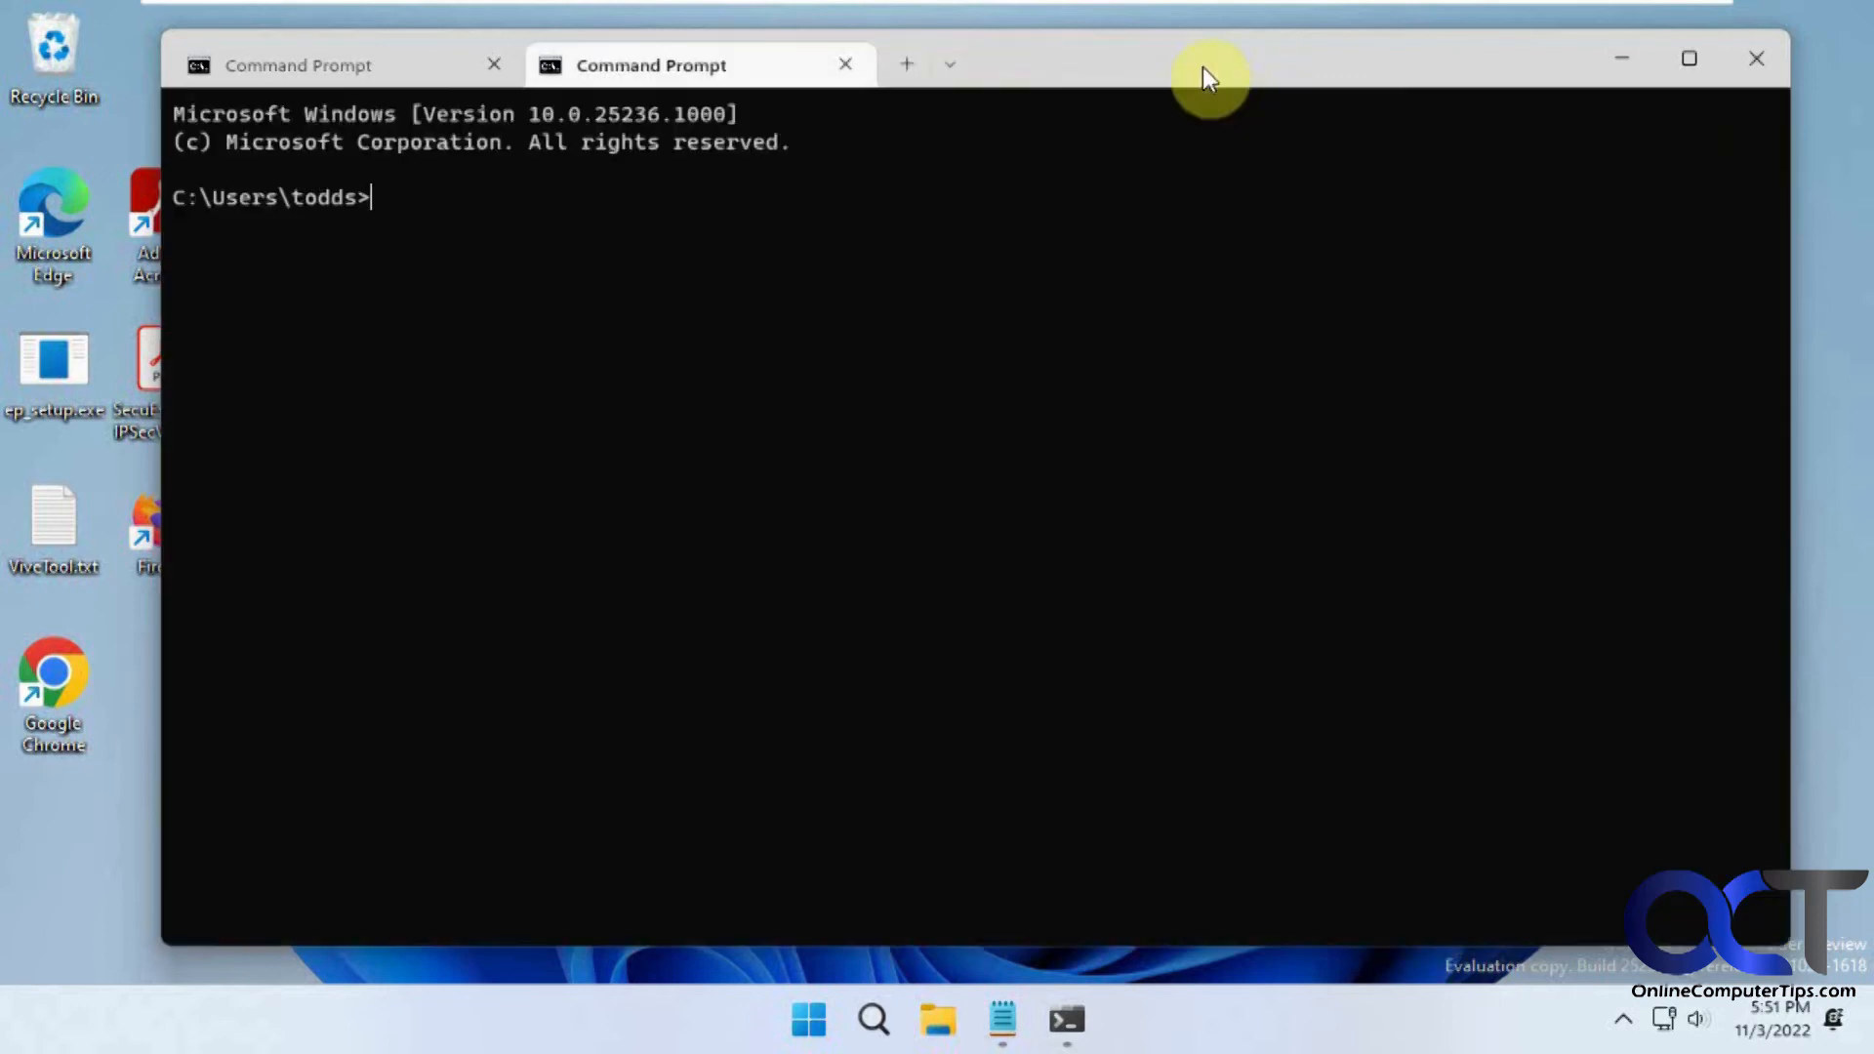
pyautogui.moveTo(634, 94)
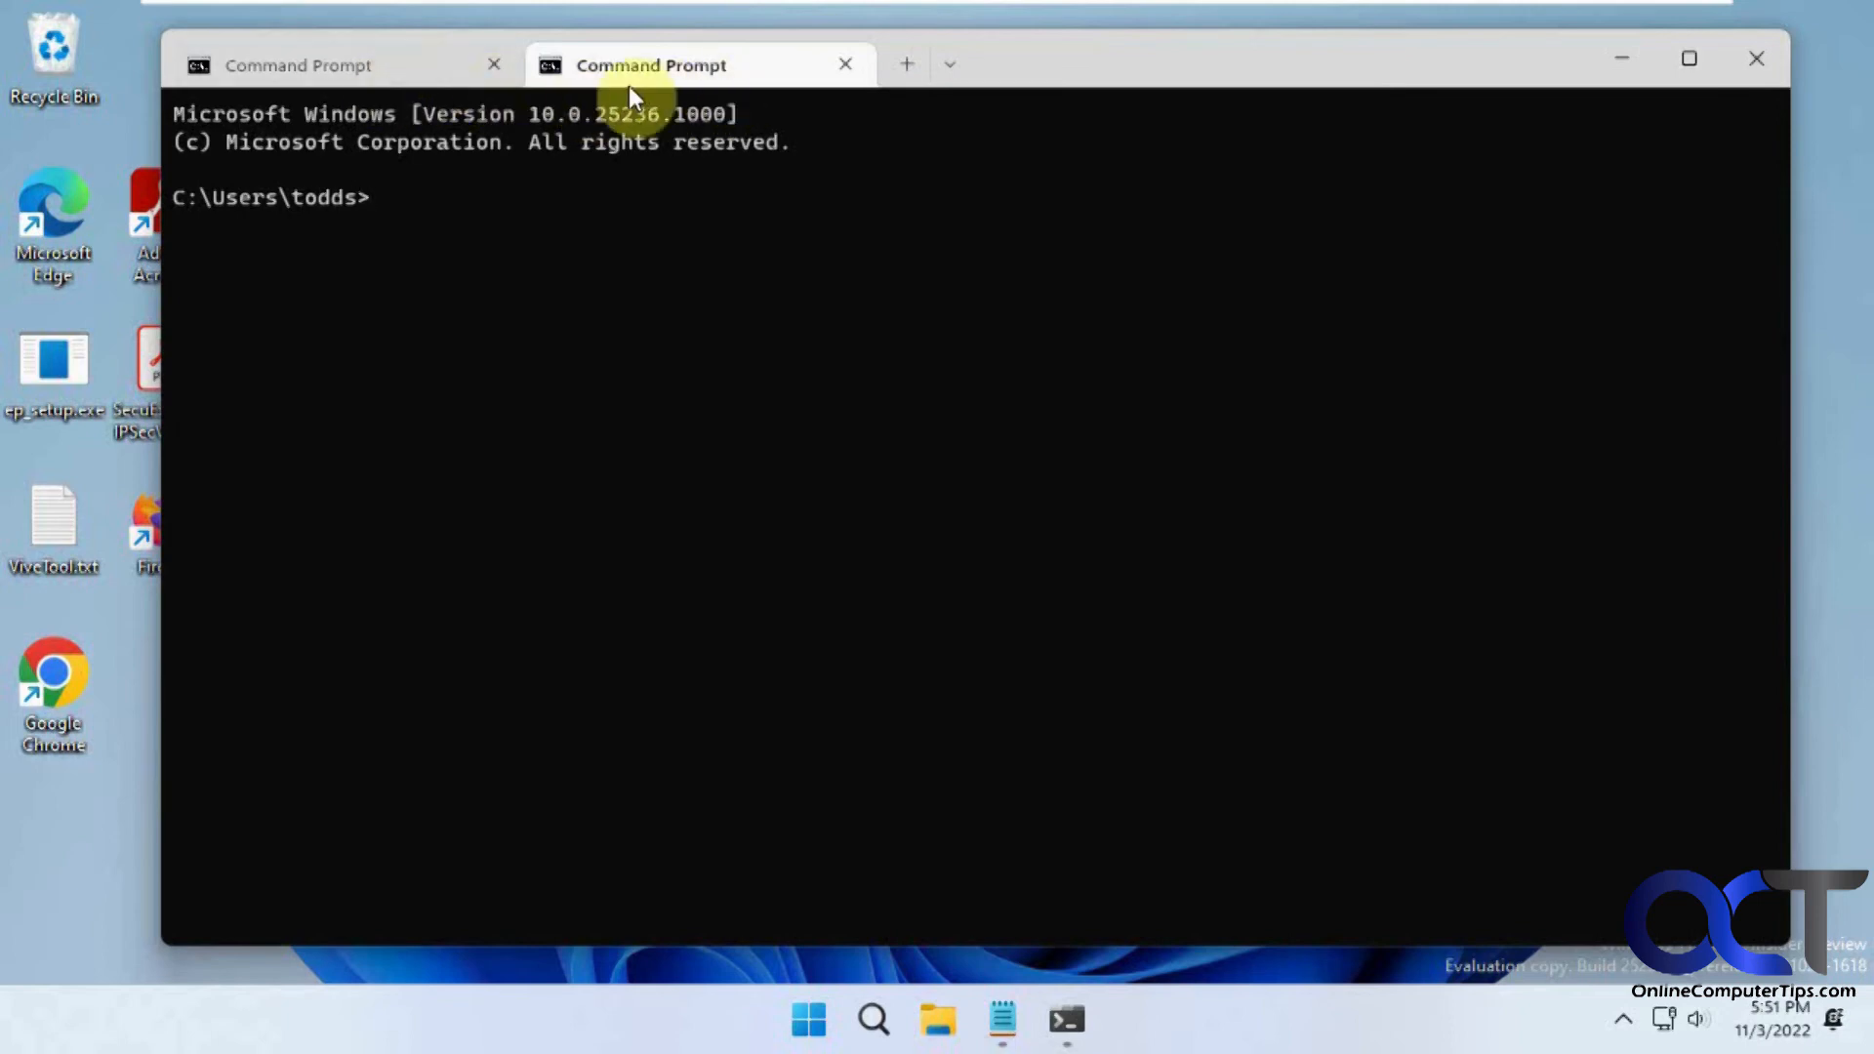
pyautogui.click(949, 63)
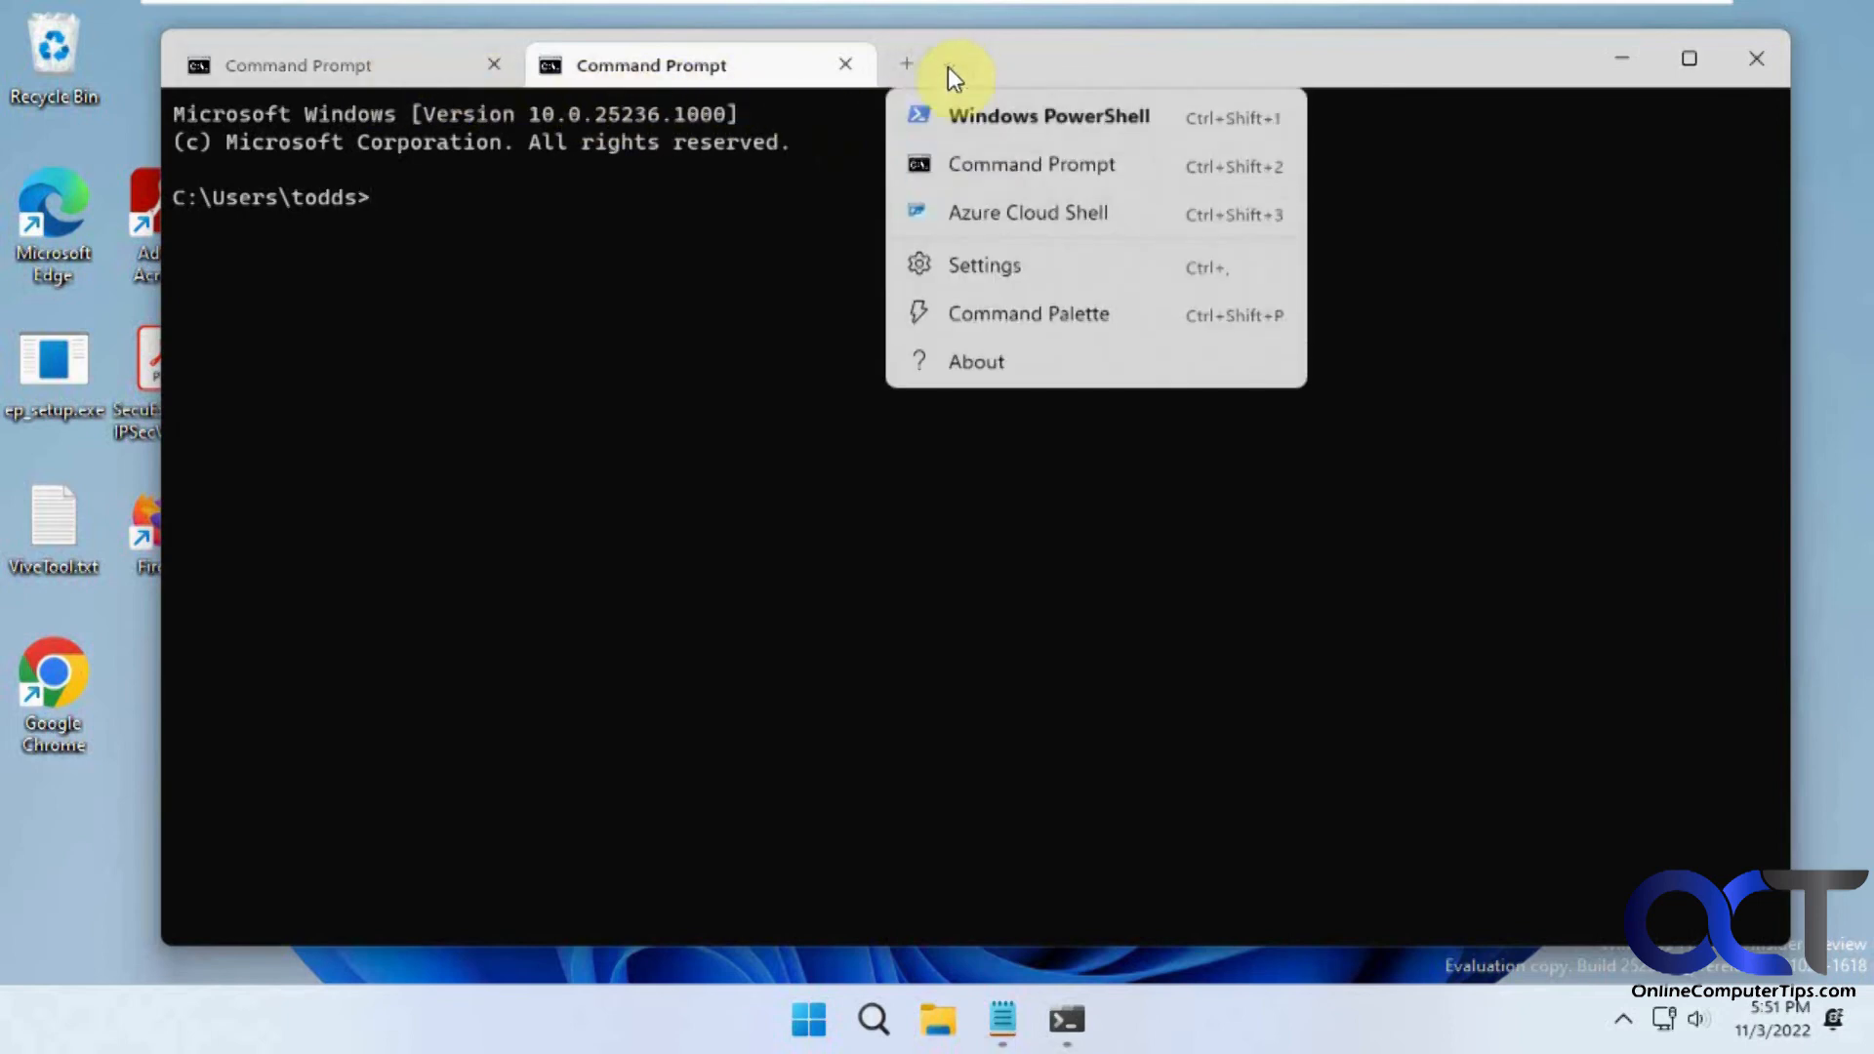
pyautogui.moveTo(926, 192)
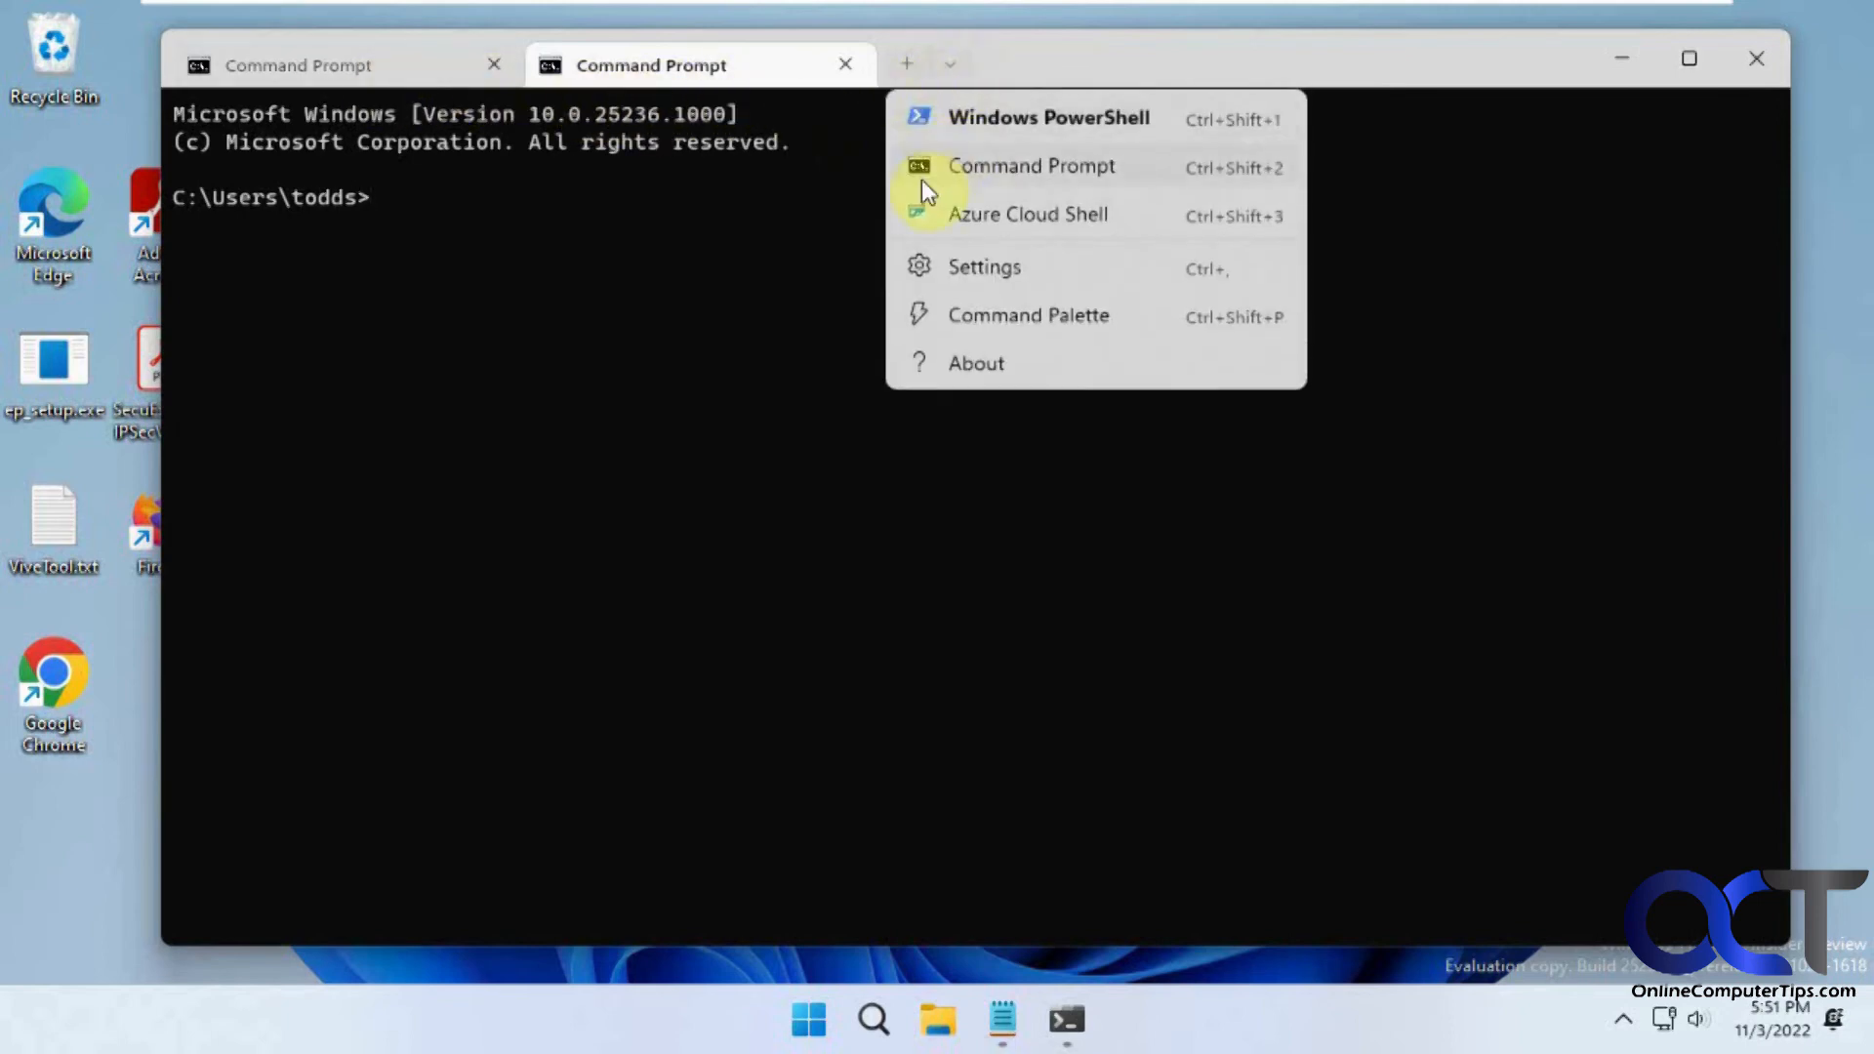
pyautogui.moveTo(1011, 161)
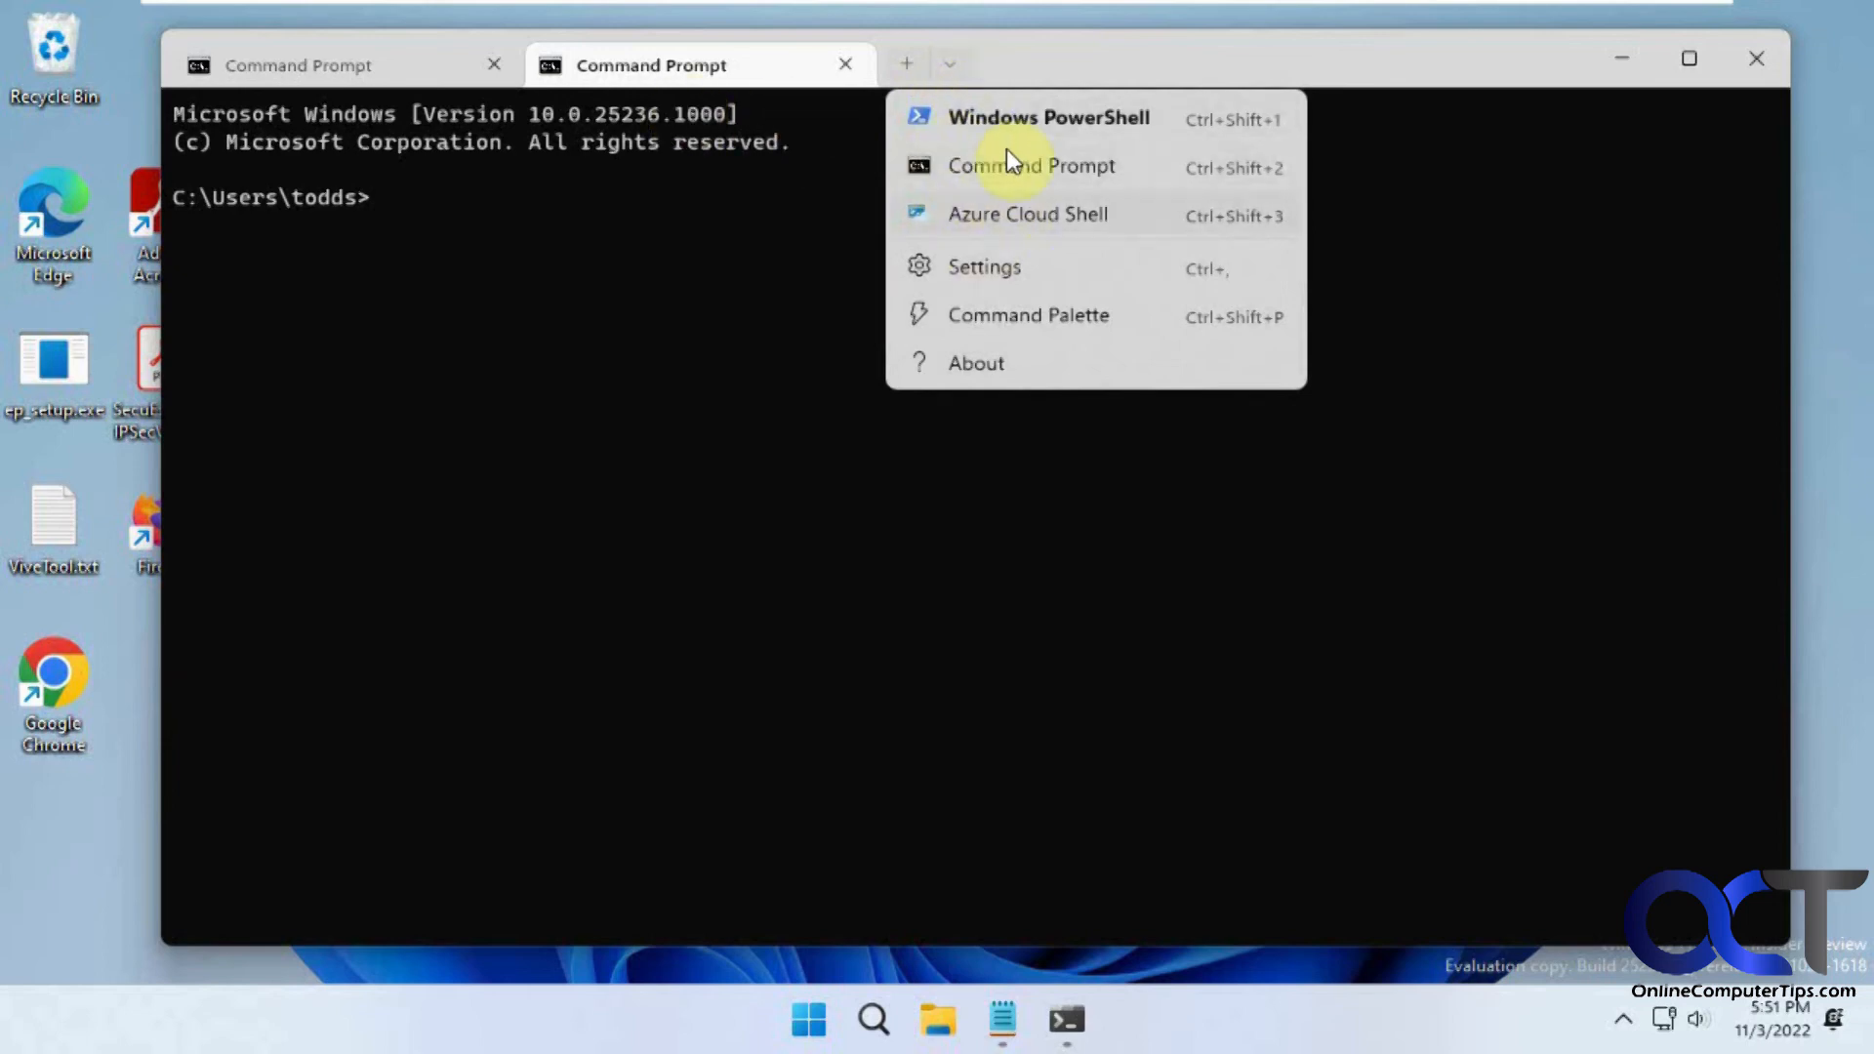
pyautogui.click(793, 478)
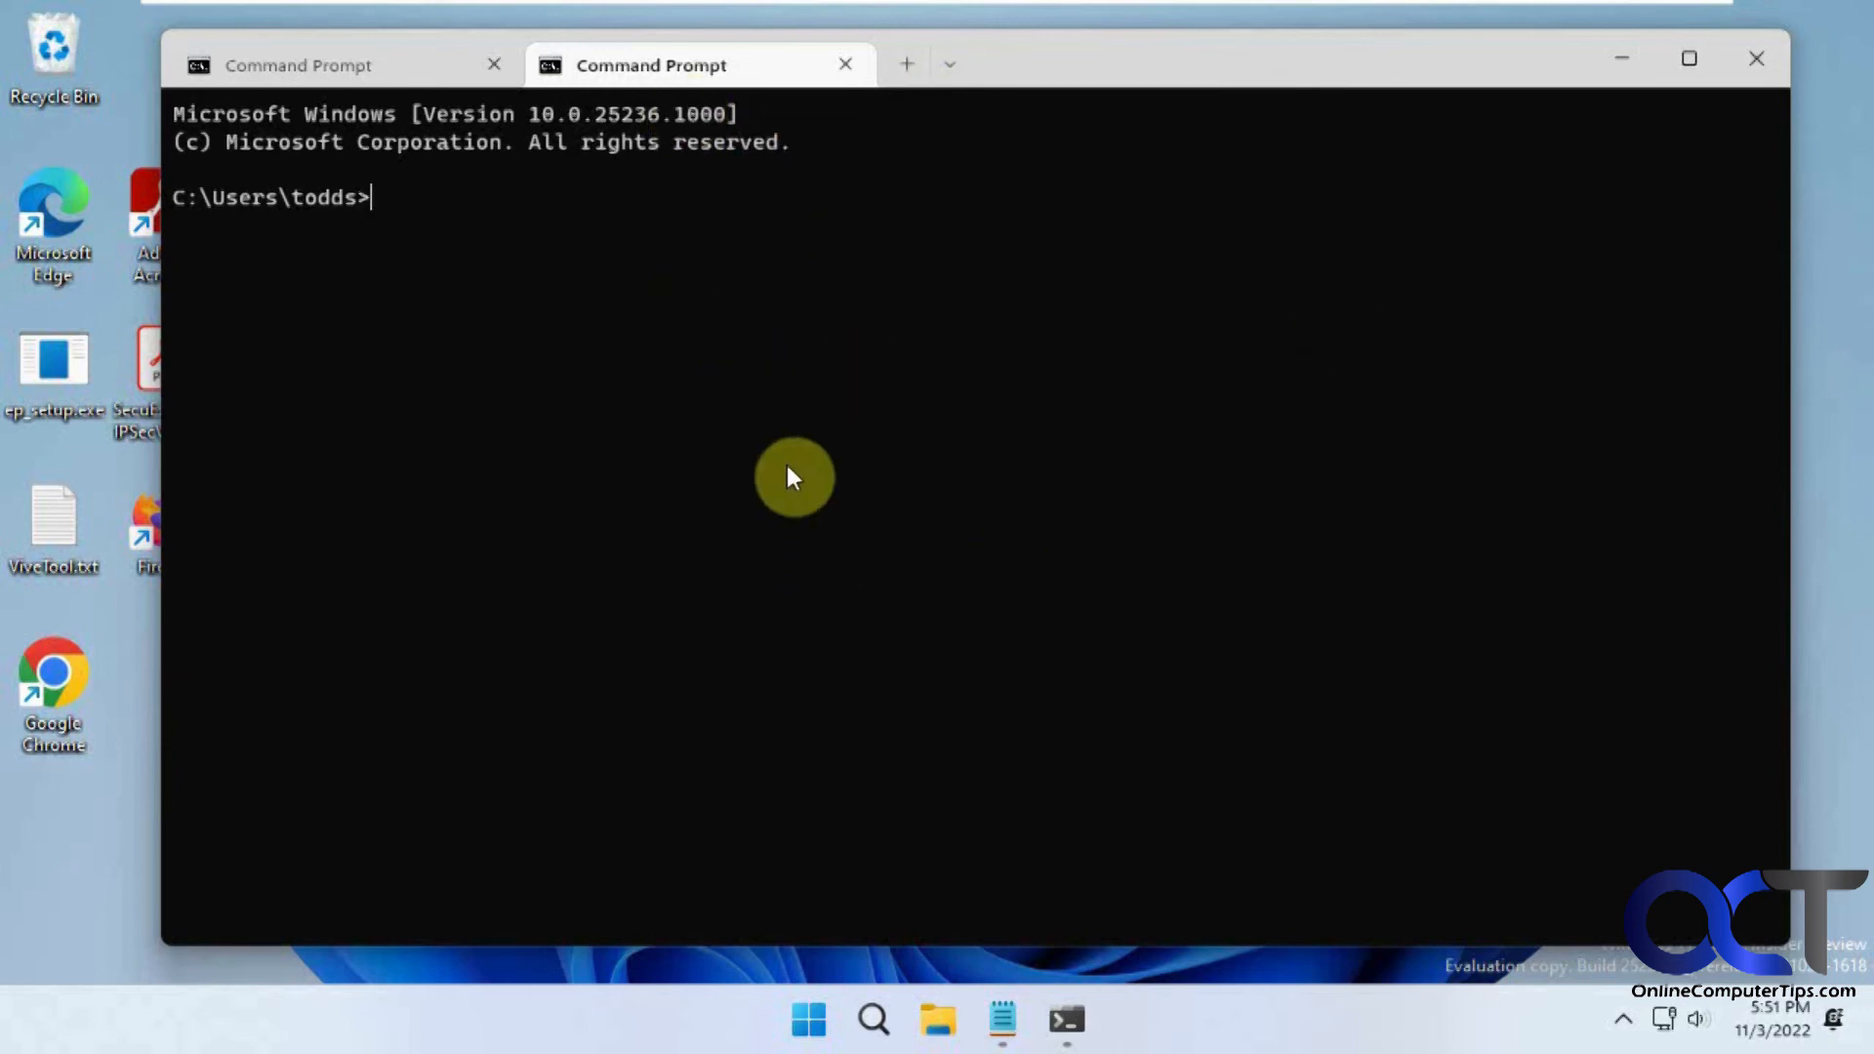
pyautogui.moveTo(791, 399)
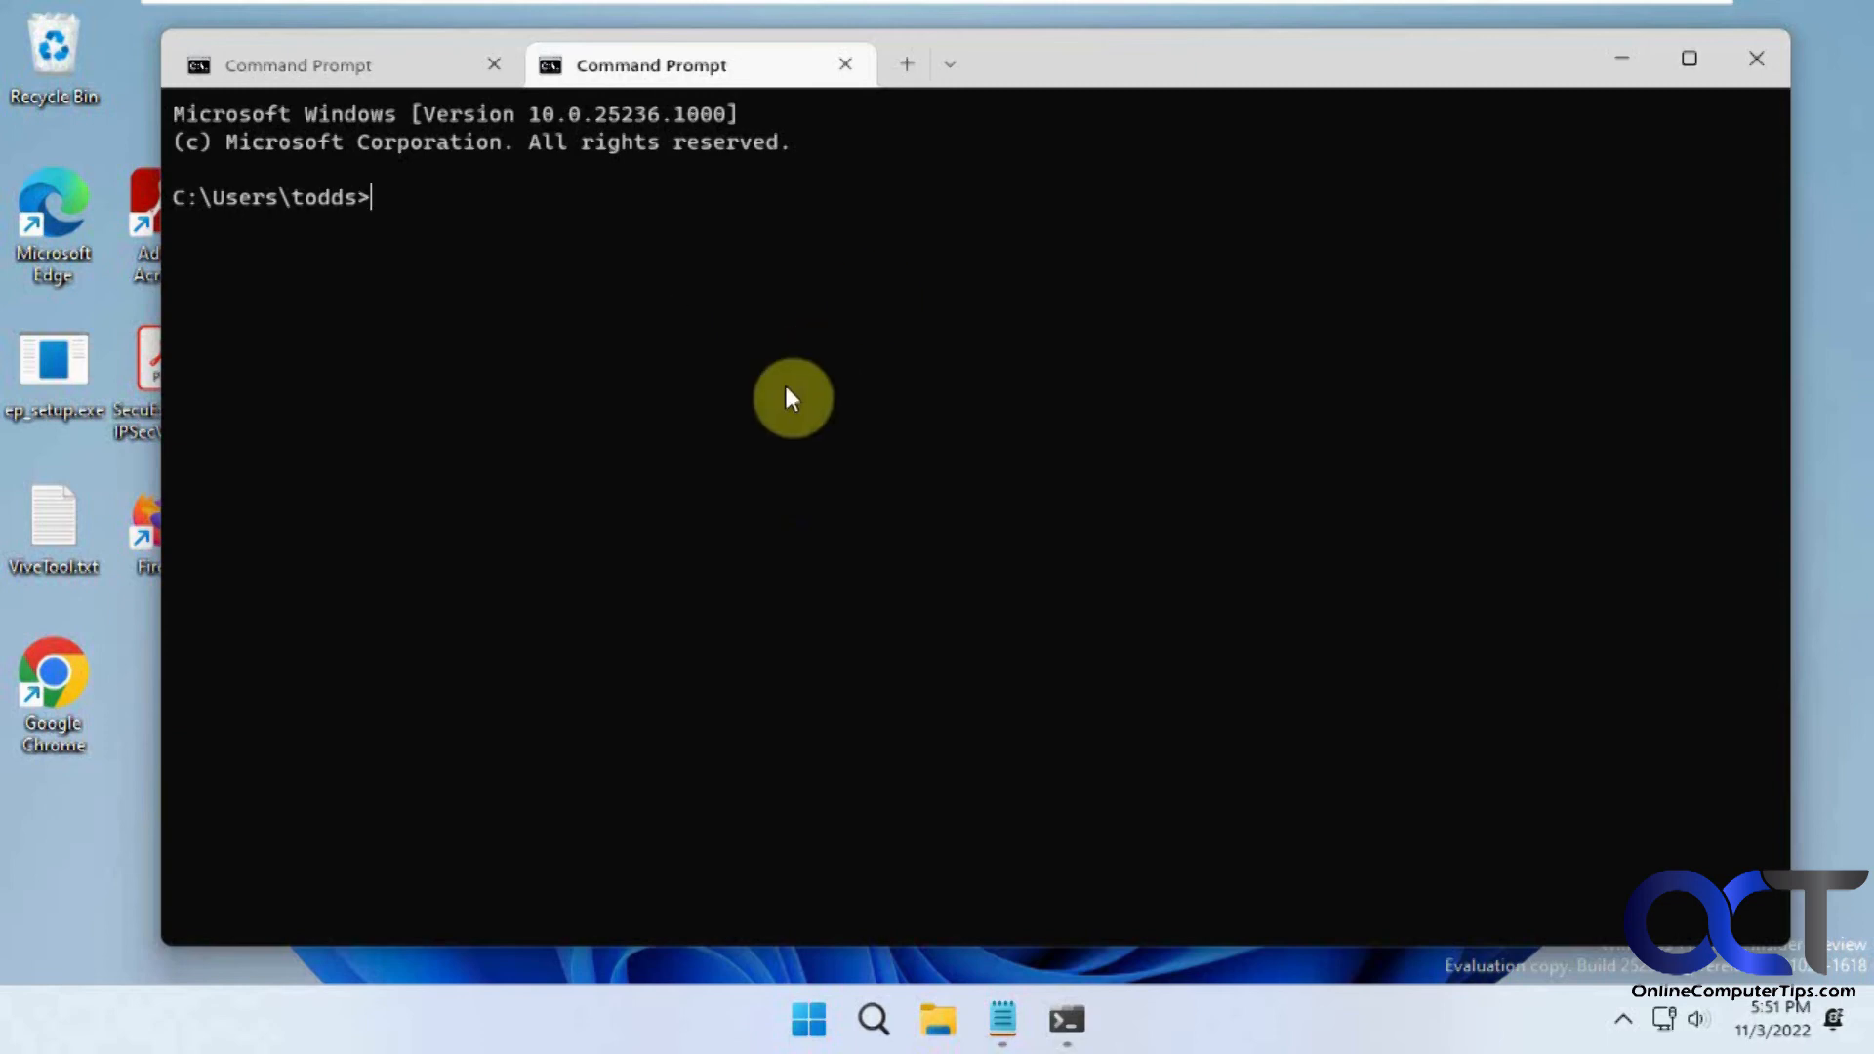
pyautogui.moveTo(1382, 76)
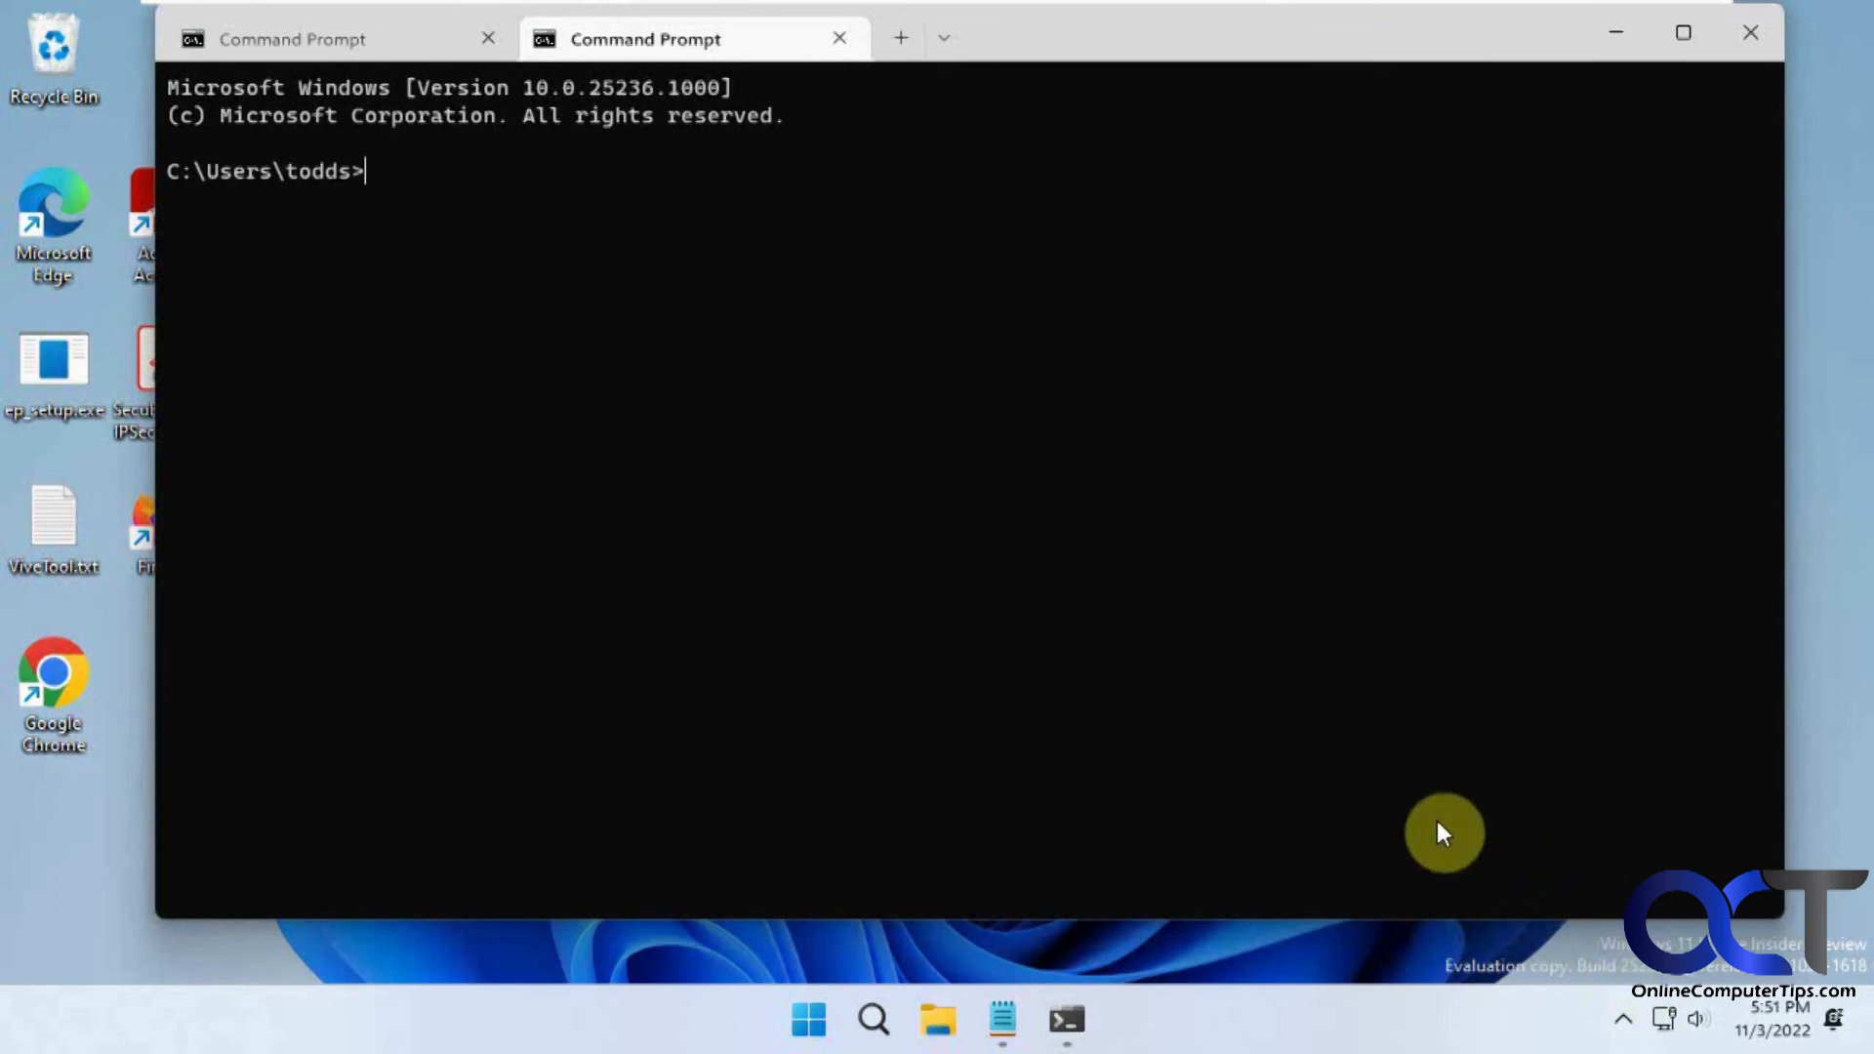
pyautogui.moveTo(745, 390)
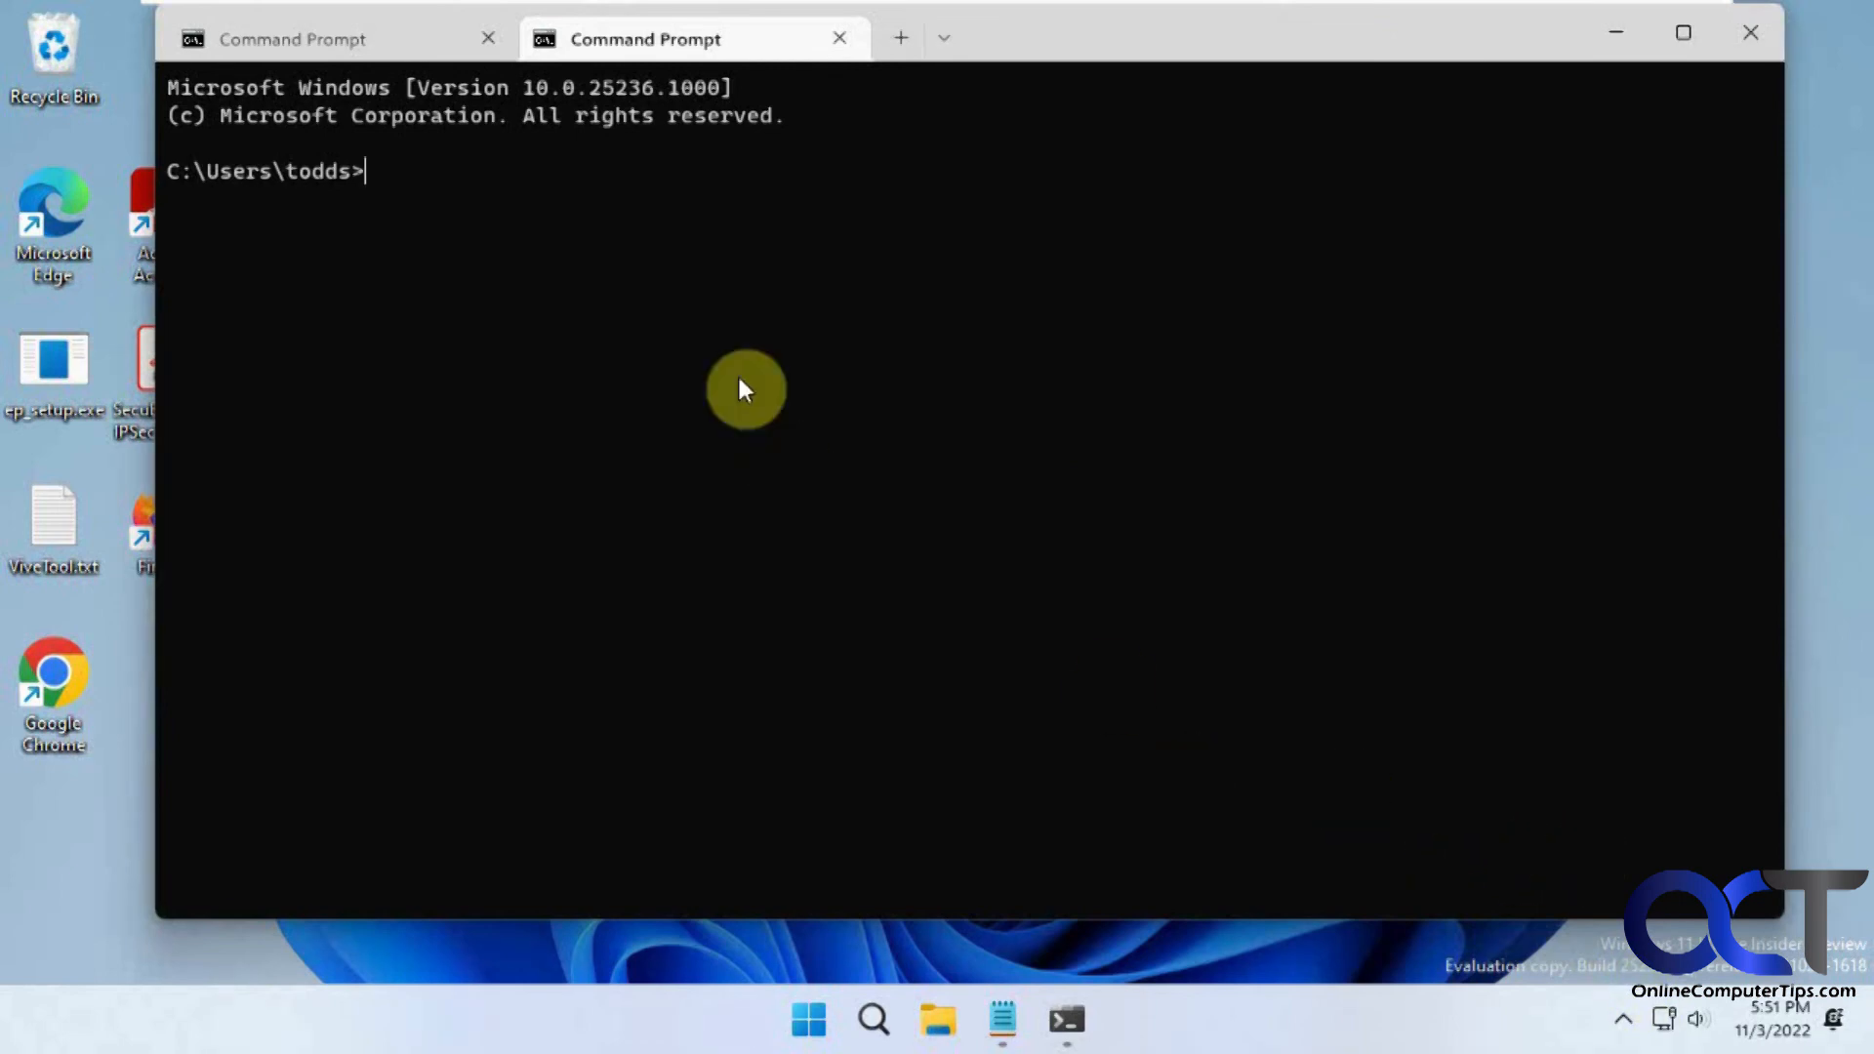
pyautogui.moveTo(943, 247)
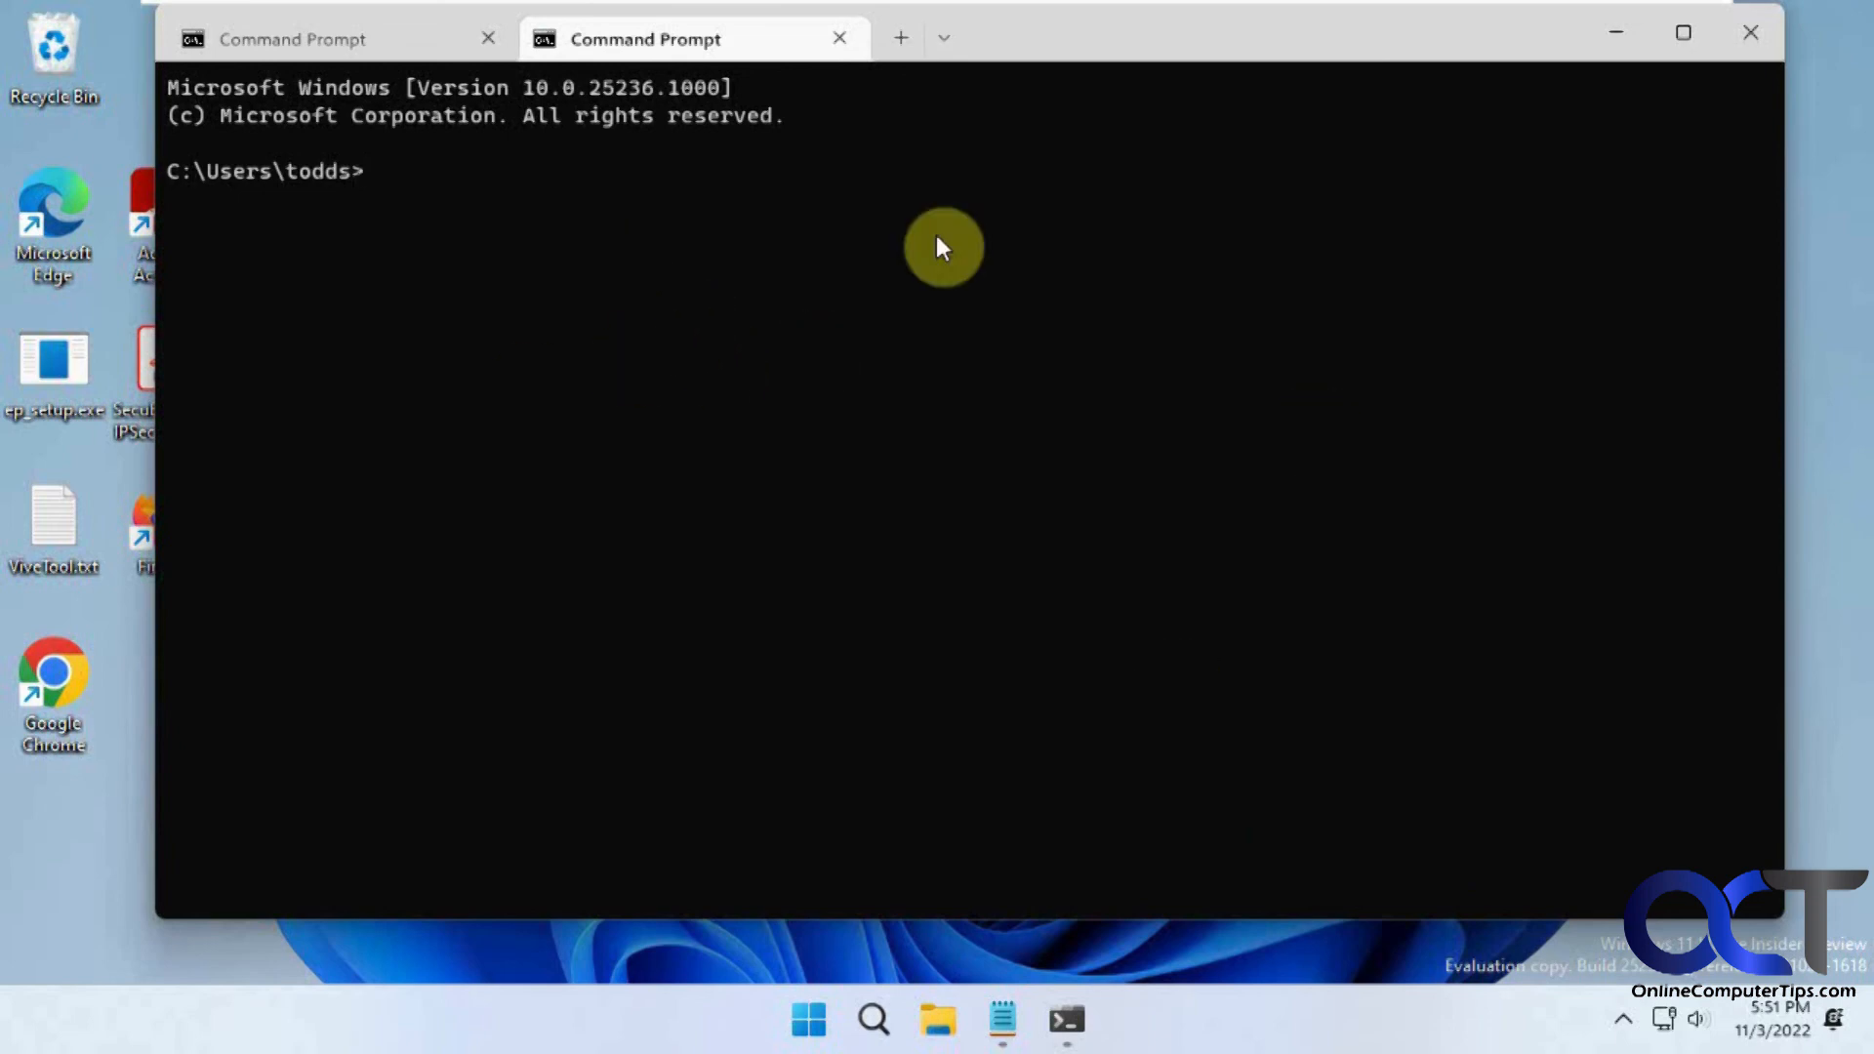
pyautogui.moveTo(580, 294)
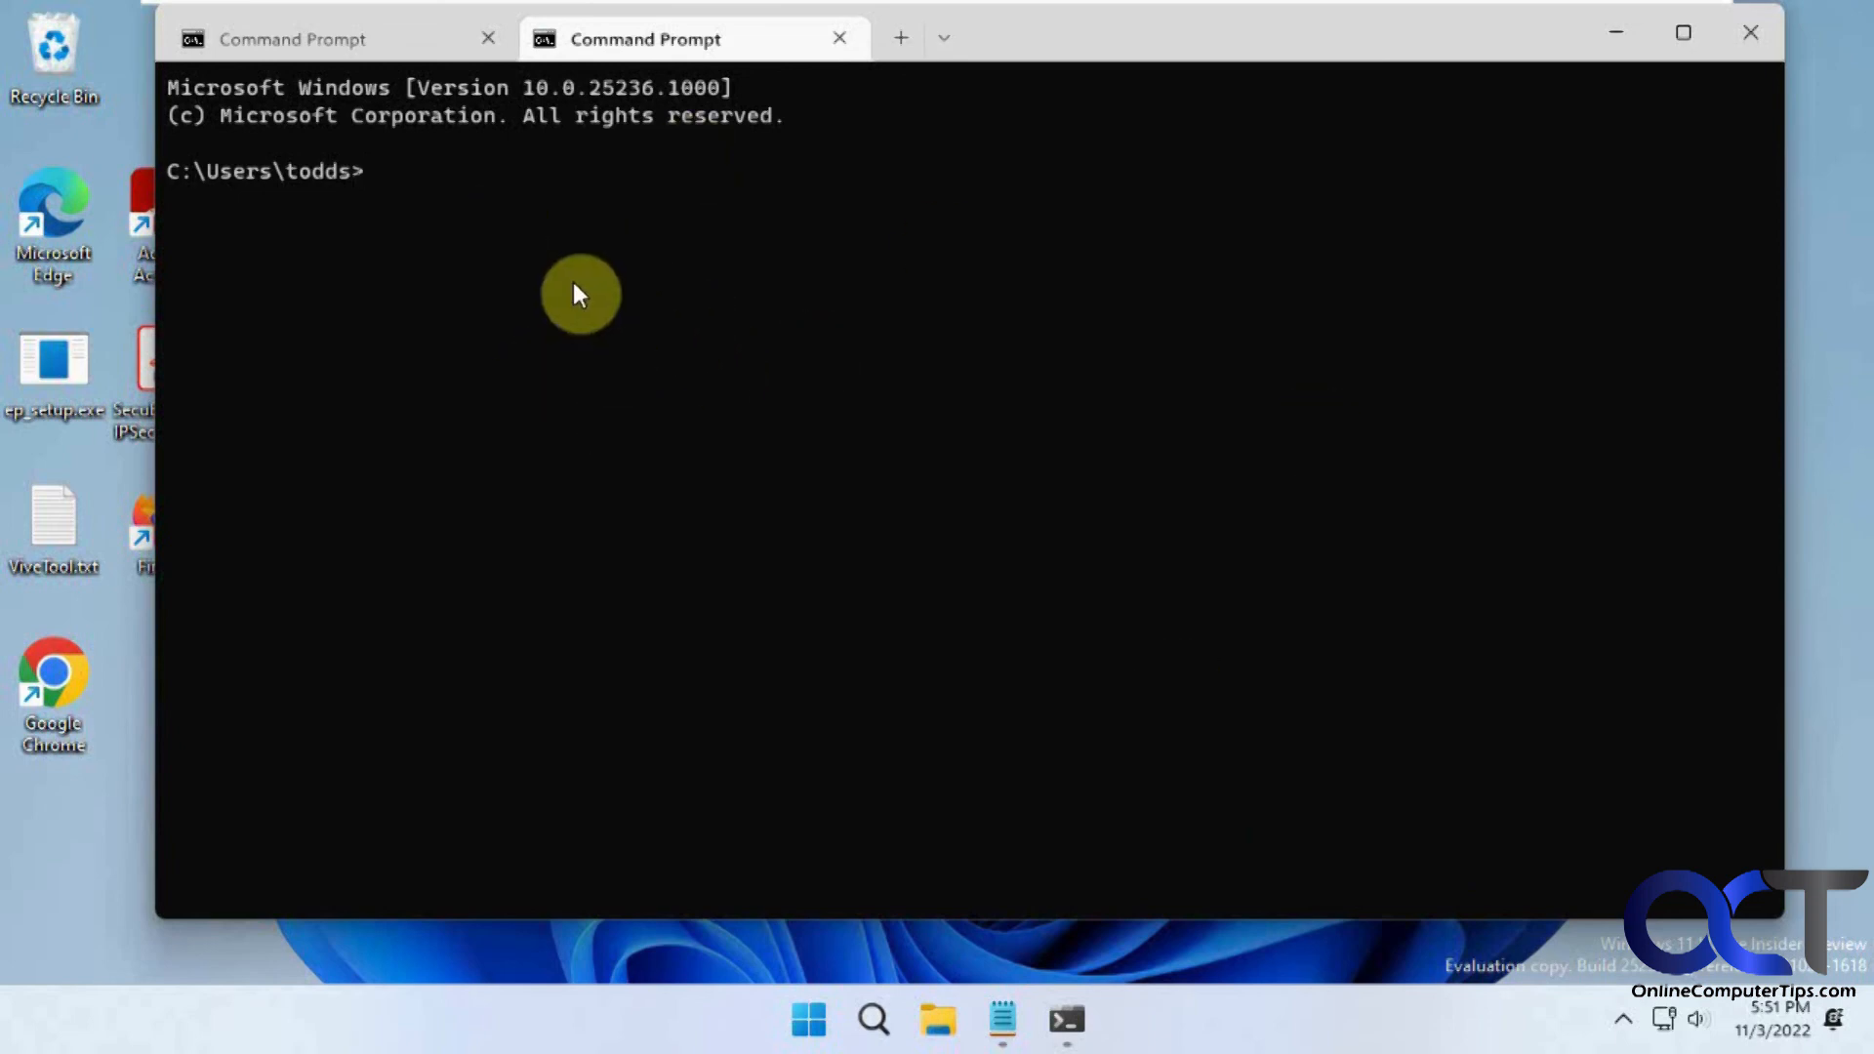
pyautogui.moveTo(548, 409)
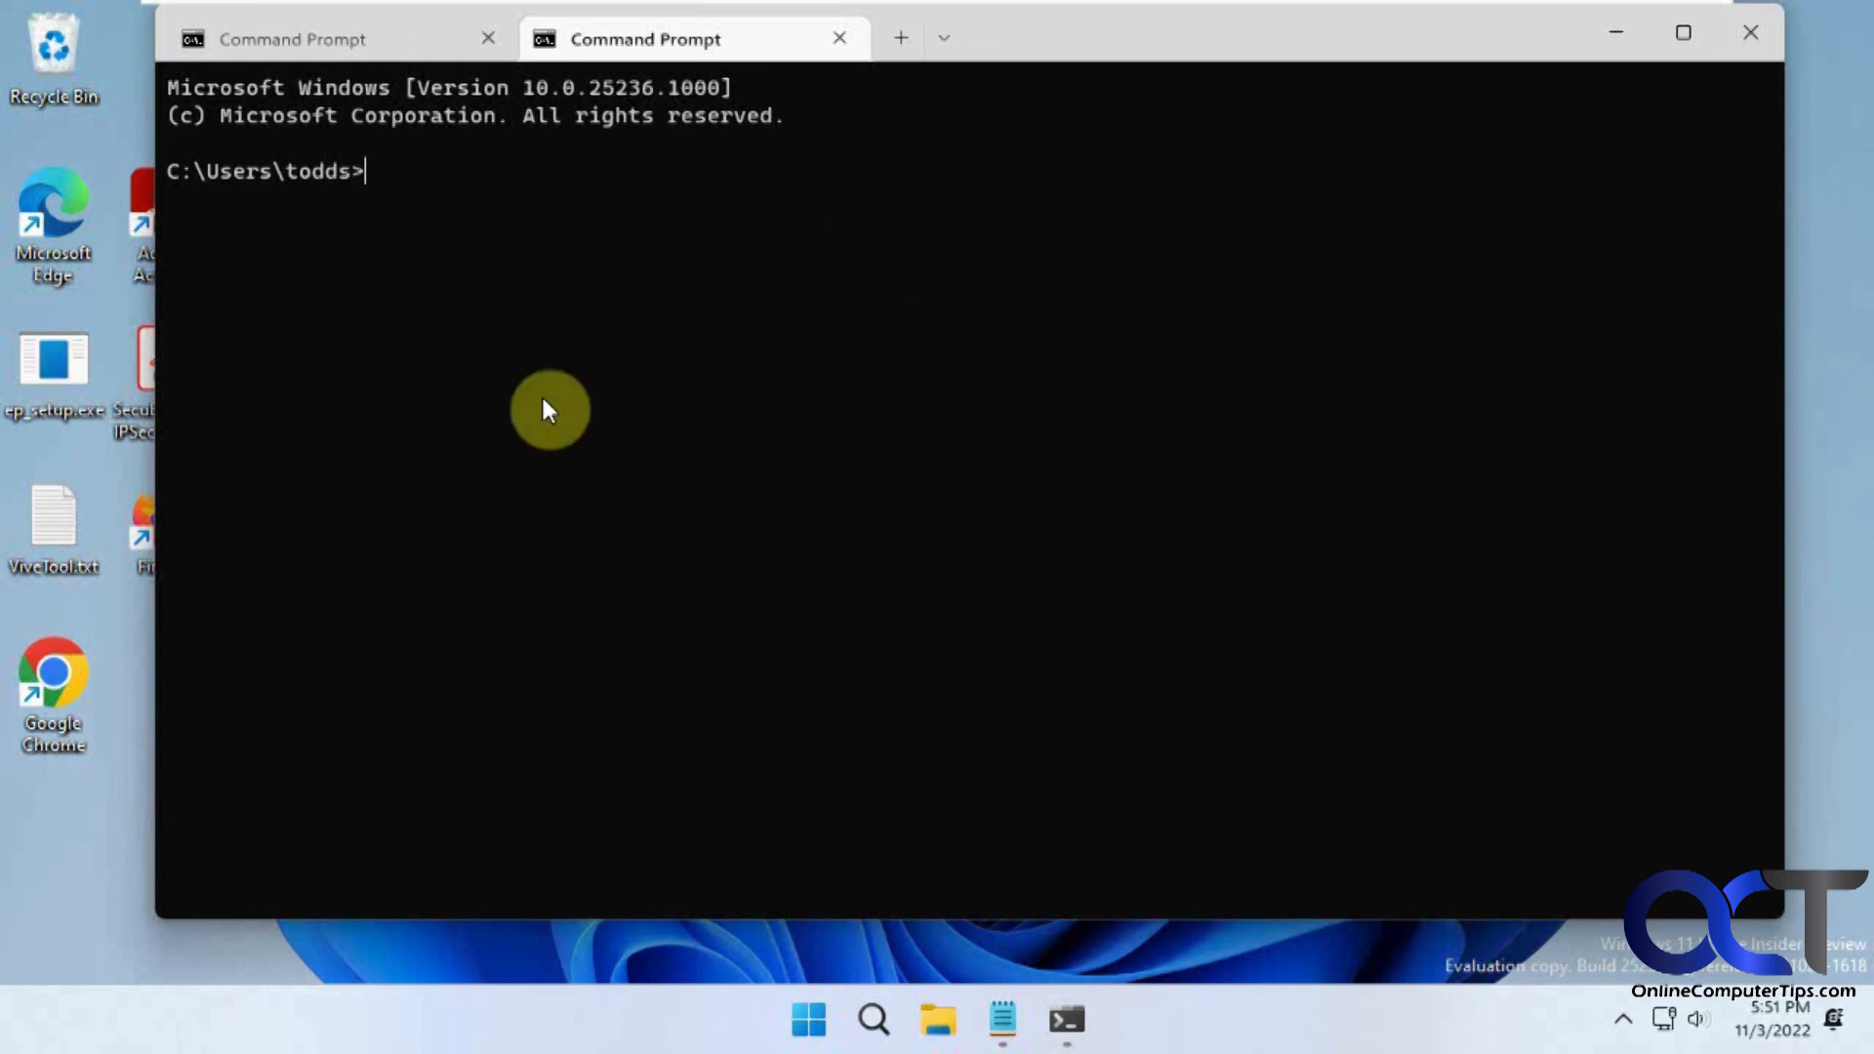